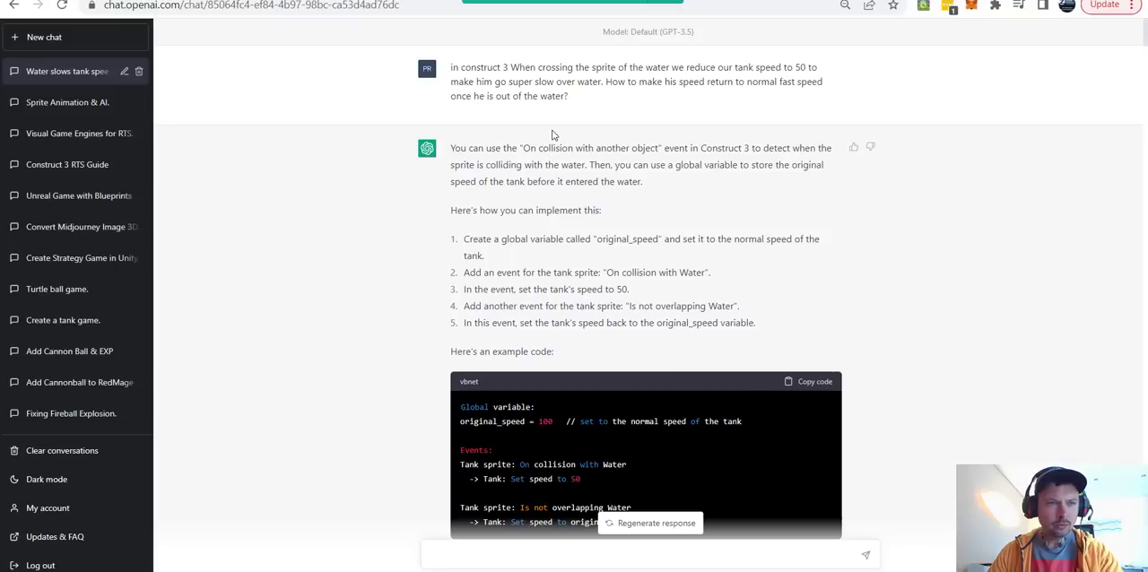
mouse_move(534, 114)
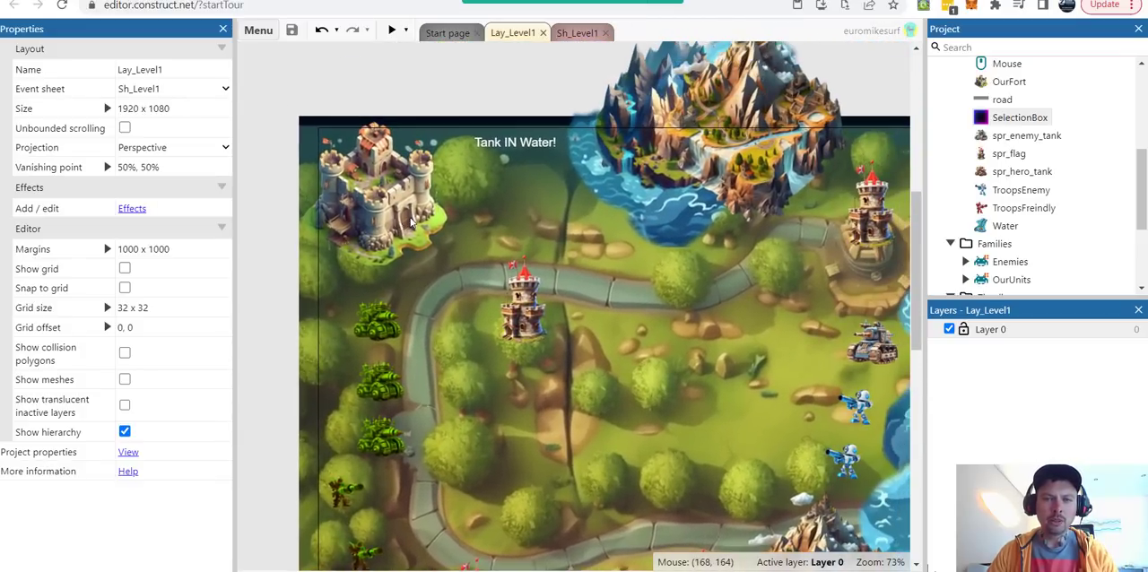
mouse_move(499, 149)
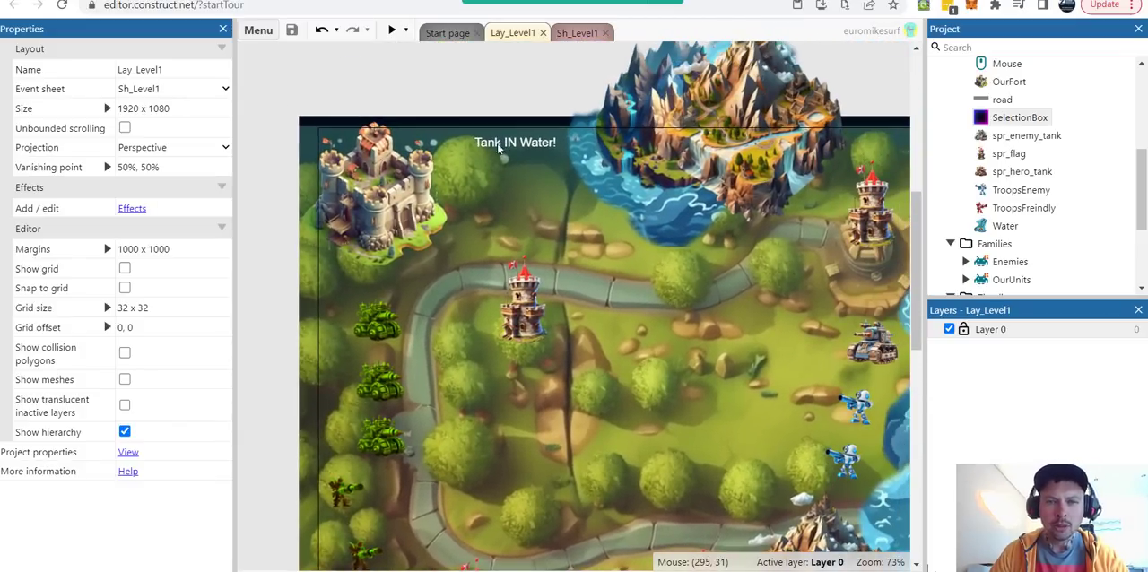
mouse_move(531, 149)
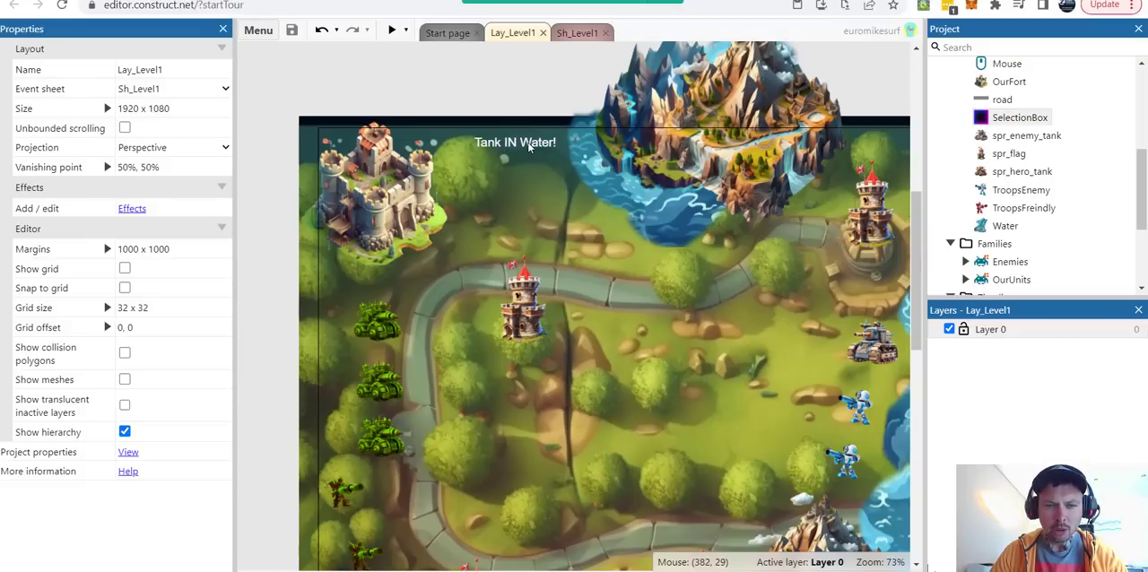
mouse_move(511, 147)
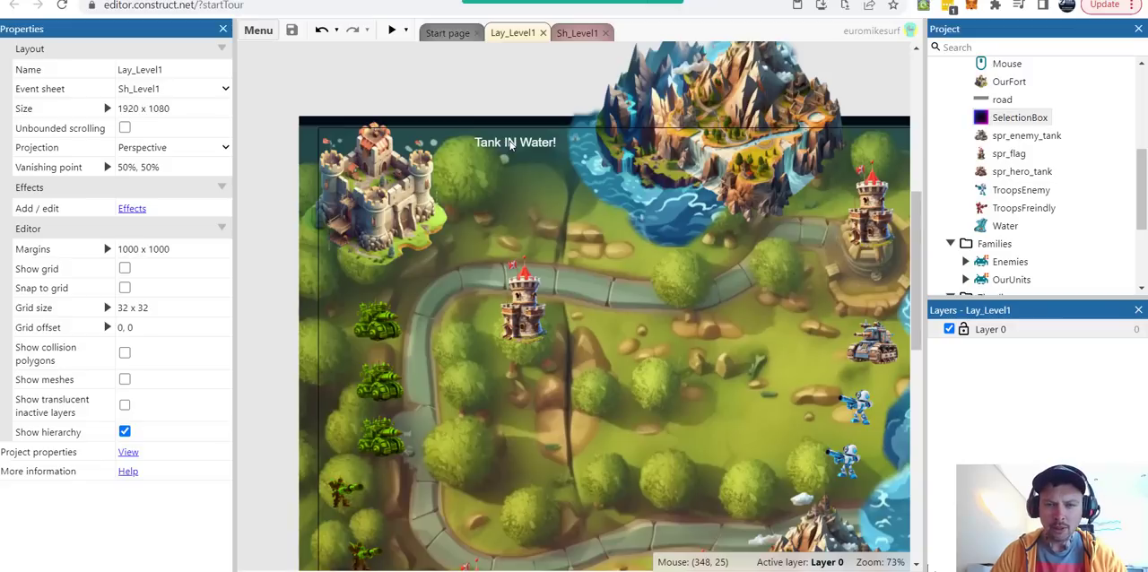
mouse_move(511, 146)
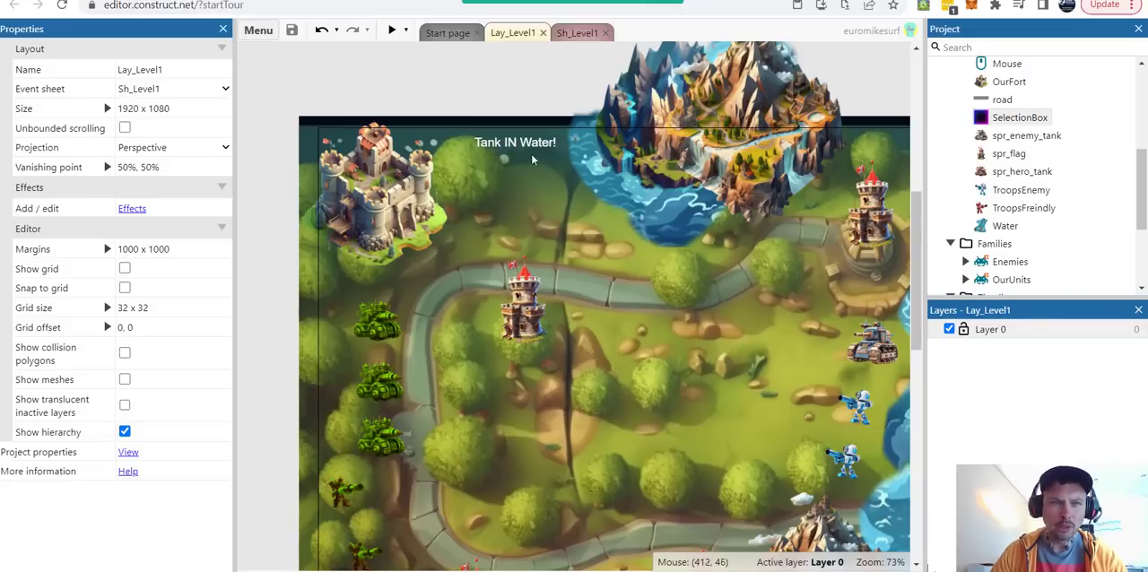
mouse_move(585, 140)
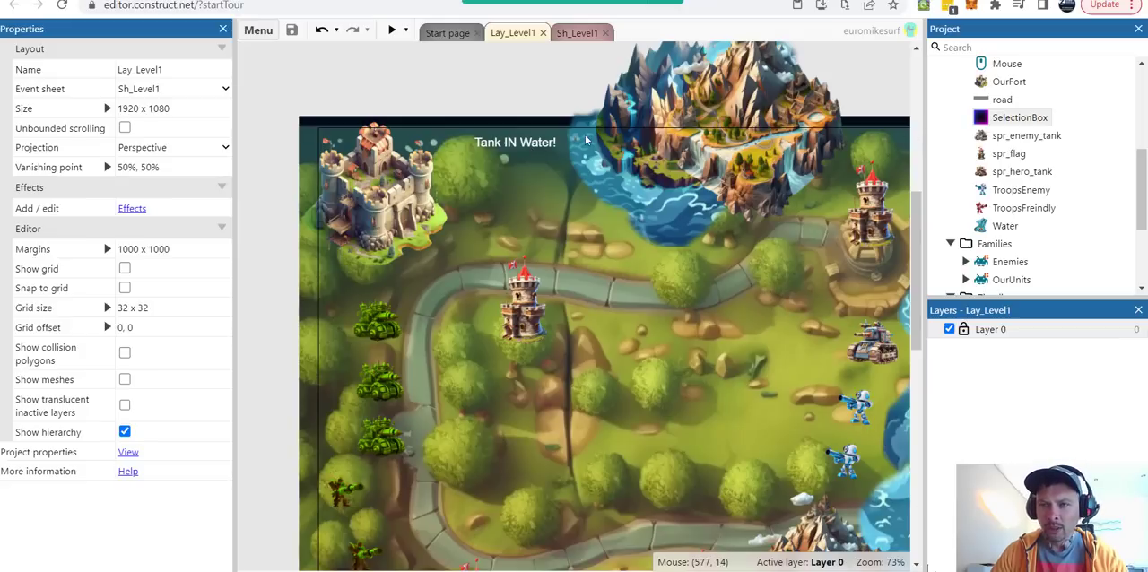
mouse_move(1137, 188)
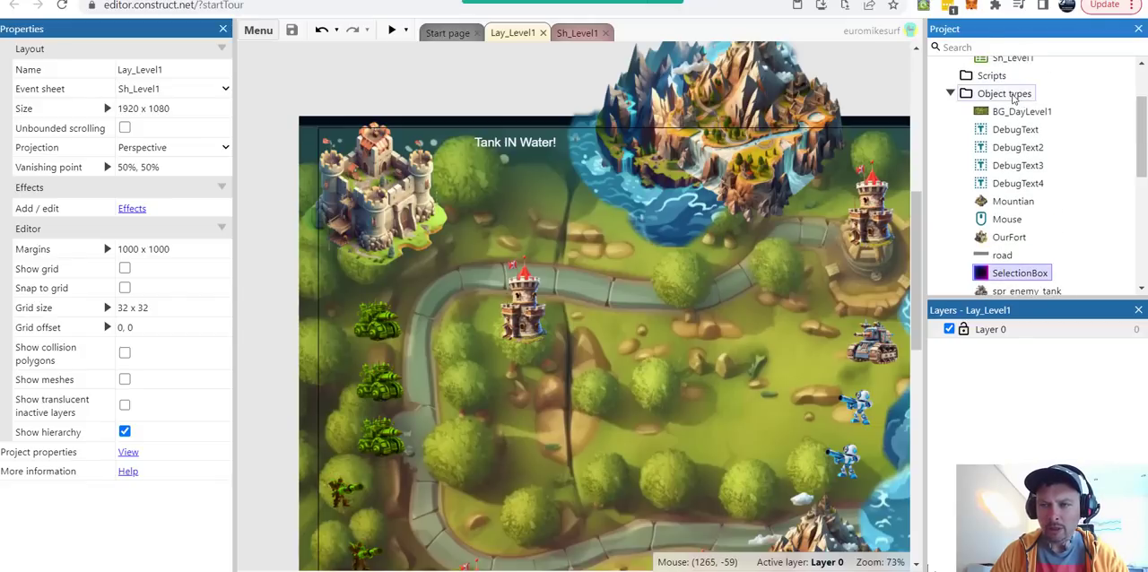
Cancel adding a new object type and view the 'Tank IN Water!' debug text wording unchanged.
right_click(1005, 93)
text(t)
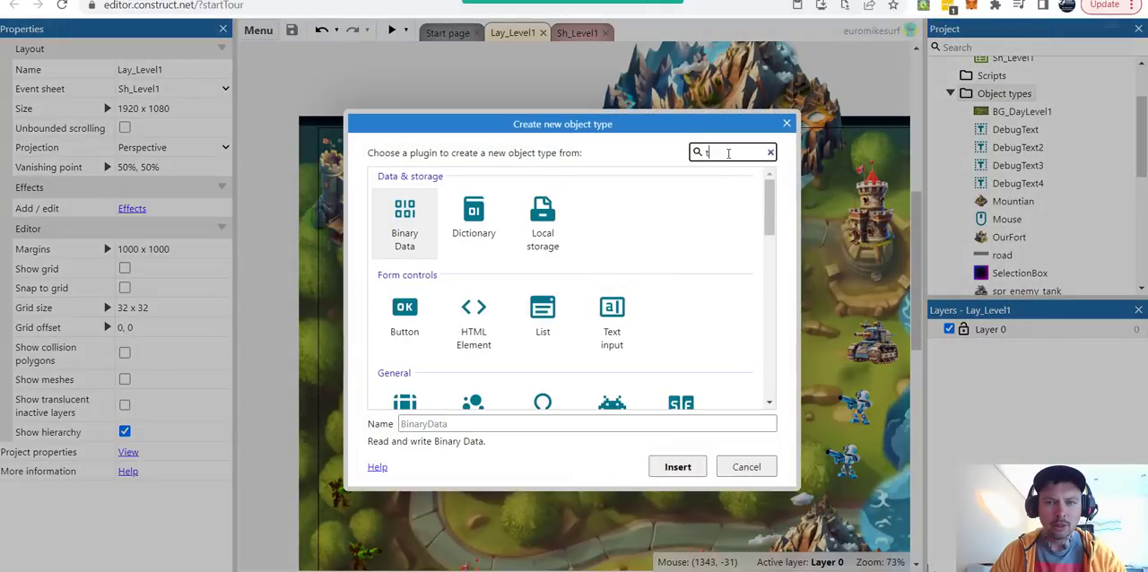
text(ex)
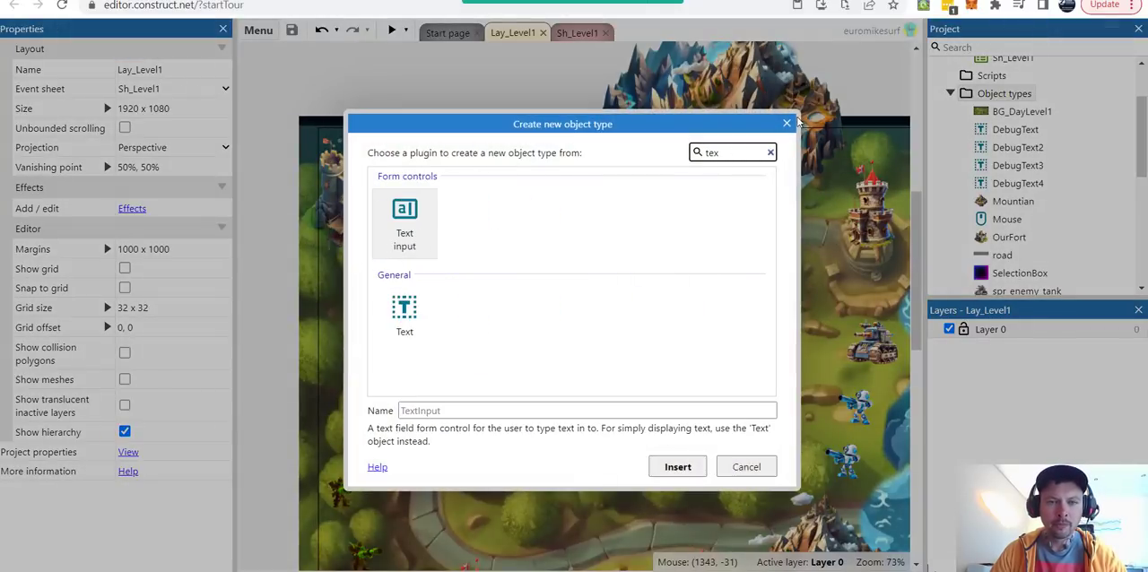
click(746, 467)
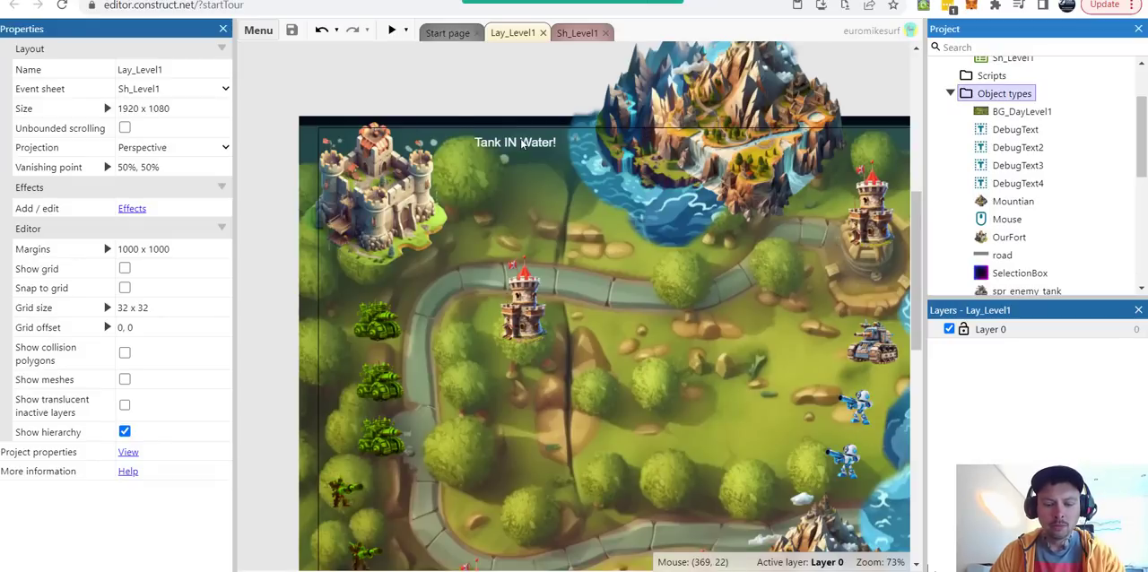
click(515, 141)
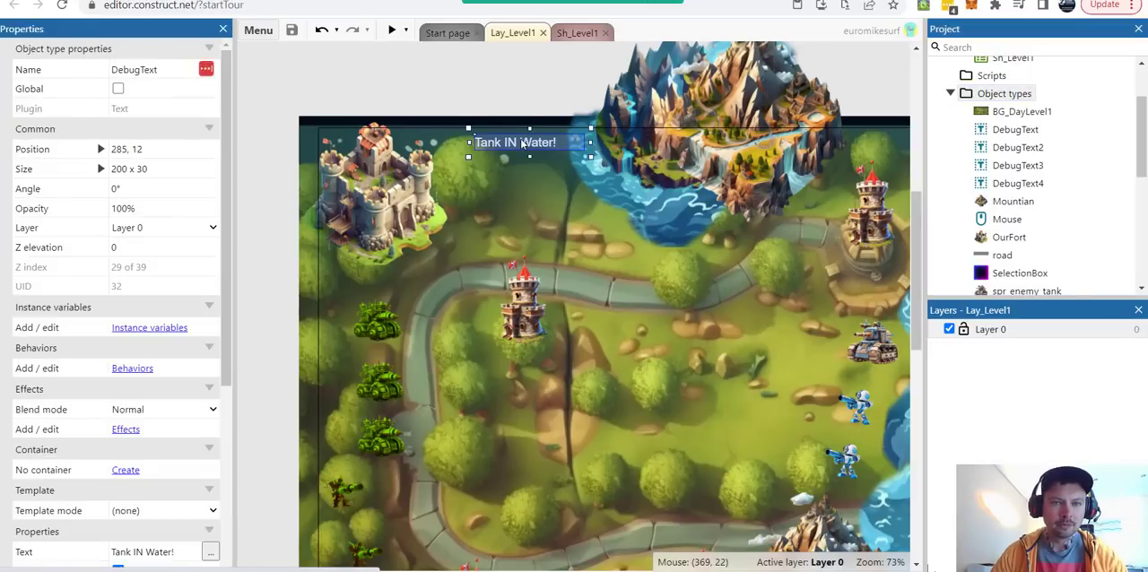
click(210, 552)
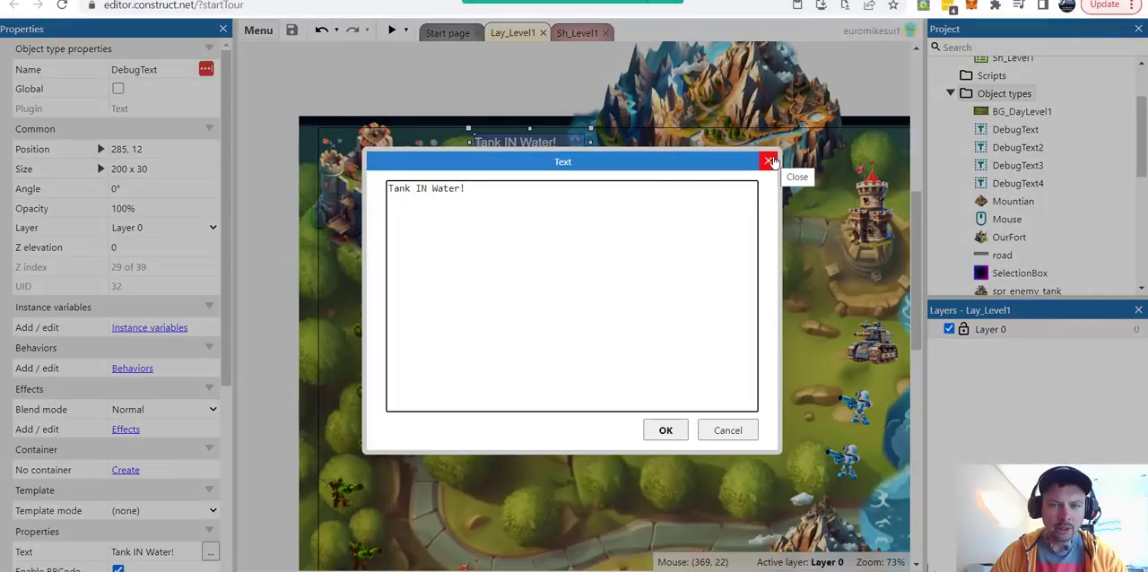
click(769, 161)
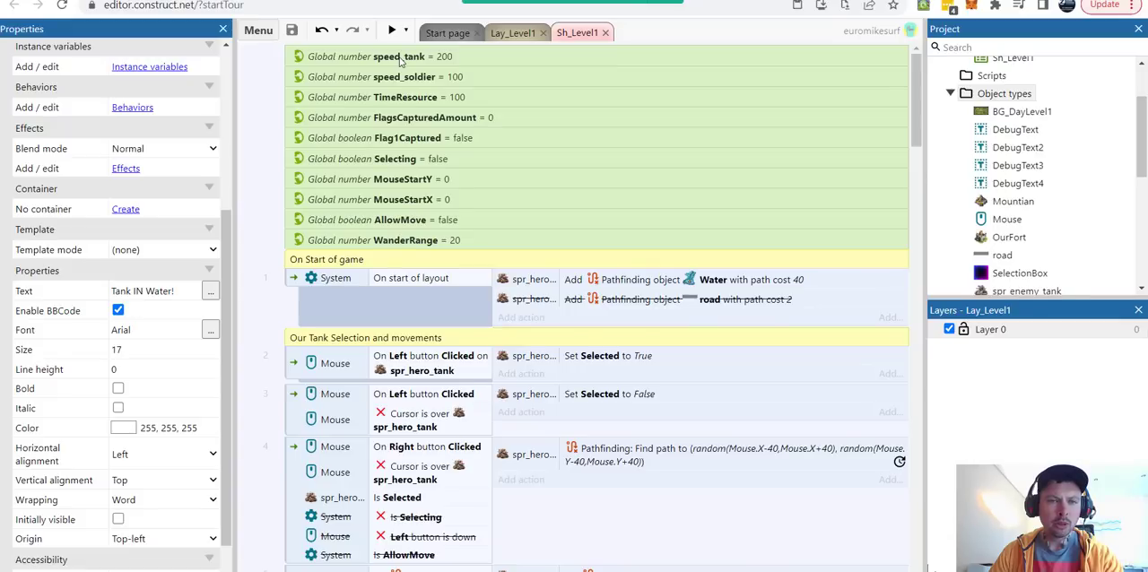
Review Sh_Level1's DebugText Set visible and Pathfinding speed actions unchanged, and run the level preview.
click(409, 58)
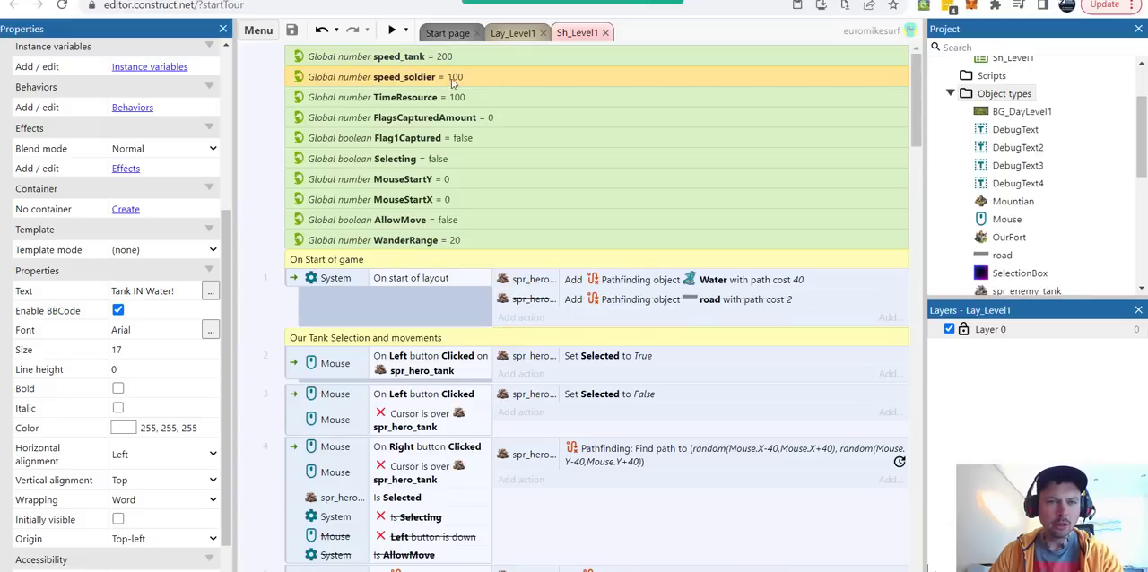
scroll(down, 3)
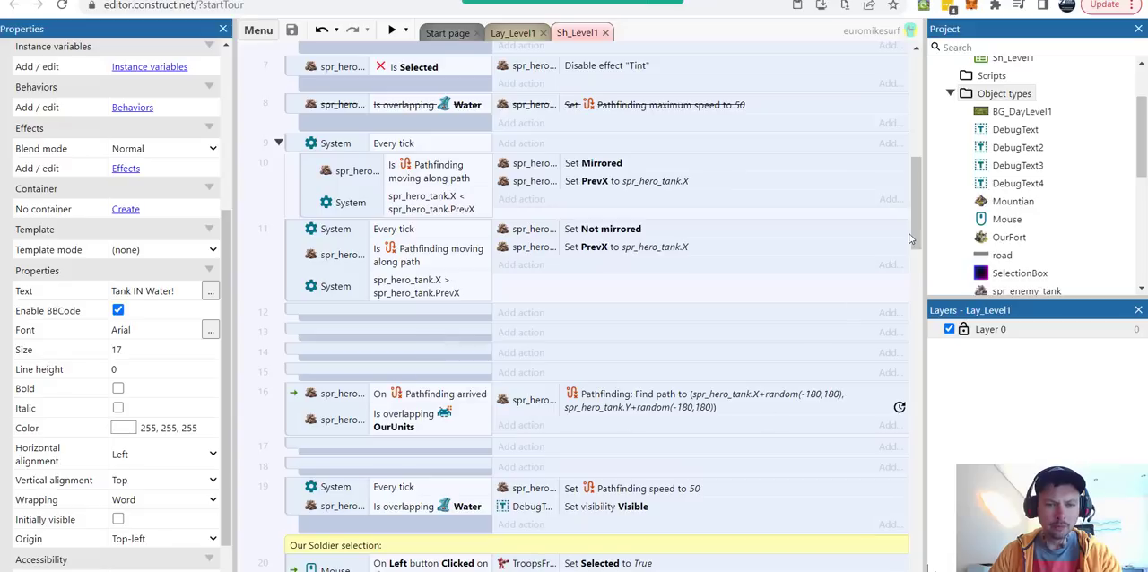
scroll(down, 3)
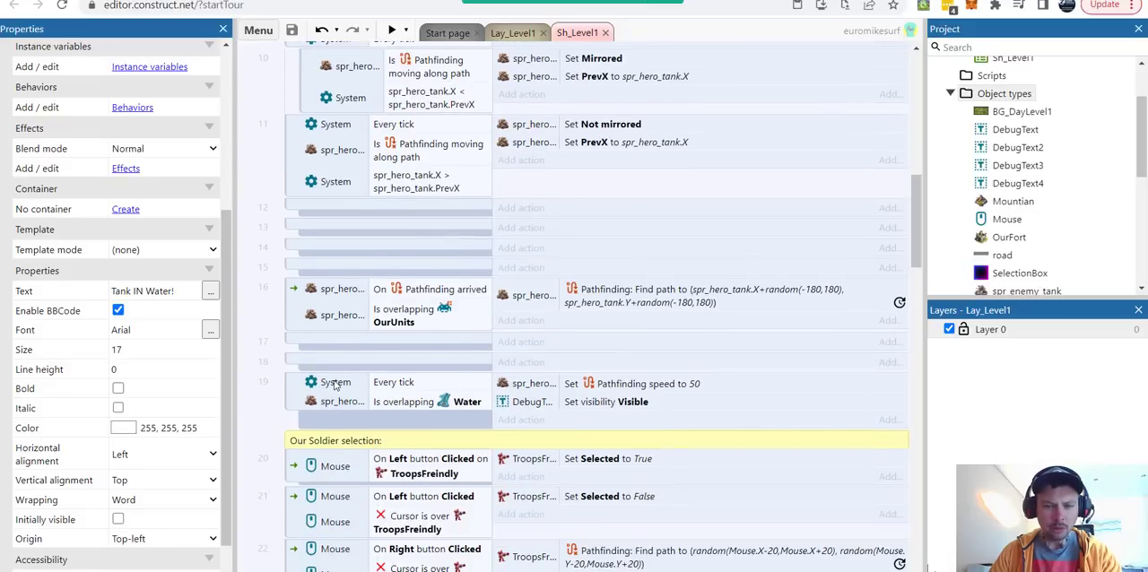
mouse_move(337, 385)
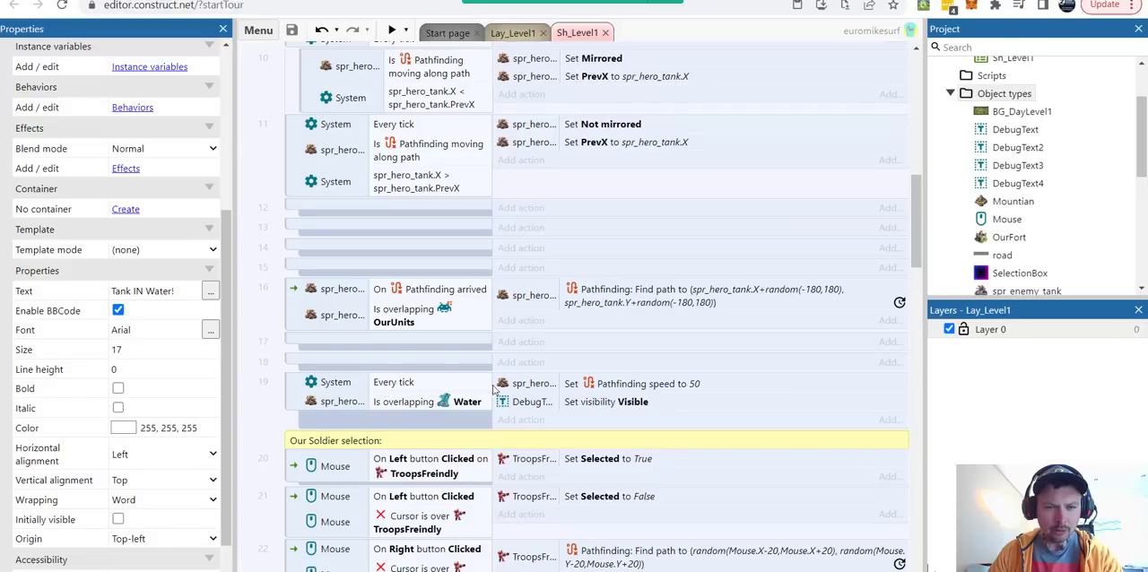
mouse_move(445, 405)
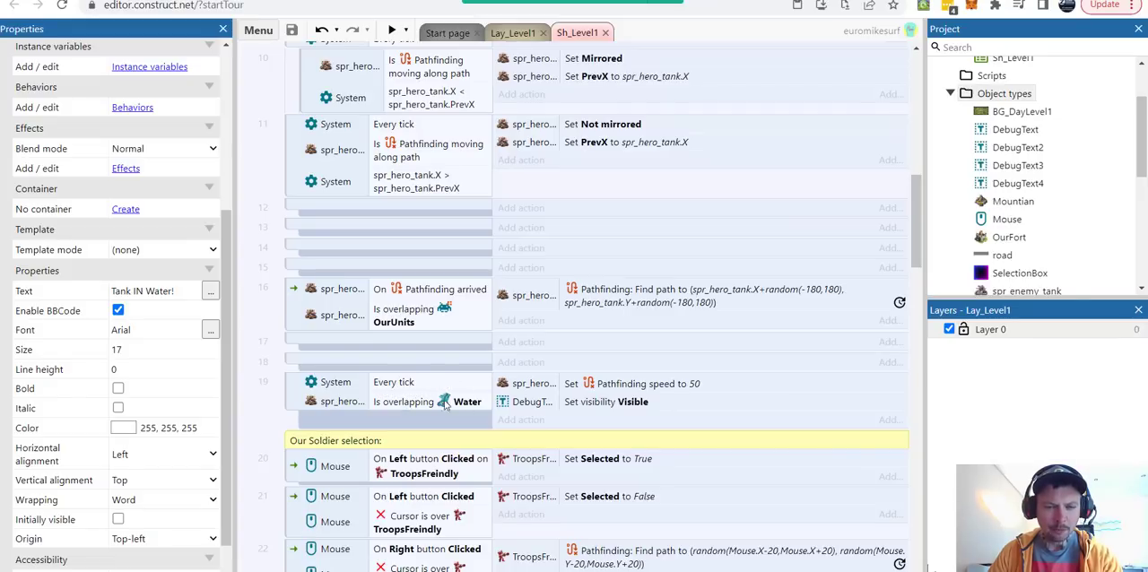
mouse_move(504, 393)
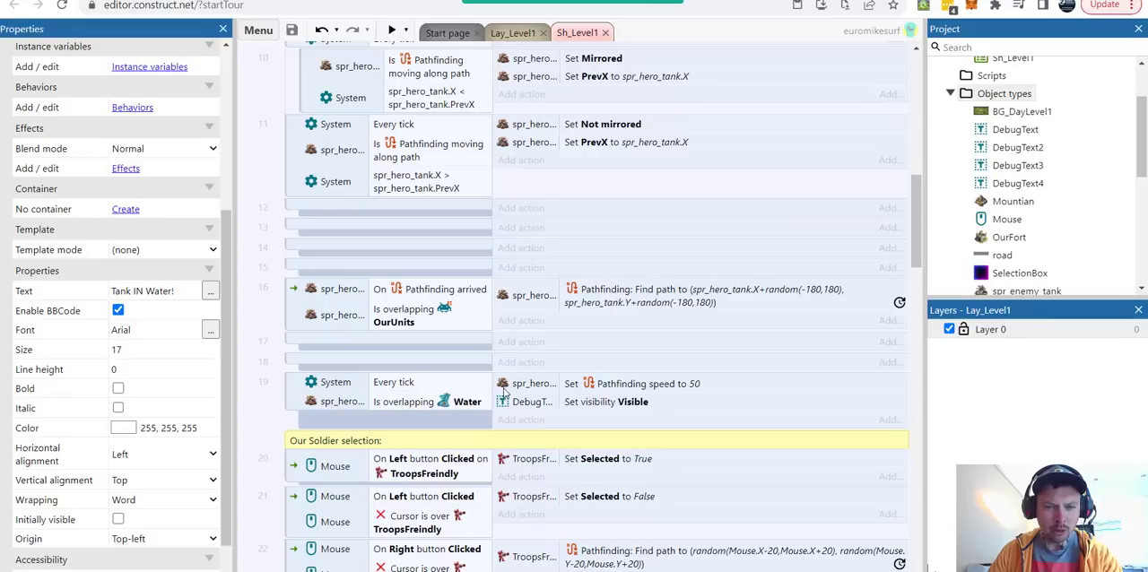
mouse_move(680, 393)
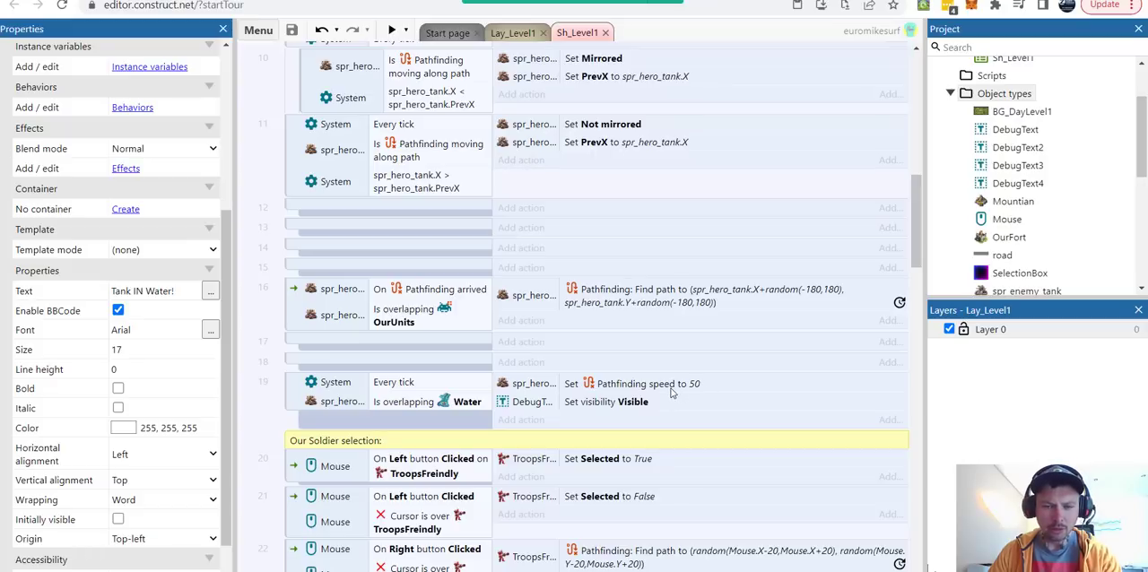
mouse_move(549, 409)
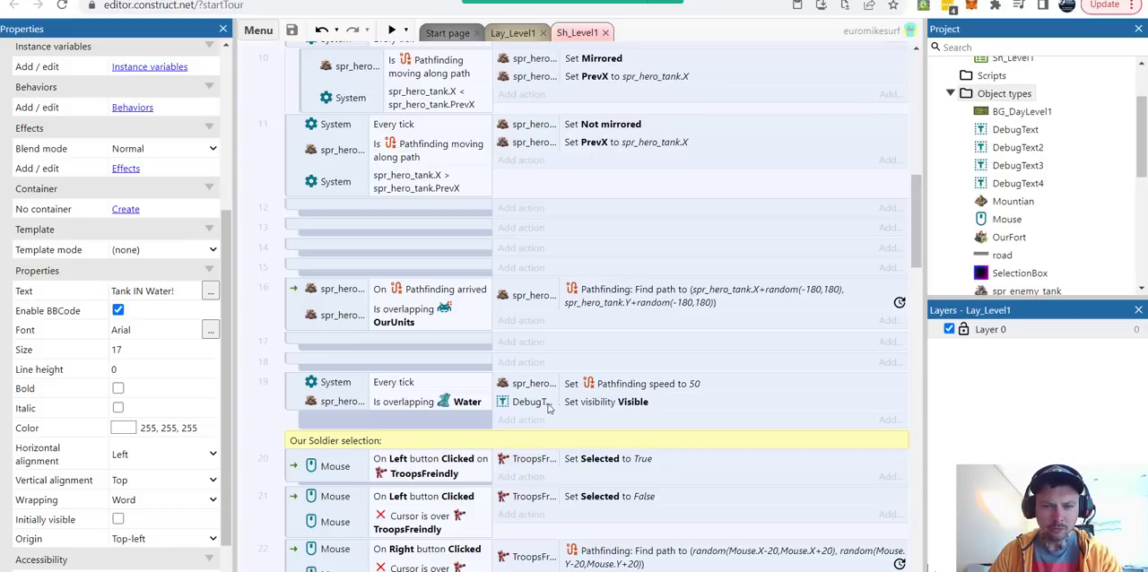
double_click(606, 402)
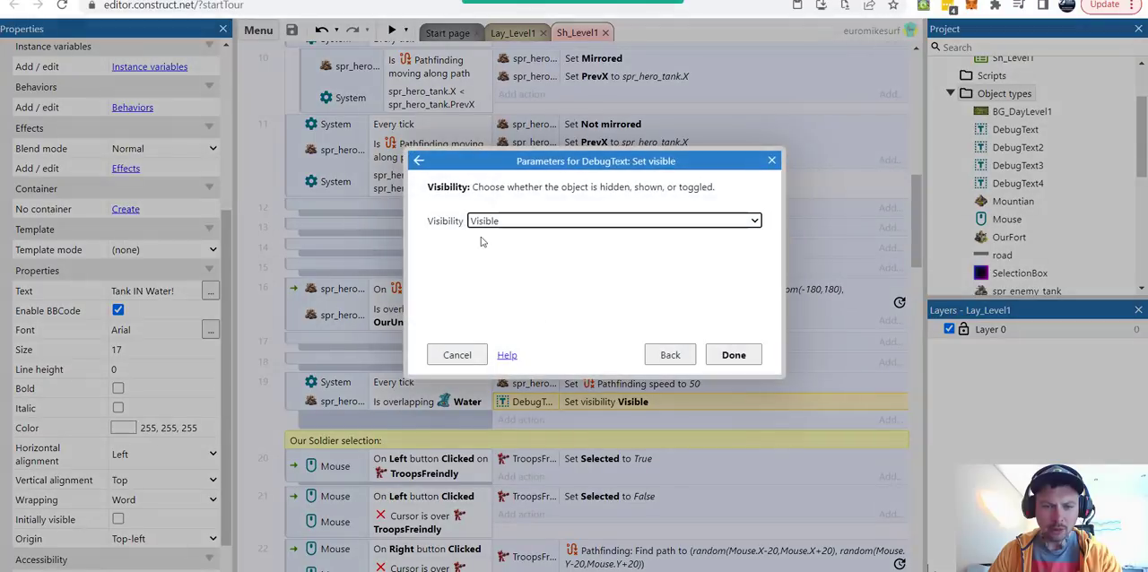
mouse_move(771, 162)
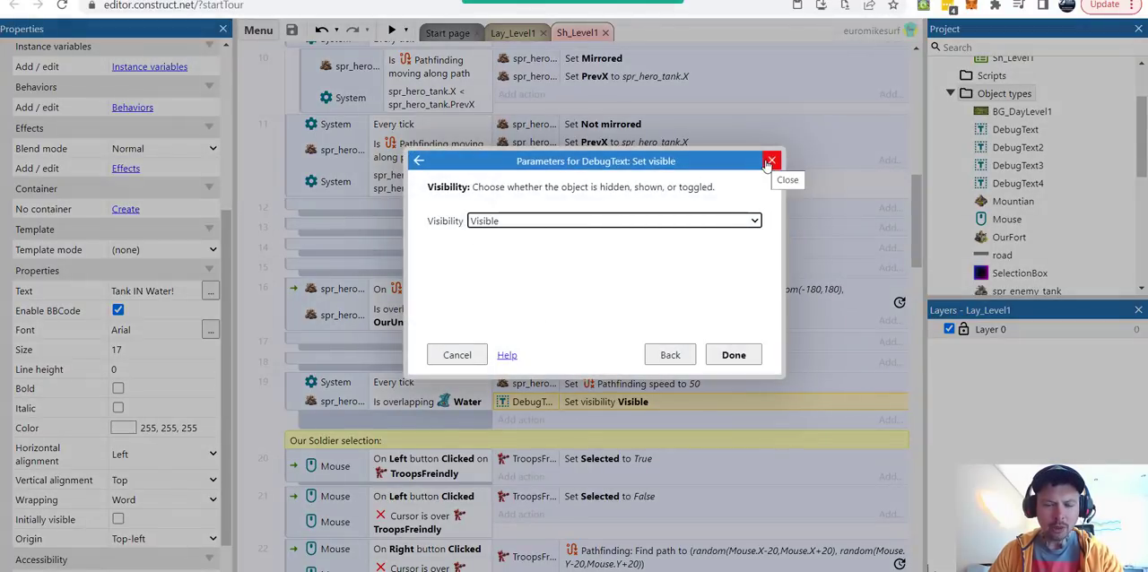
click(770, 161)
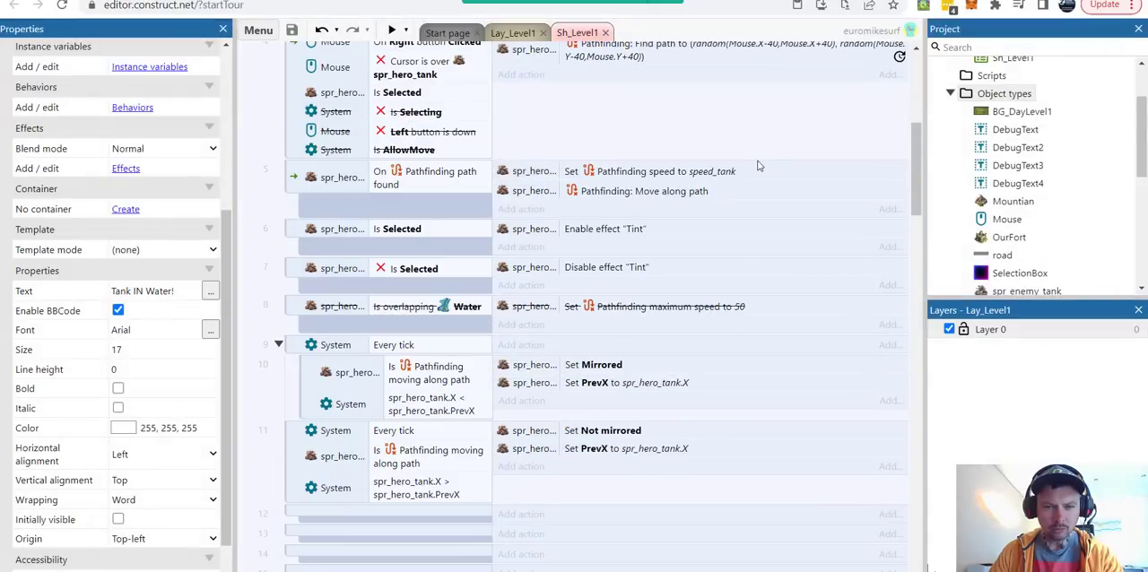
mouse_move(539, 156)
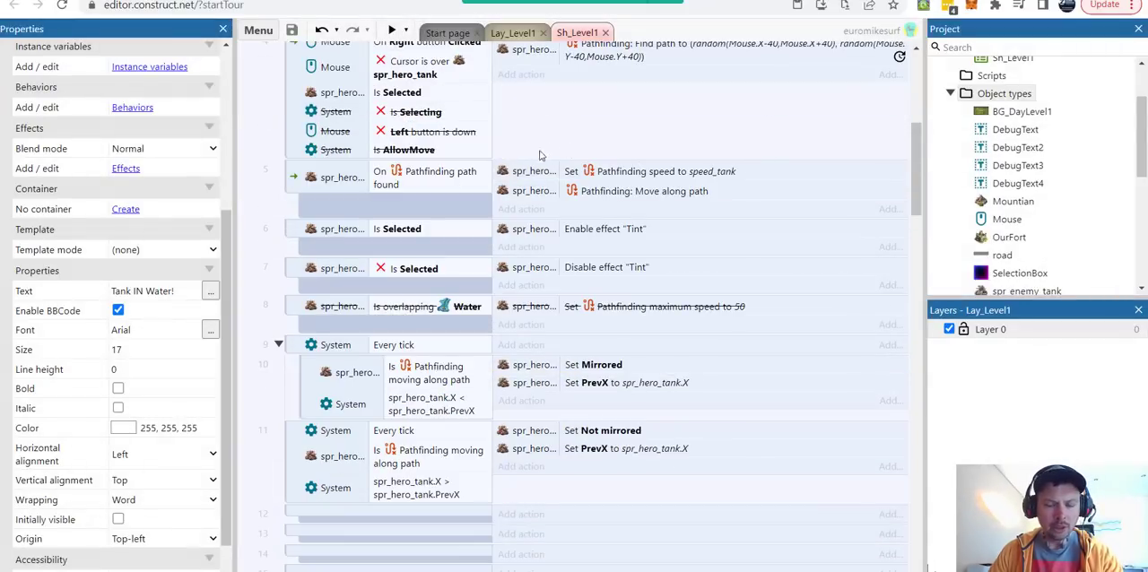
mouse_move(602, 190)
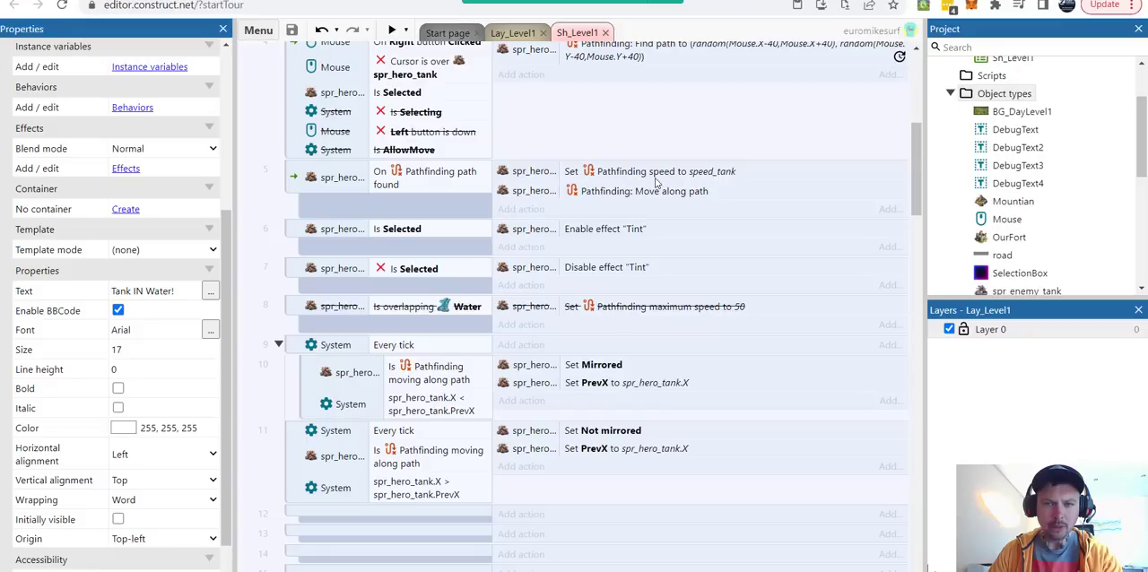
mouse_move(708, 183)
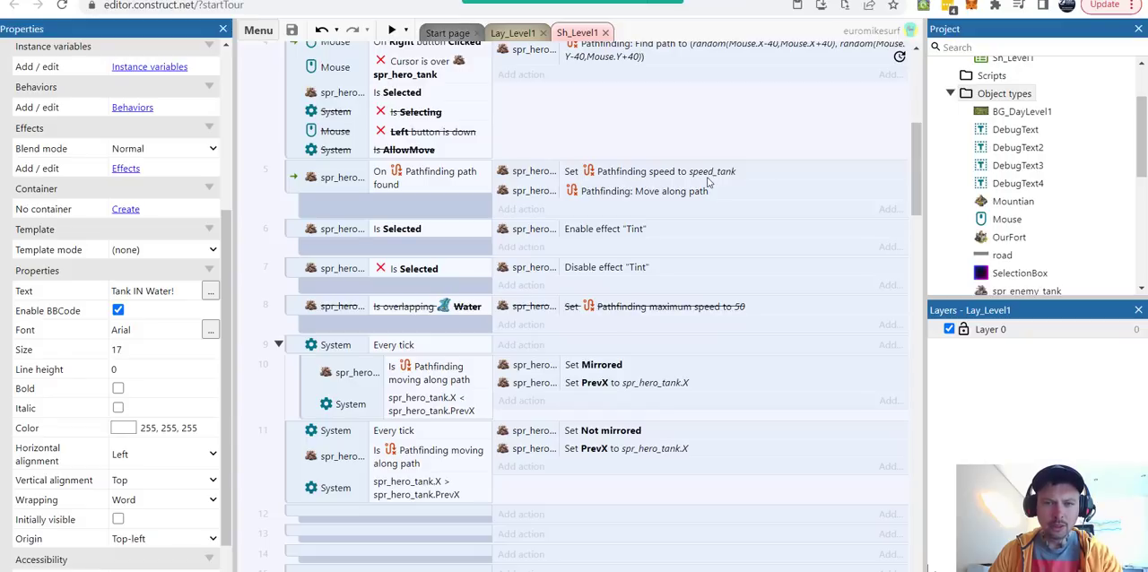
click(668, 171)
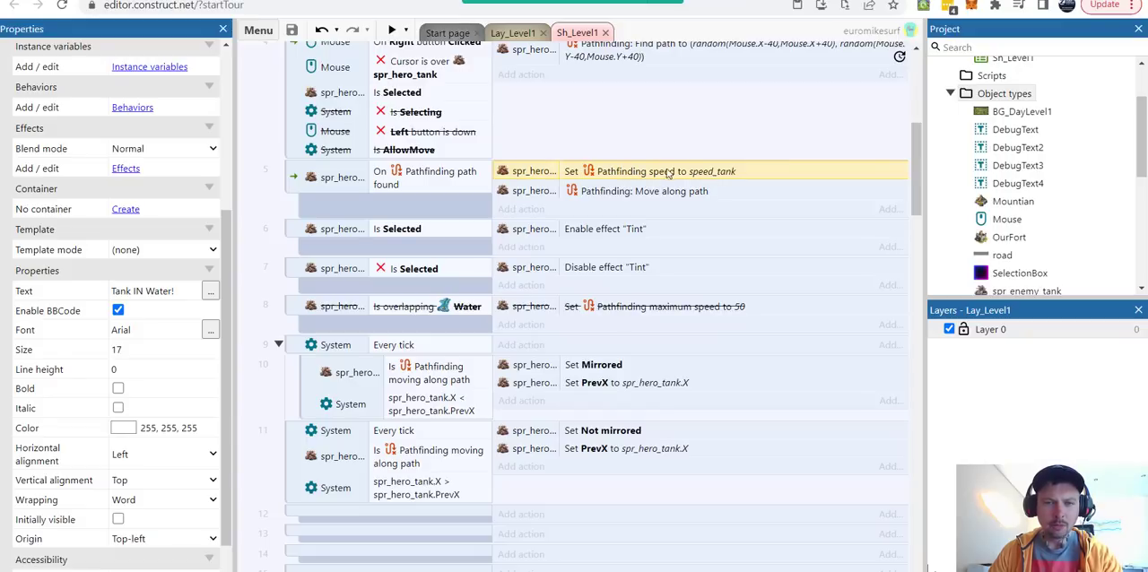
click(392, 29)
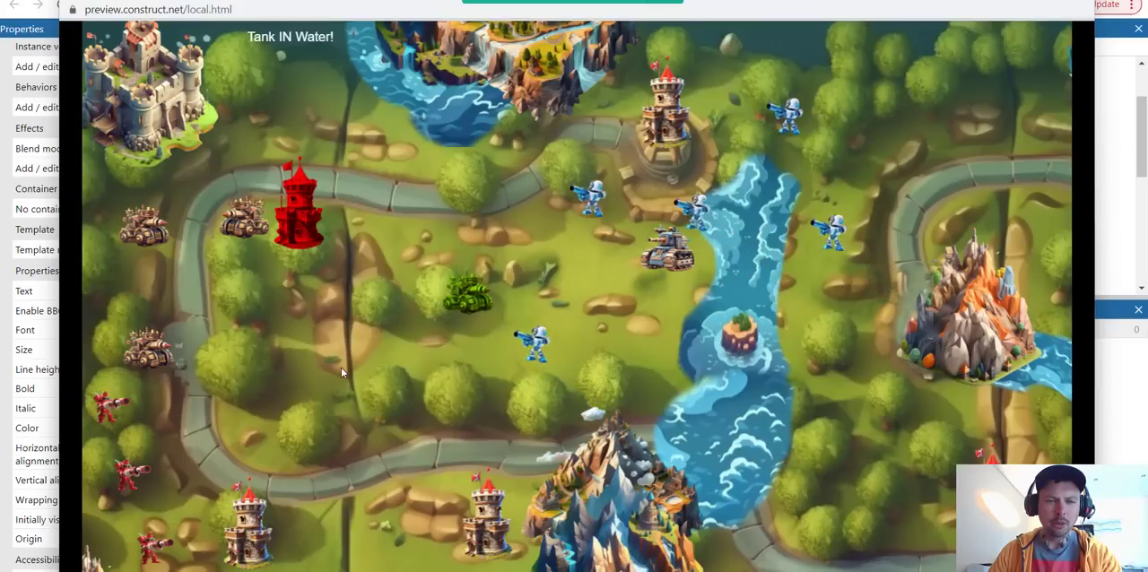
mouse_move(363, 380)
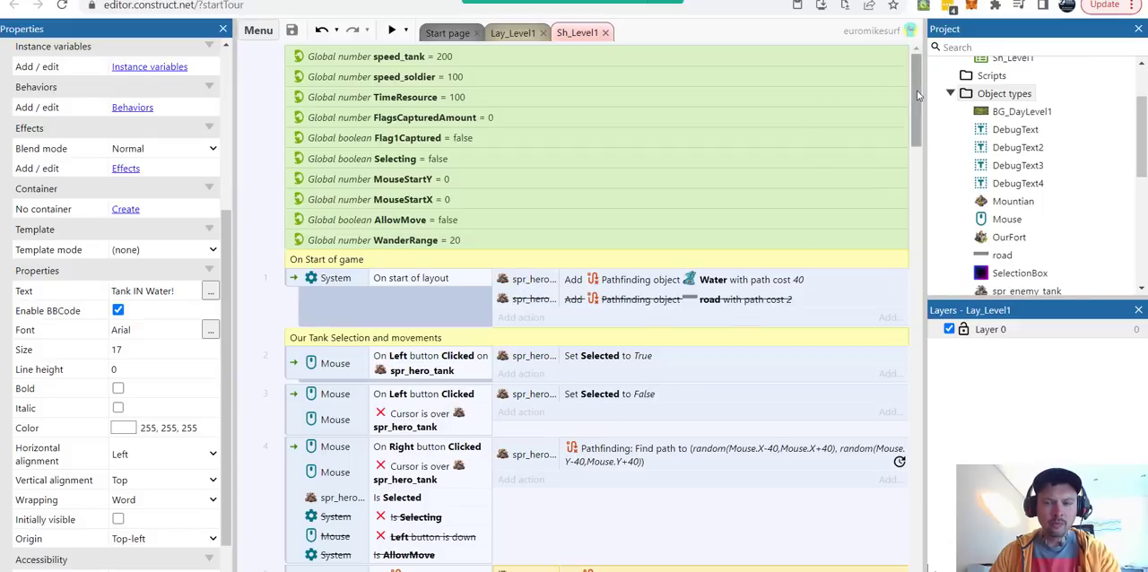
scroll(down, 3)
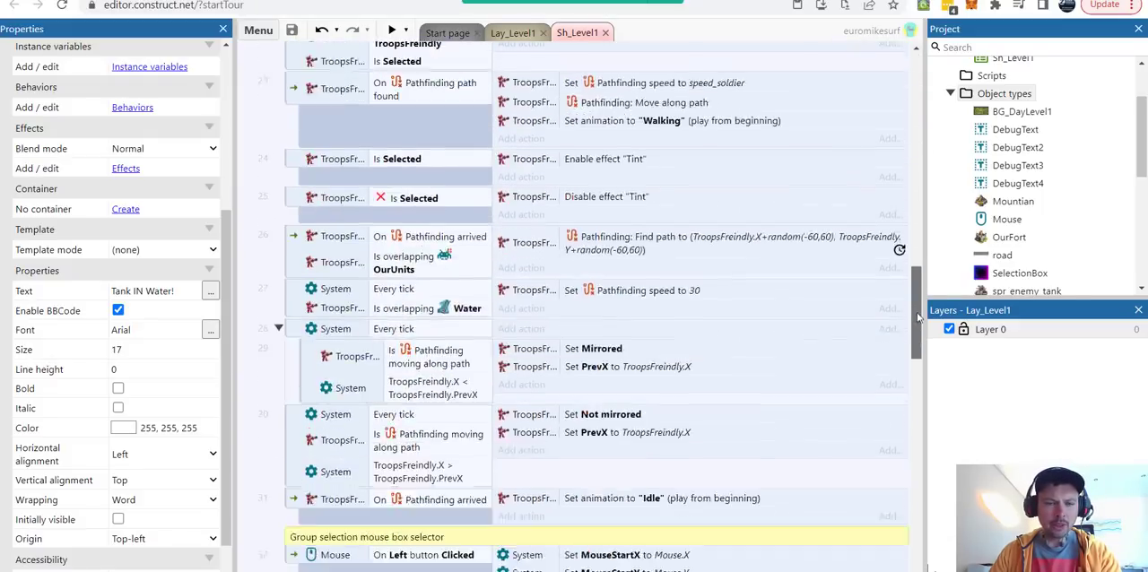
scroll(down, 3)
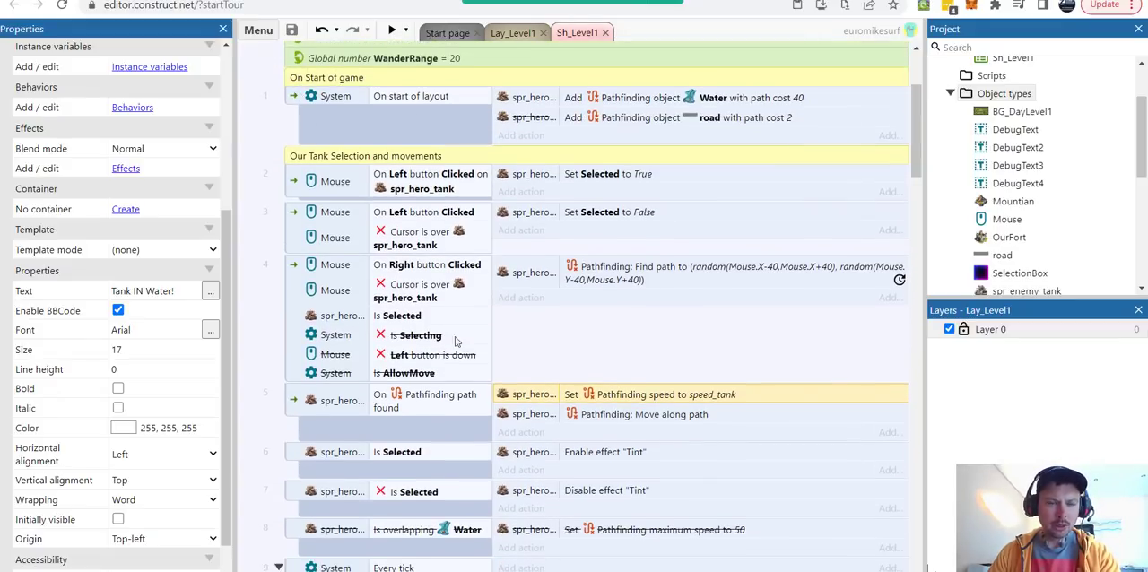
mouse_move(585, 401)
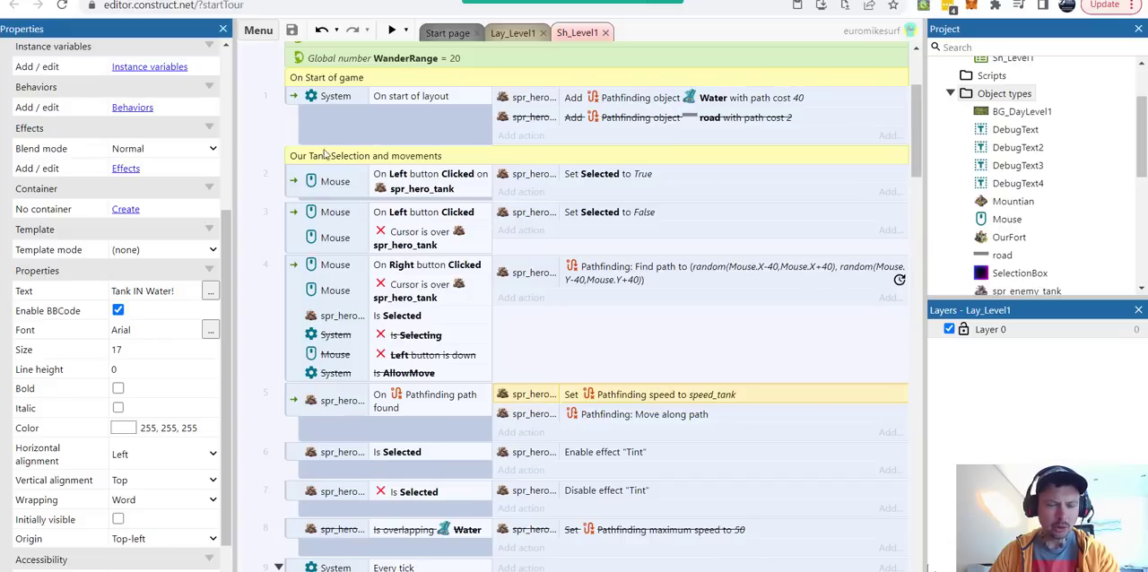
mouse_move(301, 165)
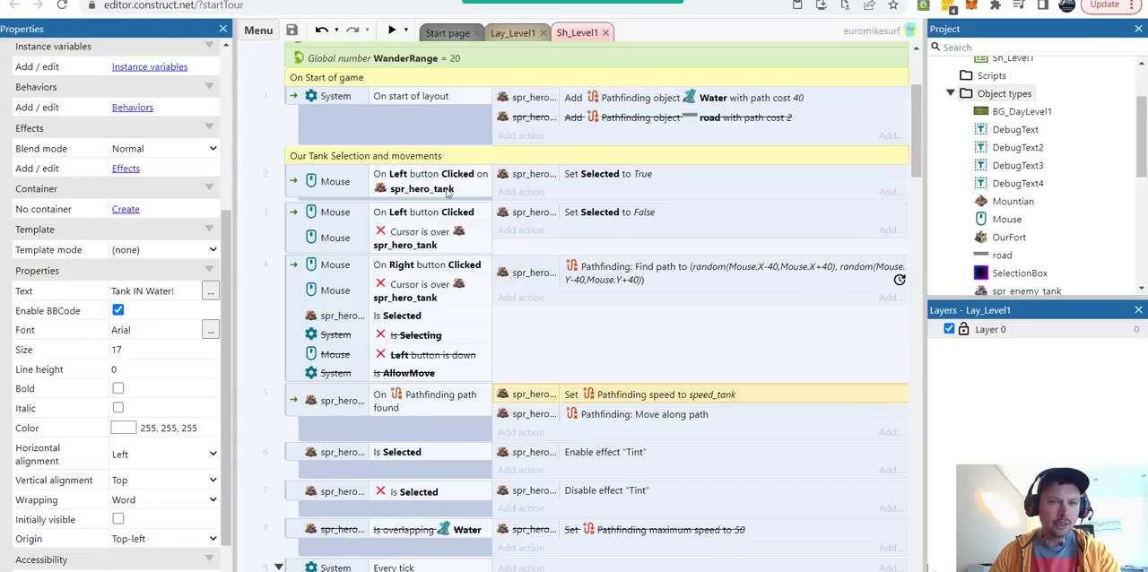
mouse_move(309, 224)
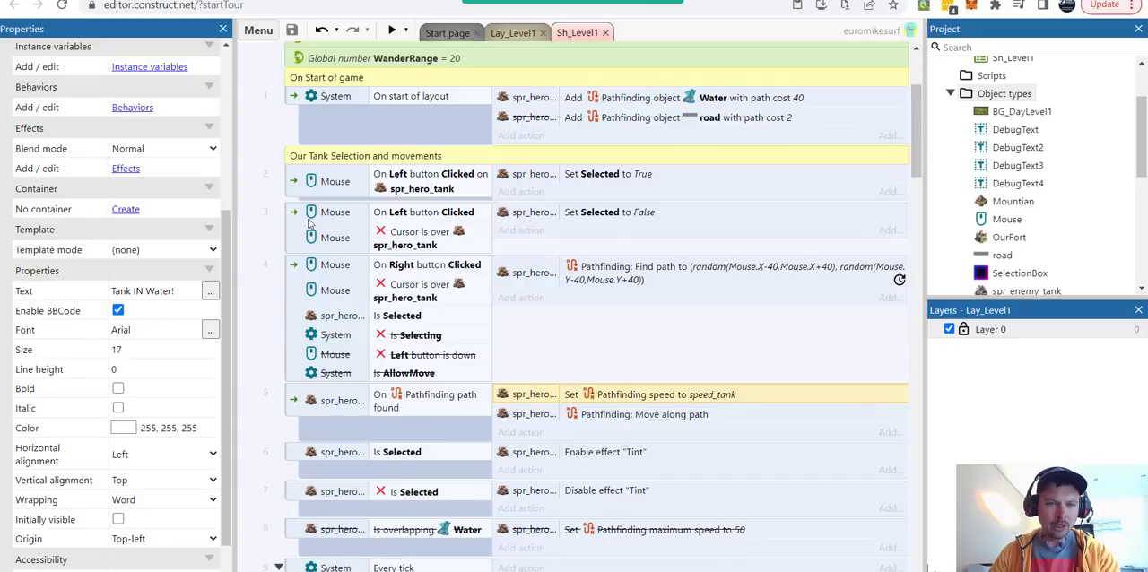
scroll(down, 3)
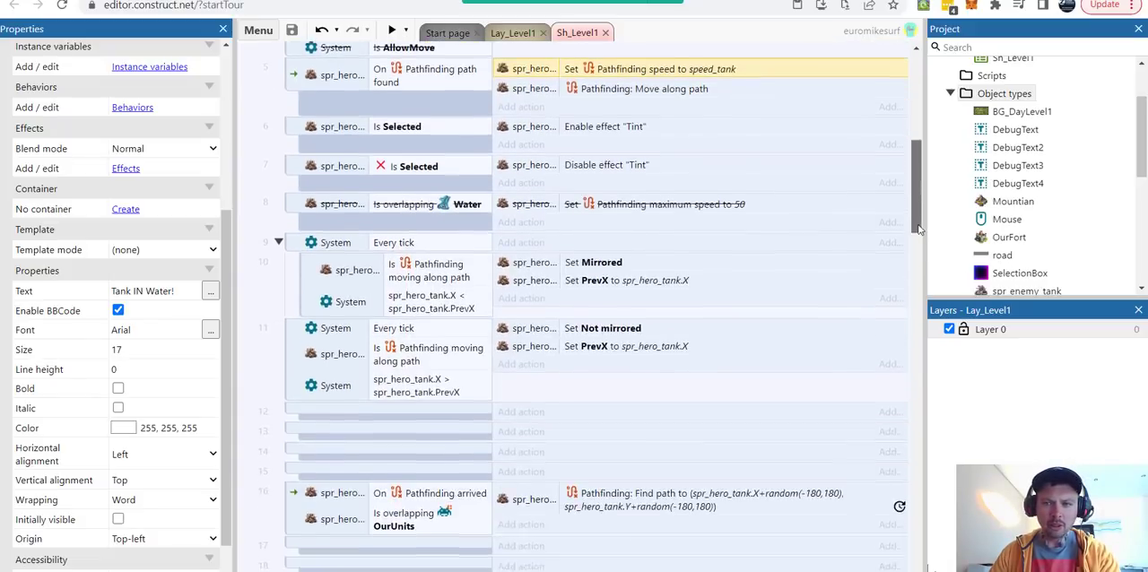
scroll(down, 3)
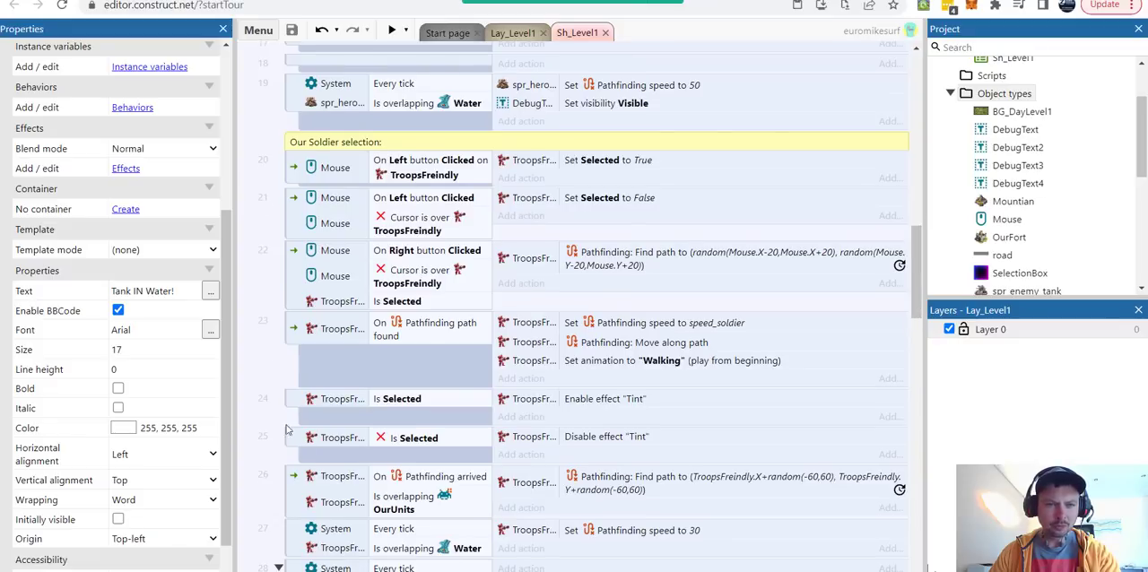
mouse_move(879, 392)
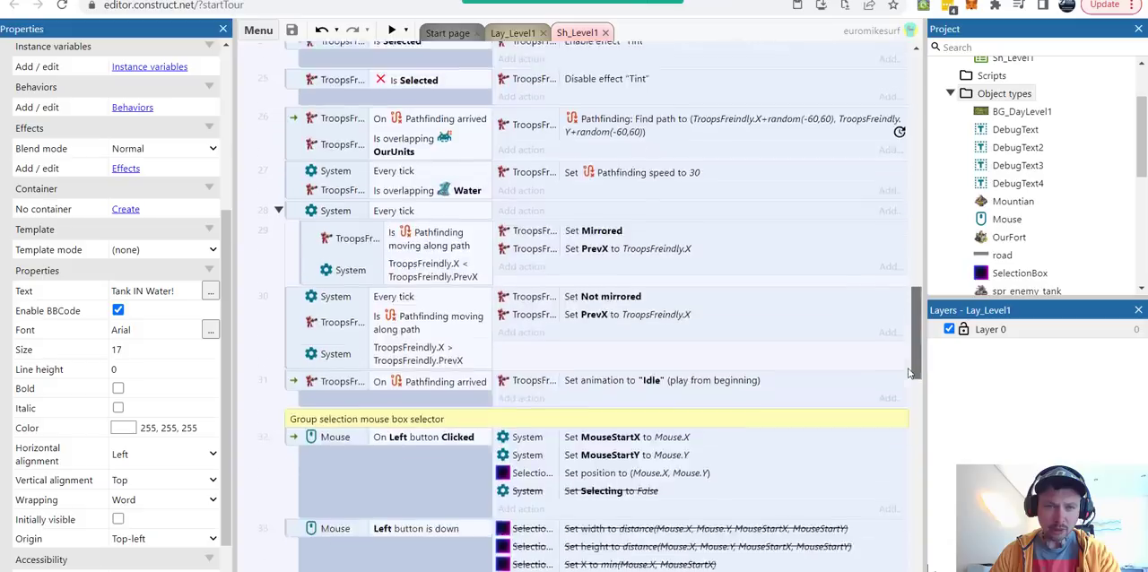
scroll(down, 3)
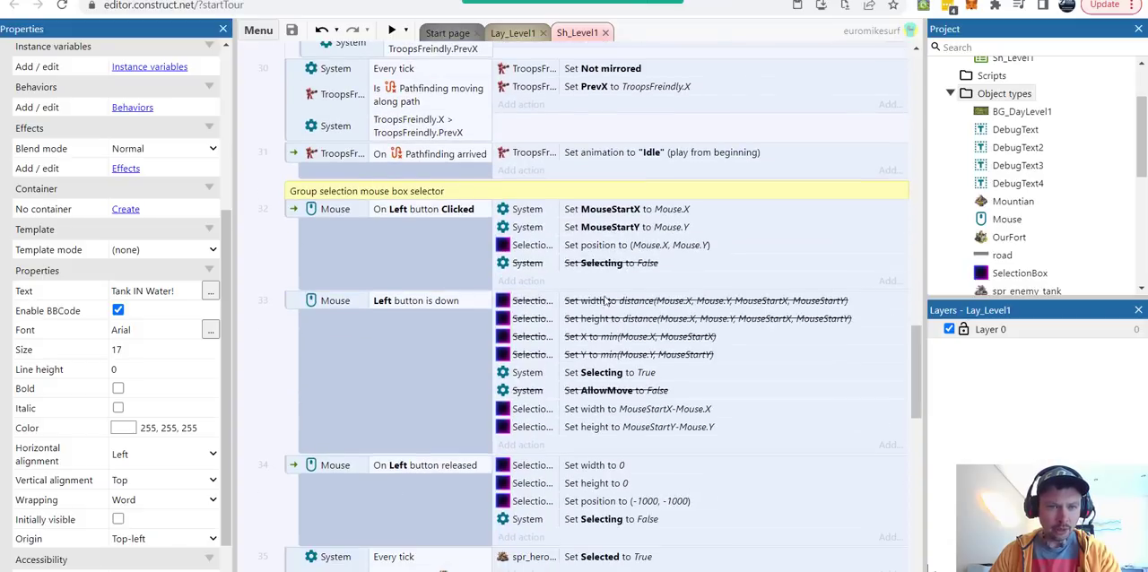
mouse_move(436, 215)
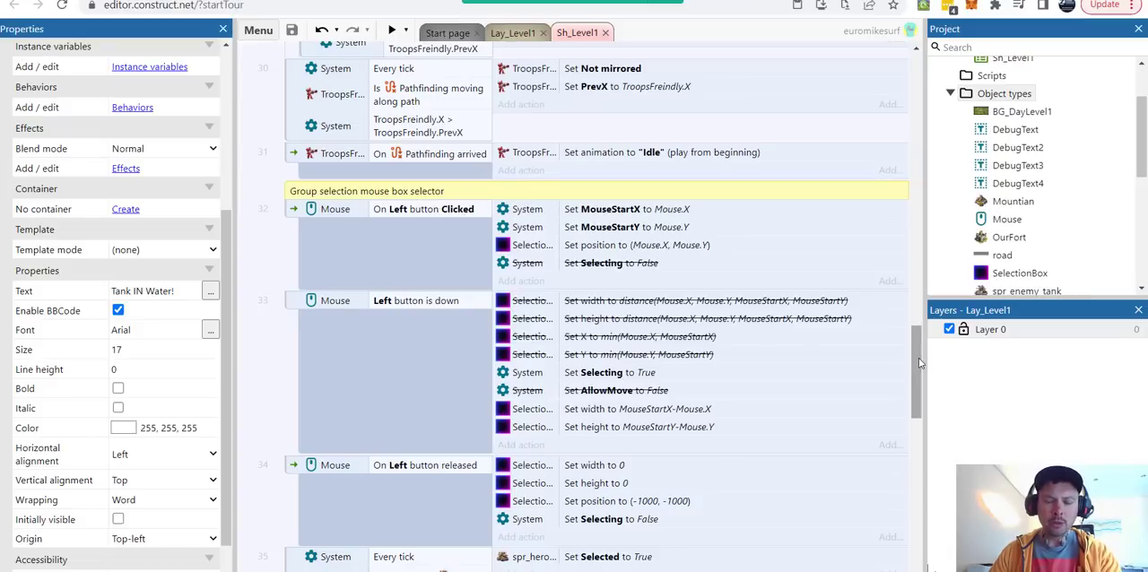
scroll(down, 3)
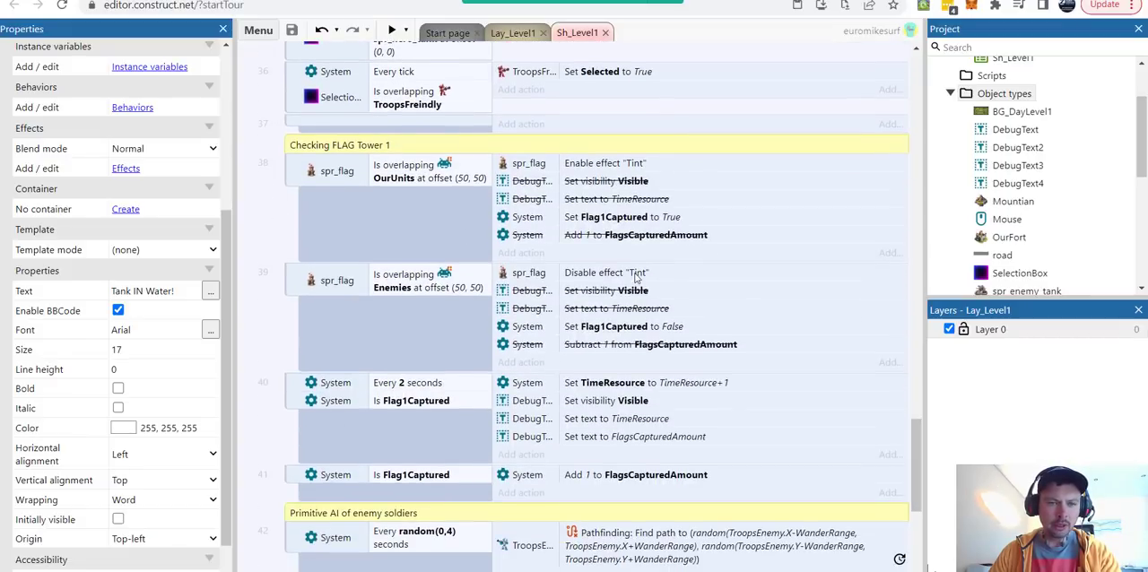
scroll(down, 3)
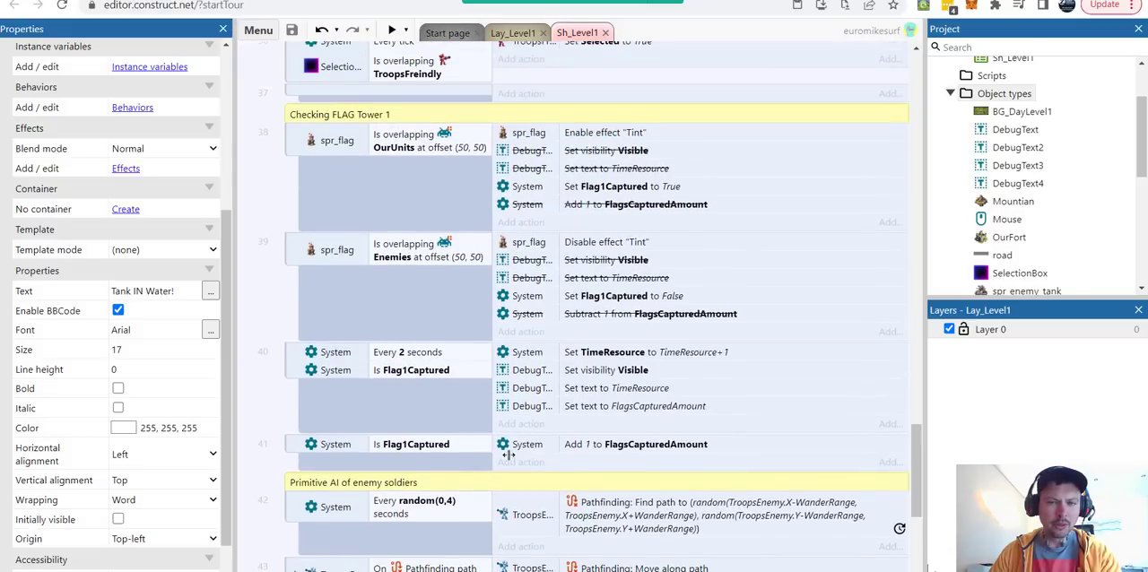
mouse_move(448, 405)
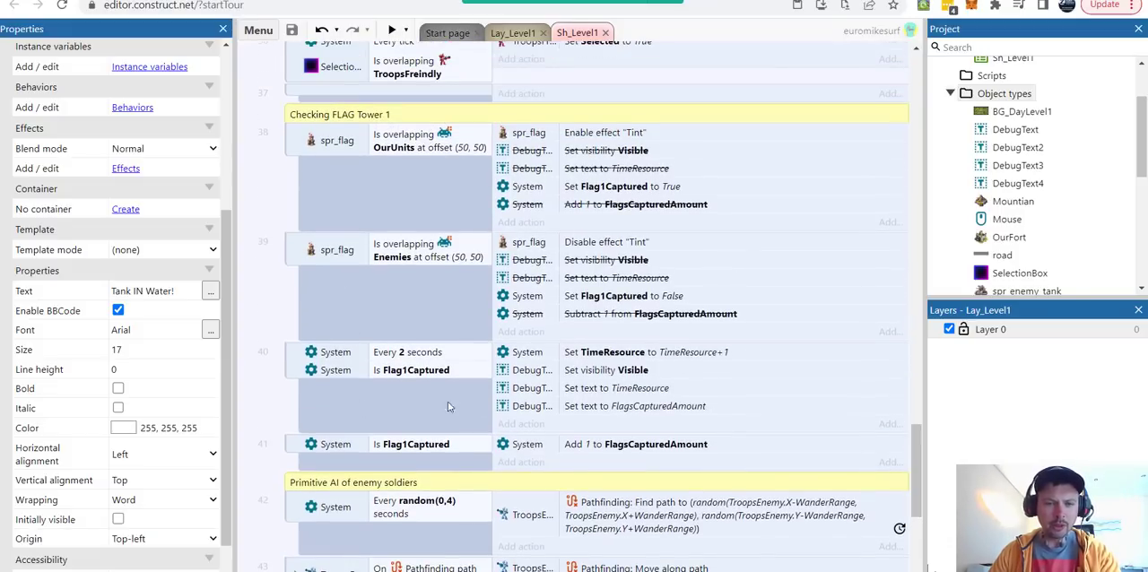
scroll(down, 3)
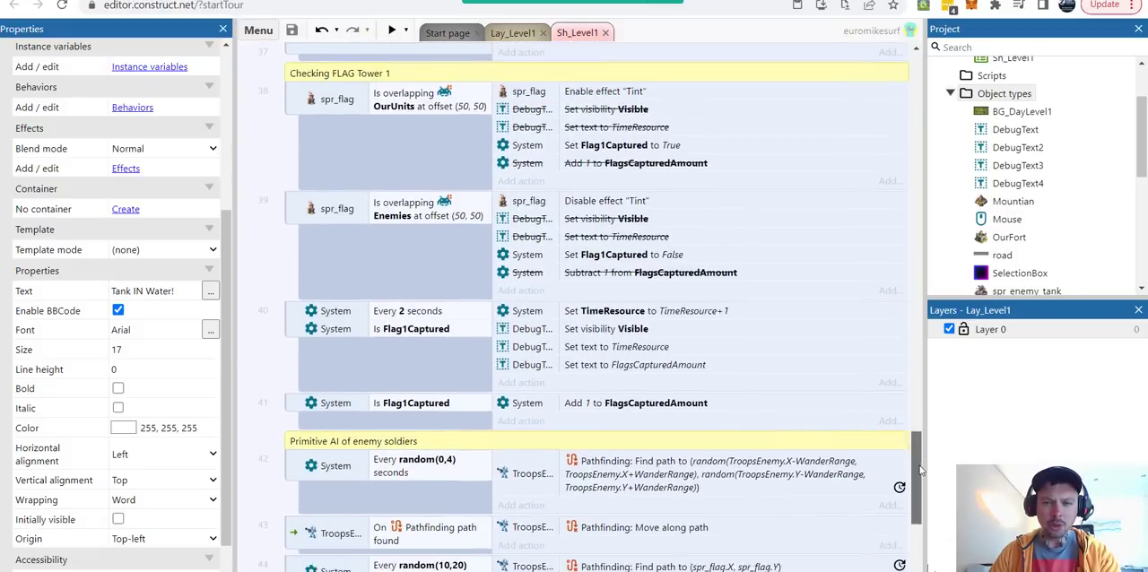
scroll(down, 3)
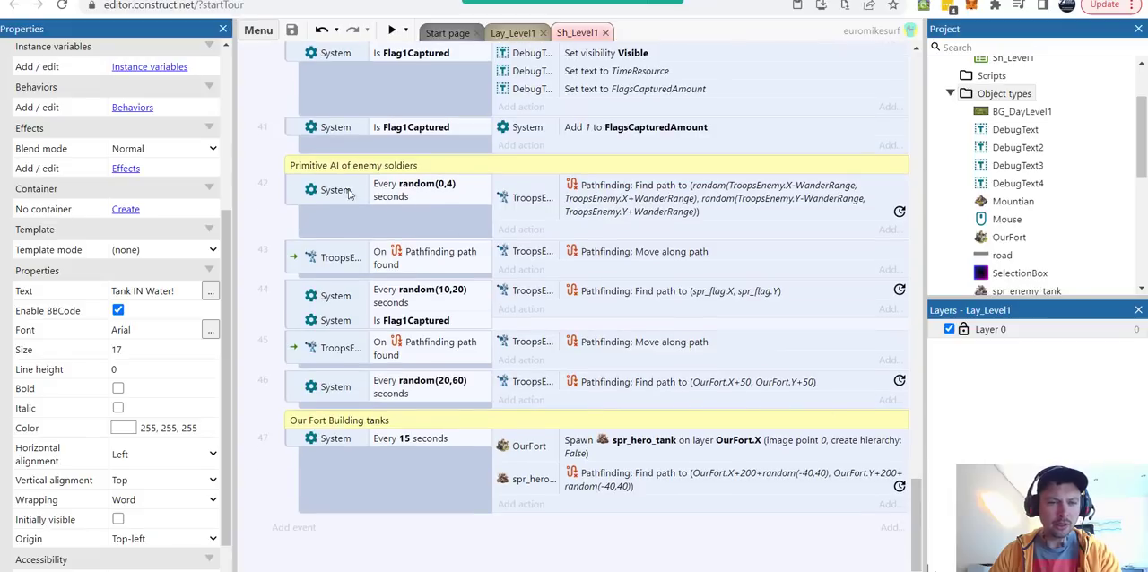
mouse_move(296, 313)
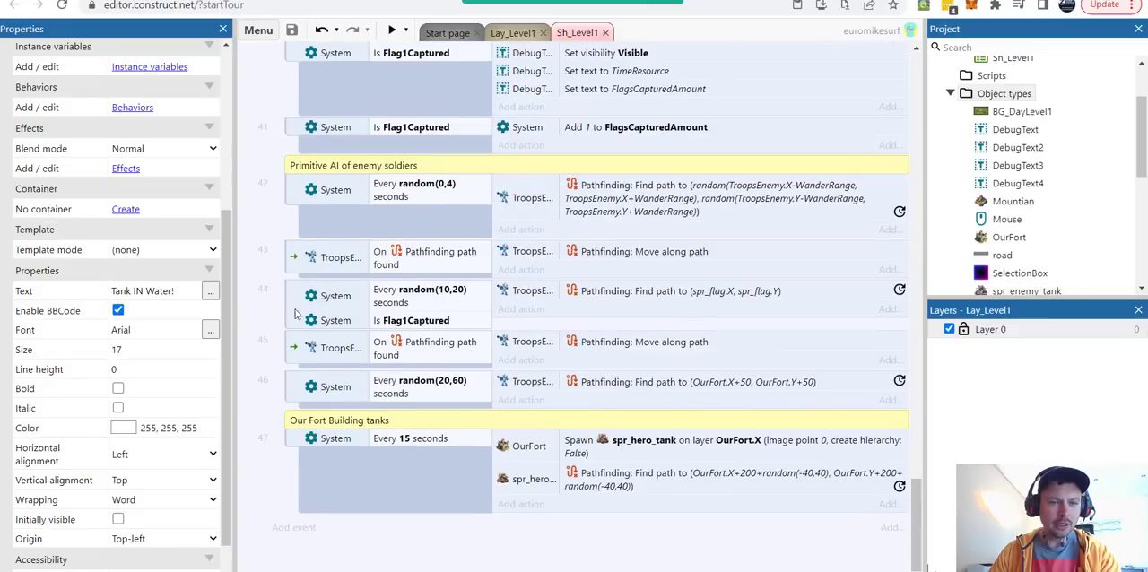
mouse_move(364, 197)
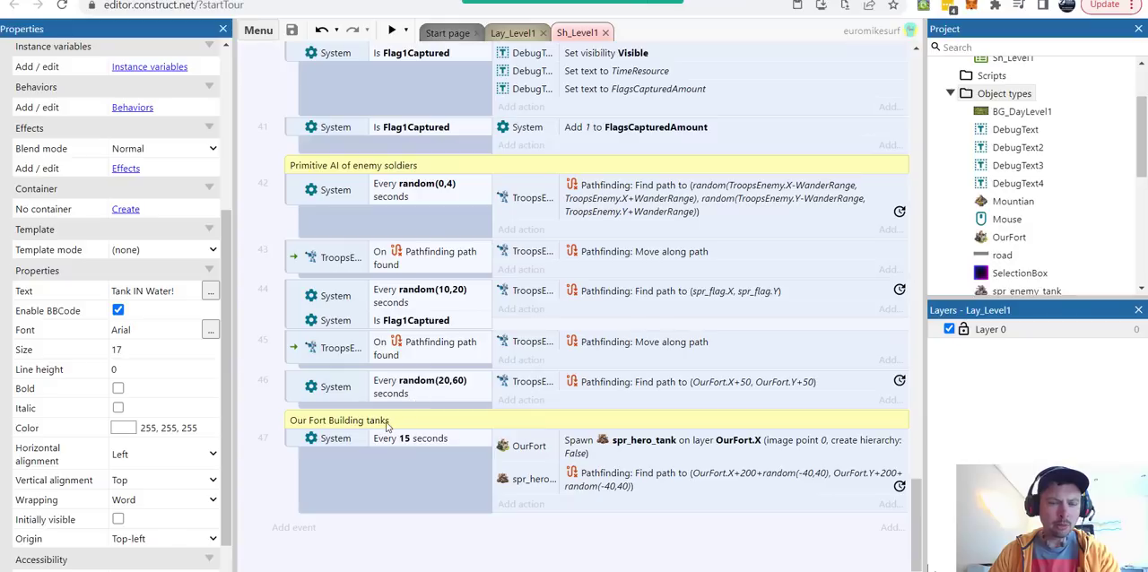
mouse_move(344, 427)
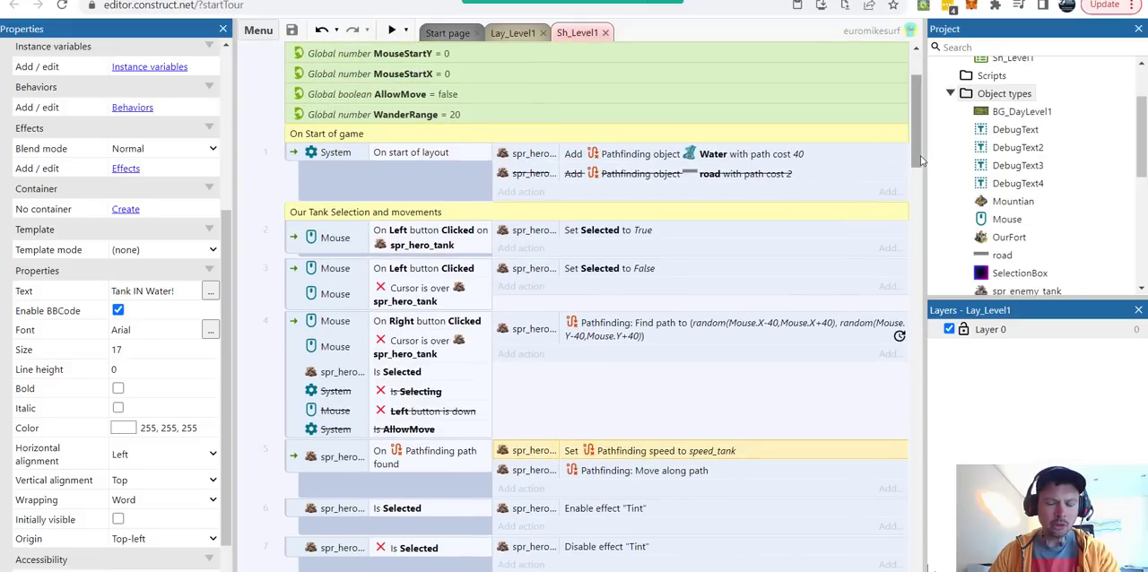
scroll(down, 3)
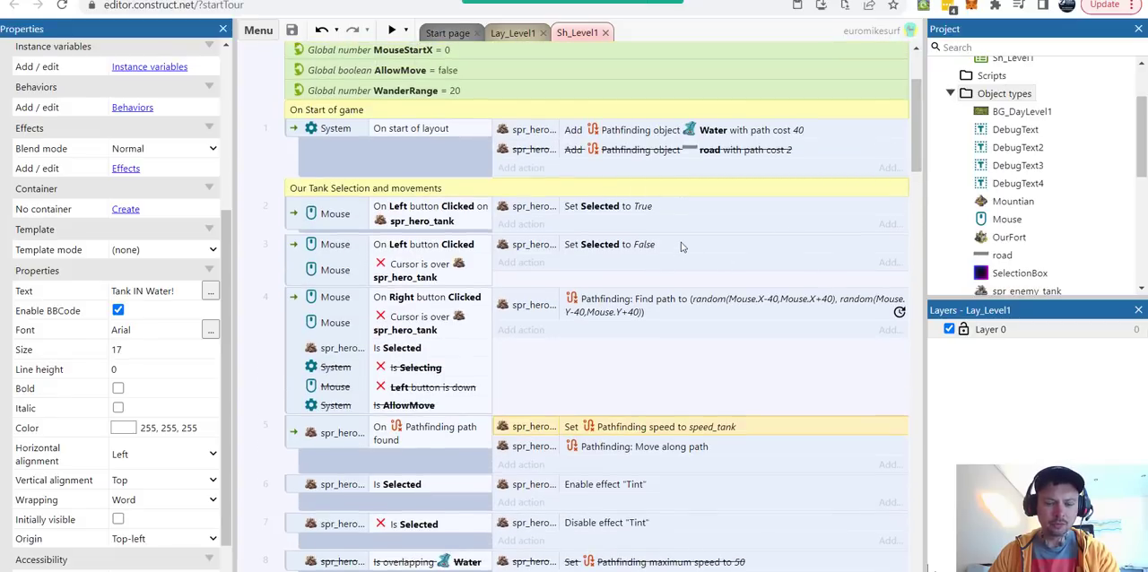
mouse_move(567, 260)
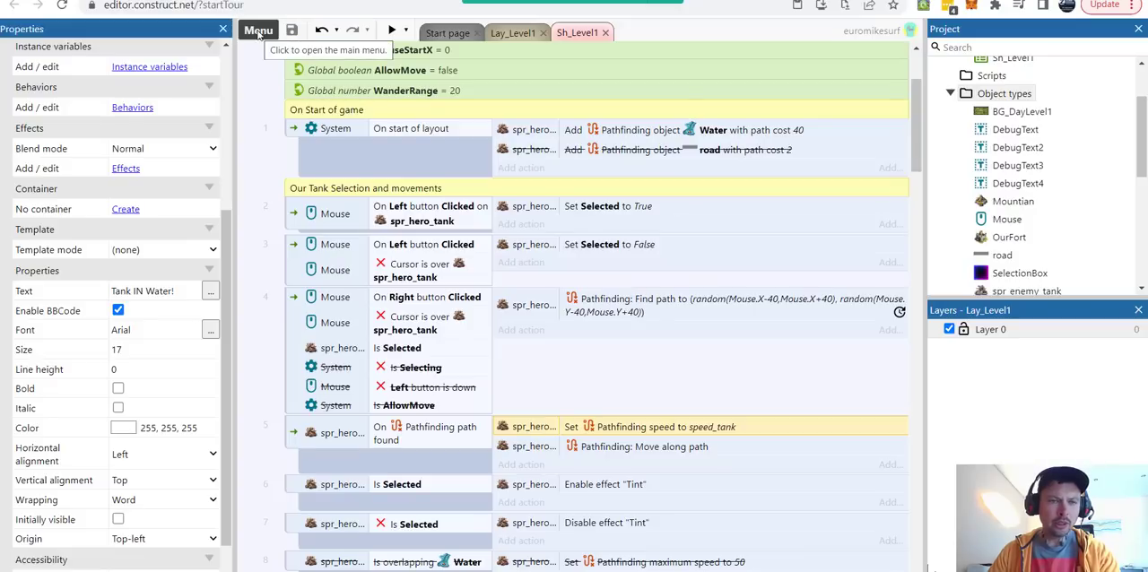
click(259, 29)
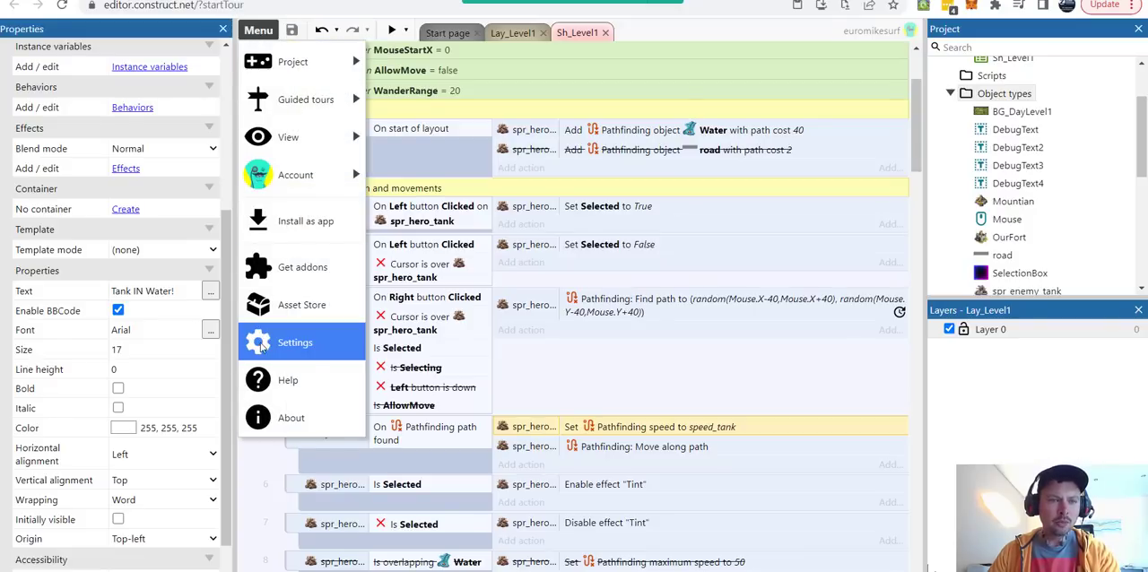
click(294, 340)
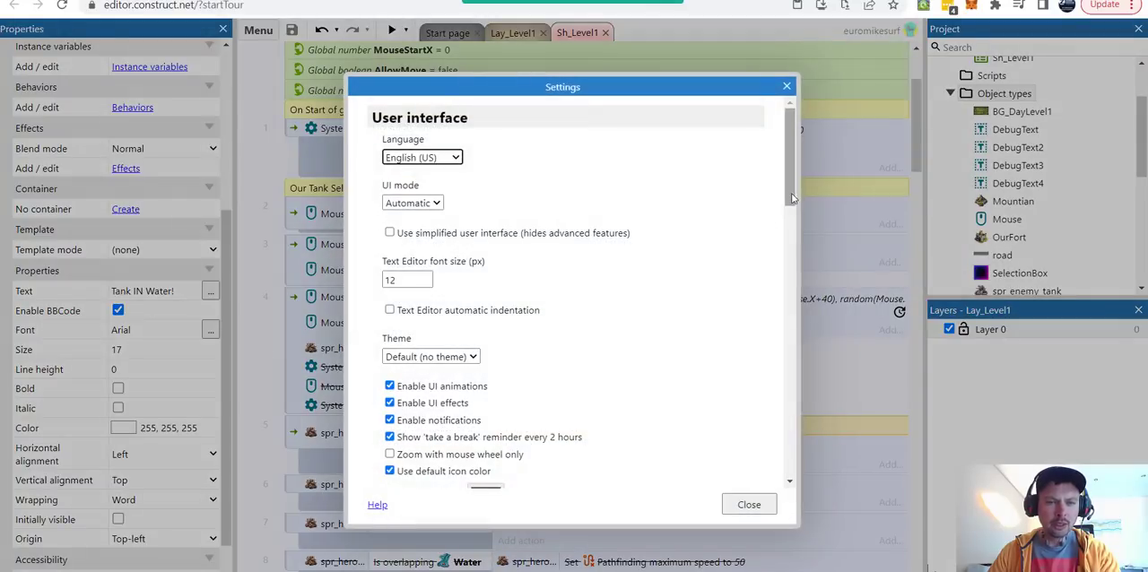
scroll(down, 3)
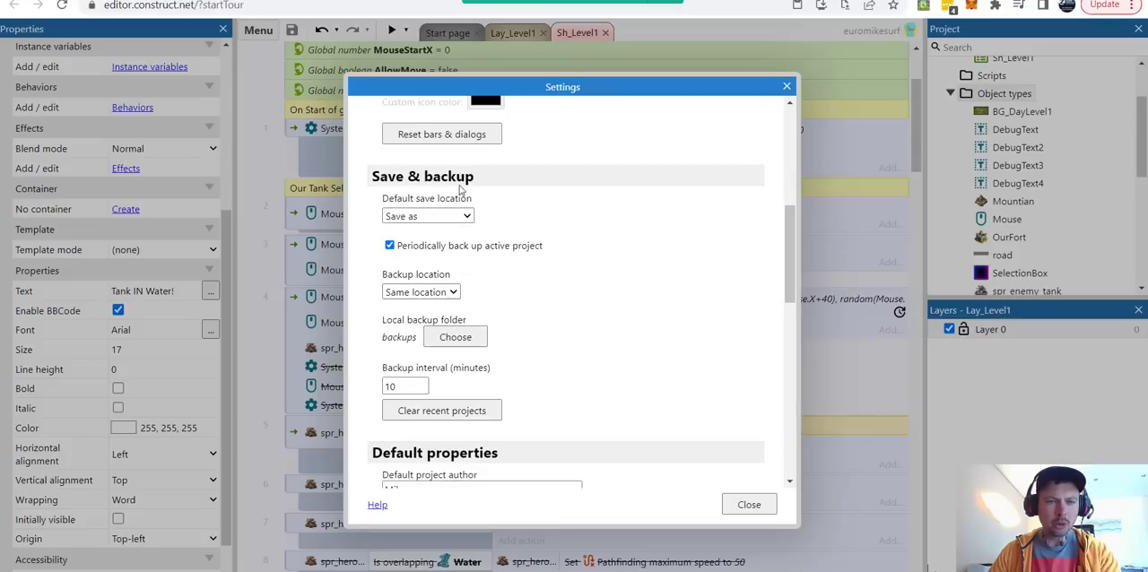
mouse_move(685, 163)
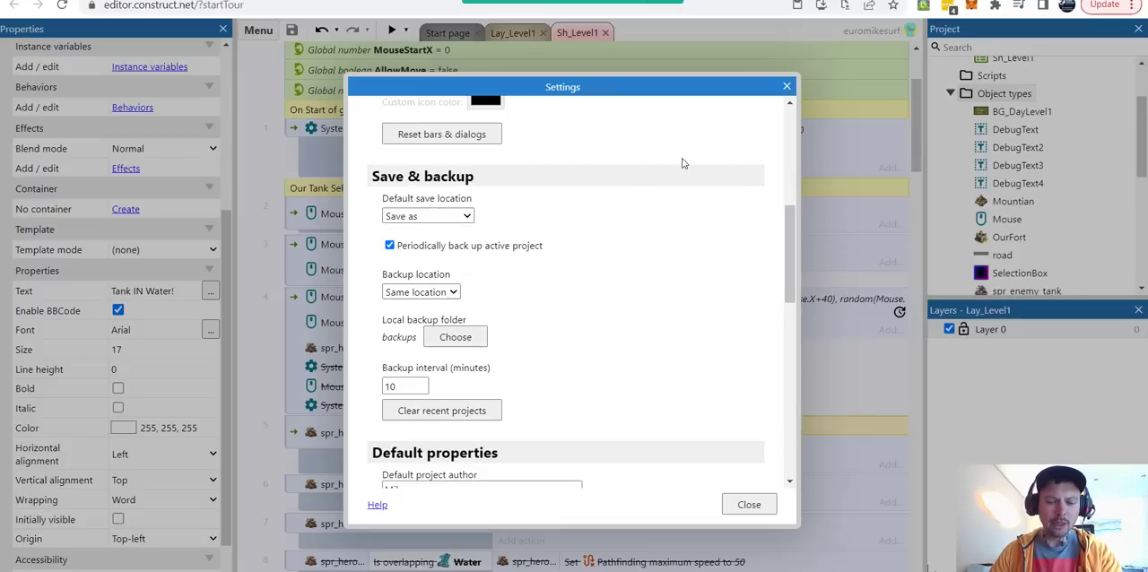
click(750, 504)
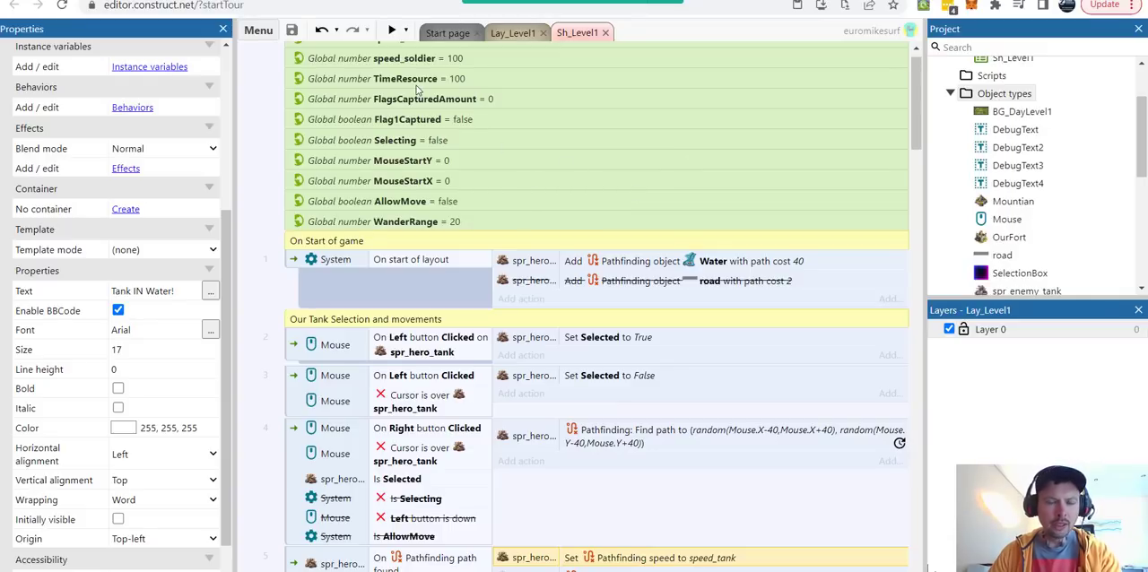
mouse_move(395, 29)
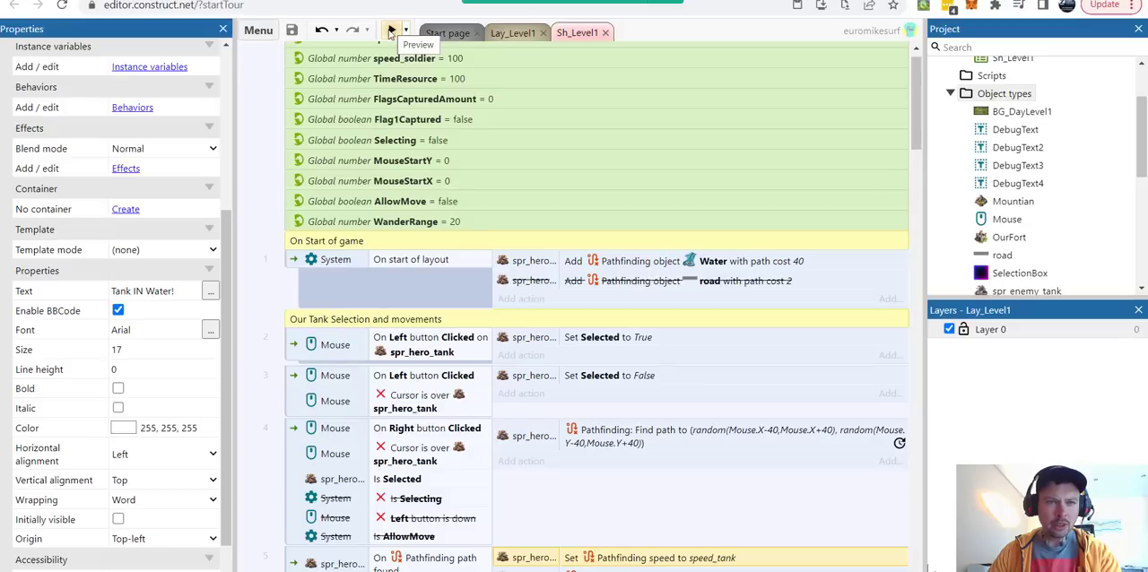
Run the layout in preview from the toolbar.
click(391, 28)
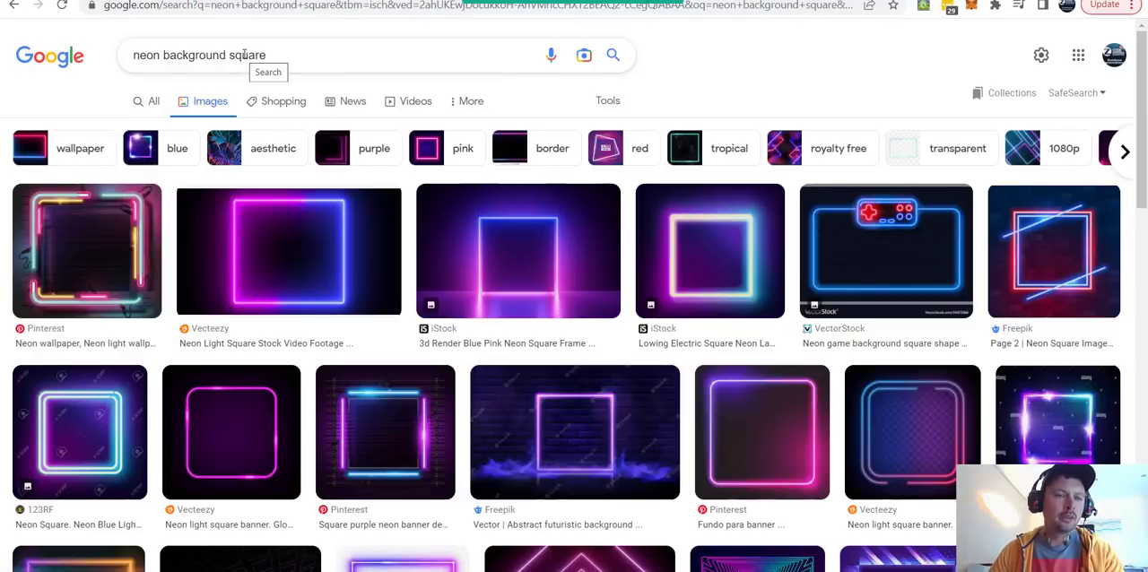
mouse_move(122, 62)
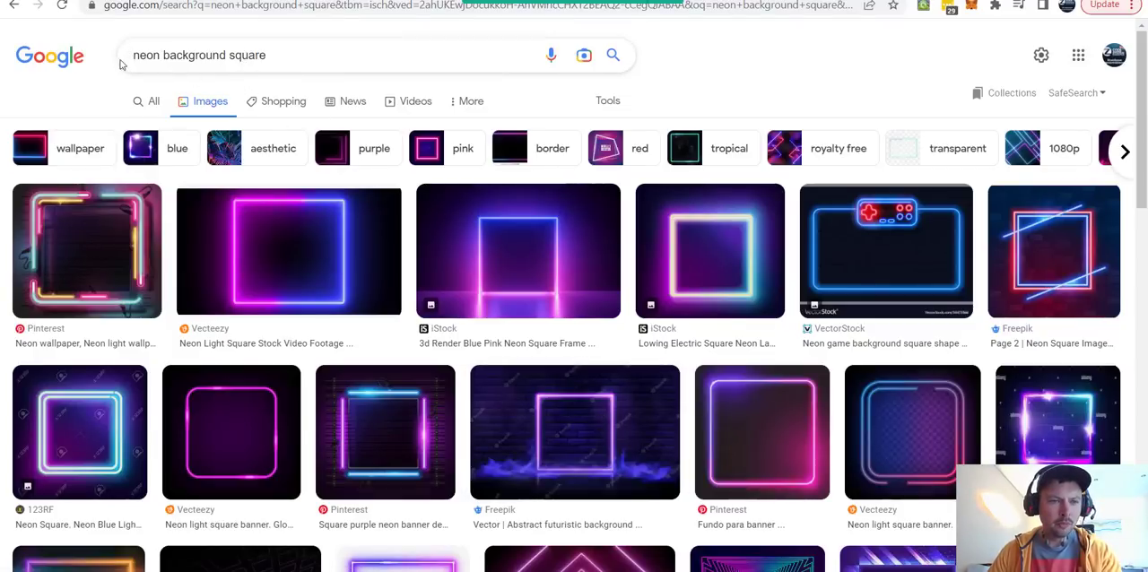
mouse_move(464, 272)
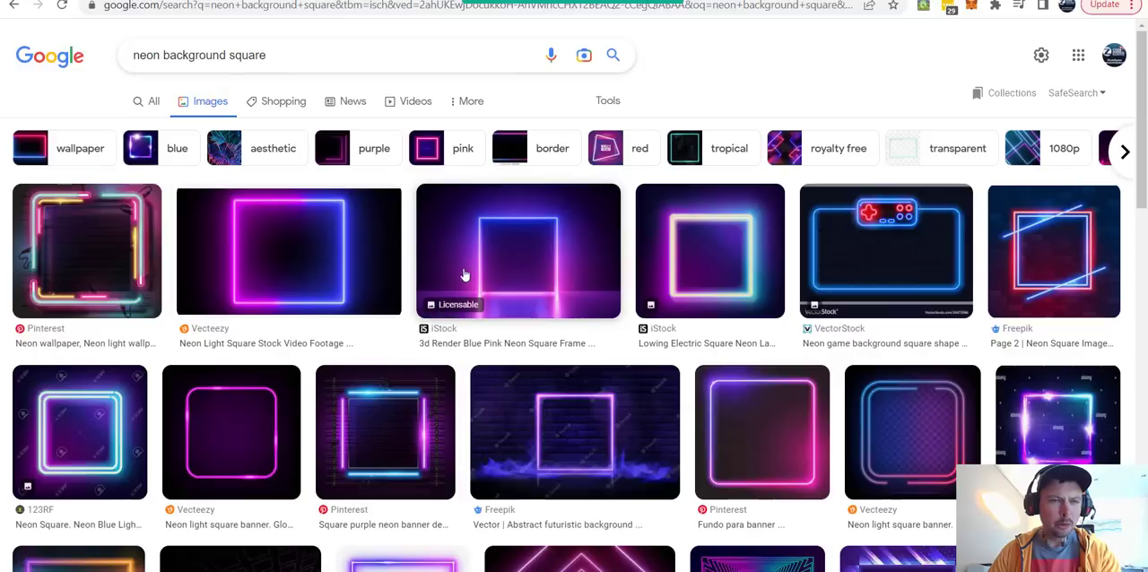
mouse_move(305, 260)
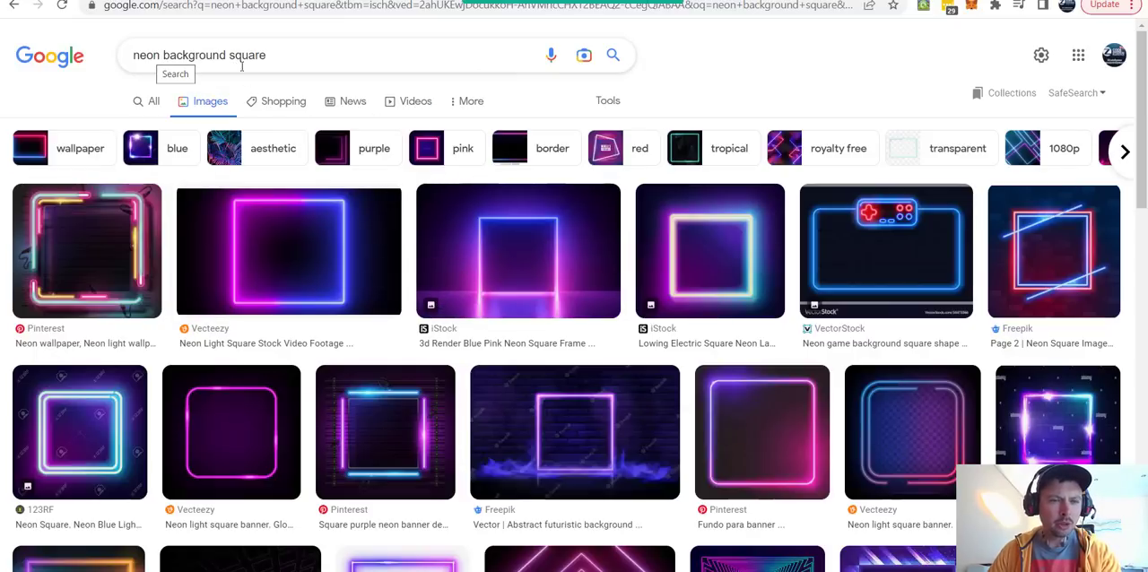
Browse the Google Images results for 'neon background square'.
scroll(down, 3)
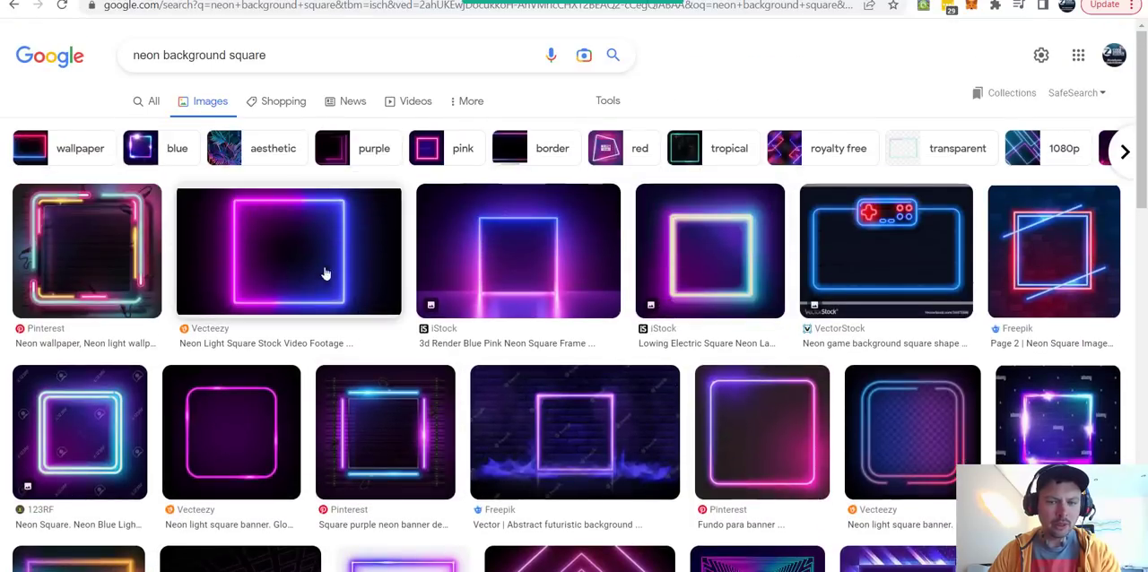
mouse_move(320, 308)
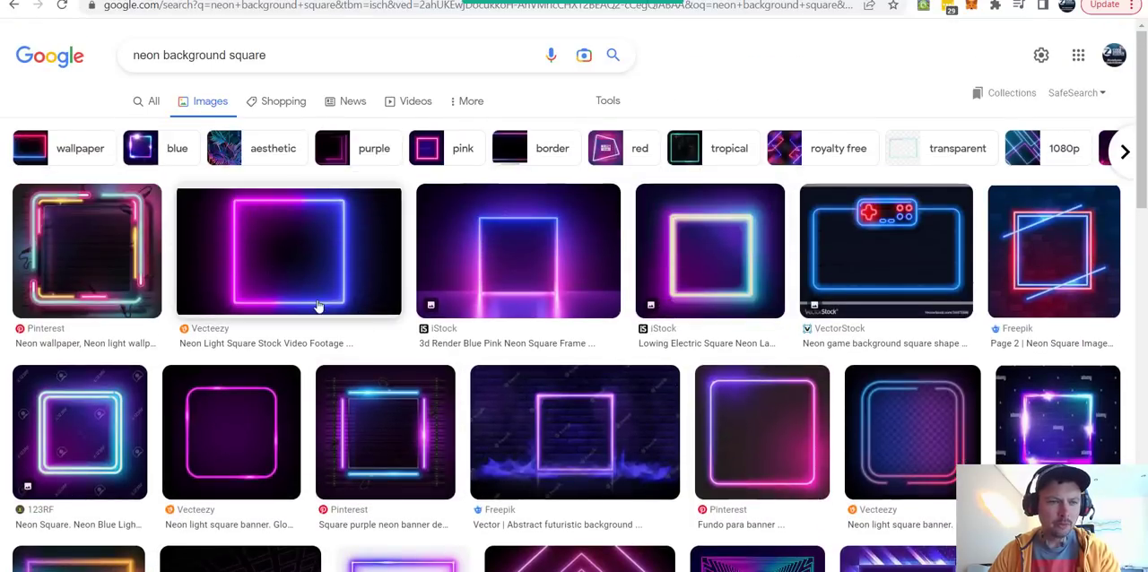
mouse_move(348, 261)
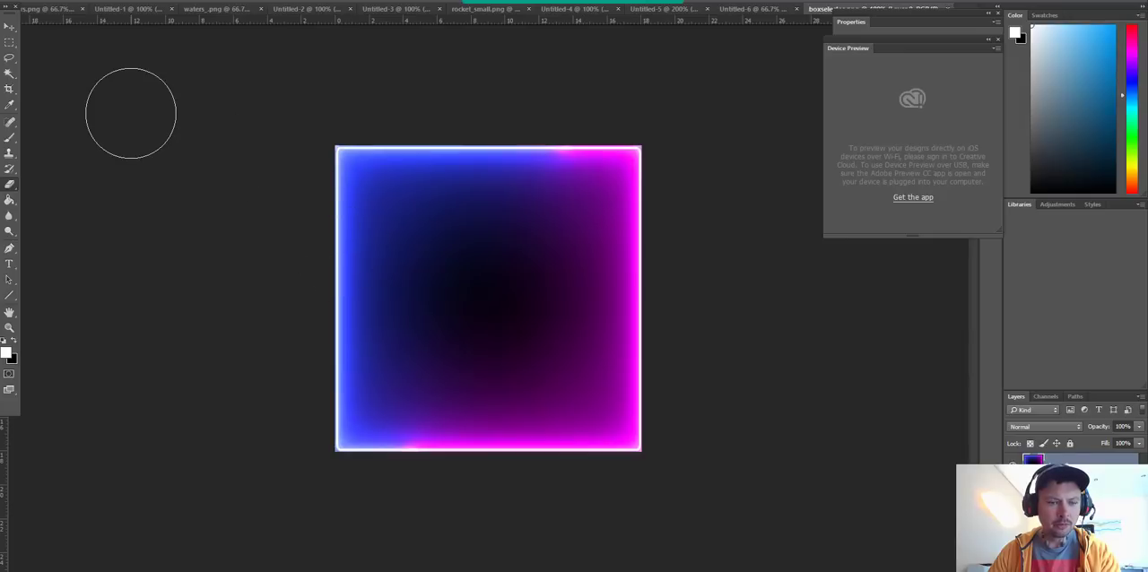
mouse_move(333, 135)
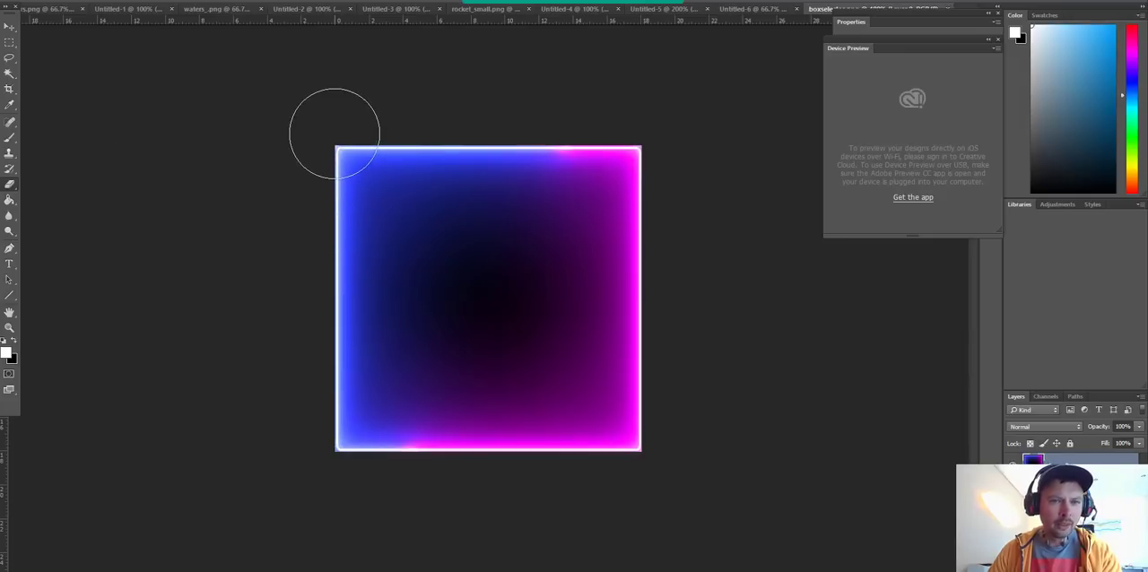
mouse_move(382, 142)
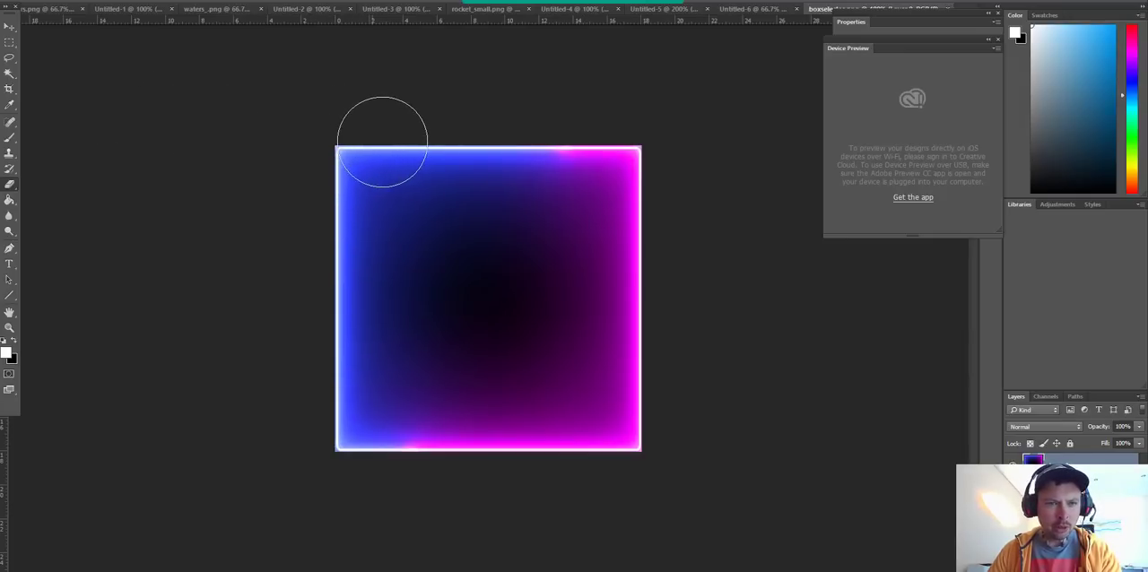
mouse_move(578, 147)
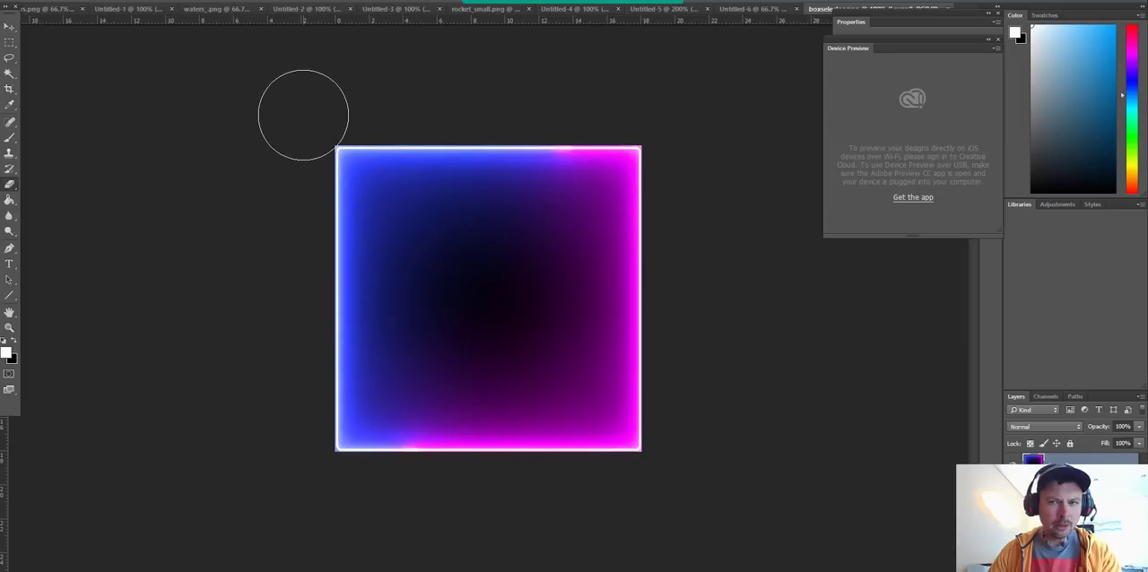
mouse_move(668, 115)
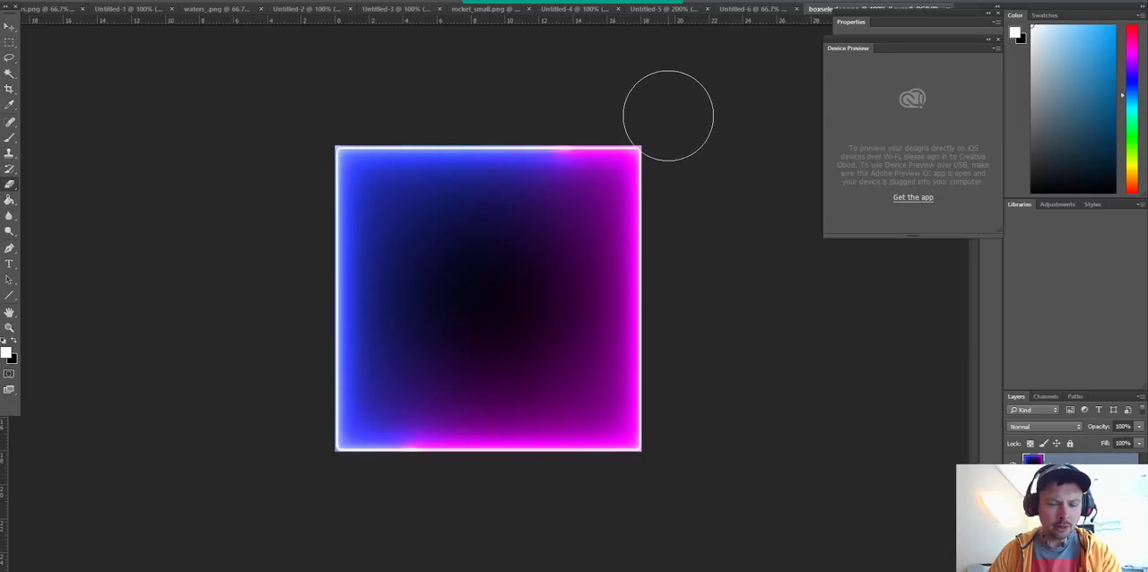
mouse_move(255, 213)
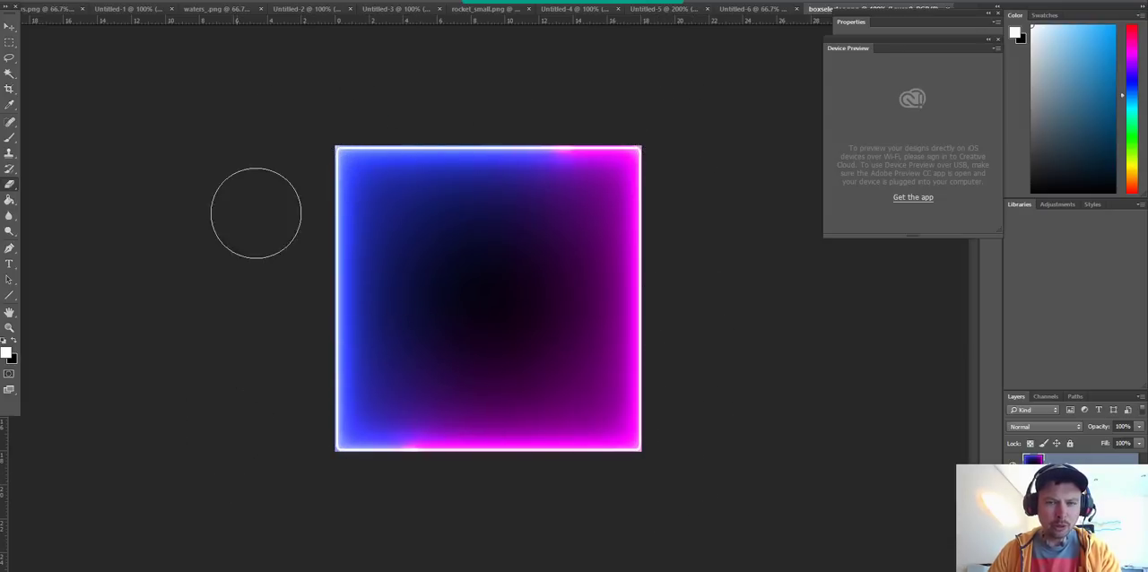
mouse_move(574, 273)
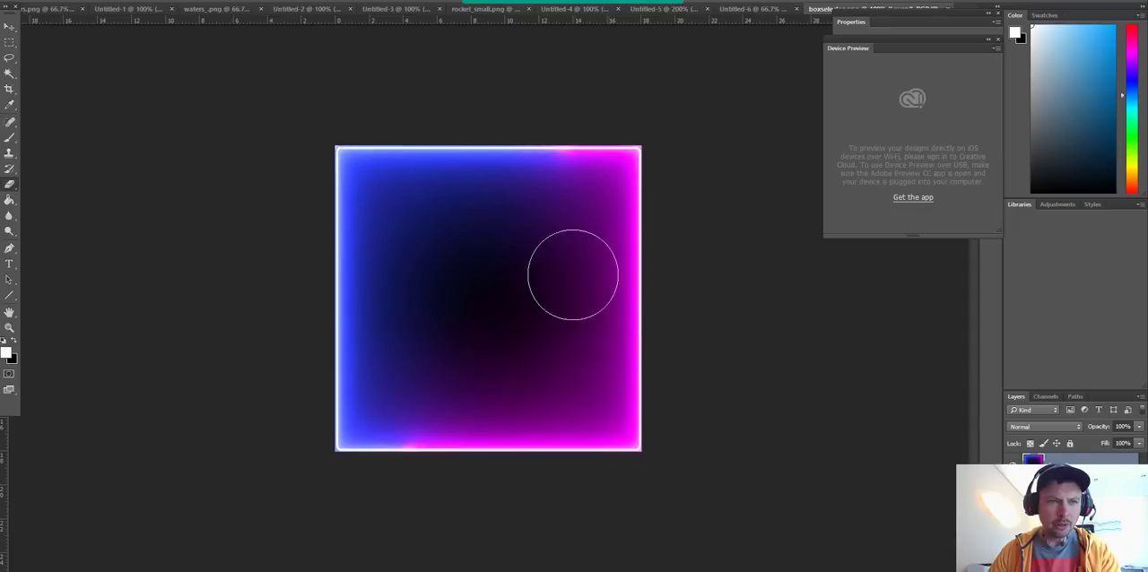
mouse_move(390, 292)
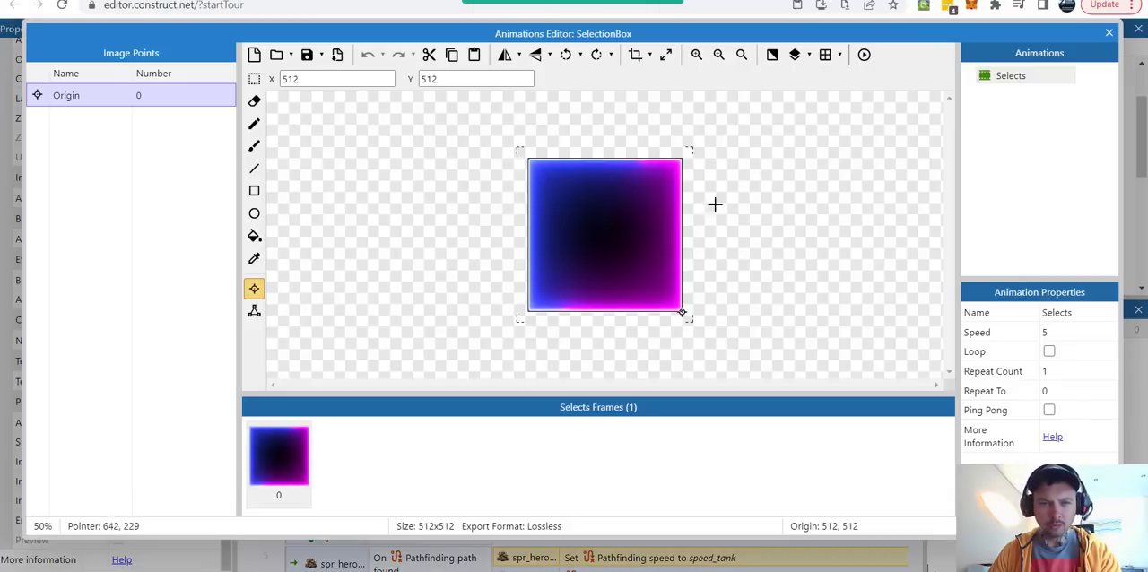
mouse_move(559, 315)
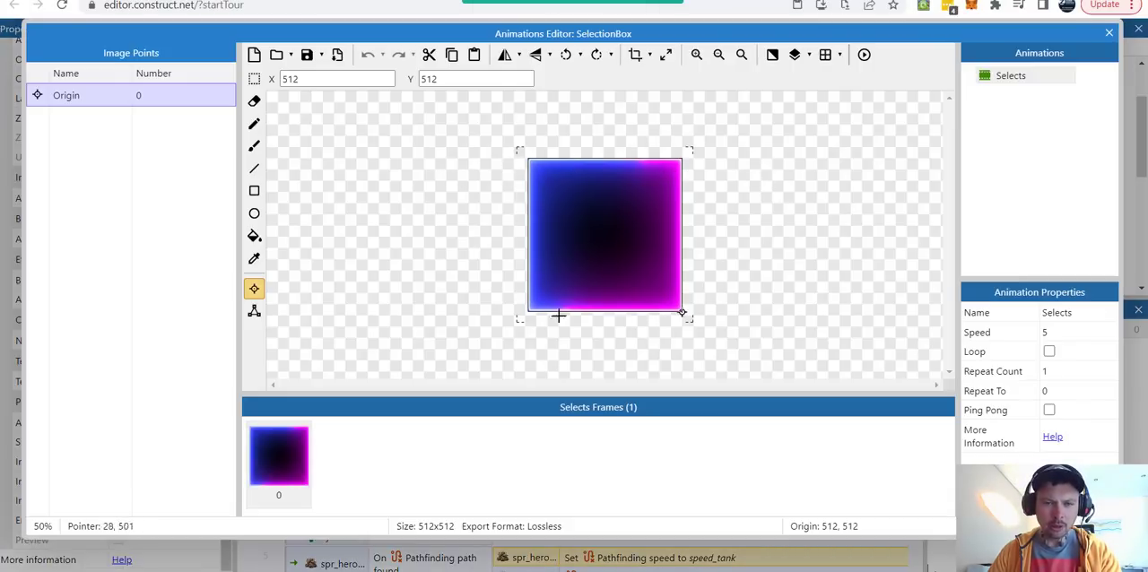
Show the options for the SelectionBox sprite's Origin image point in the Animations Editor.
click(470, 79)
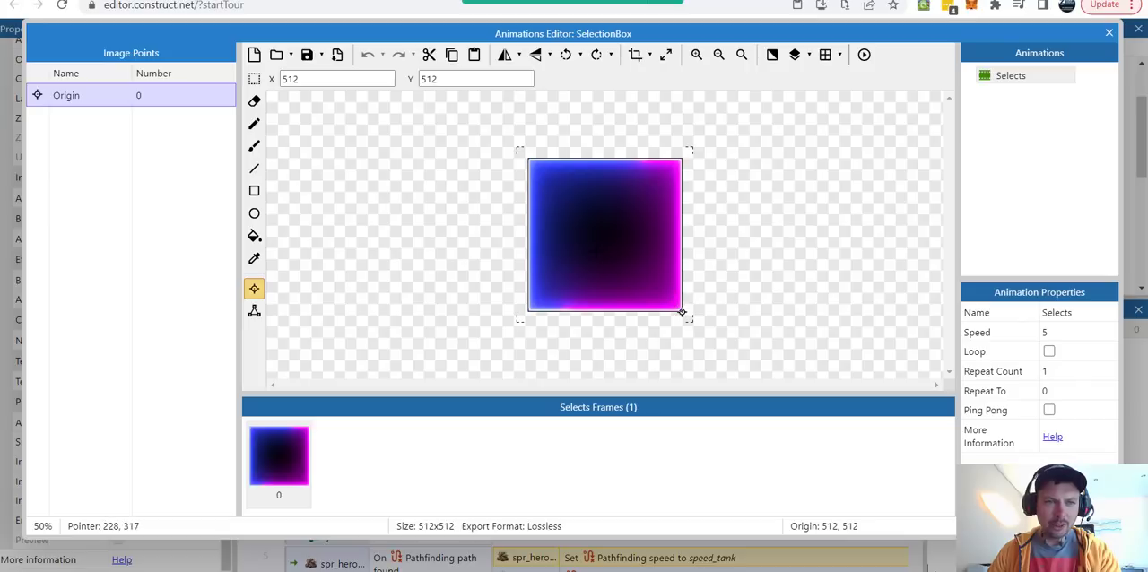
mouse_move(673, 176)
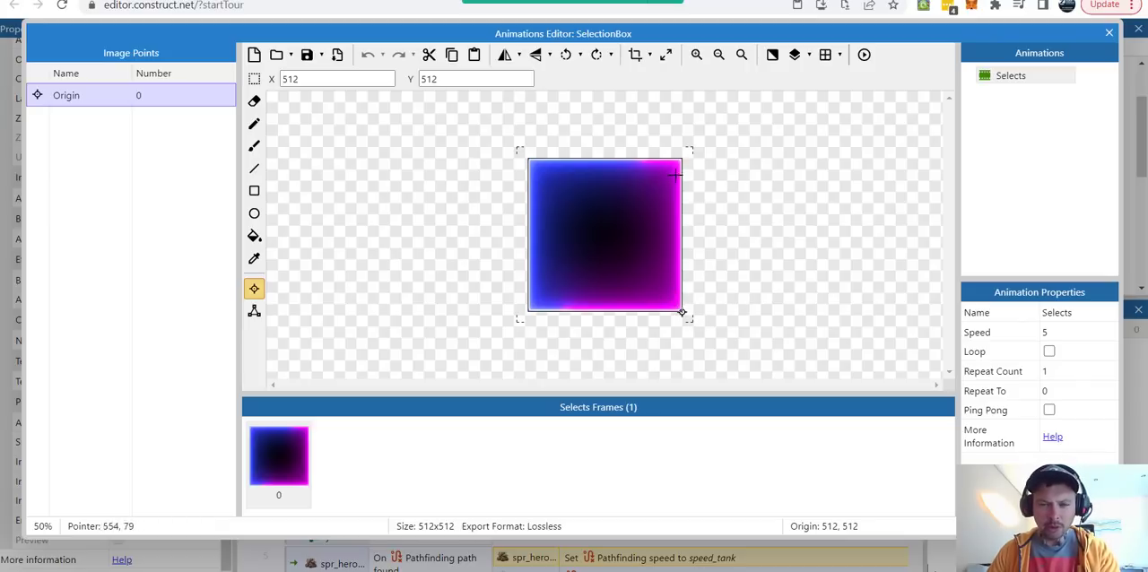
mouse_move(255, 289)
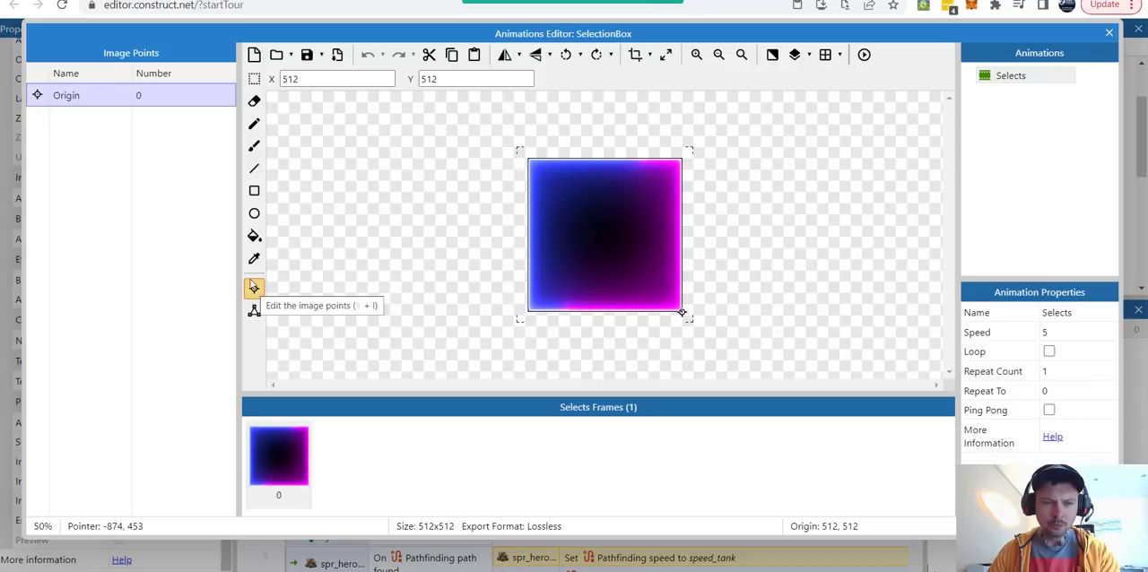
right_click(64, 95)
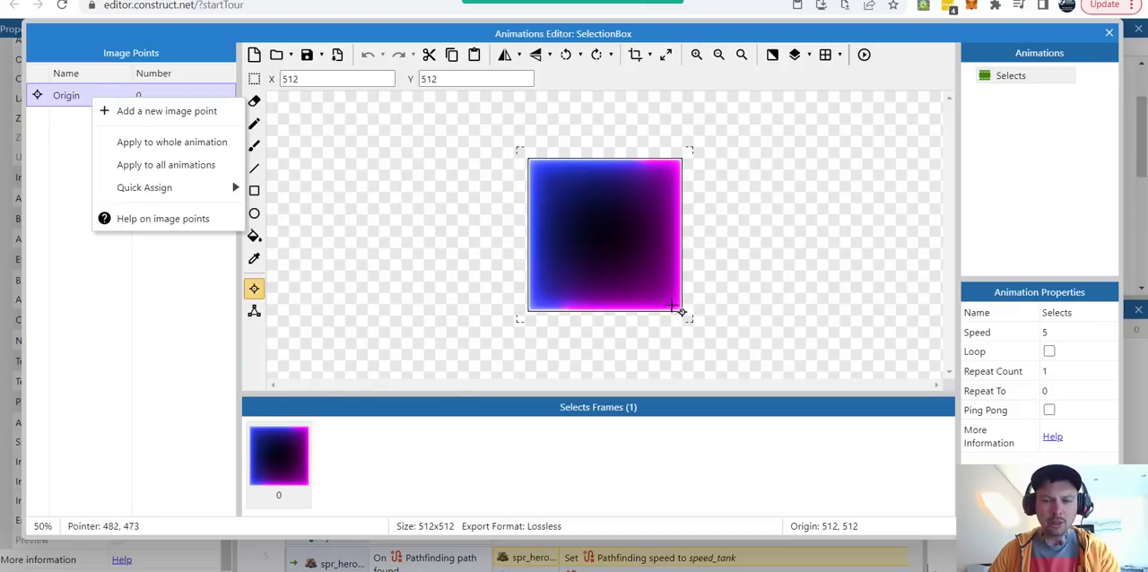
mouse_move(681, 308)
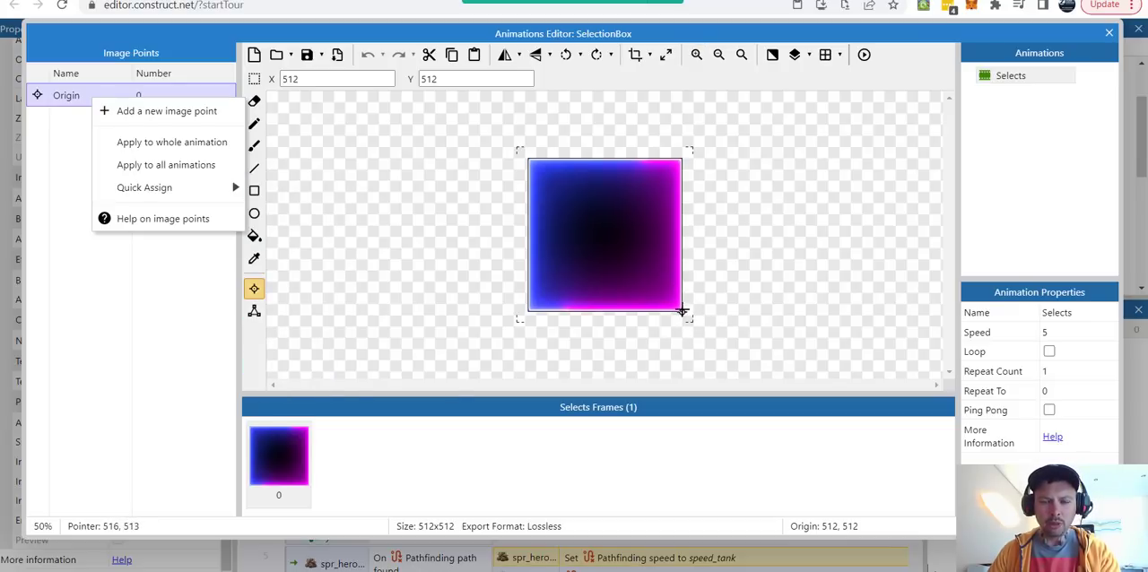
mouse_move(495, 121)
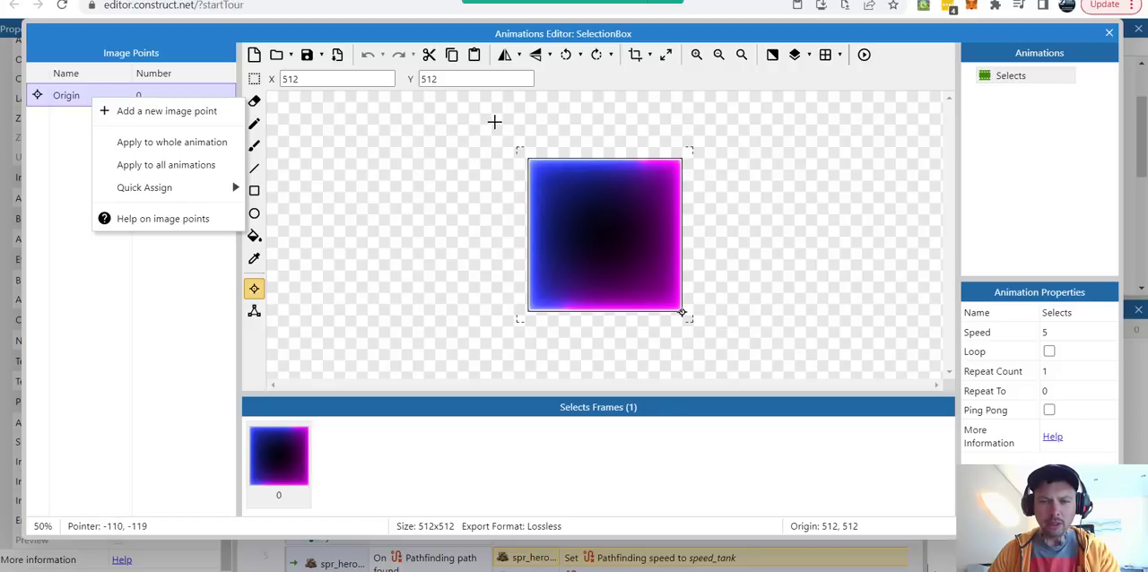
mouse_move(667, 157)
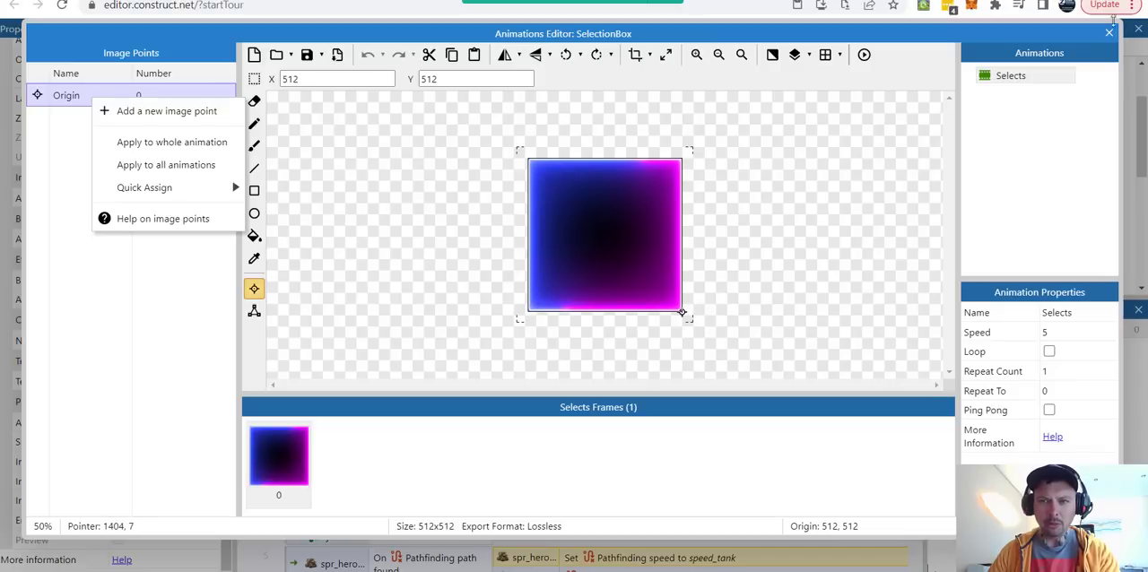
mouse_move(664, 312)
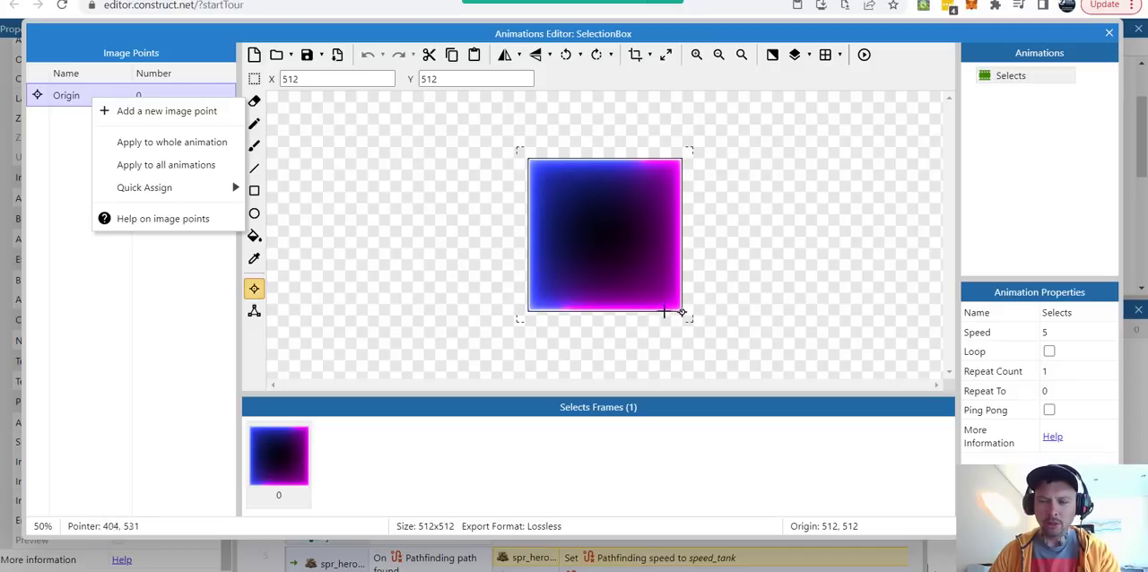
mouse_move(685, 312)
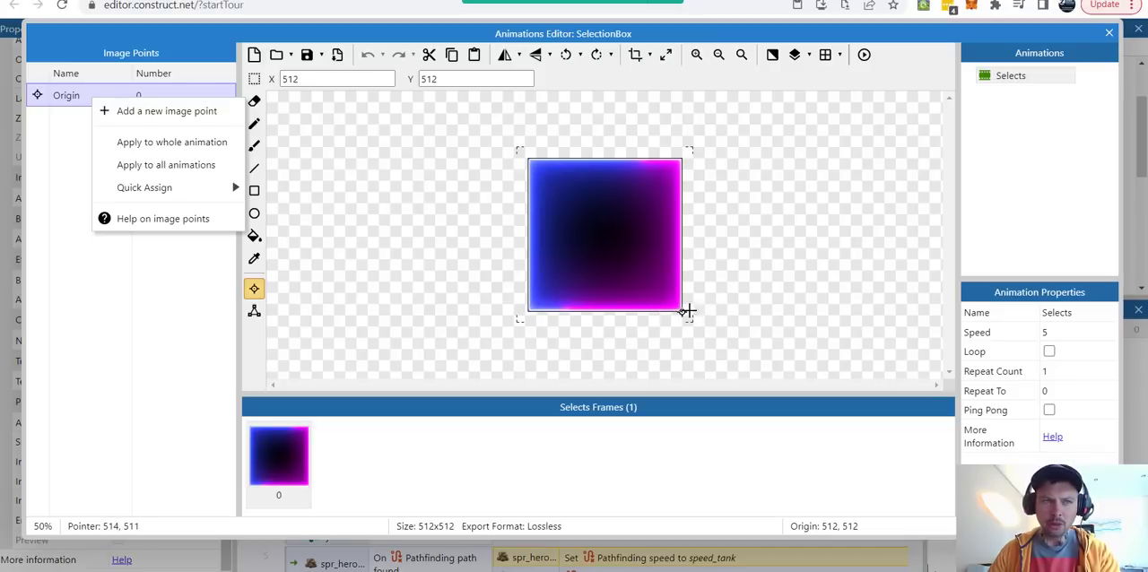
mouse_move(493, 260)
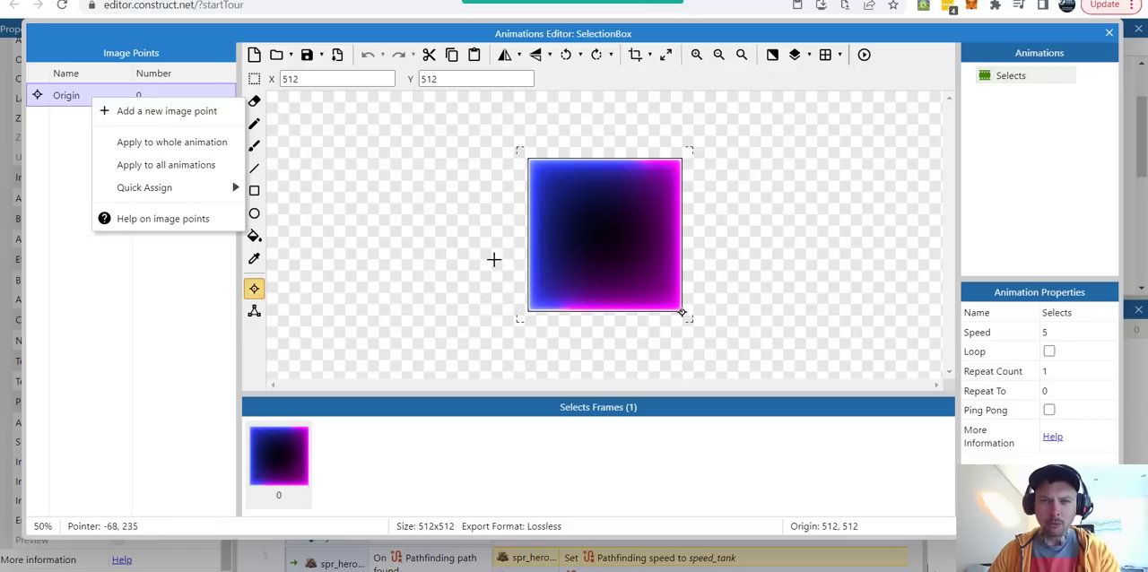
mouse_move(731, 215)
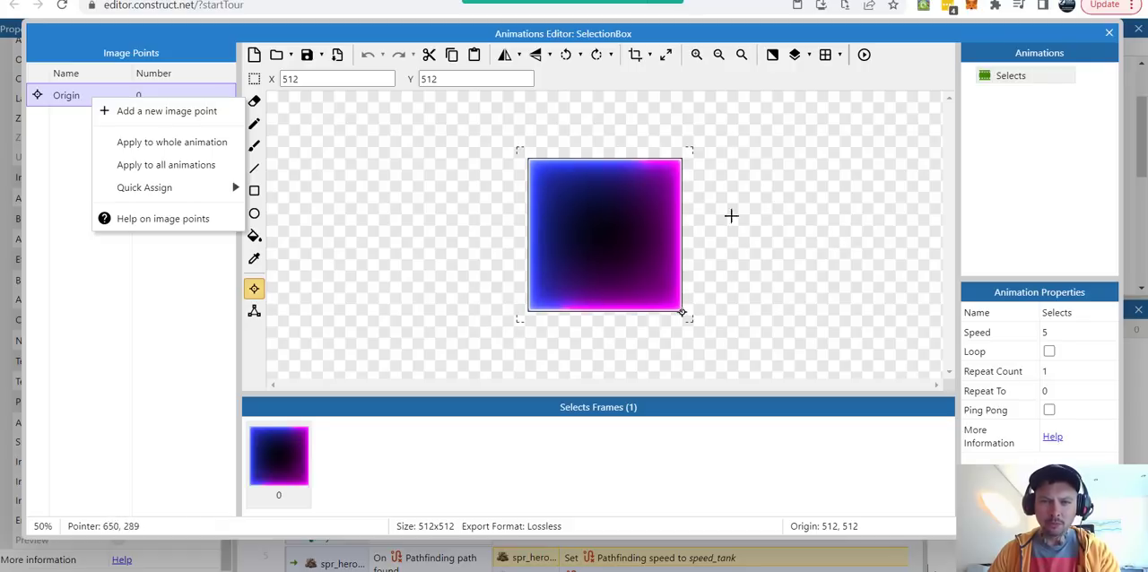
mouse_move(1108, 32)
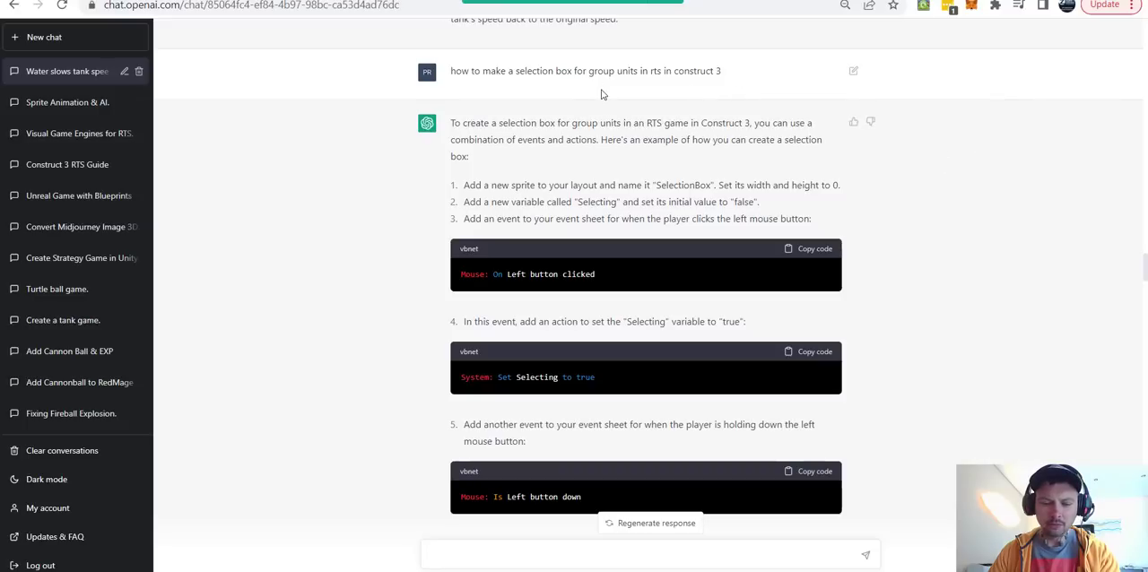
mouse_move(448, 75)
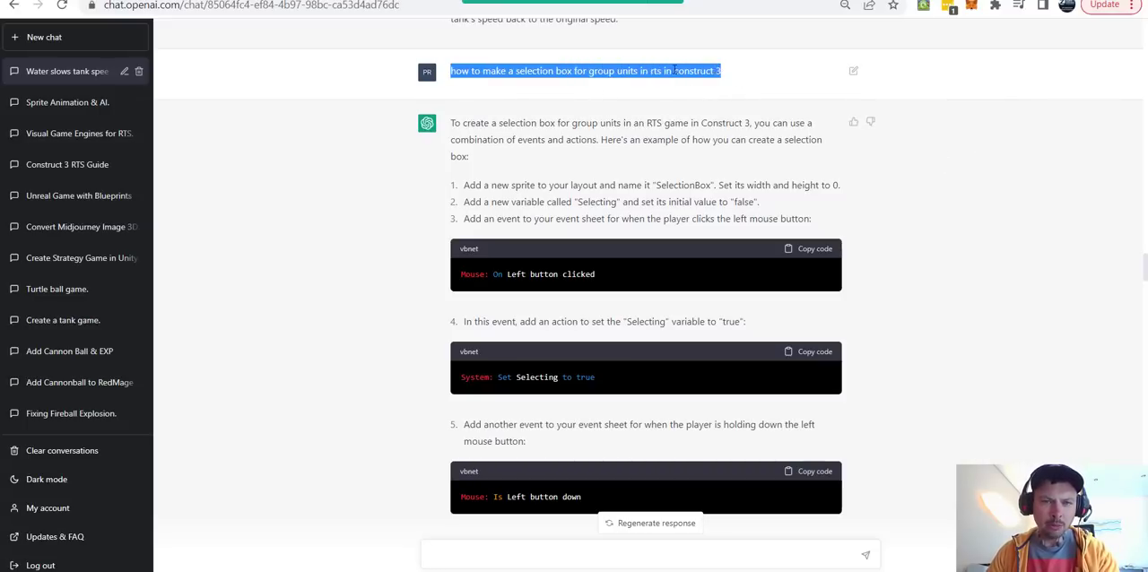
Read through ChatGPT's step-by-step answer on building an RTS selection box.
click(735, 75)
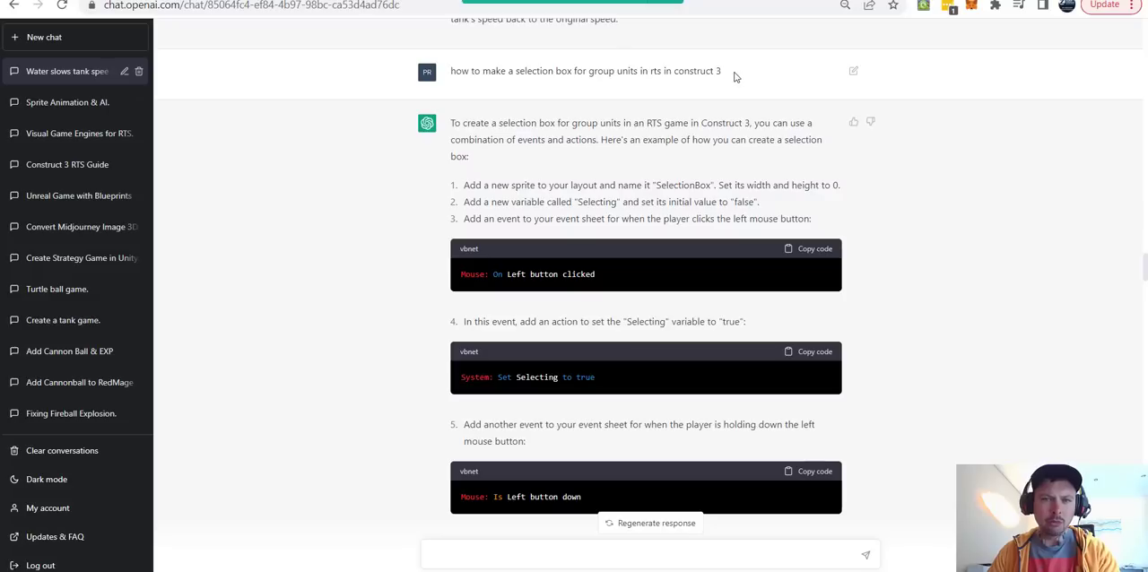
scroll(down, 3)
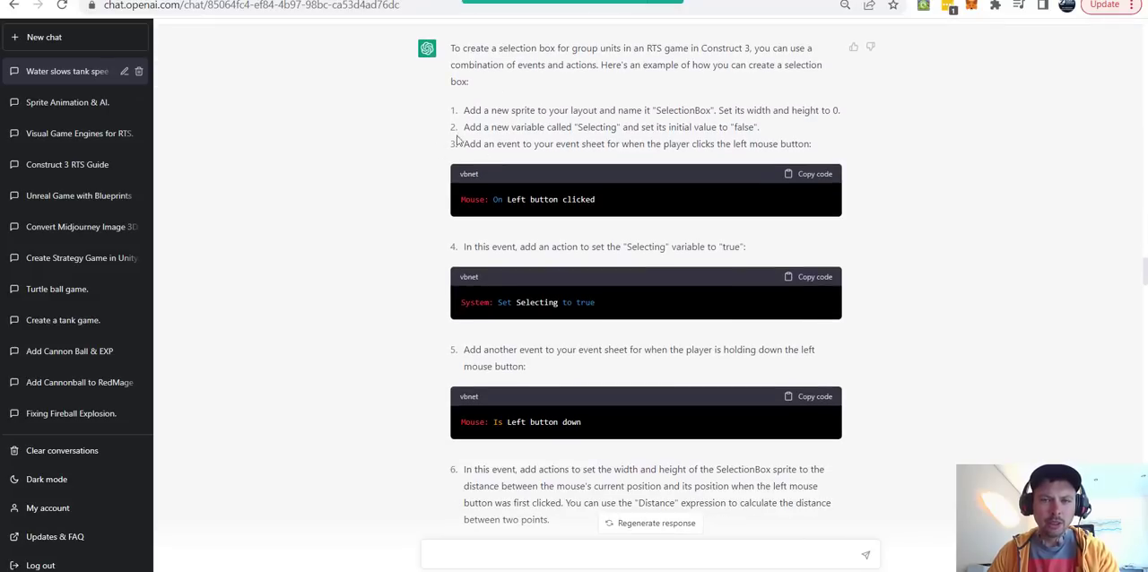
scroll(down, 3)
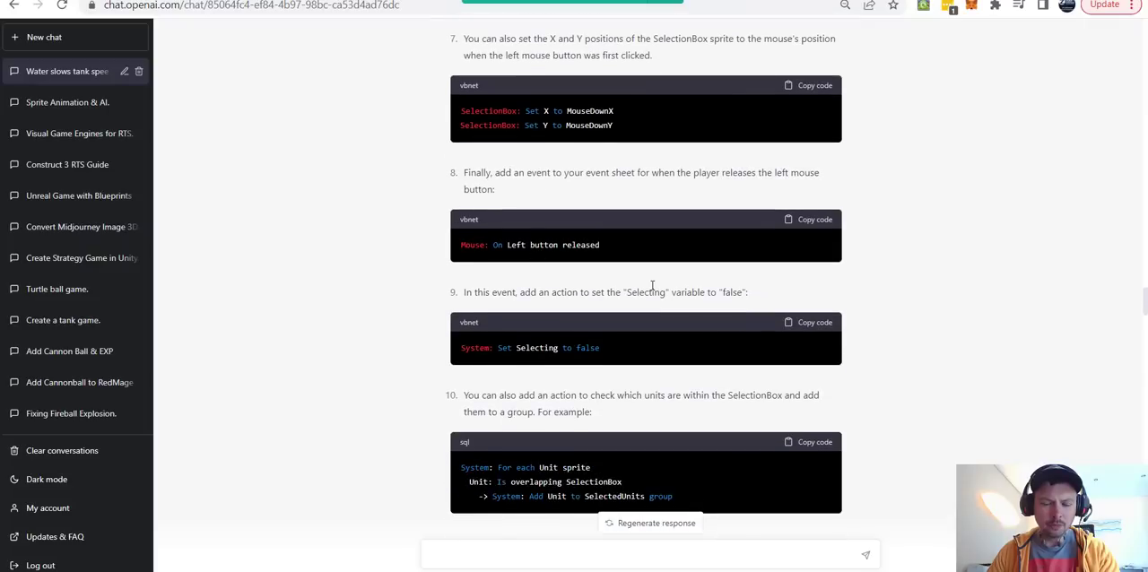
scroll(down, 3)
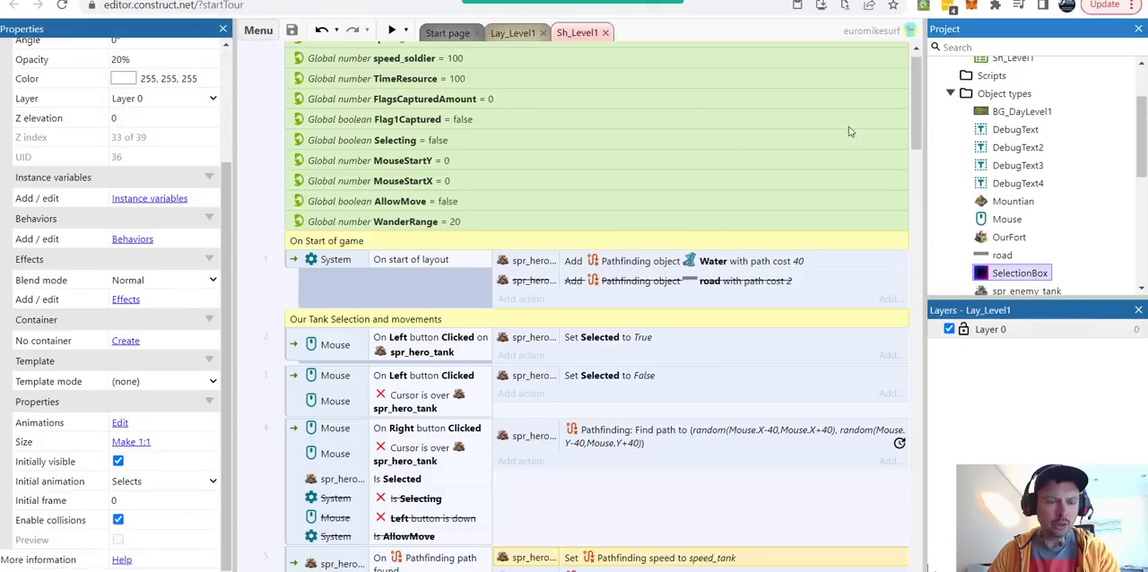
scroll(down, 3)
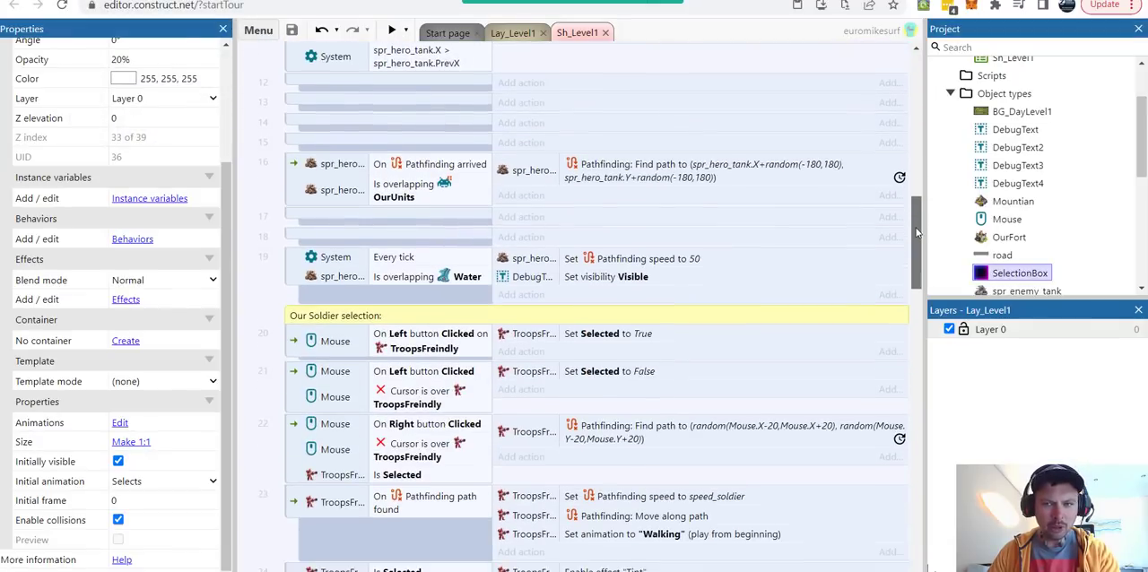
scroll(down, 3)
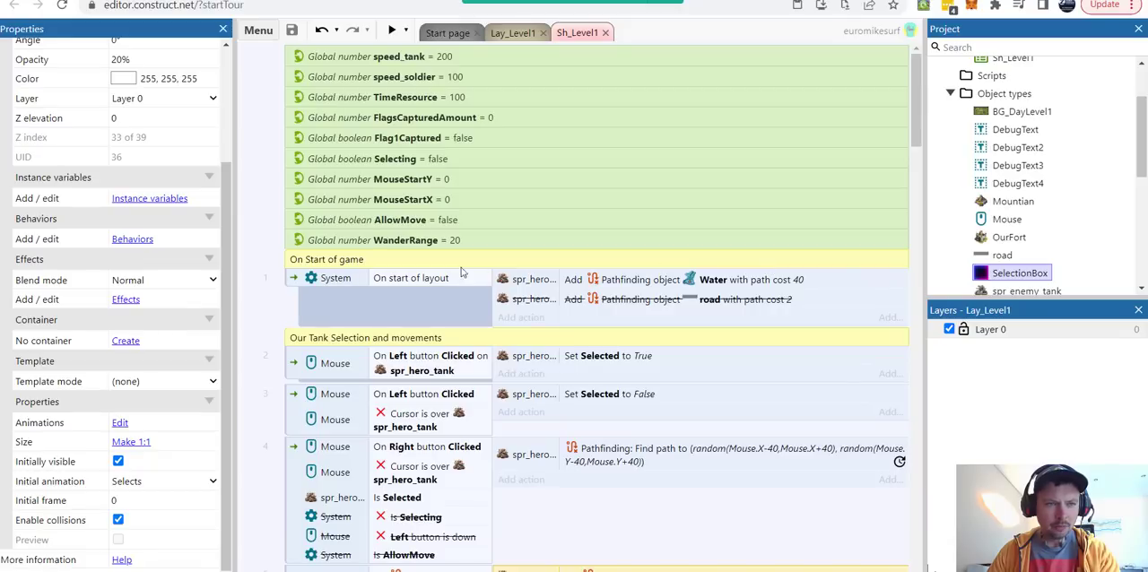
mouse_move(330, 186)
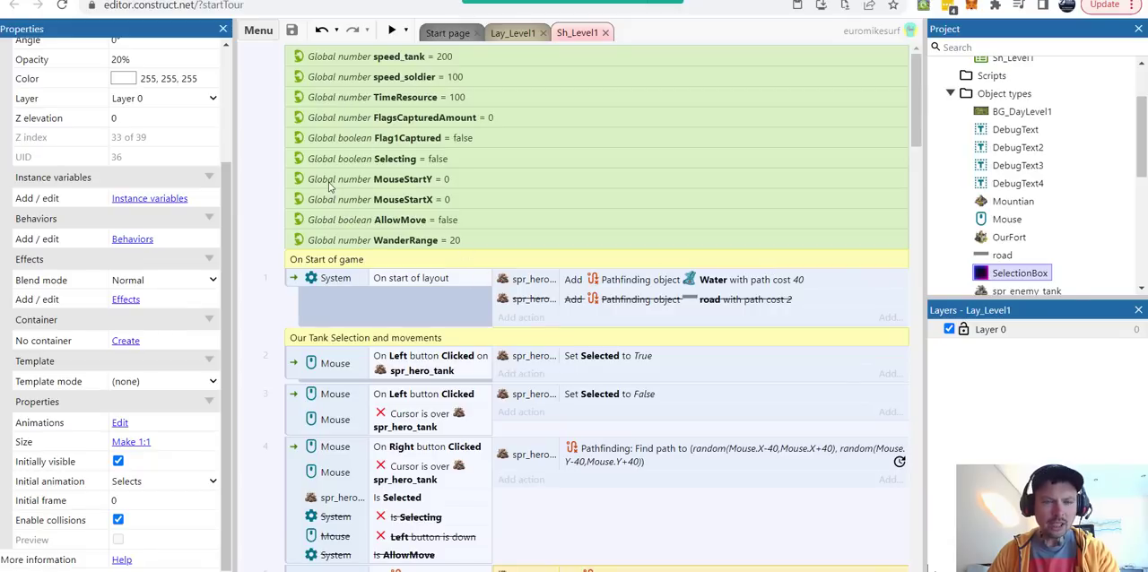
mouse_move(321, 165)
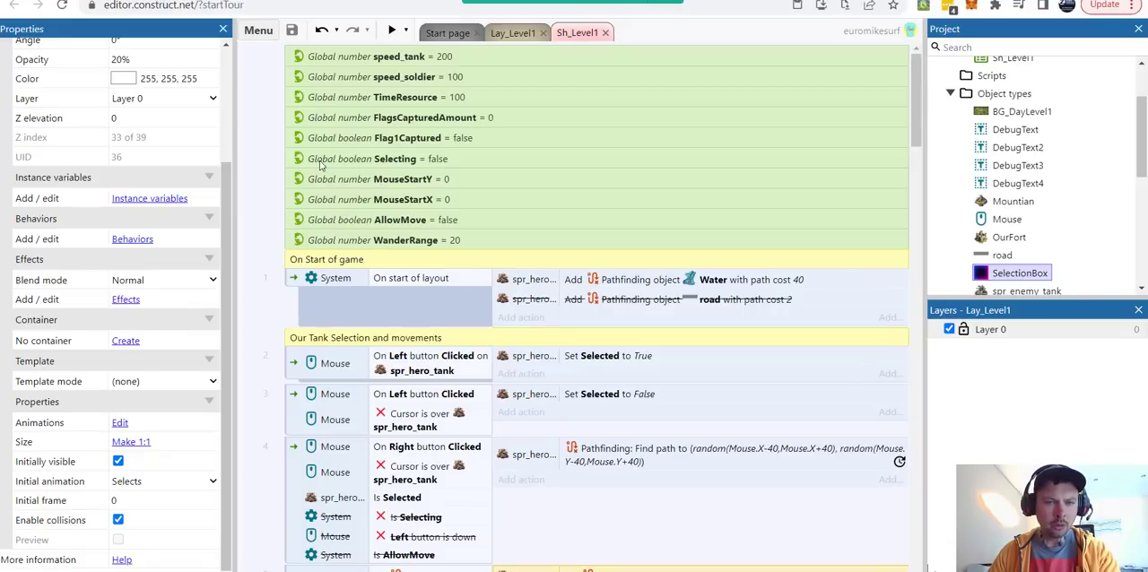
mouse_move(417, 185)
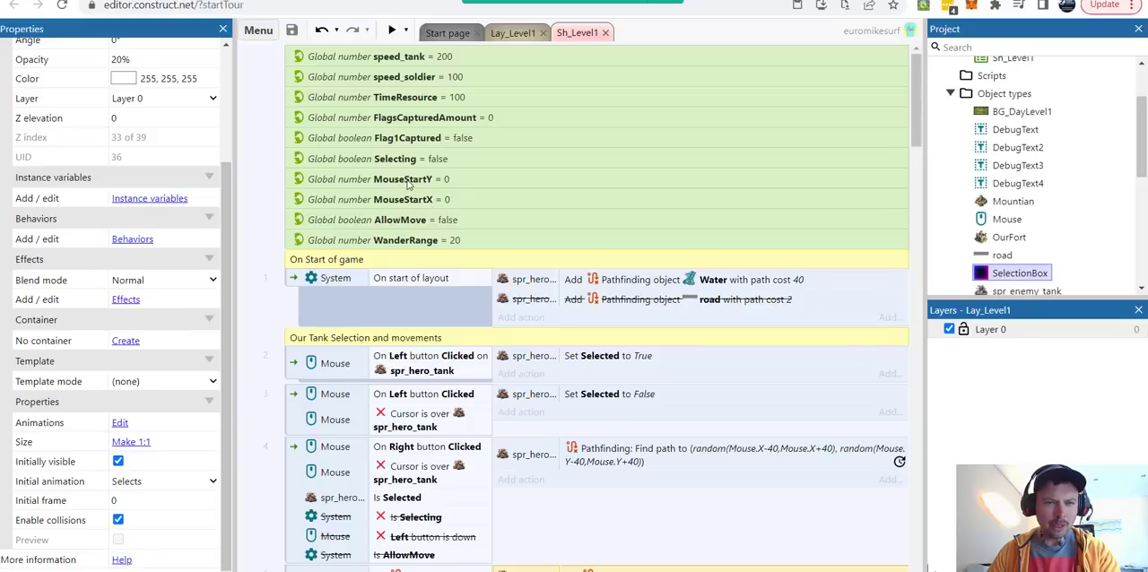
mouse_move(439, 206)
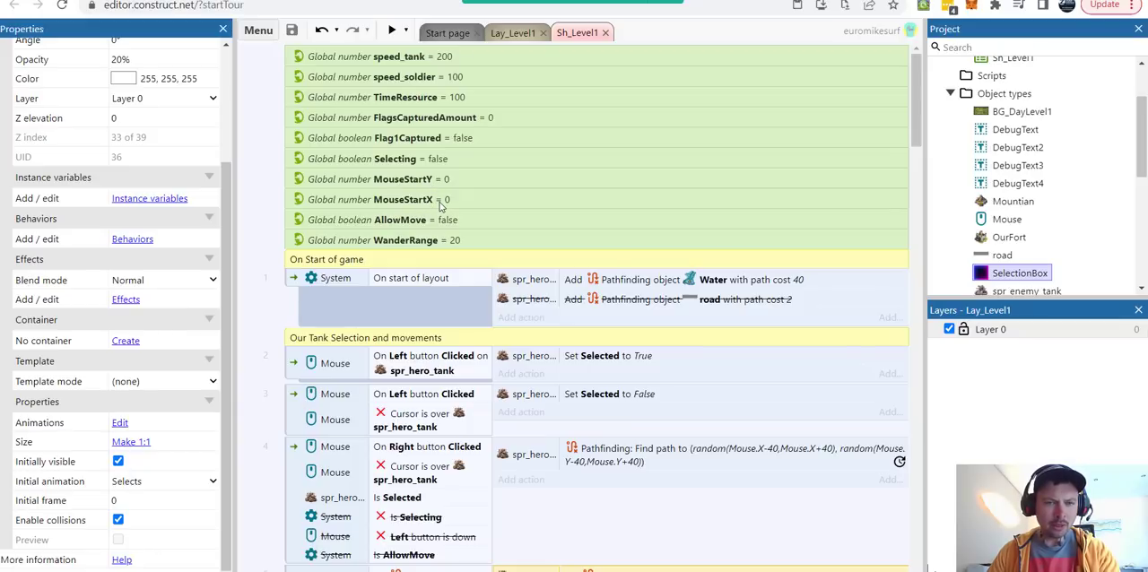
mouse_move(421, 163)
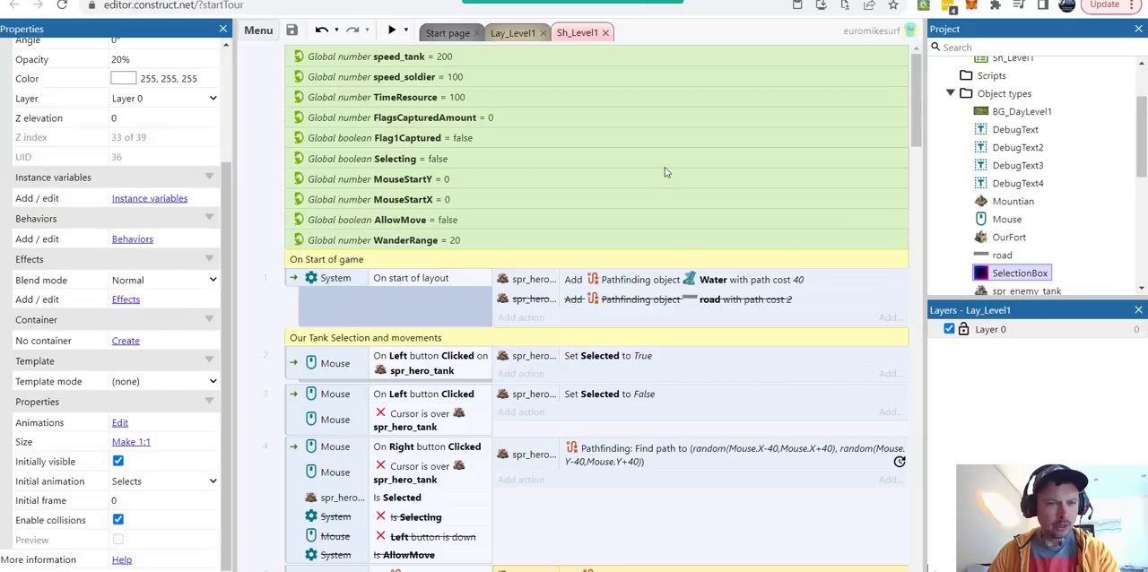
scroll(down, 3)
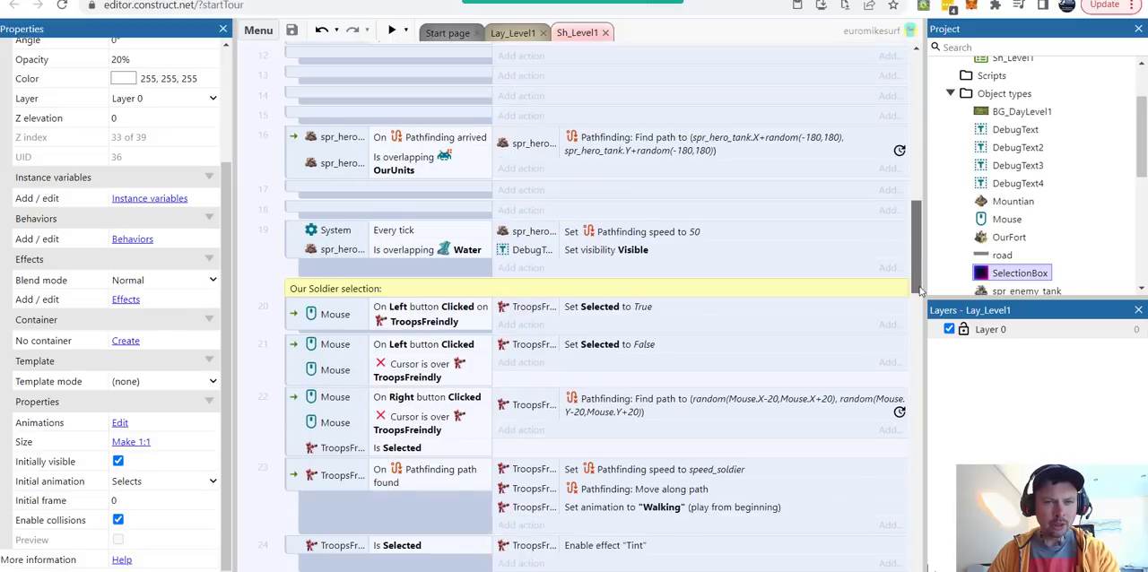
scroll(down, 3)
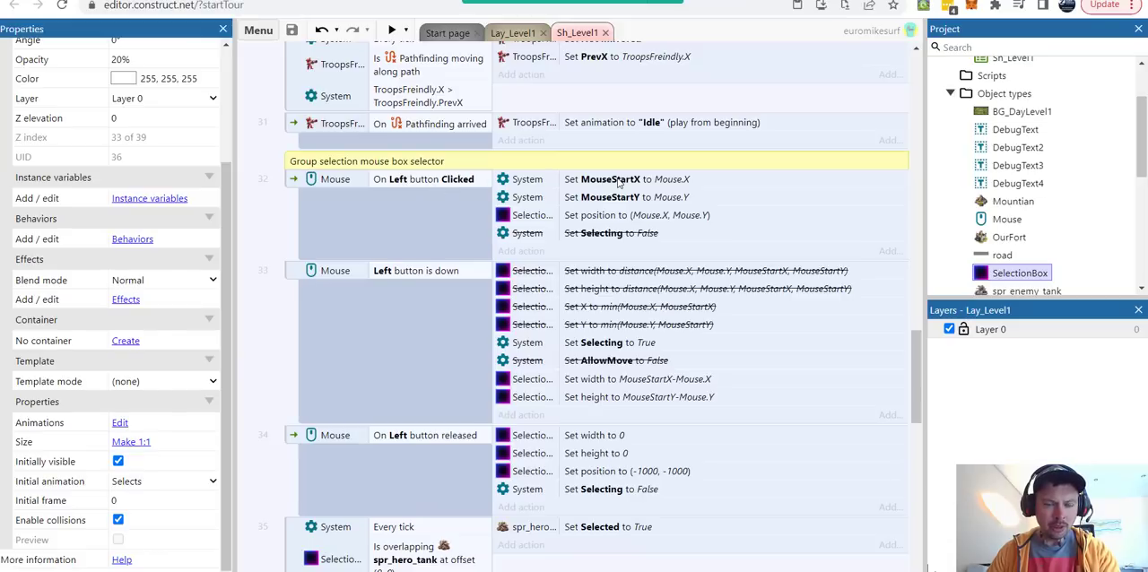
mouse_move(620, 208)
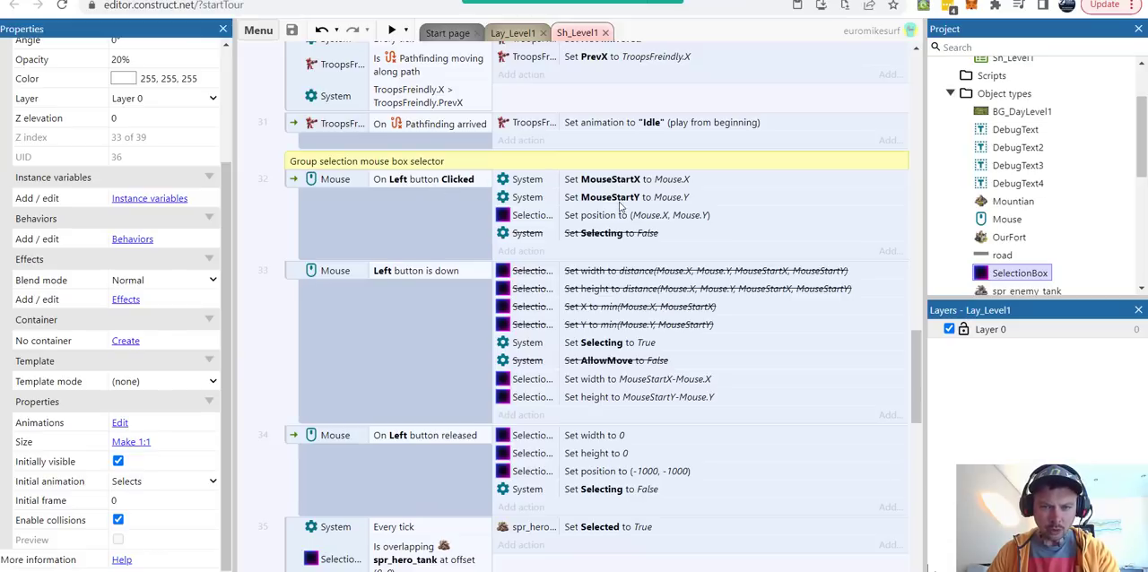
mouse_move(686, 201)
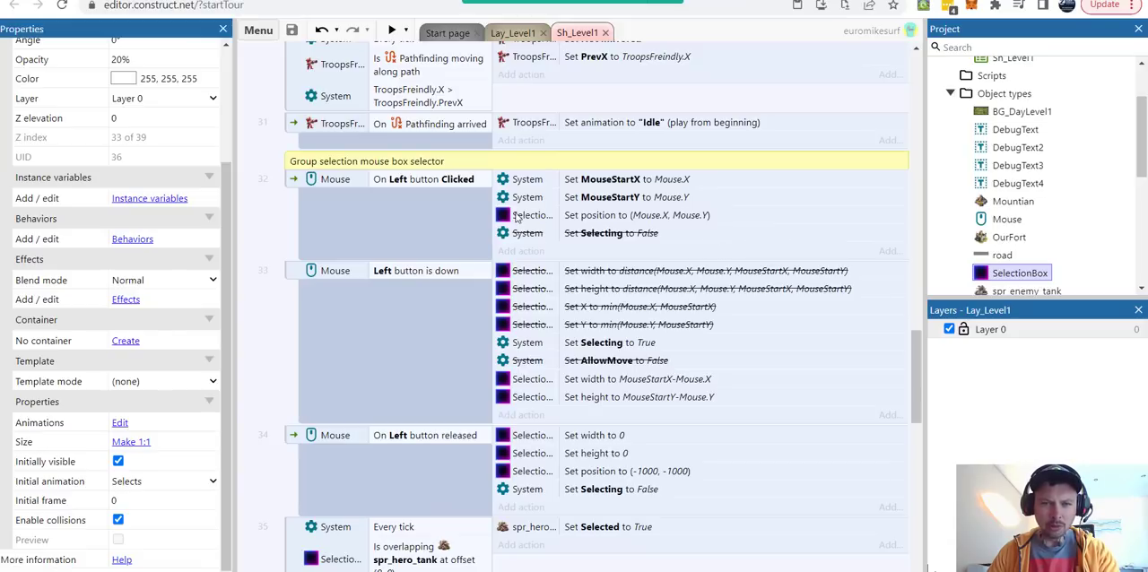
mouse_move(599, 224)
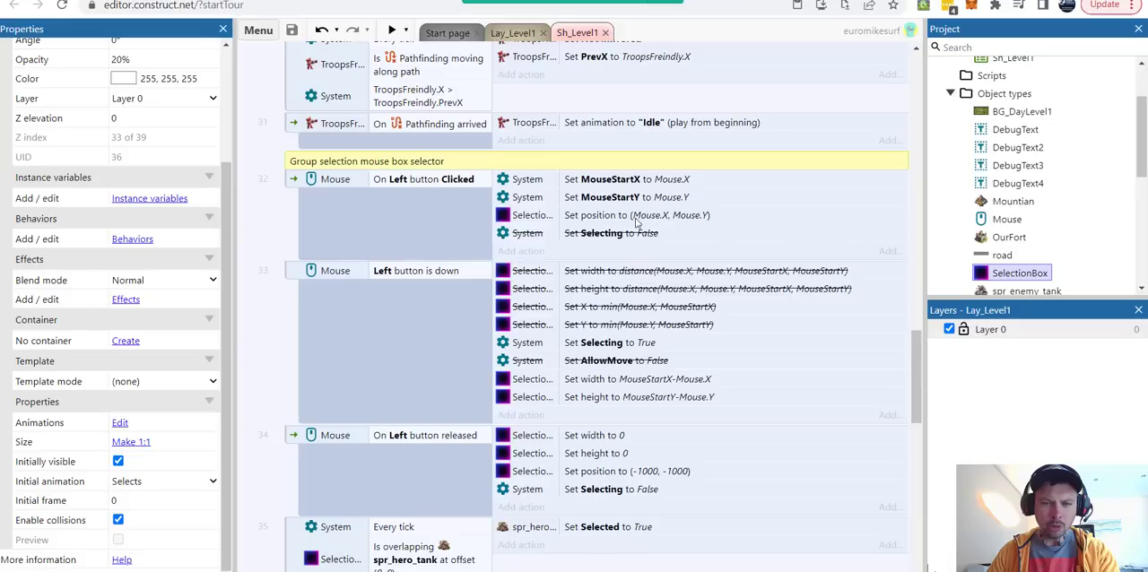
mouse_move(714, 226)
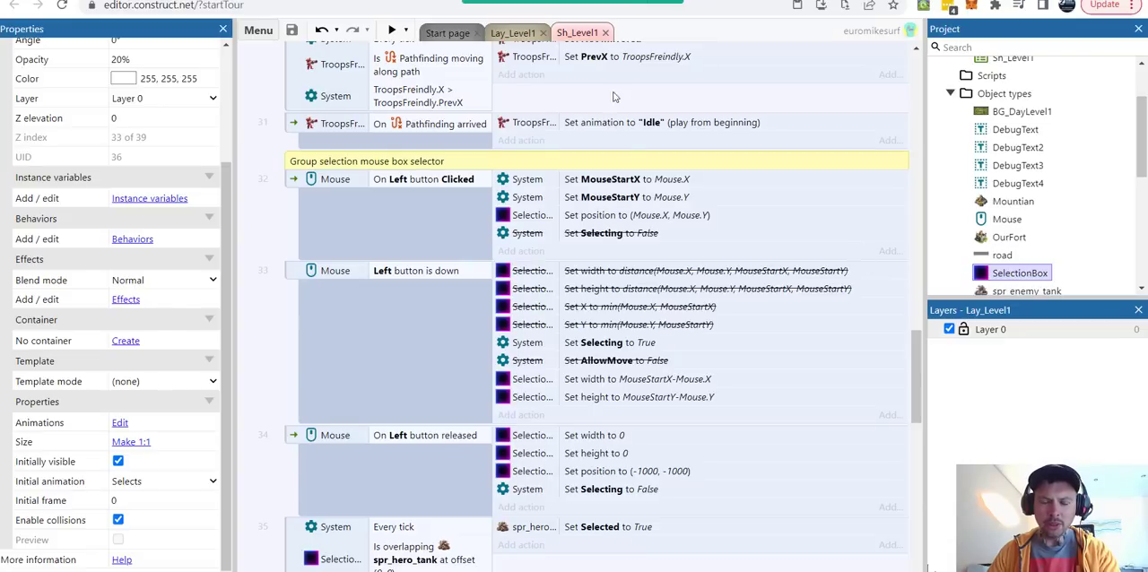
Show the Lay_Level1 layout with the map and Flags text.
click(511, 33)
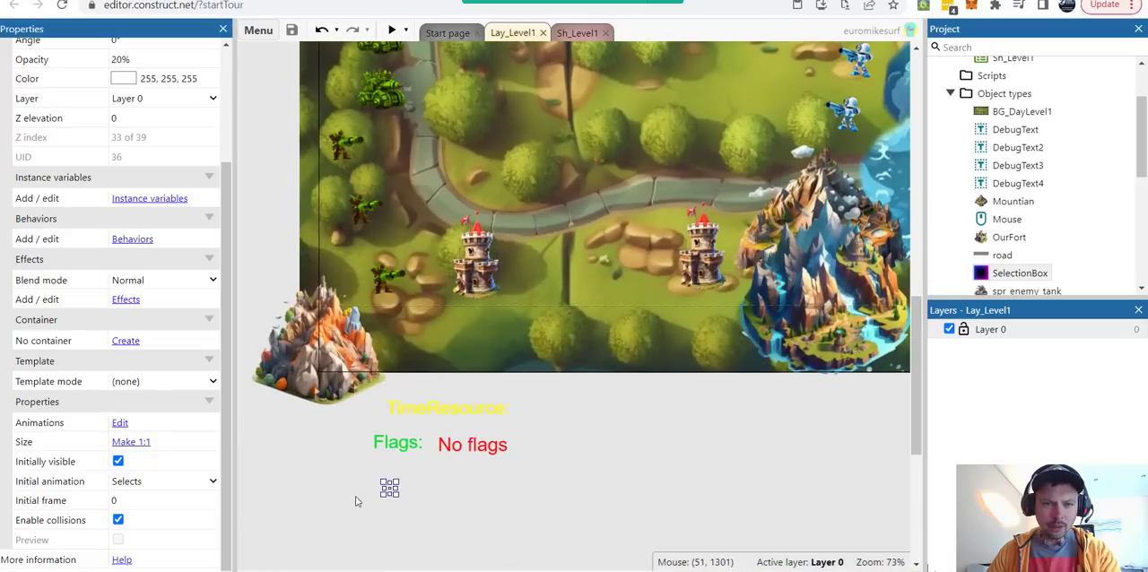
mouse_move(423, 495)
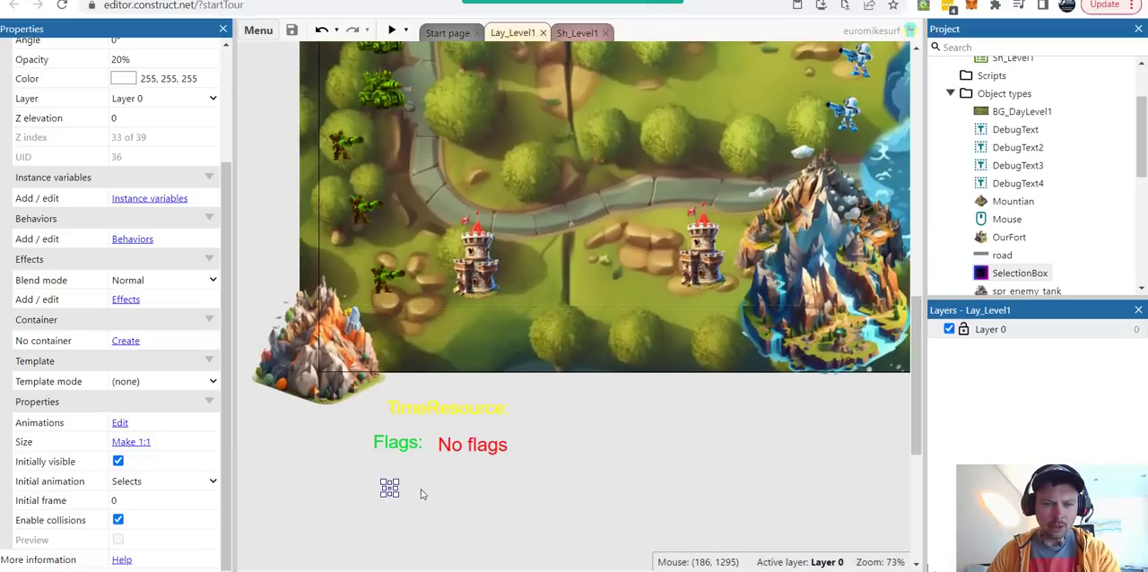
mouse_move(346, 494)
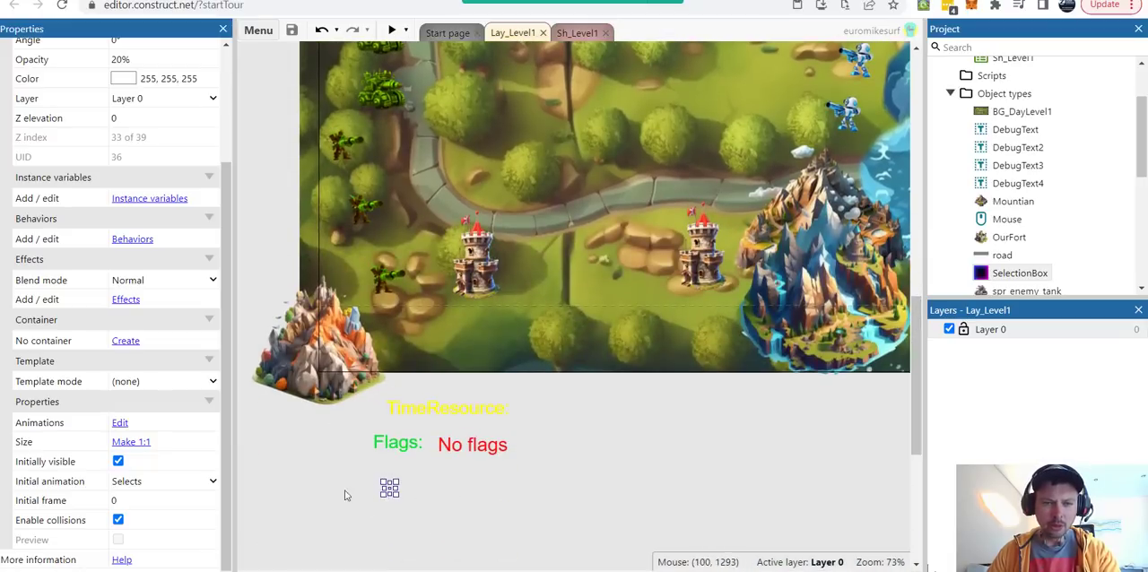
mouse_move(438, 497)
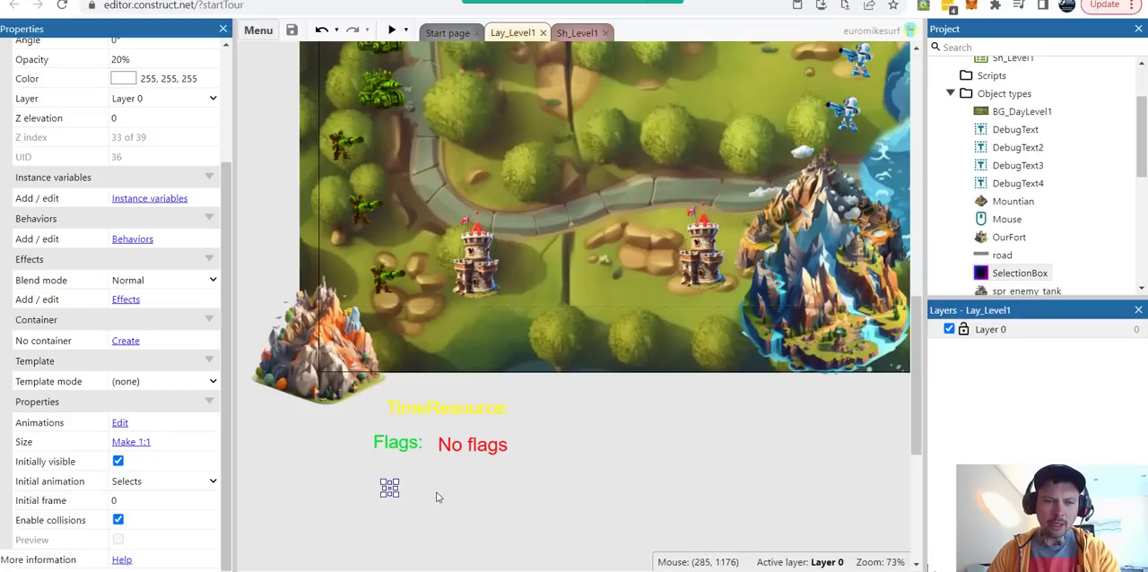
mouse_move(445, 466)
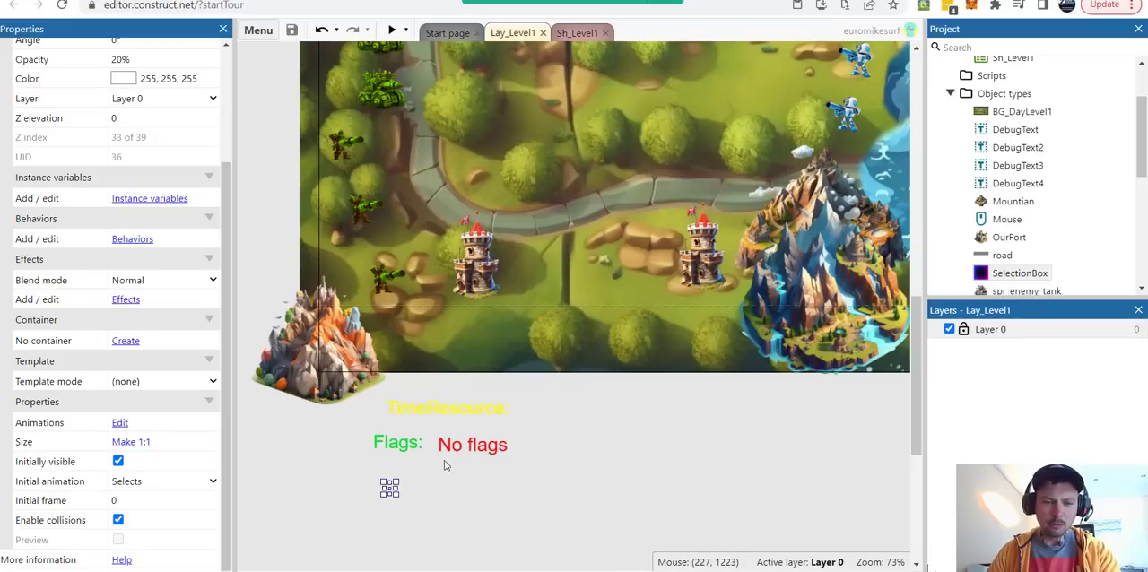
mouse_move(782, 260)
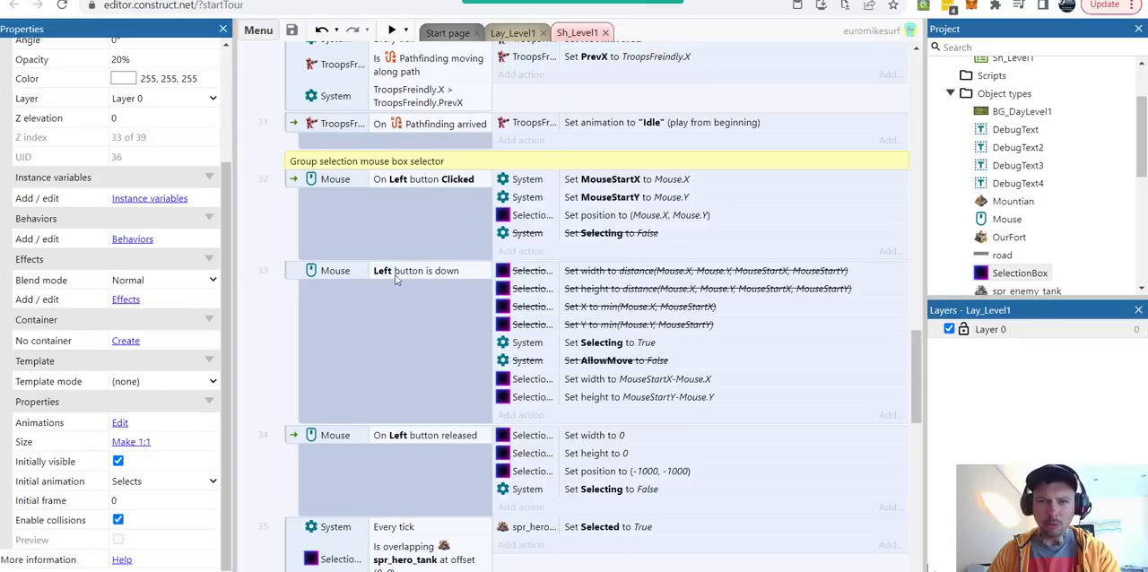
mouse_move(345, 276)
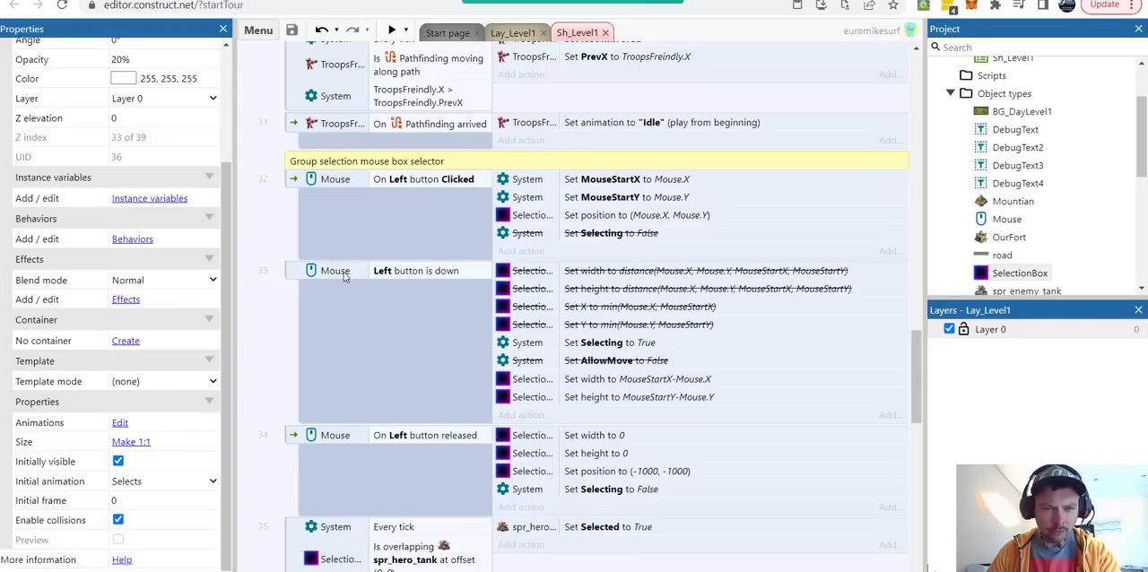
mouse_move(480, 278)
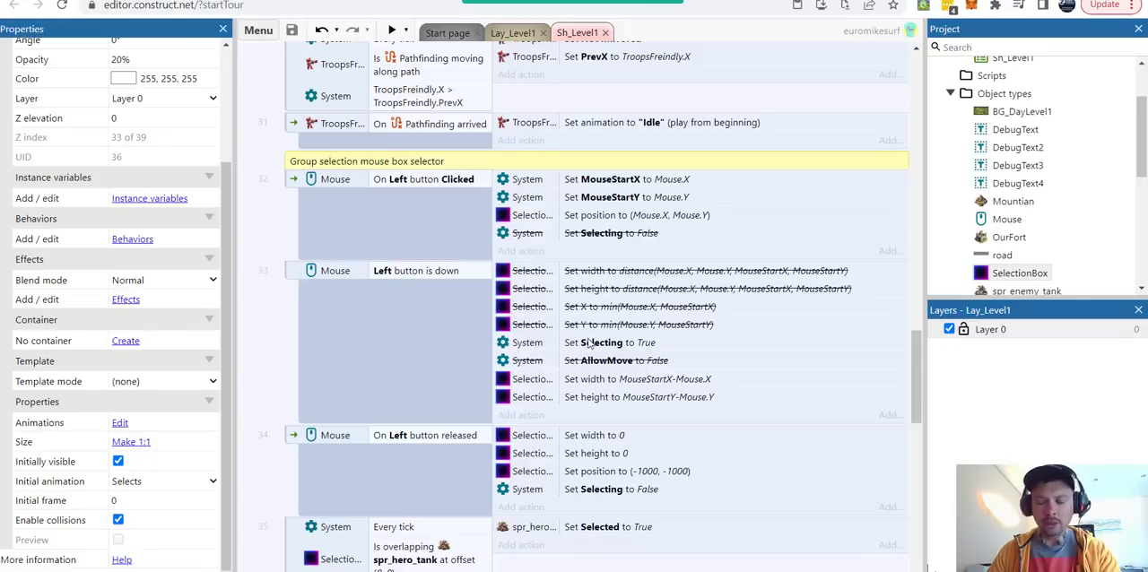
mouse_move(592, 345)
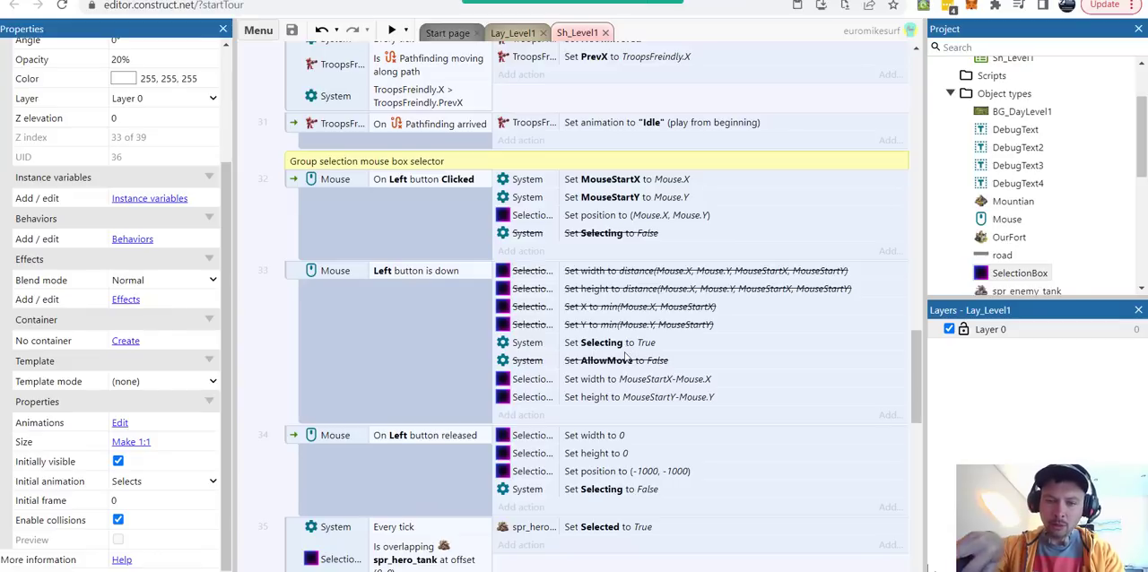
mouse_move(582, 353)
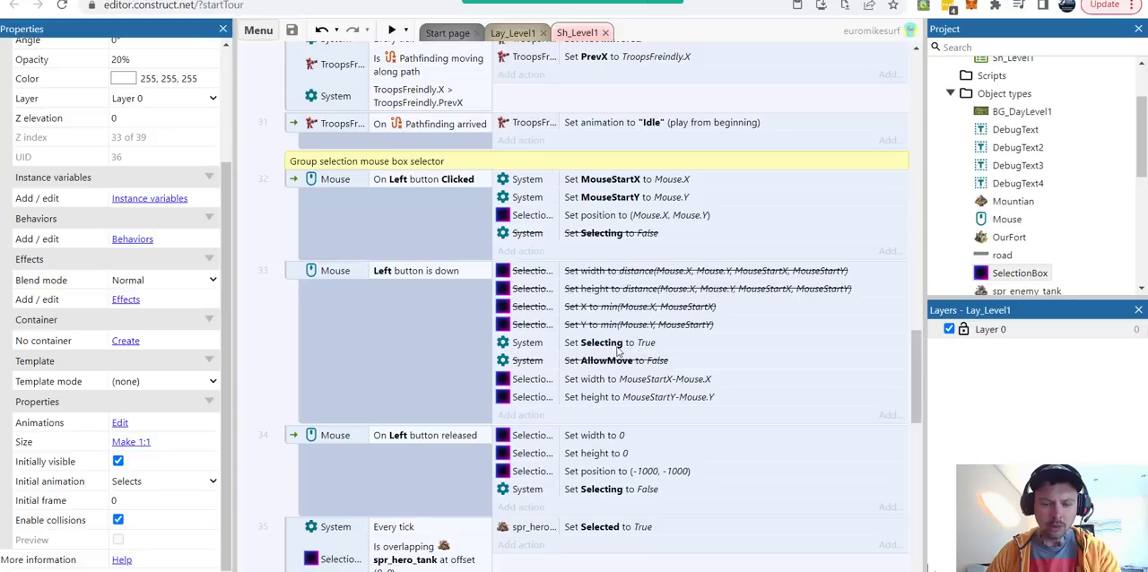
mouse_move(654, 384)
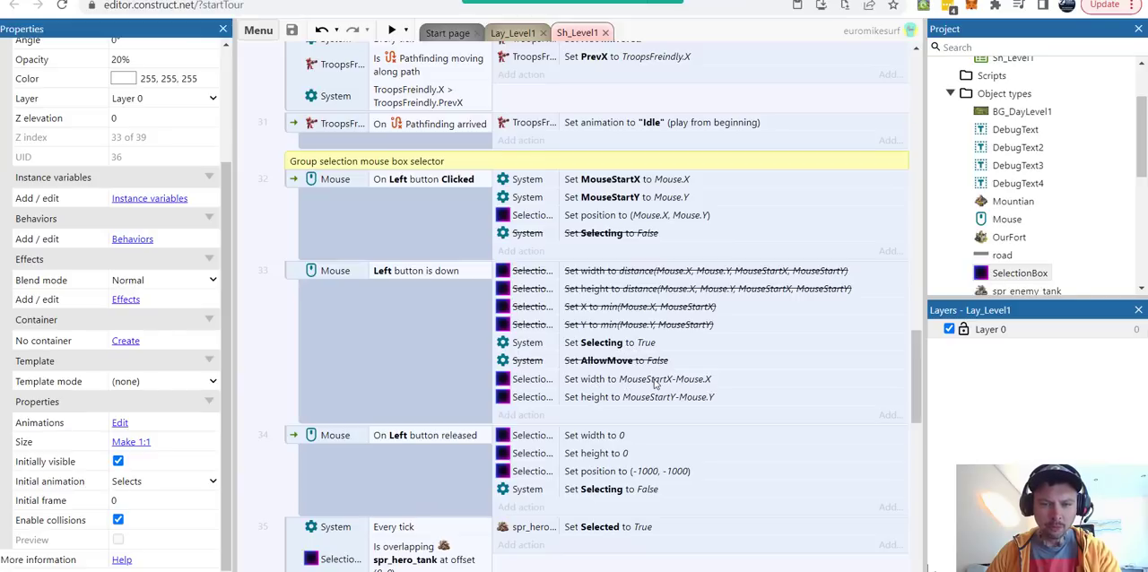
mouse_move(633, 388)
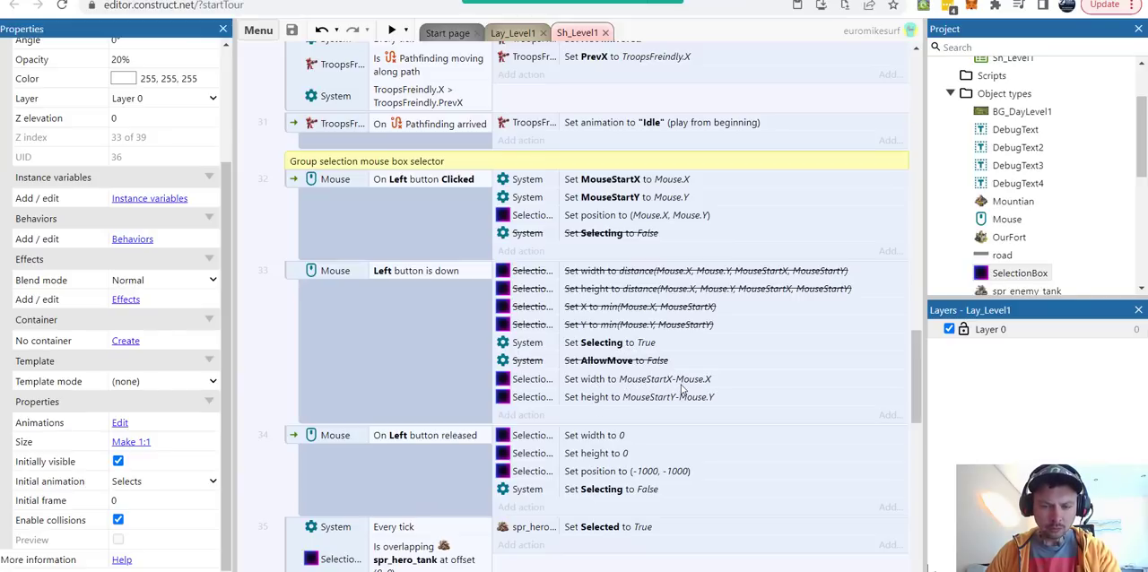
mouse_move(672, 412)
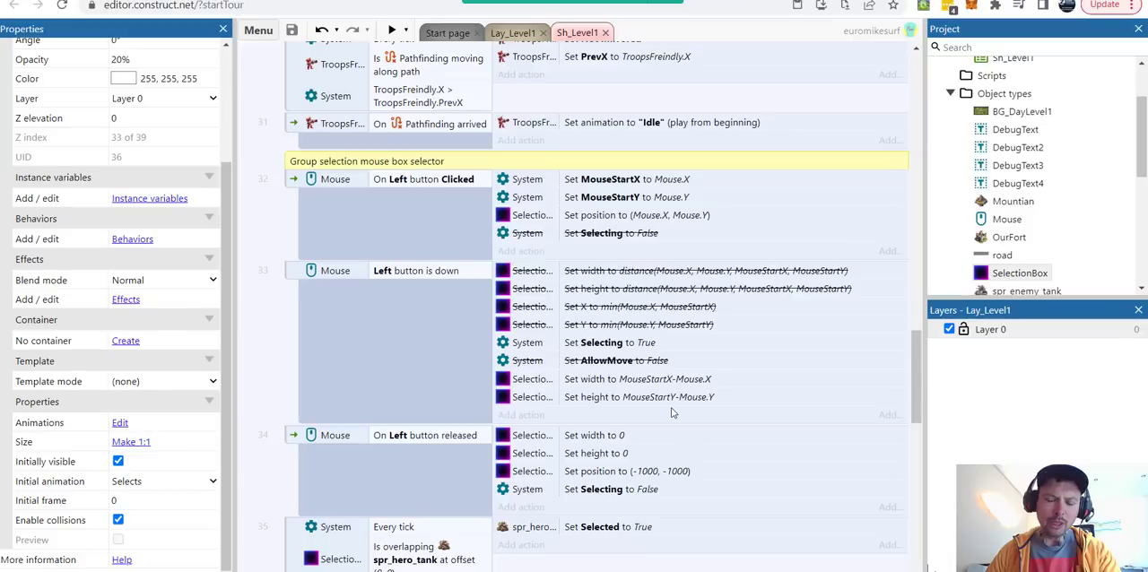
mouse_move(599, 385)
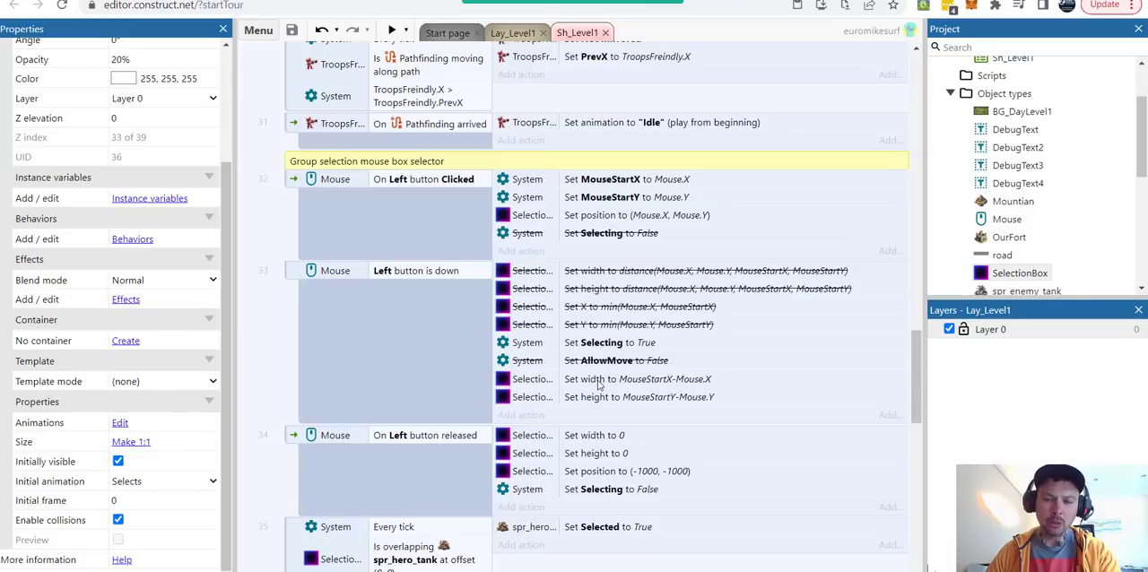
mouse_move(592, 366)
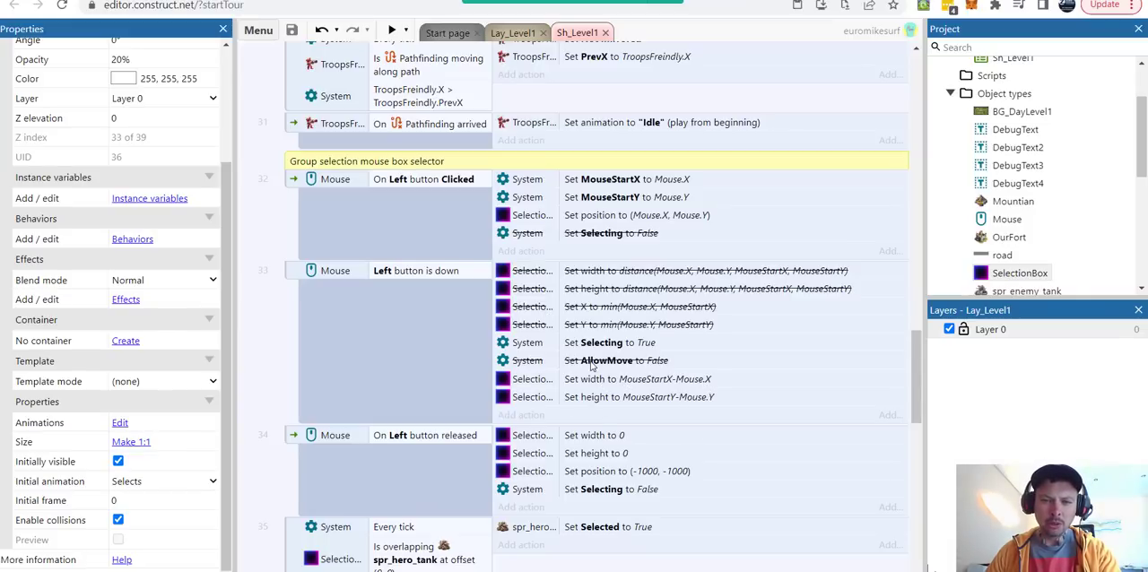
mouse_move(424, 445)
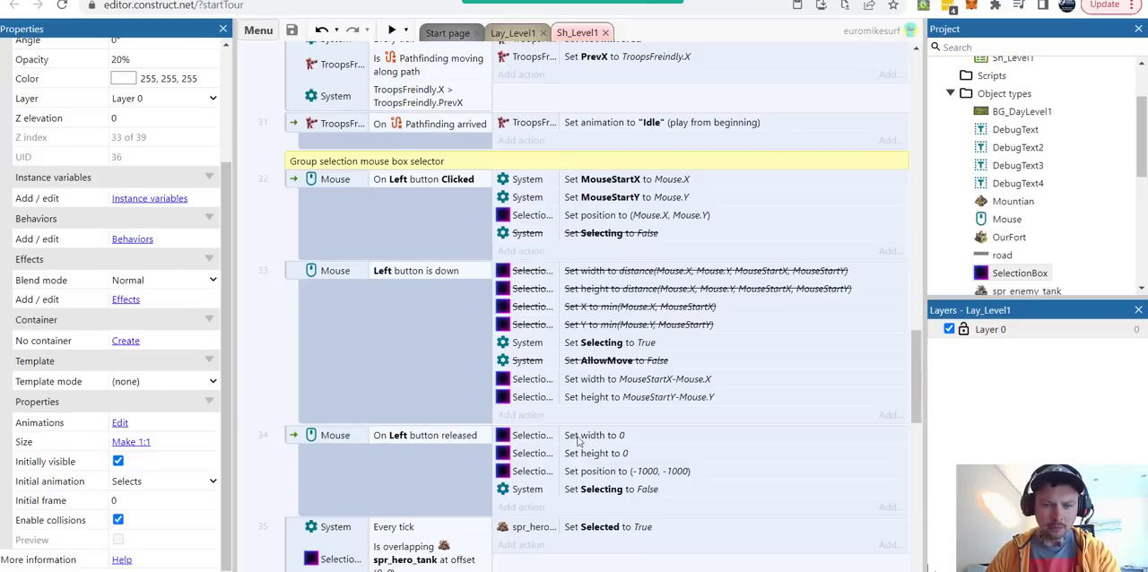
mouse_move(624, 459)
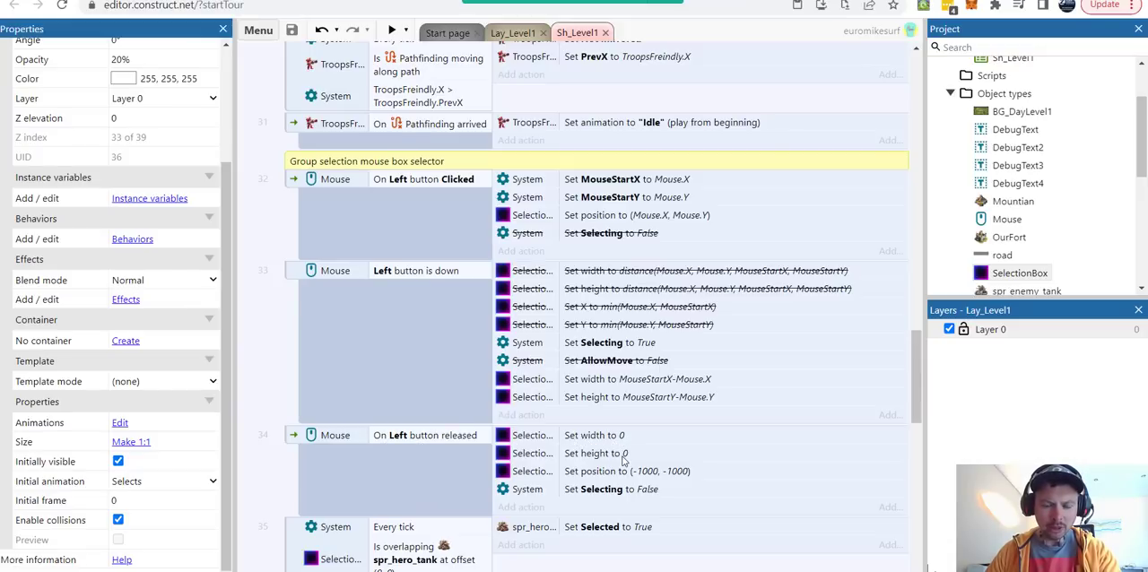
mouse_move(624, 439)
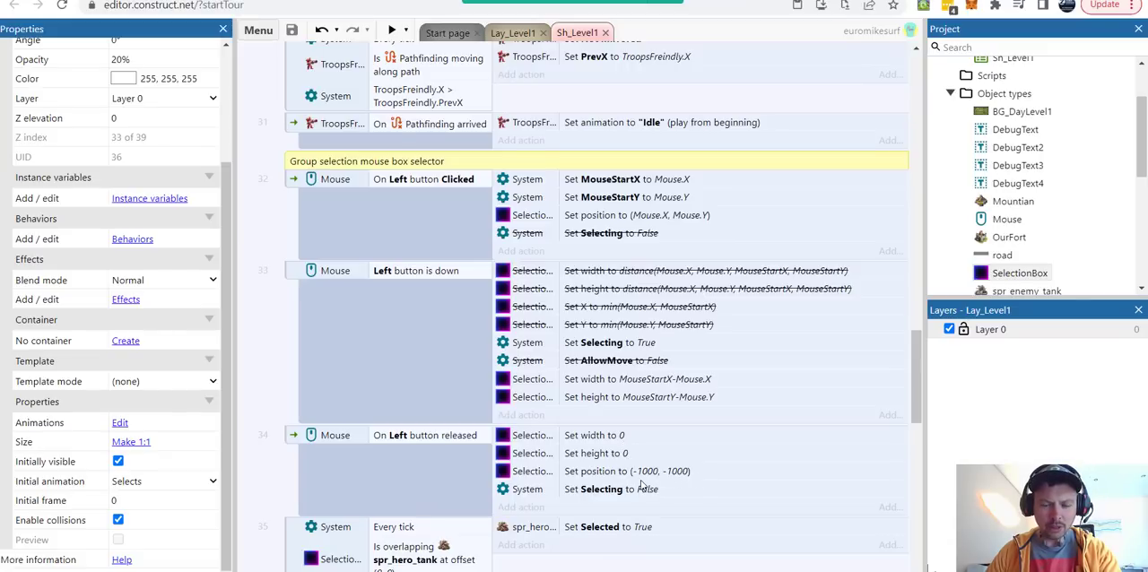
mouse_move(610, 499)
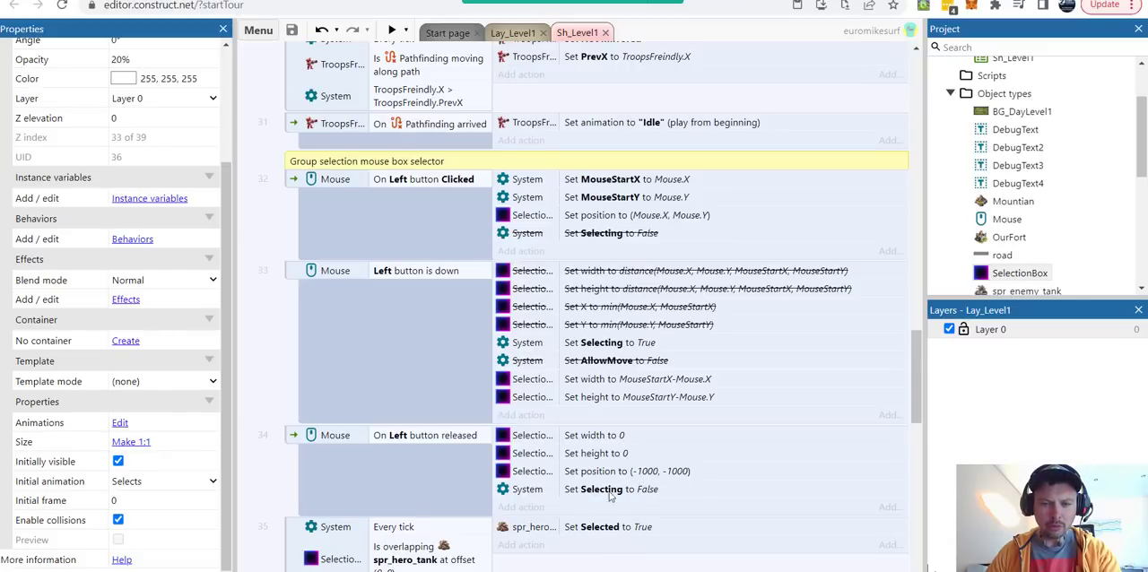
mouse_move(667, 495)
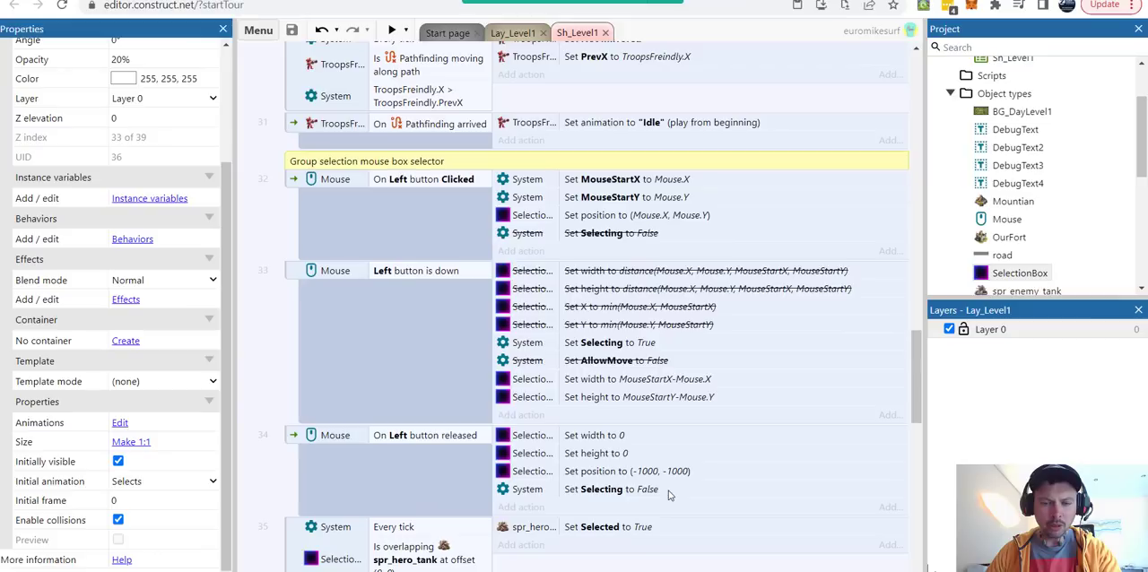
mouse_move(689, 492)
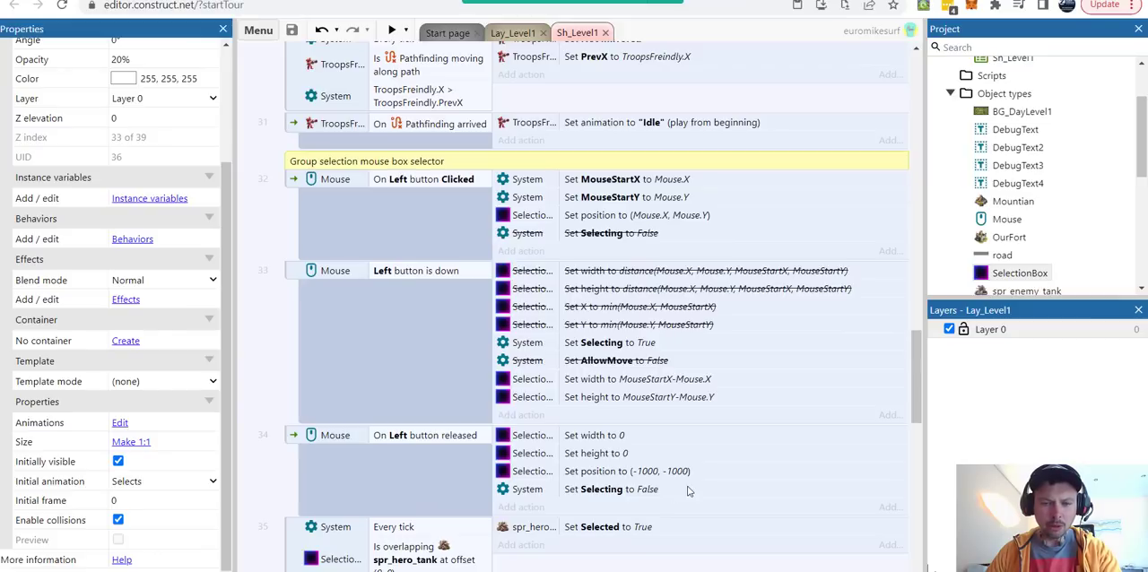
scroll(down, 3)
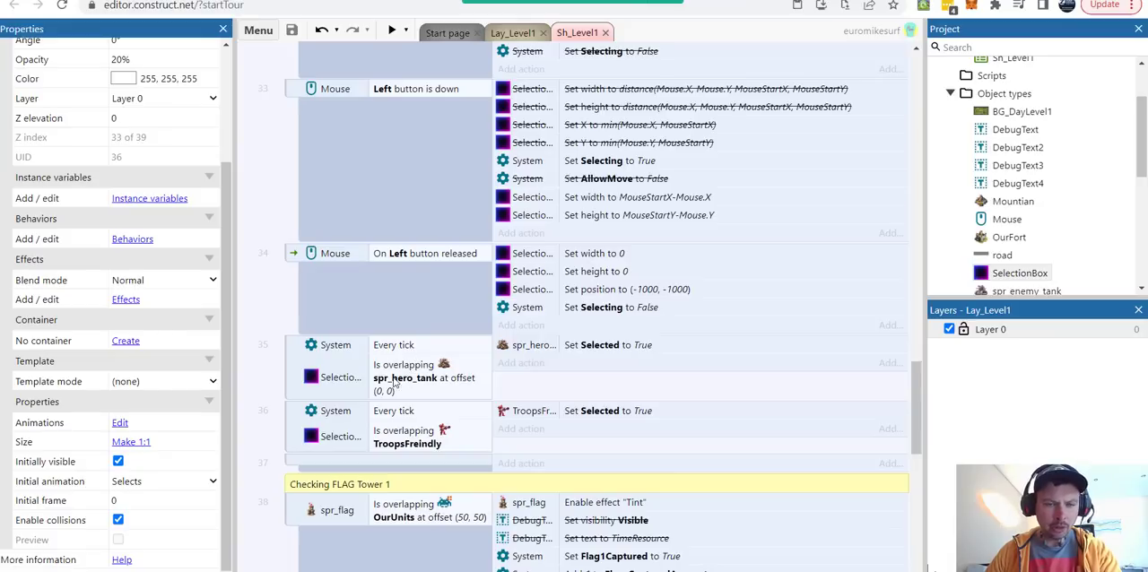
mouse_move(409, 388)
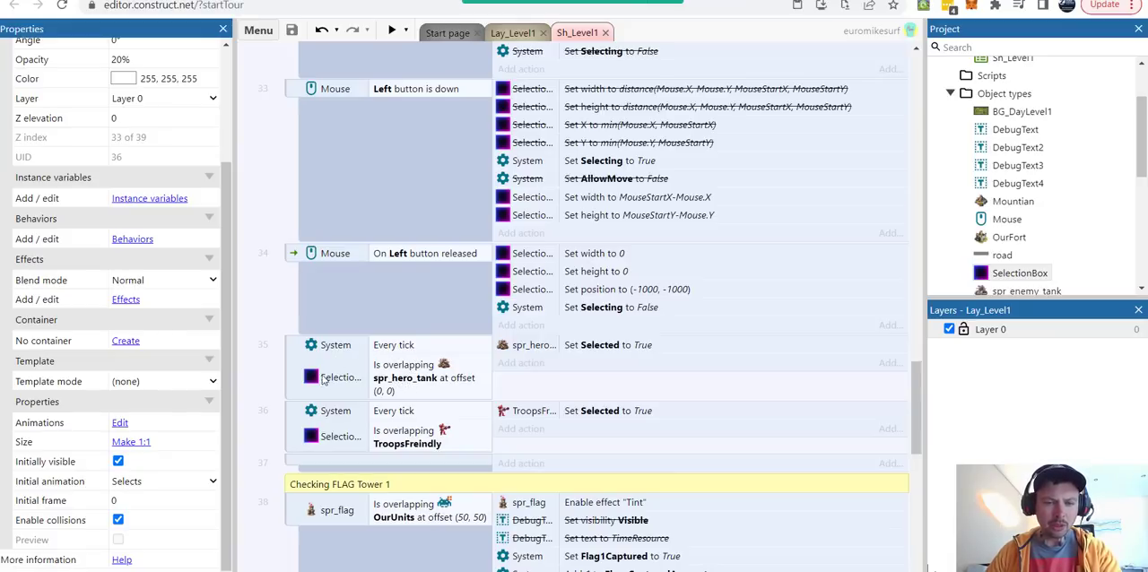
mouse_move(404, 383)
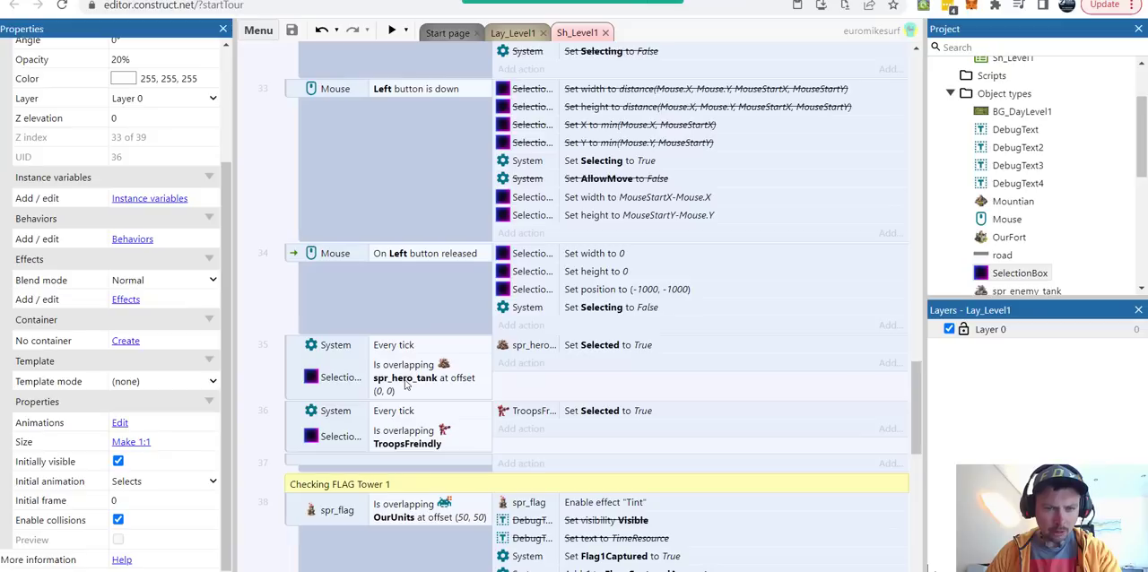
mouse_move(413, 429)
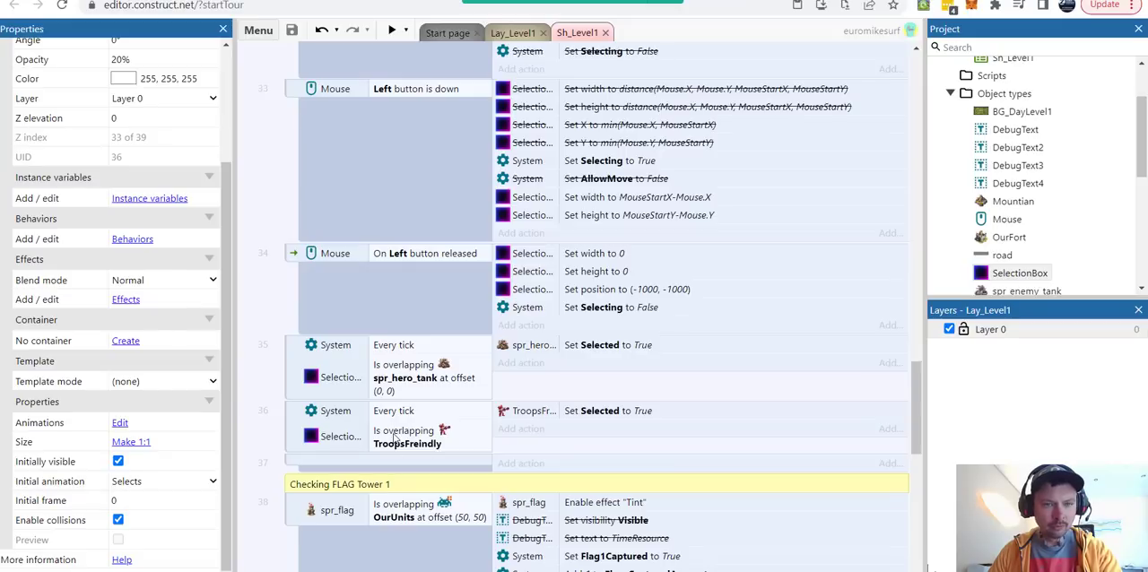
mouse_move(446, 423)
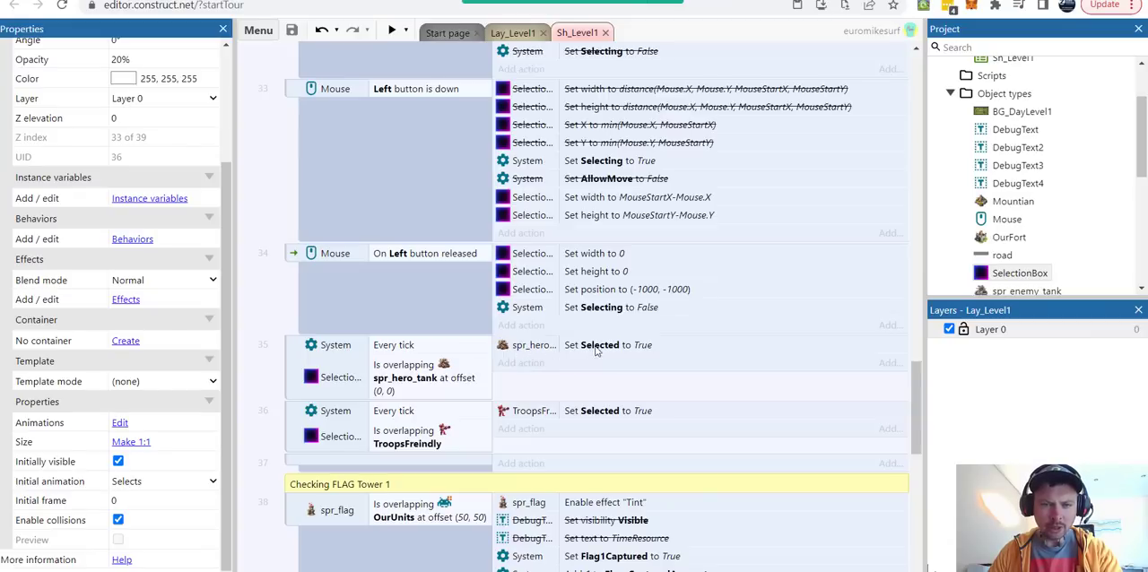
mouse_move(592, 420)
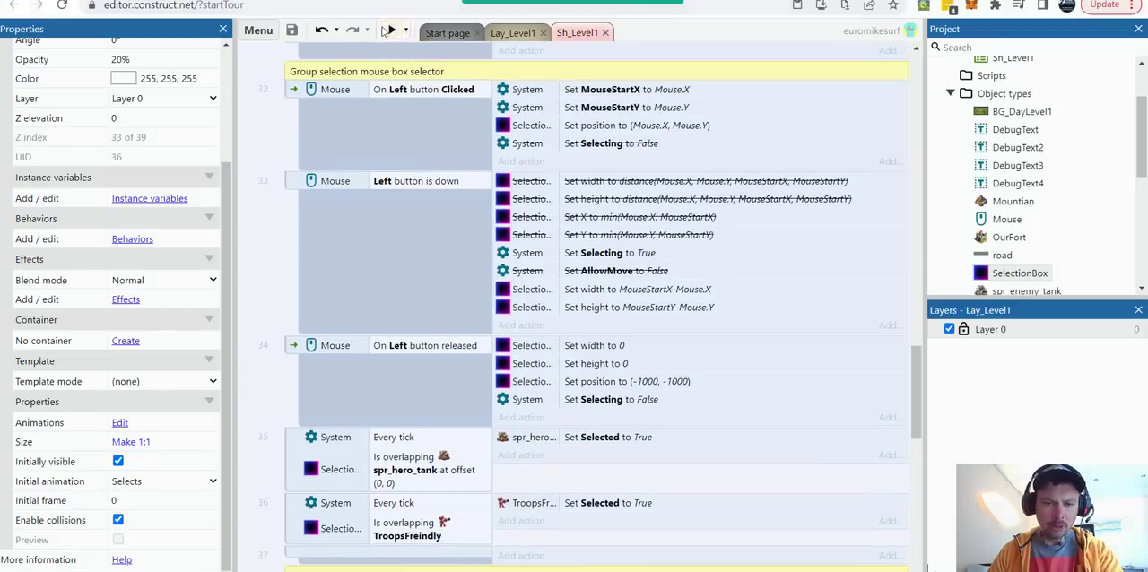
Run the level in preview and drag a selection box over the units.
click(387, 28)
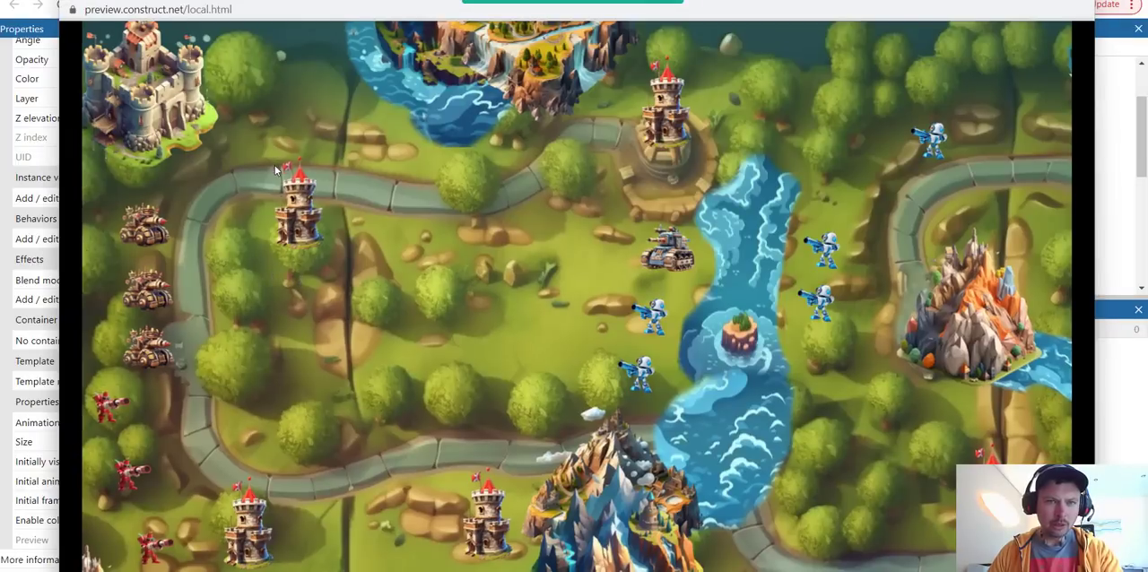
drag(278, 170, 147, 385)
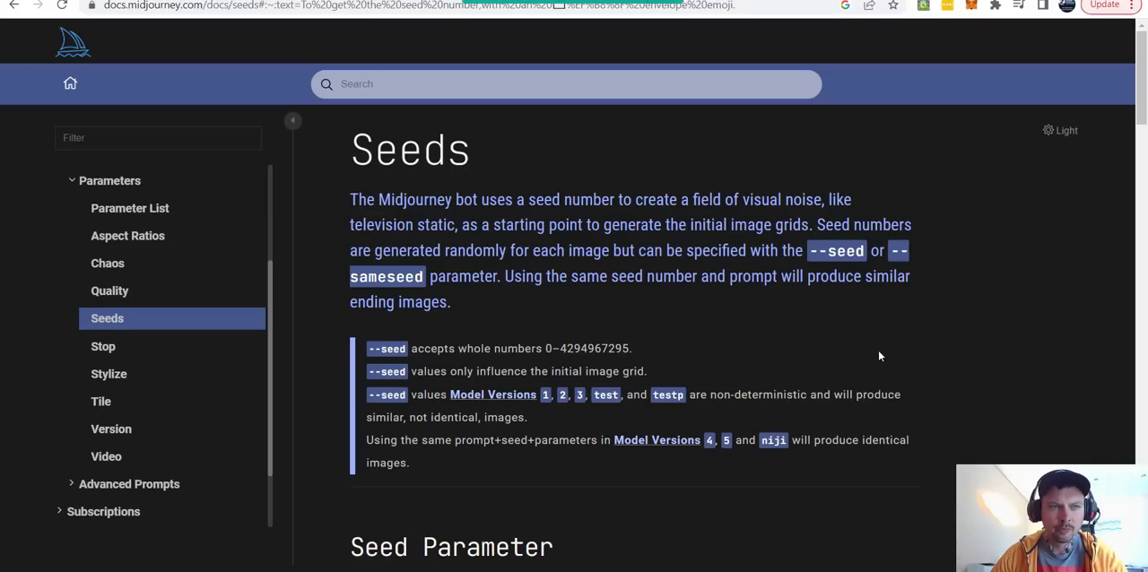
mouse_move(853, 341)
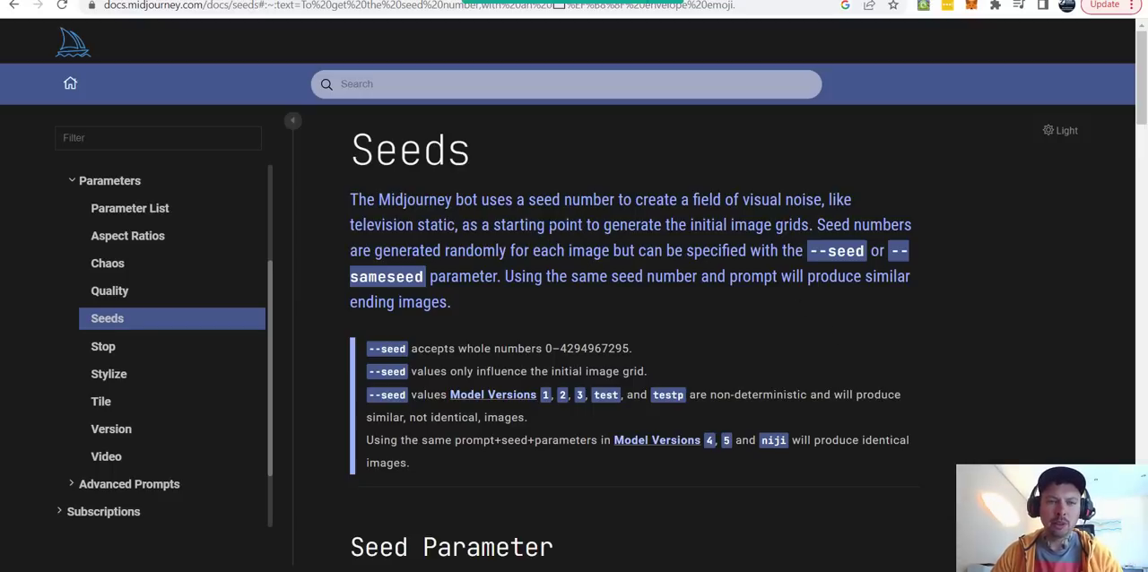
mouse_move(547, 219)
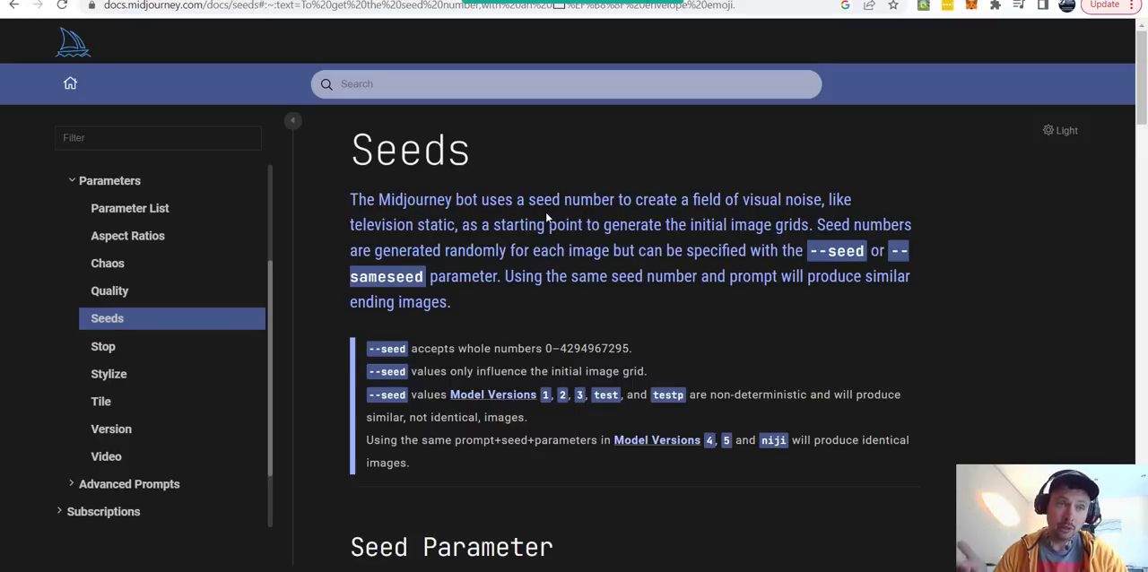
Read the Midjourney Docs Seeds page on how seed numbers give similar images.
click(567, 84)
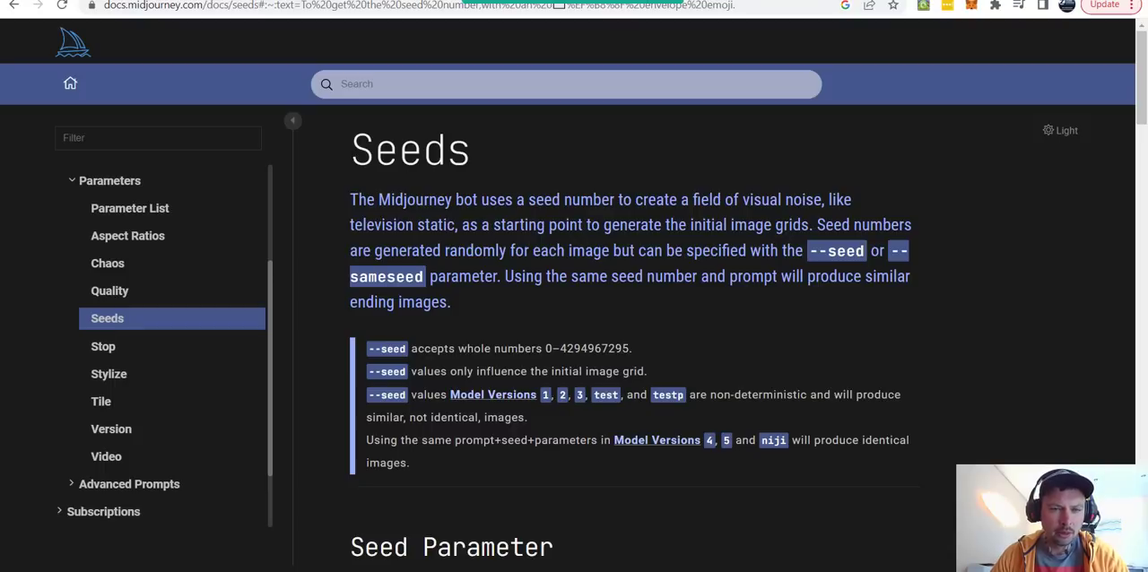
mouse_move(477, 179)
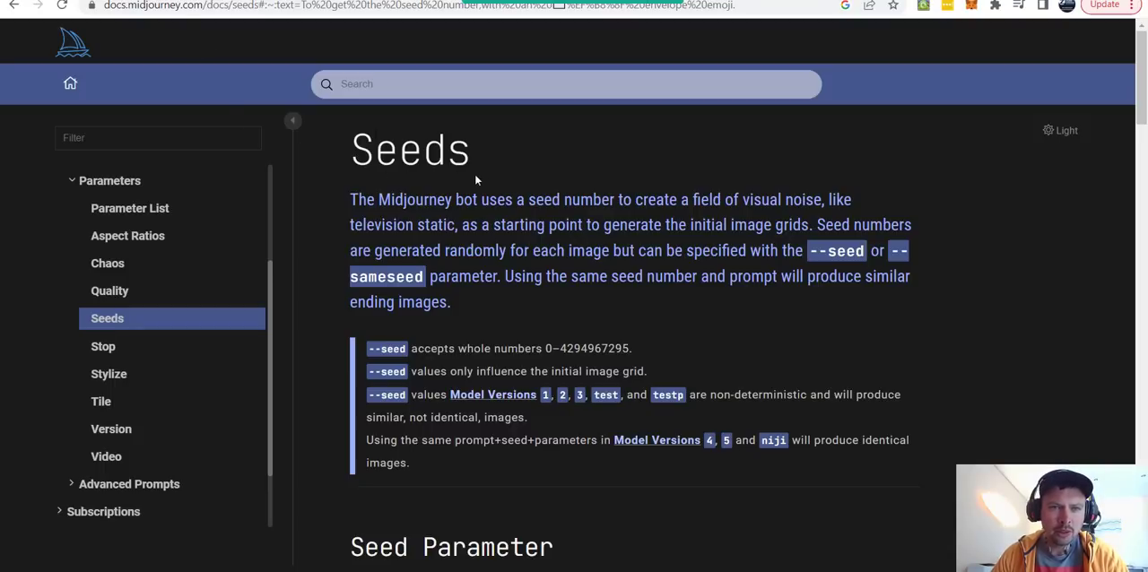
mouse_move(553, 182)
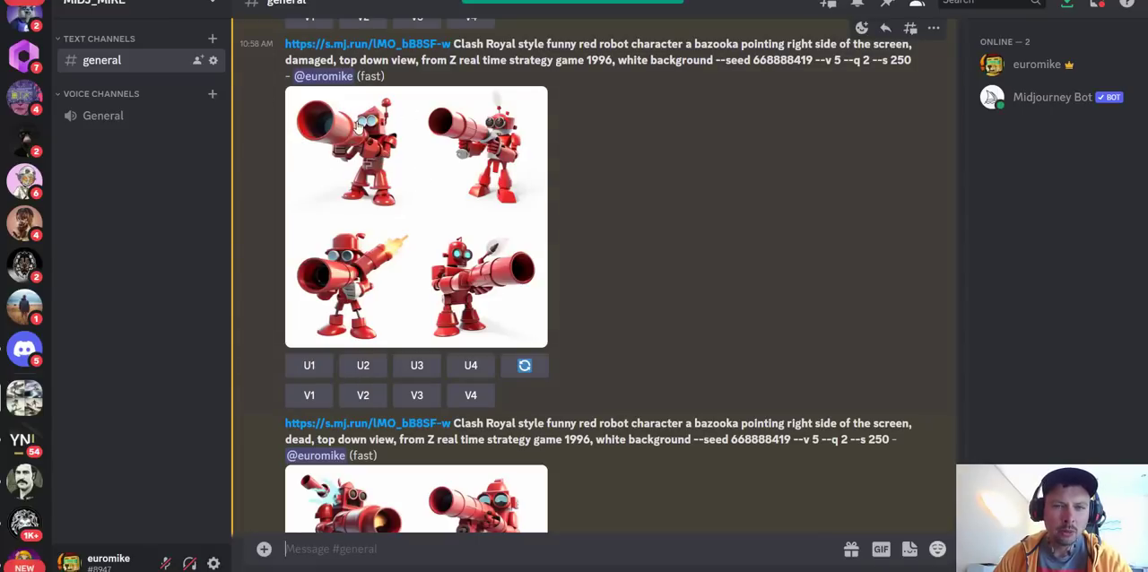
Enlarge and close the red bazooka robot and damaged-robot image grids in the Discord channel.
click(416, 215)
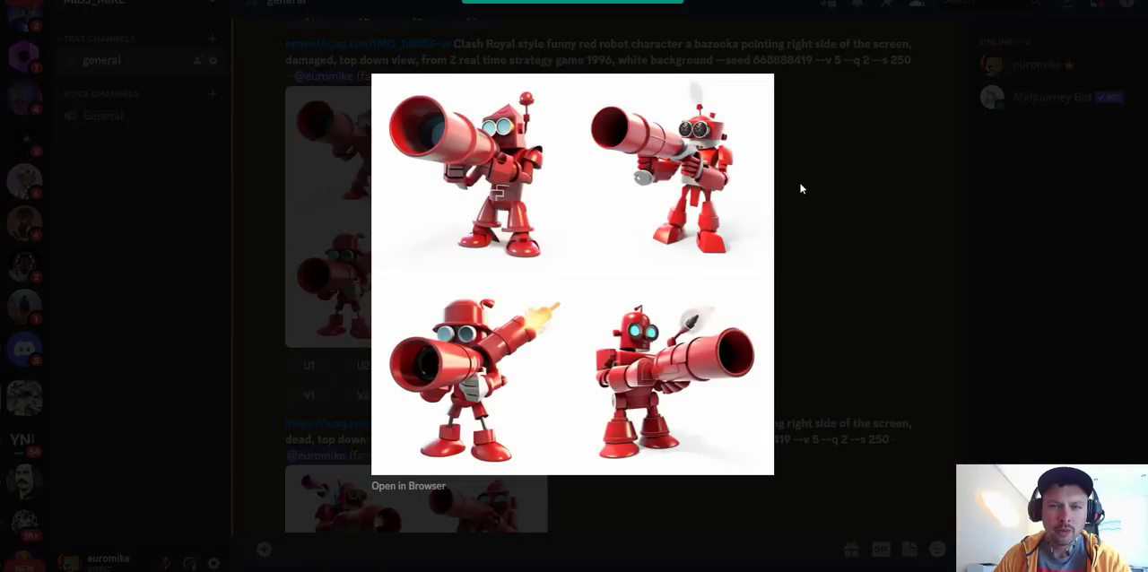
click(800, 188)
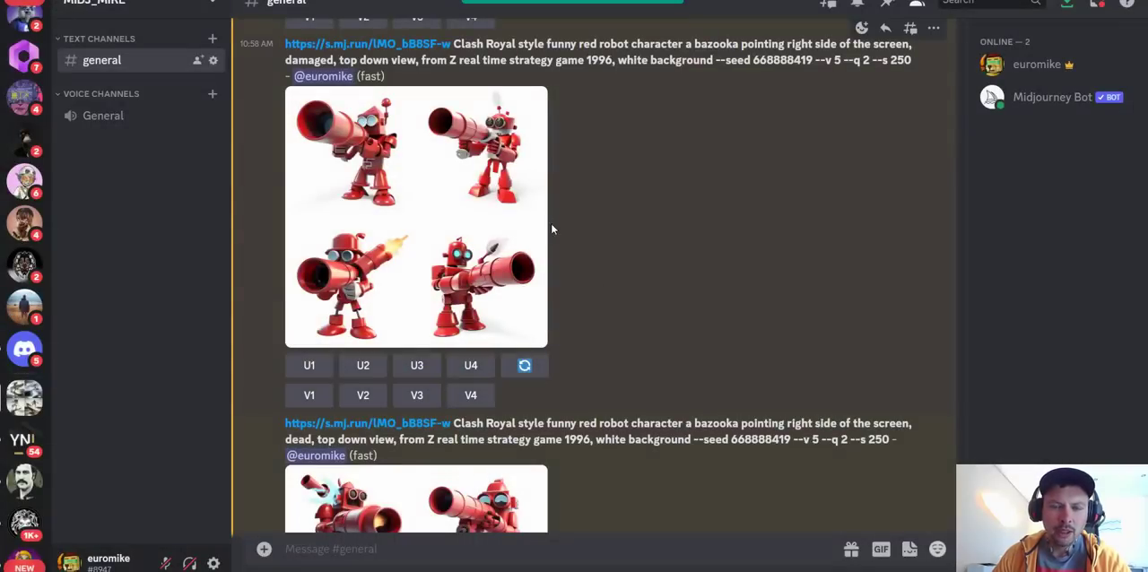
scroll(down, 3)
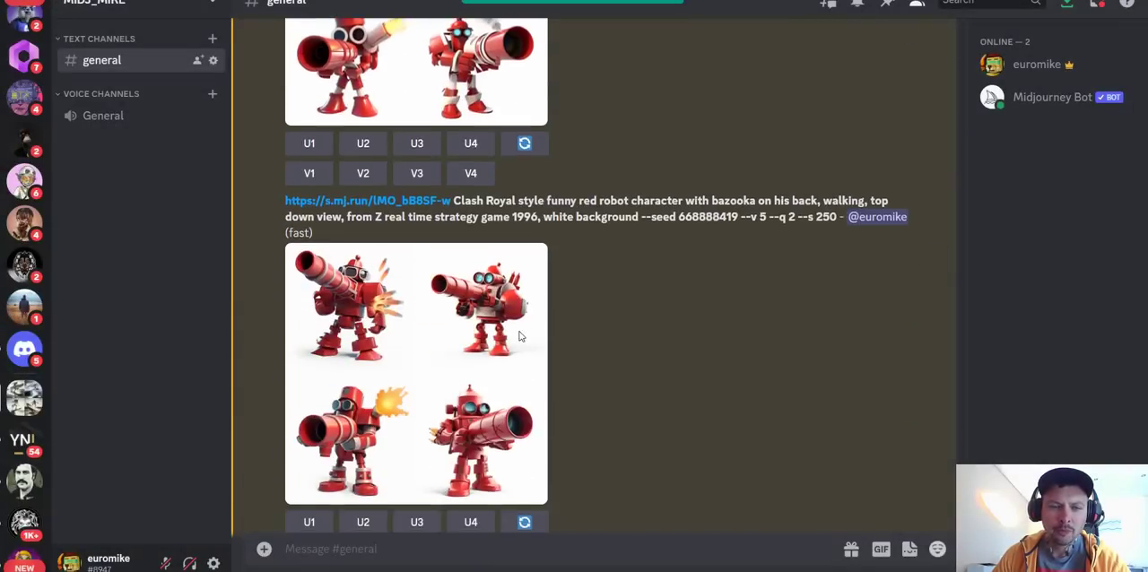
scroll(down, 3)
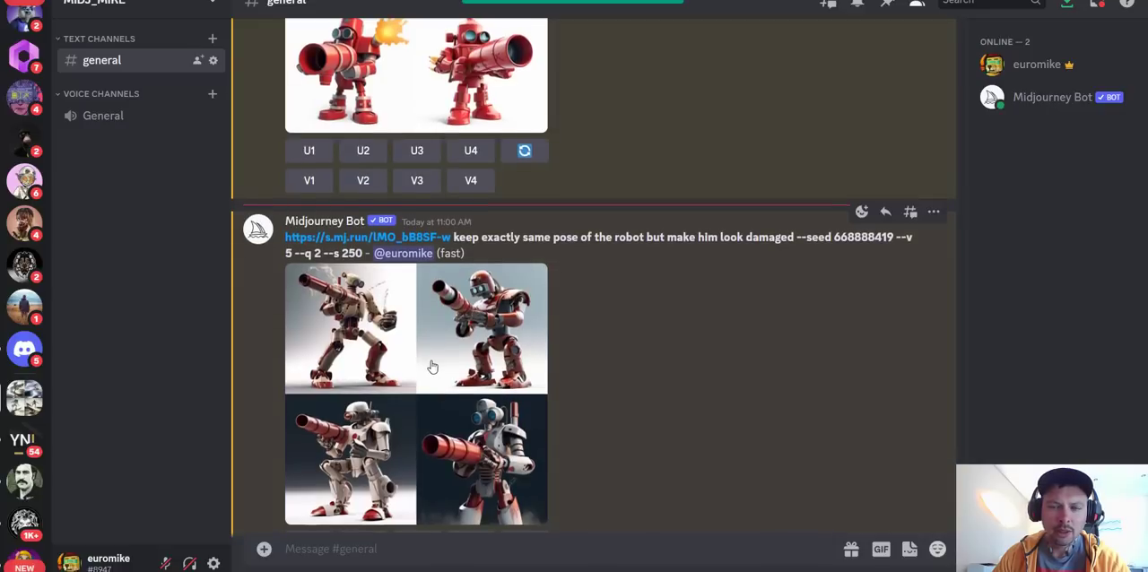
scroll(down, 3)
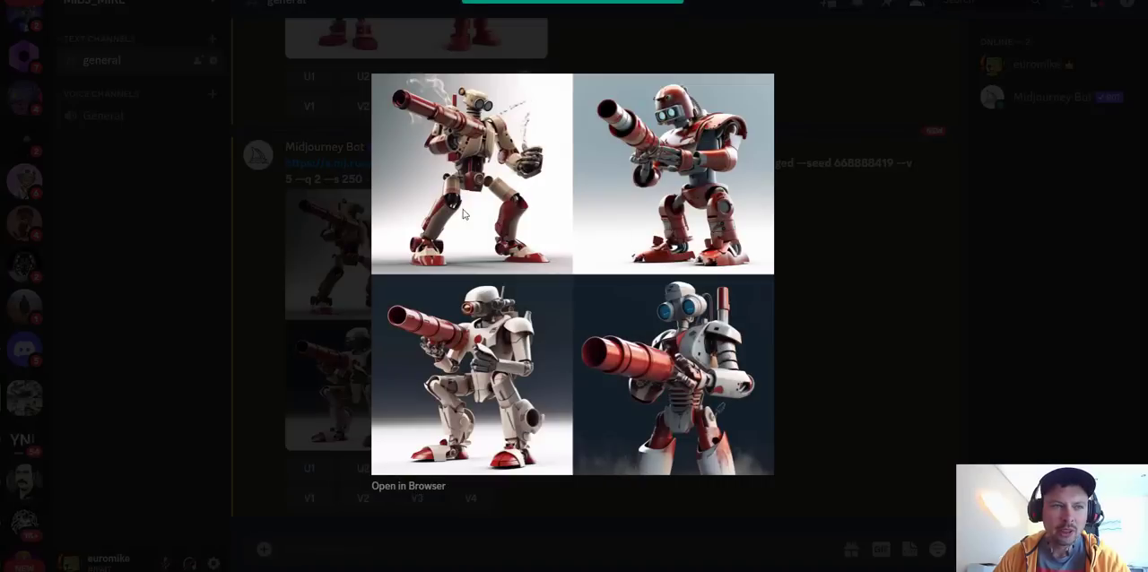
mouse_move(393, 319)
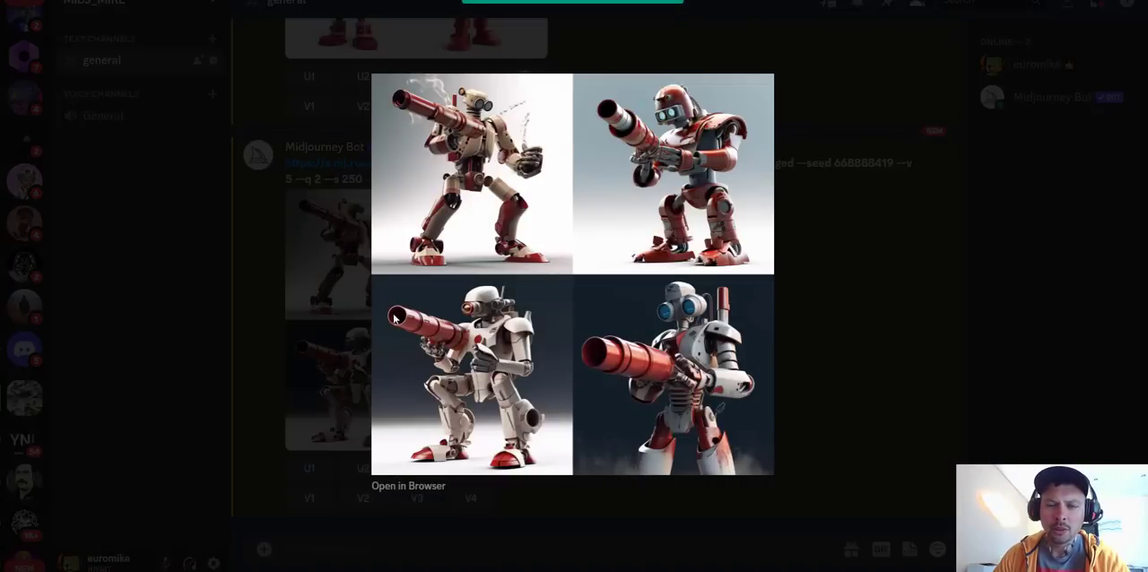
mouse_move(625, 189)
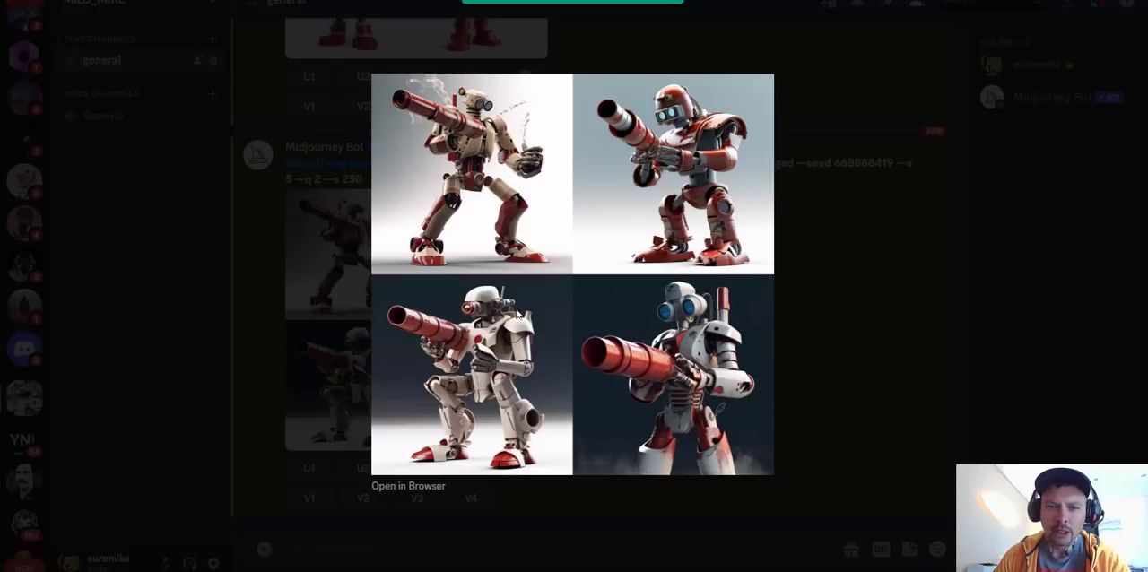
mouse_move(556, 373)
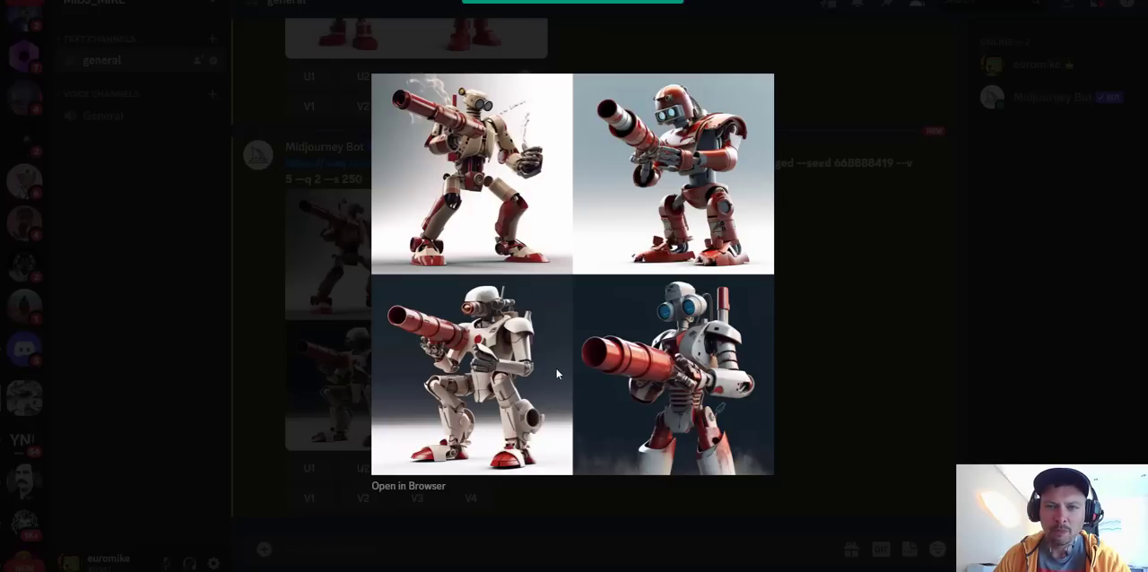
mouse_move(853, 393)
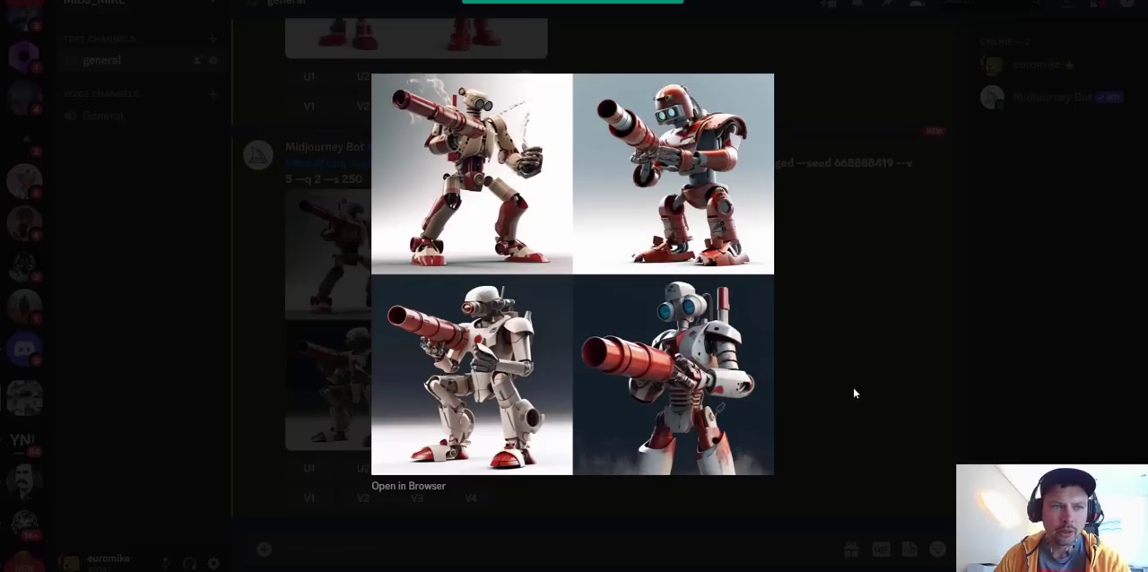
mouse_move(864, 387)
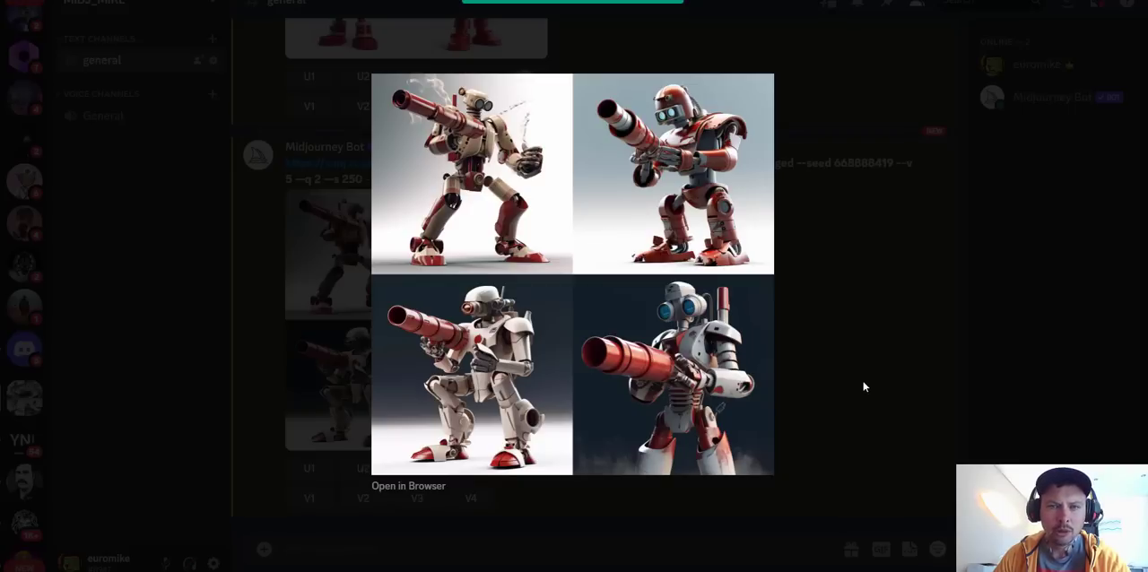
click(864, 386)
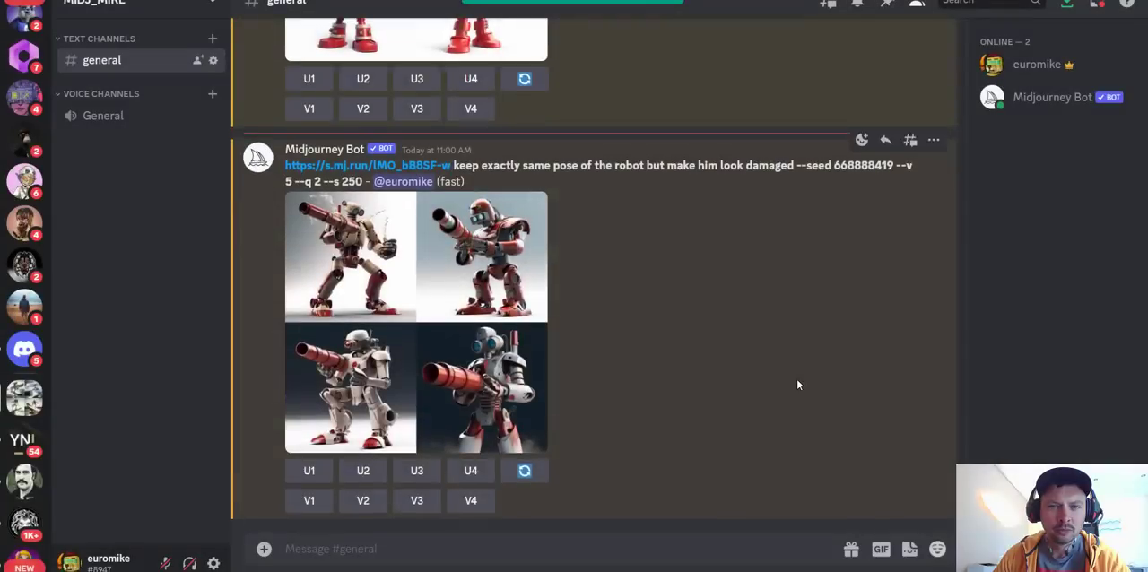
scroll(up, 3)
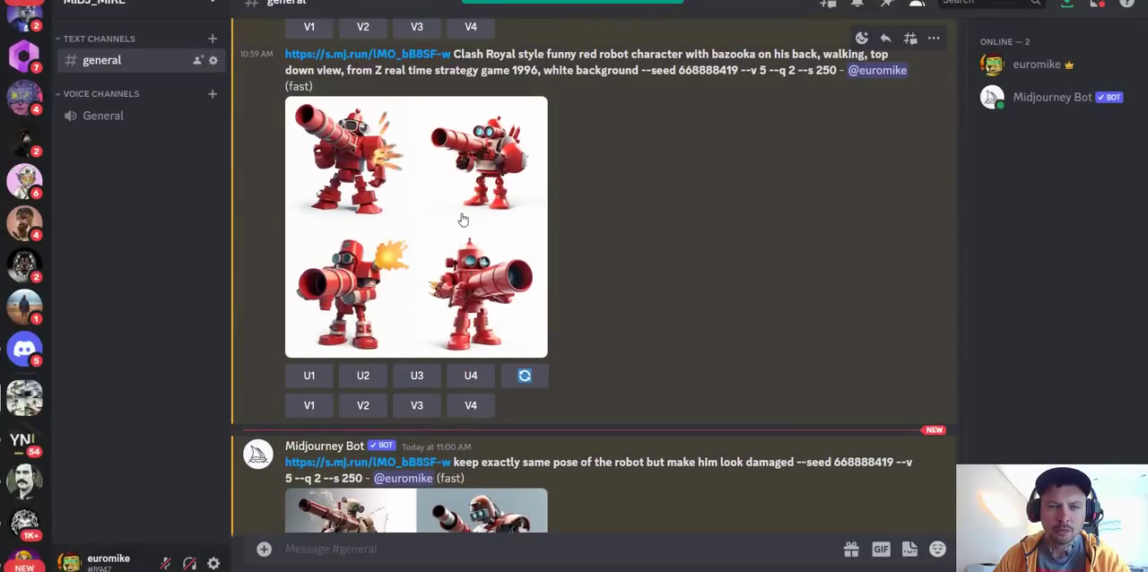
mouse_move(344, 267)
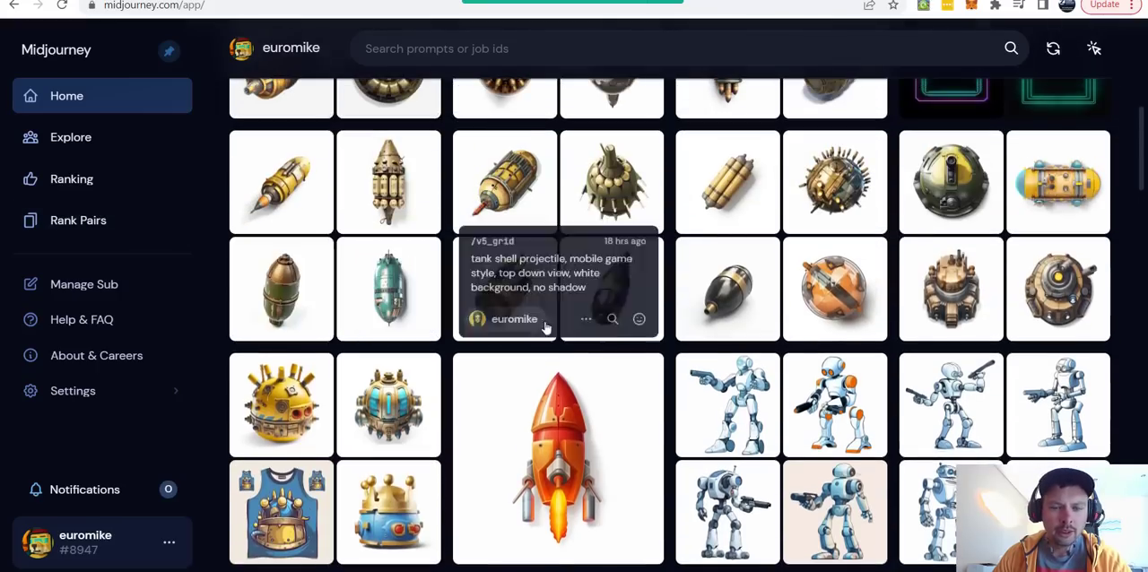
Open the red bazooka robot job in the Midjourney gallery and copy its seed.
scroll(down, 3)
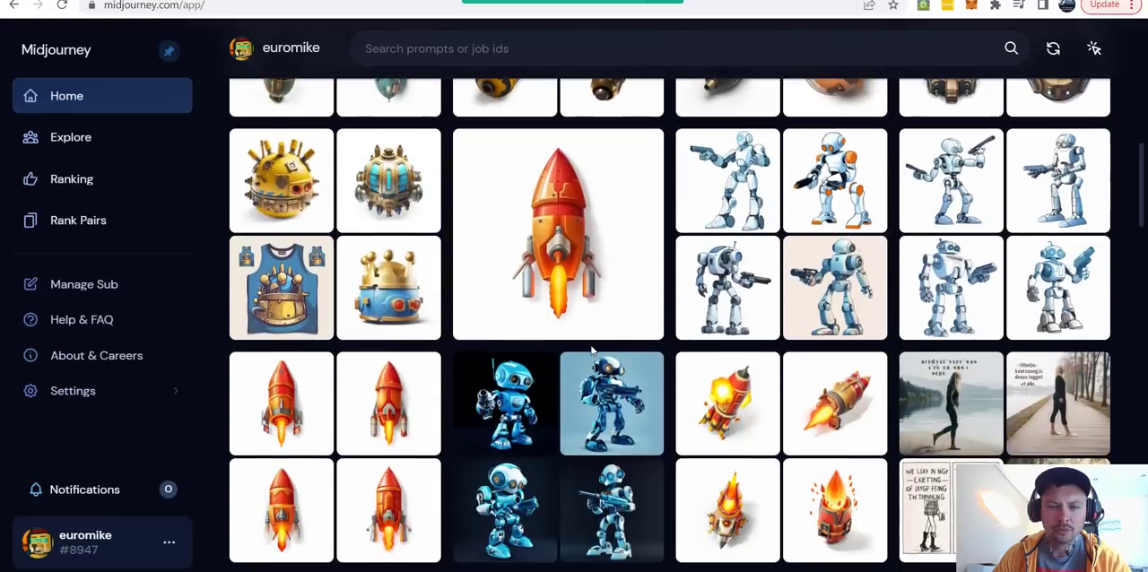
scroll(down, 3)
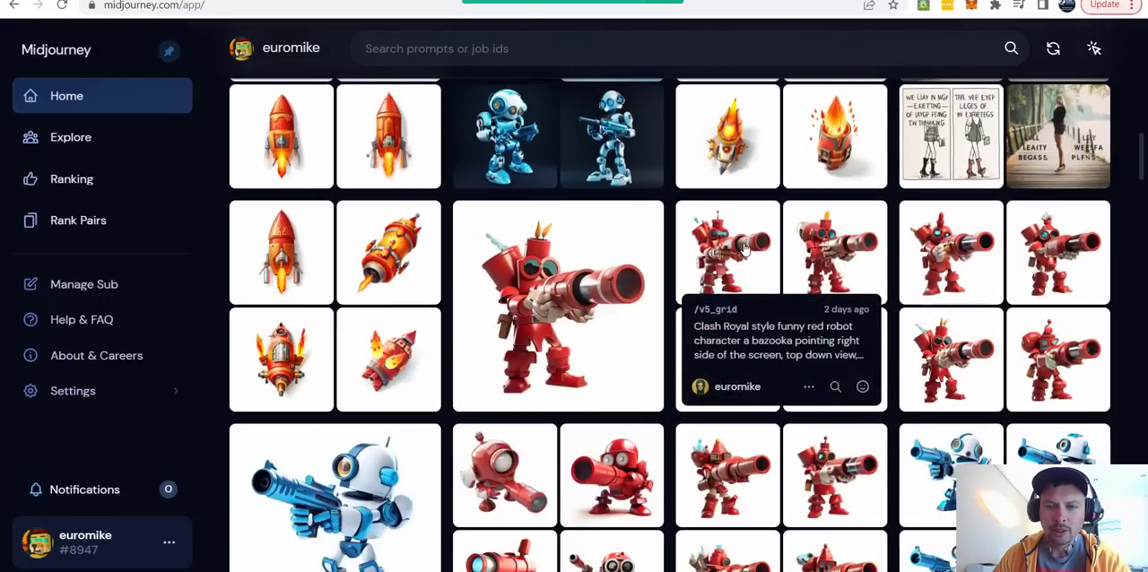
click(728, 251)
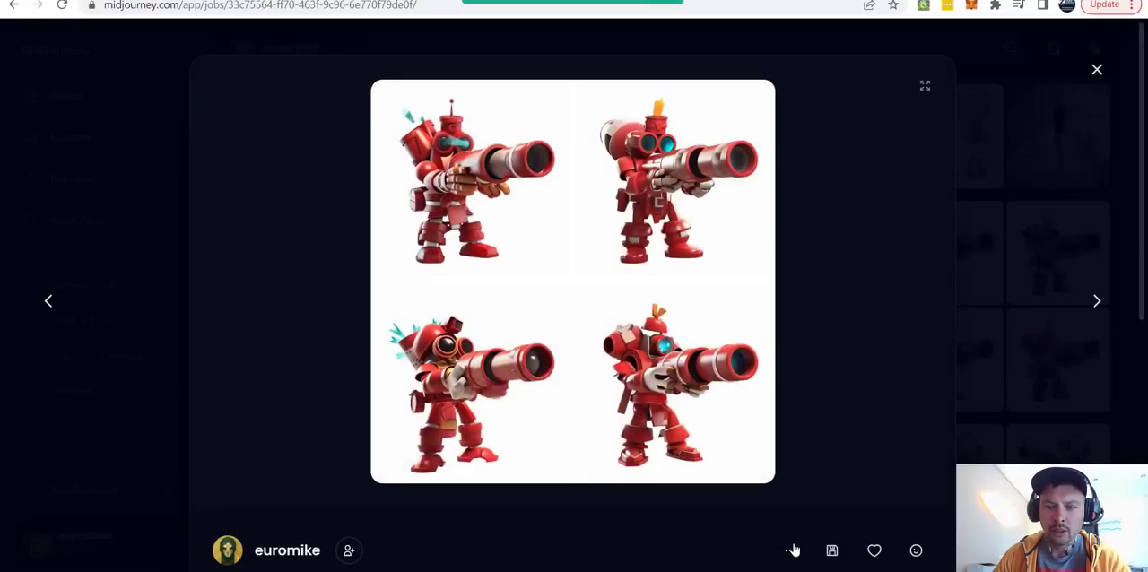
click(789, 549)
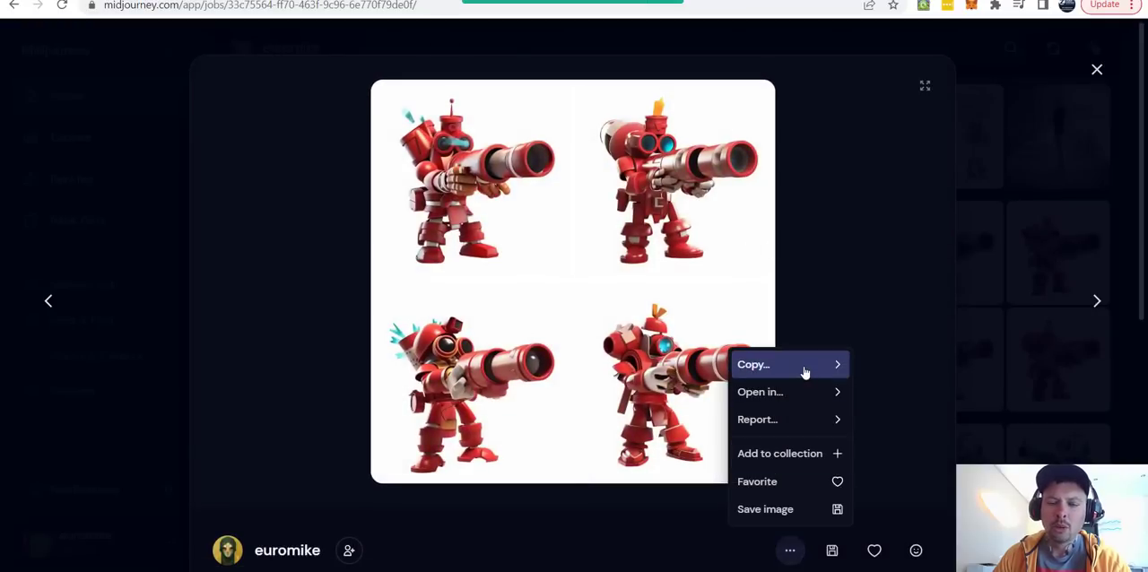
mouse_move(788, 364)
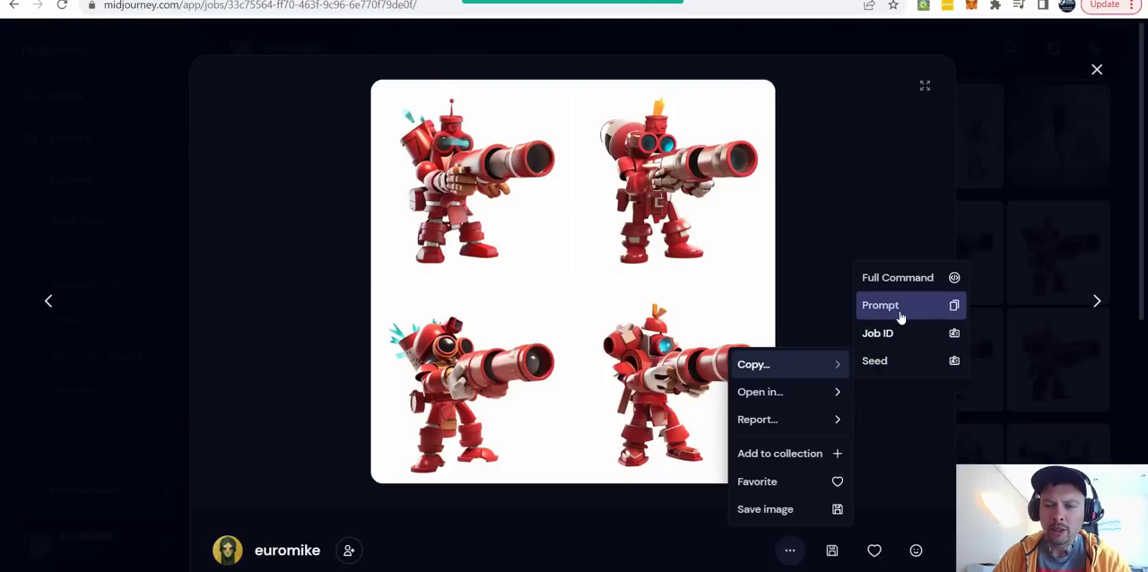
mouse_move(892, 360)
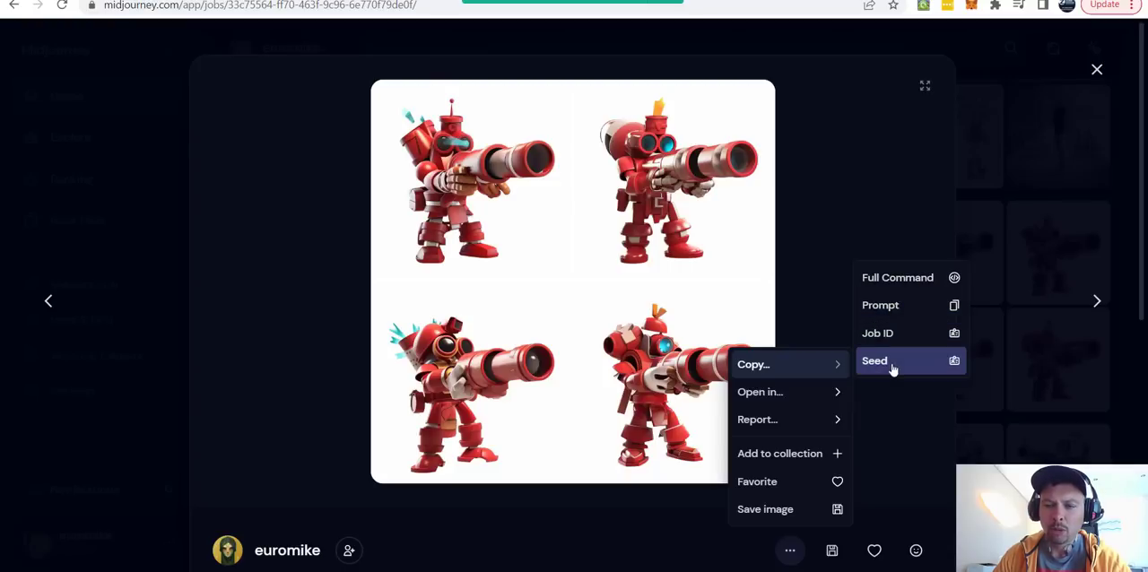
click(873, 358)
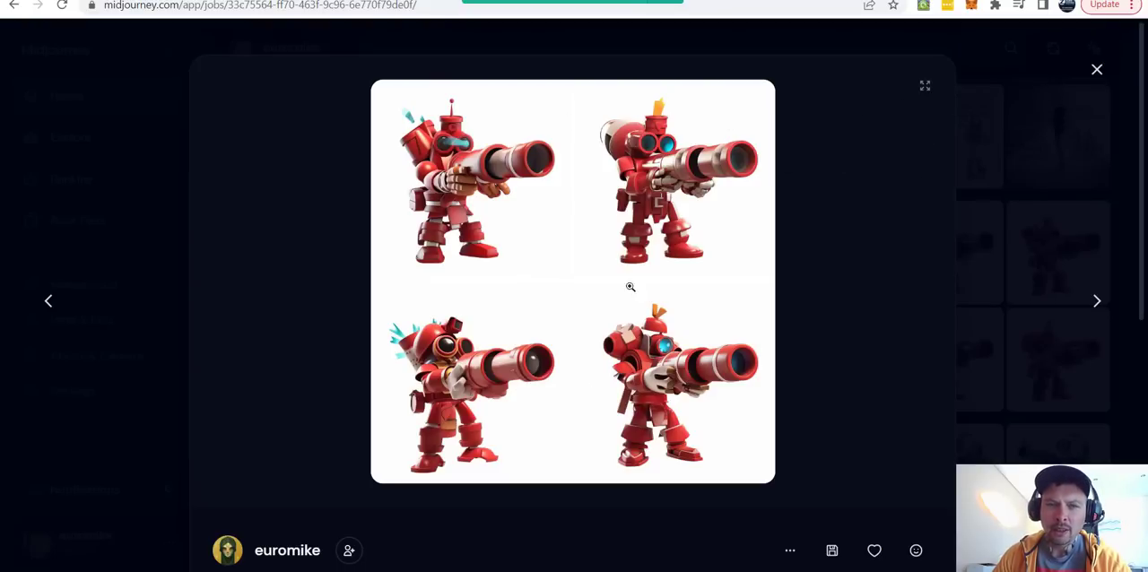
mouse_move(677, 323)
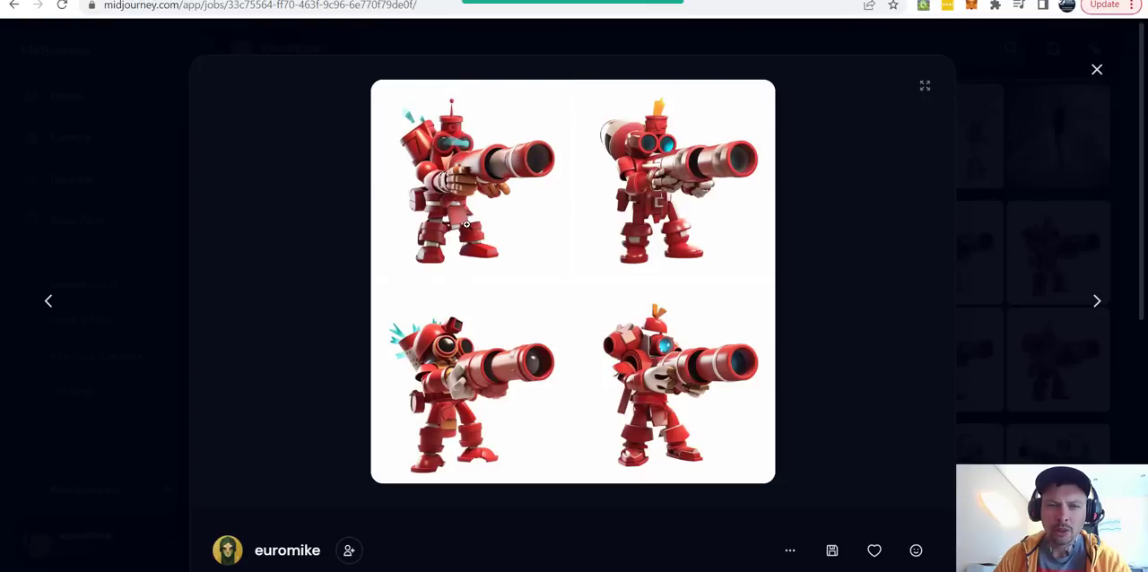
mouse_move(506, 242)
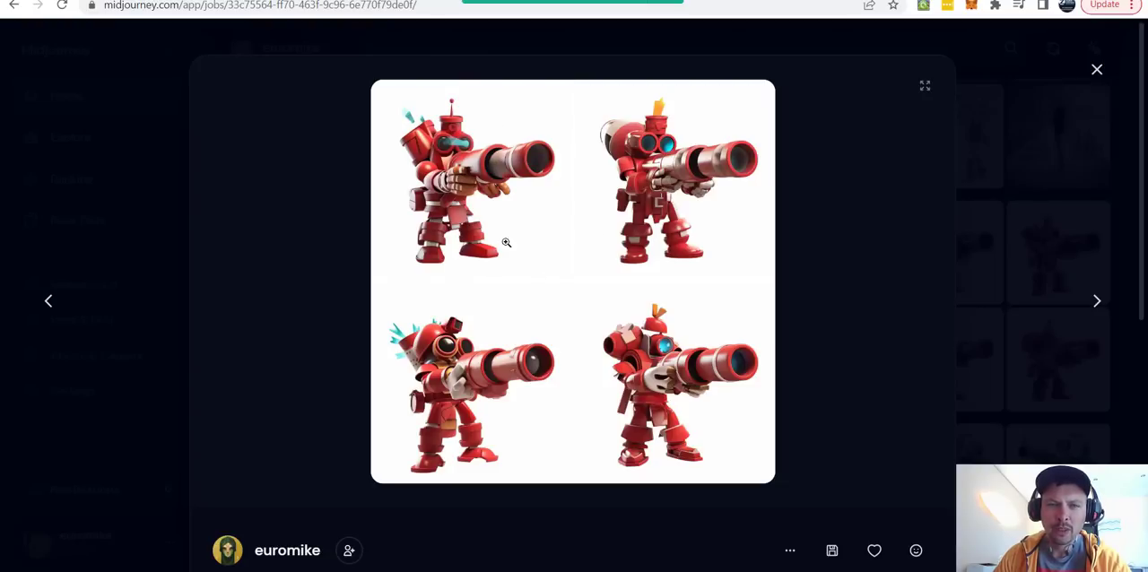
mouse_move(473, 223)
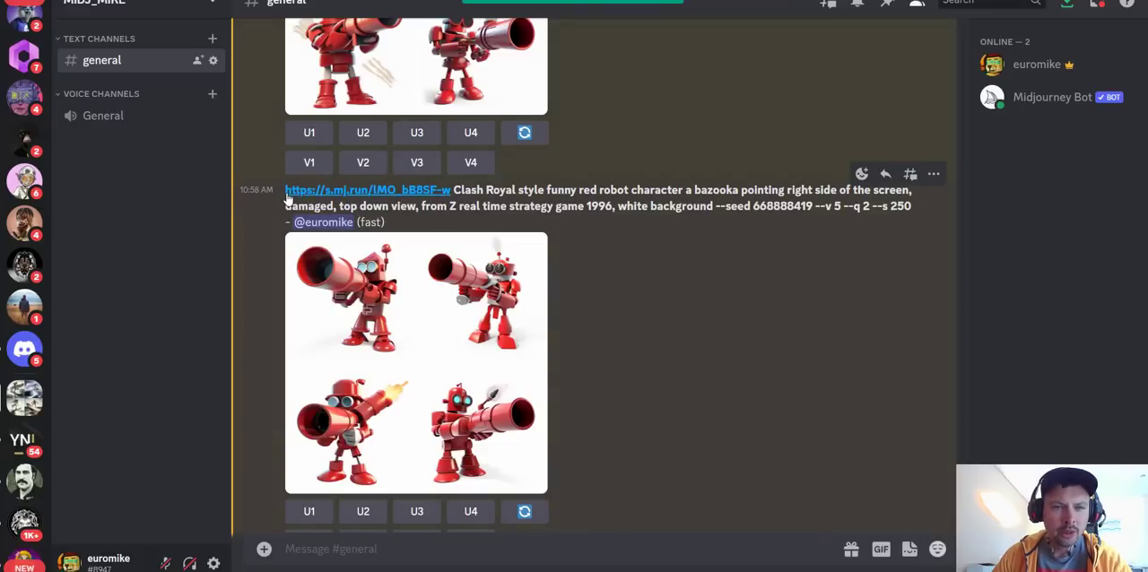
mouse_move(422, 197)
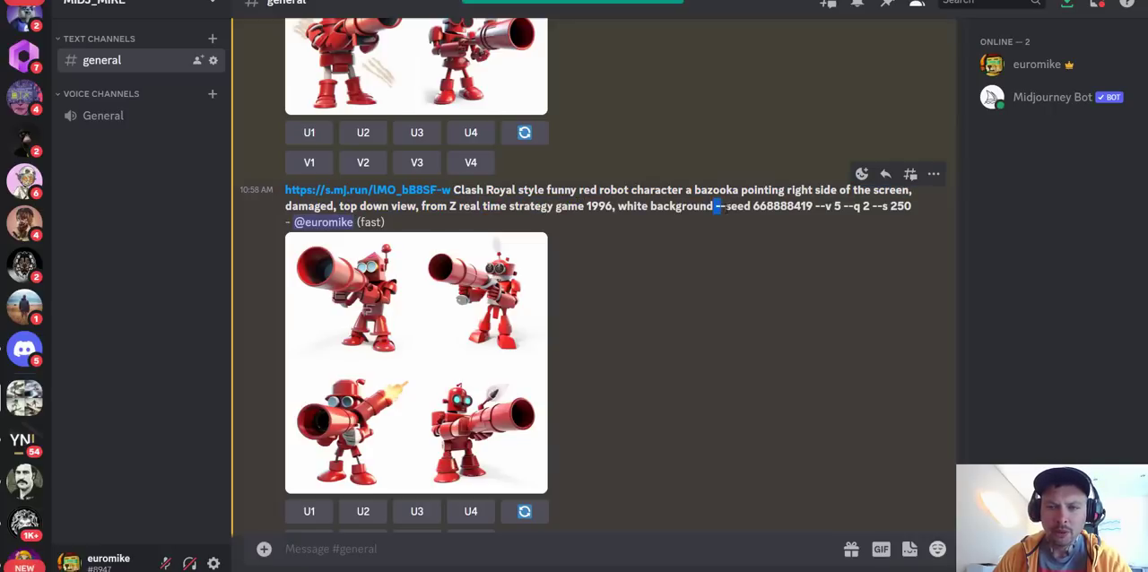
Select the seed parameter in the prompt, then scroll the channel to the upscaled Image #3 robot.
drag(717, 204, 811, 205)
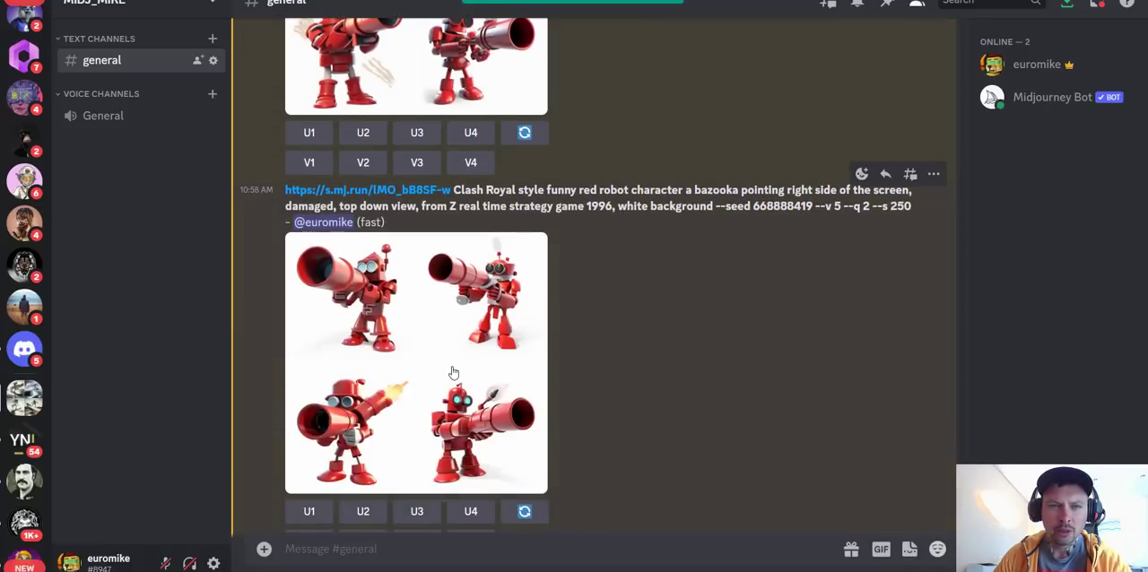
scroll(down, 3)
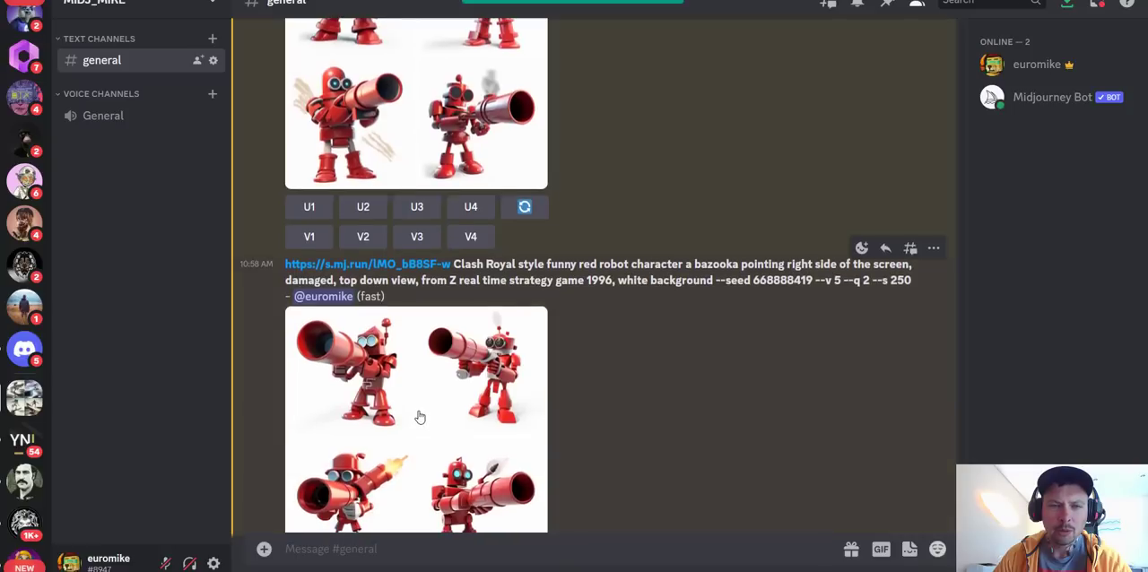
scroll(down, 3)
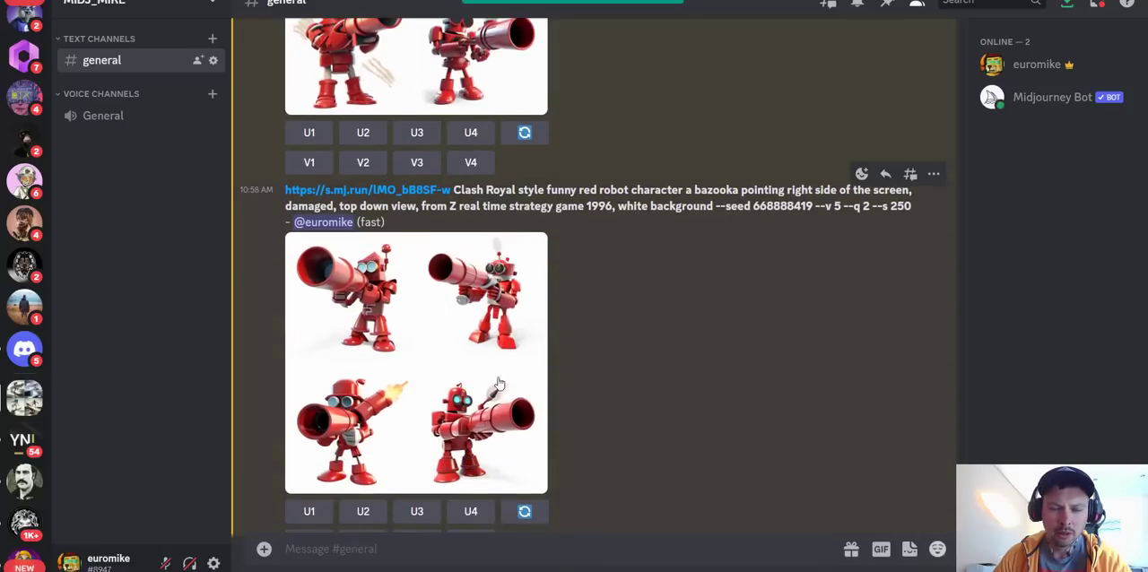
scroll(down, 3)
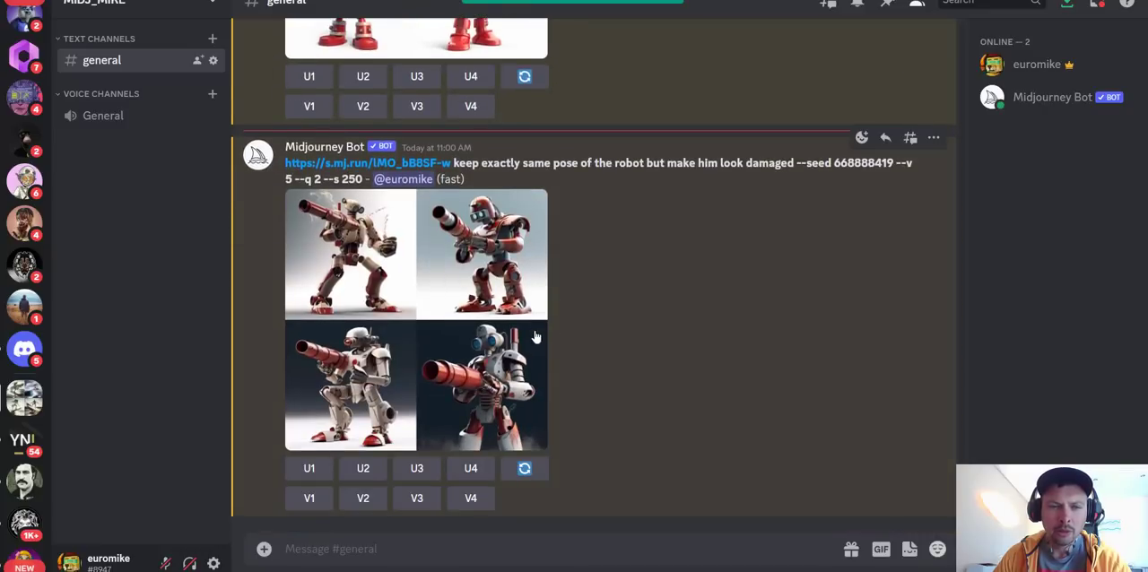
scroll(down, 3)
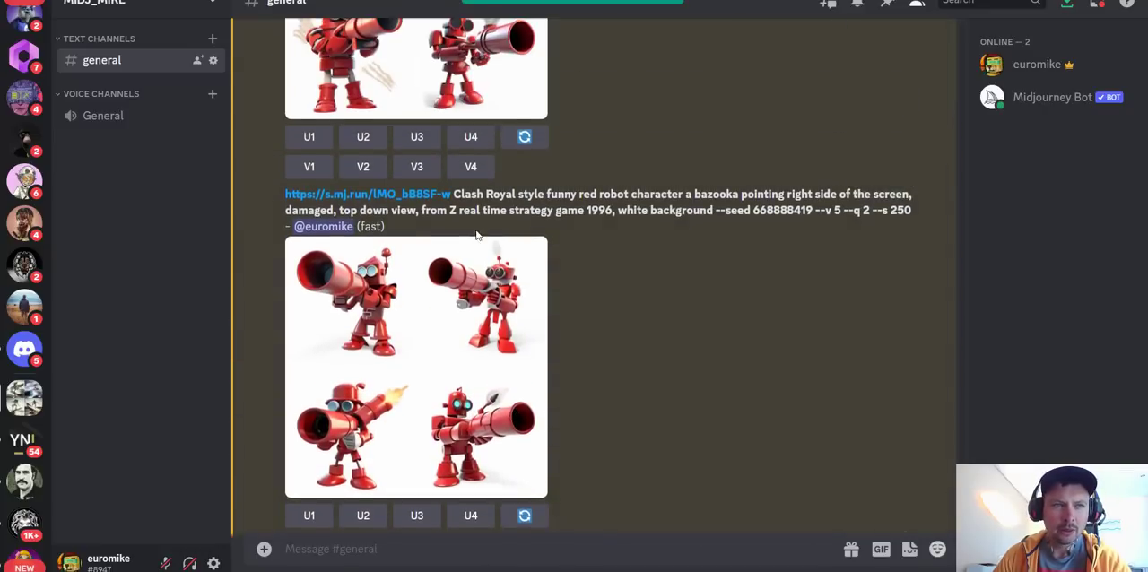
scroll(down, 3)
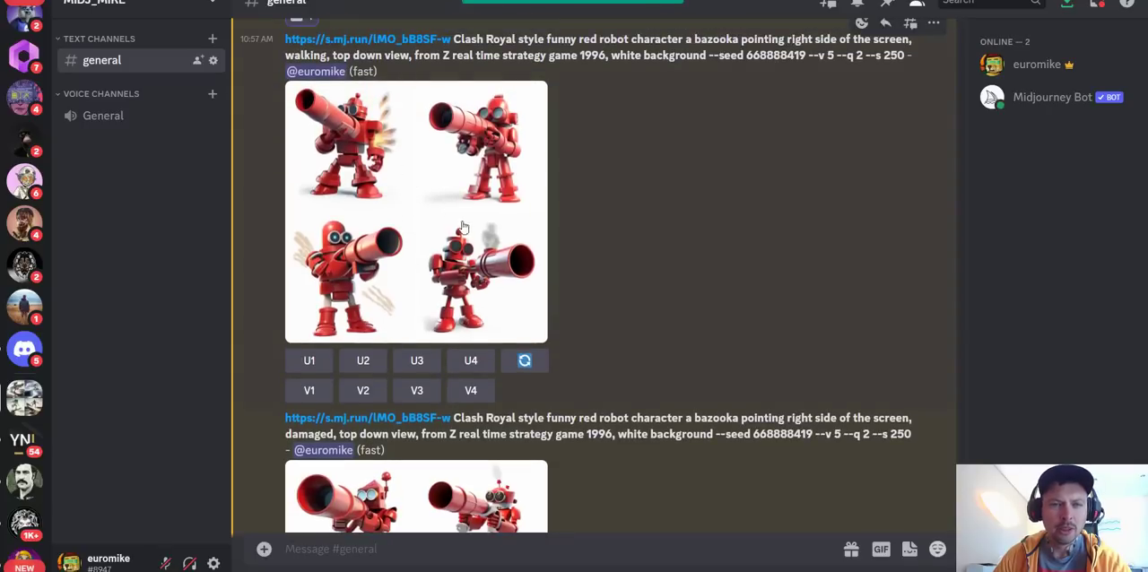
mouse_move(517, 195)
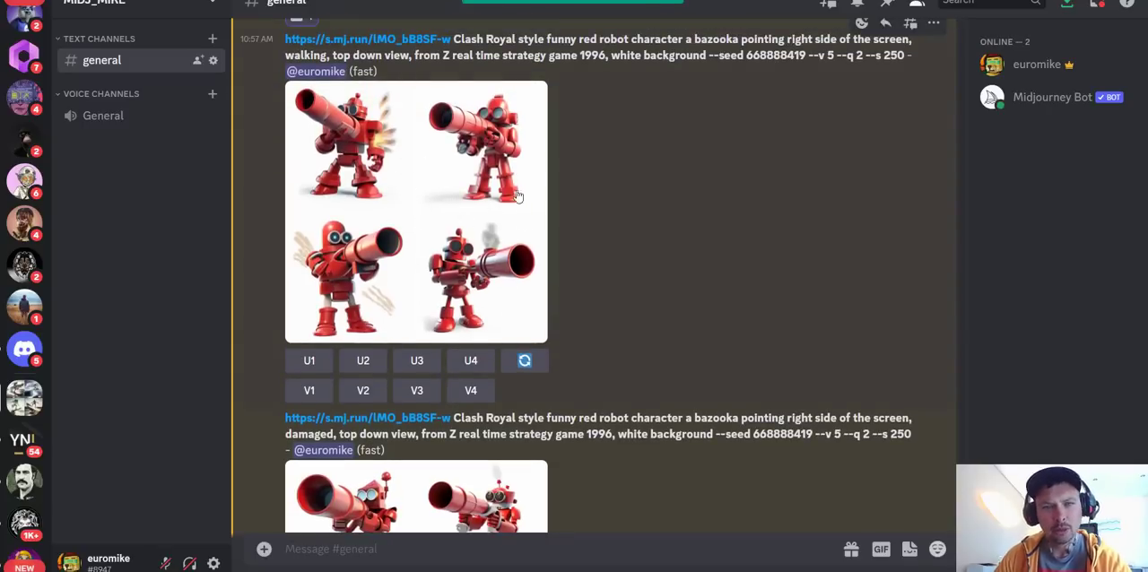
mouse_move(474, 180)
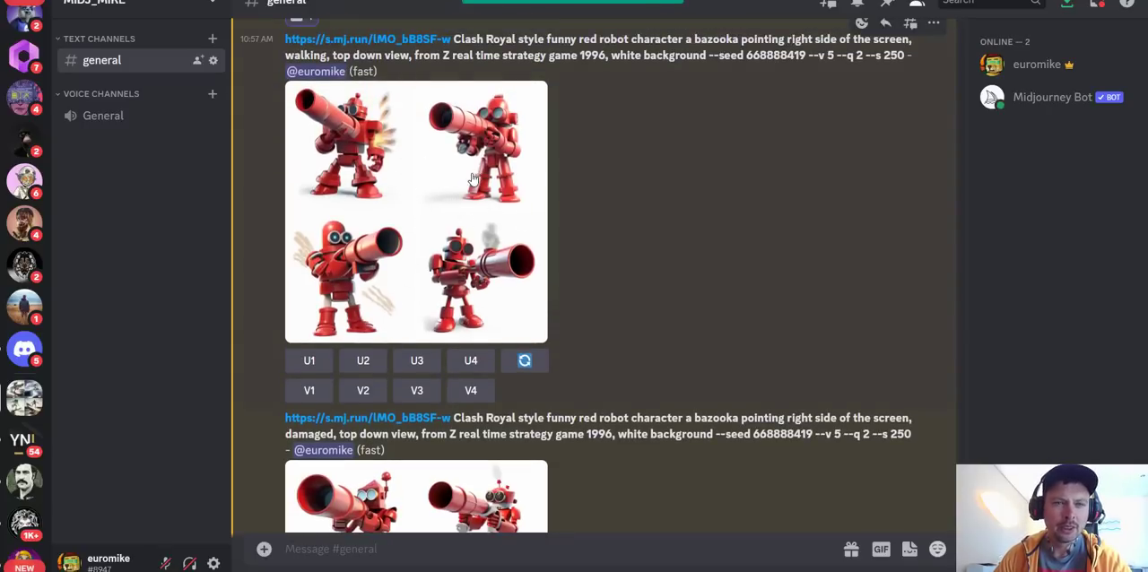
scroll(down, 3)
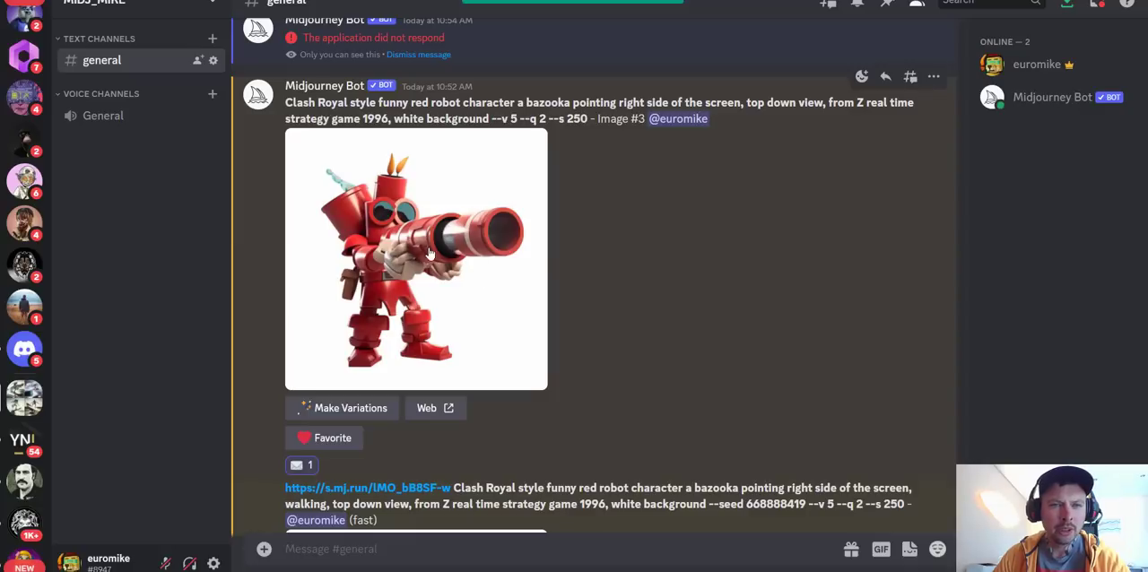
scroll(down, 3)
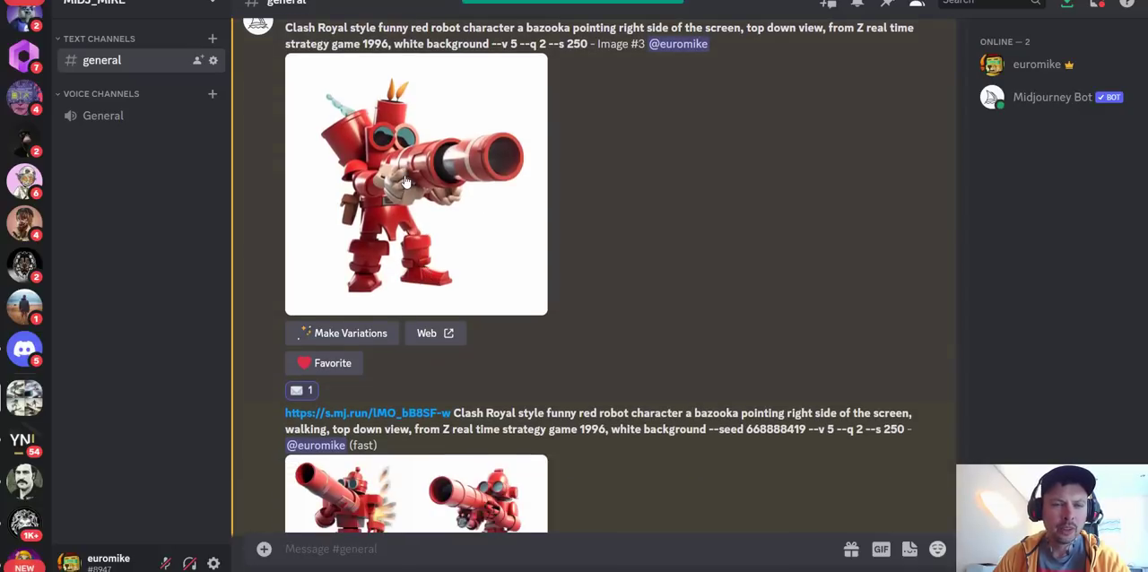
mouse_move(401, 194)
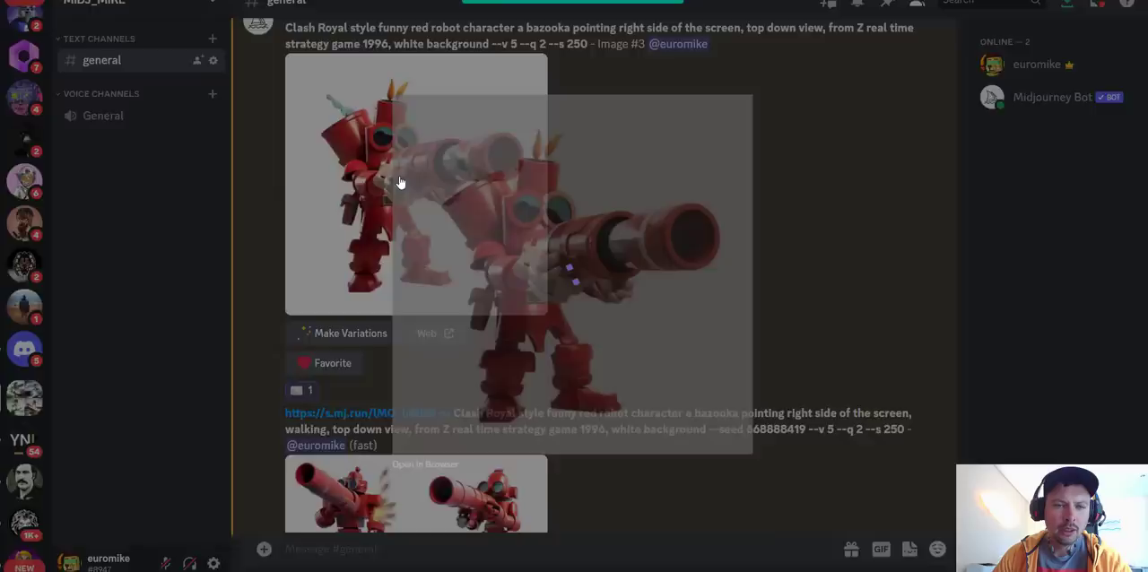
View the upscaled red bazooka robot image at full size over the chat.
click(401, 183)
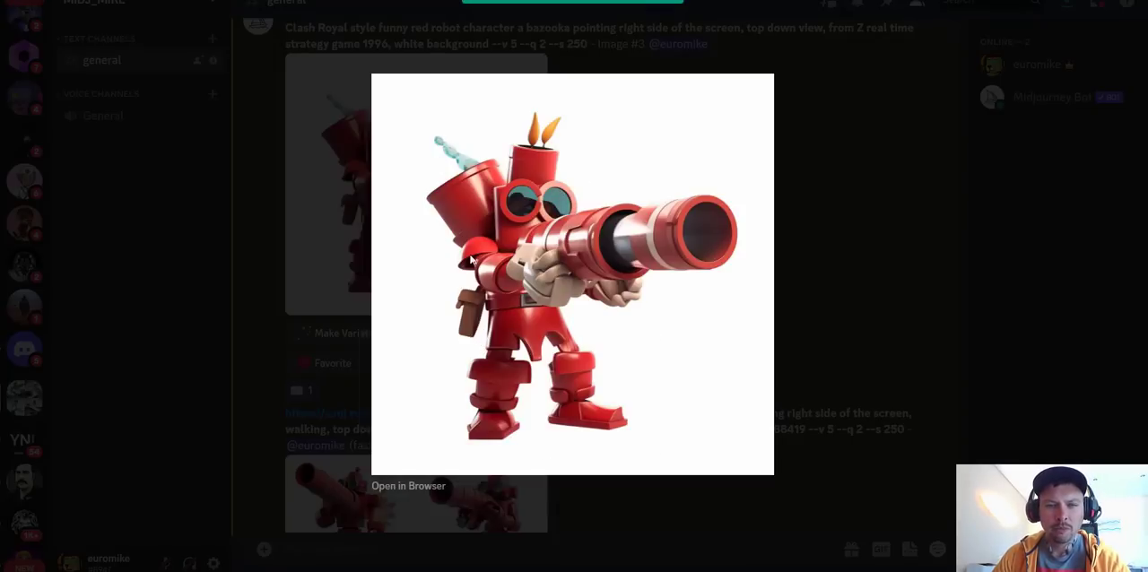
mouse_move(456, 315)
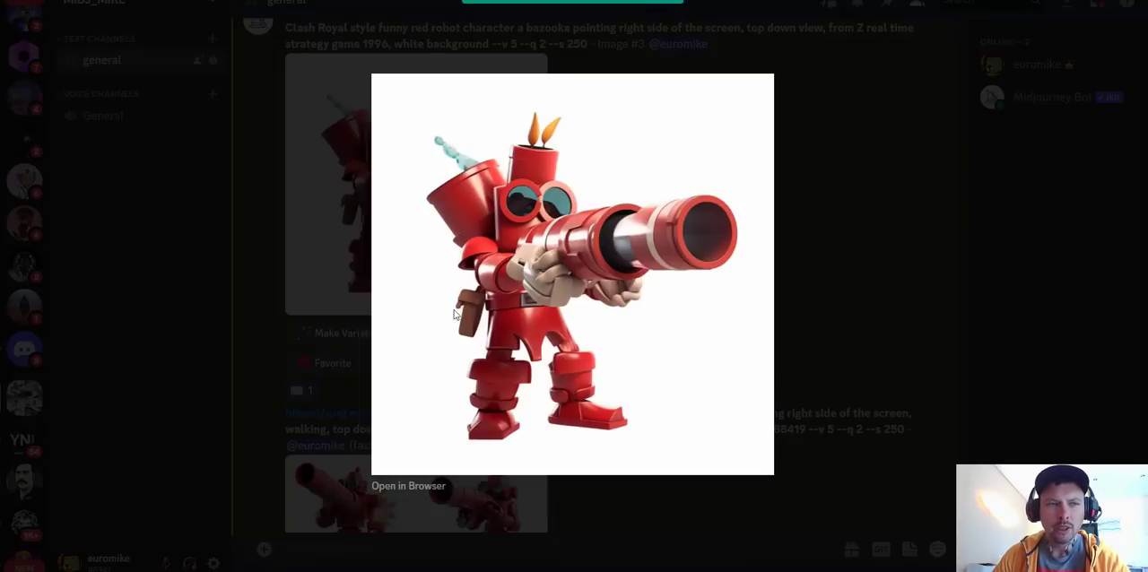
mouse_move(624, 280)
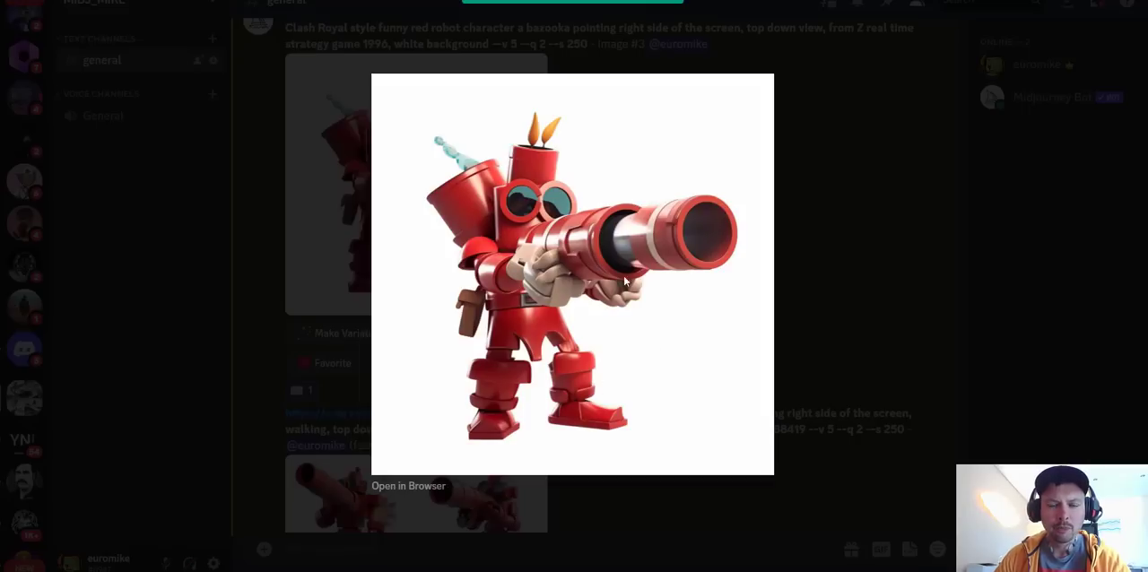
mouse_move(599, 434)
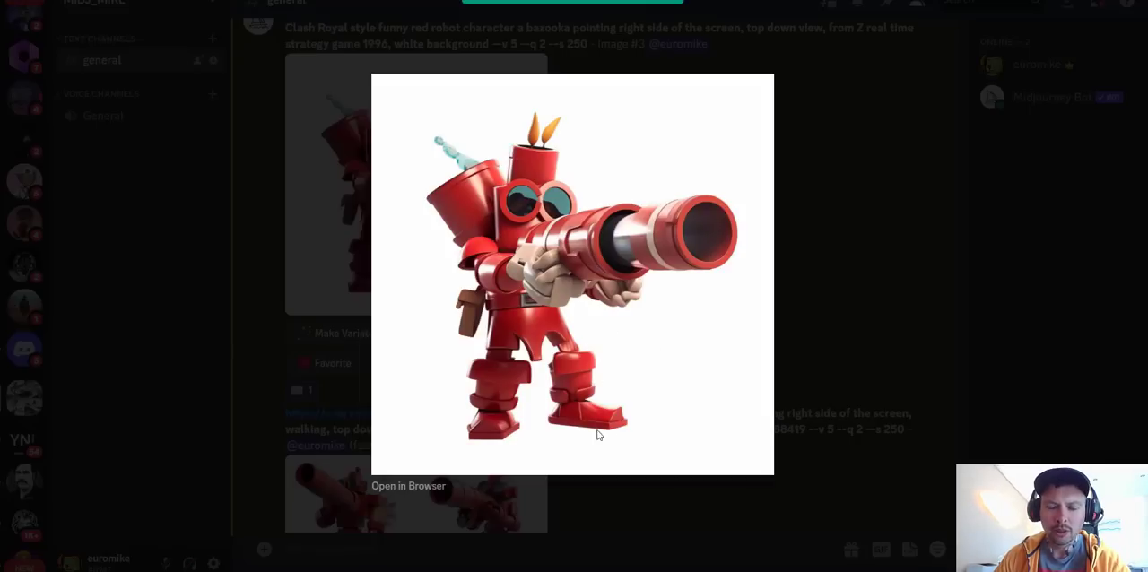
mouse_move(509, 292)
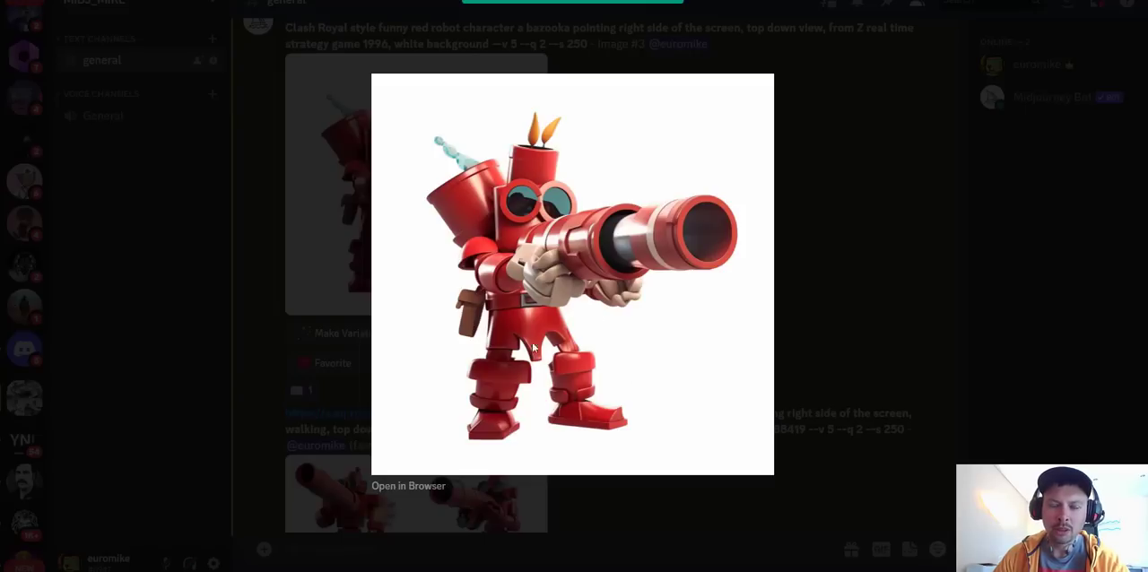
mouse_move(627, 368)
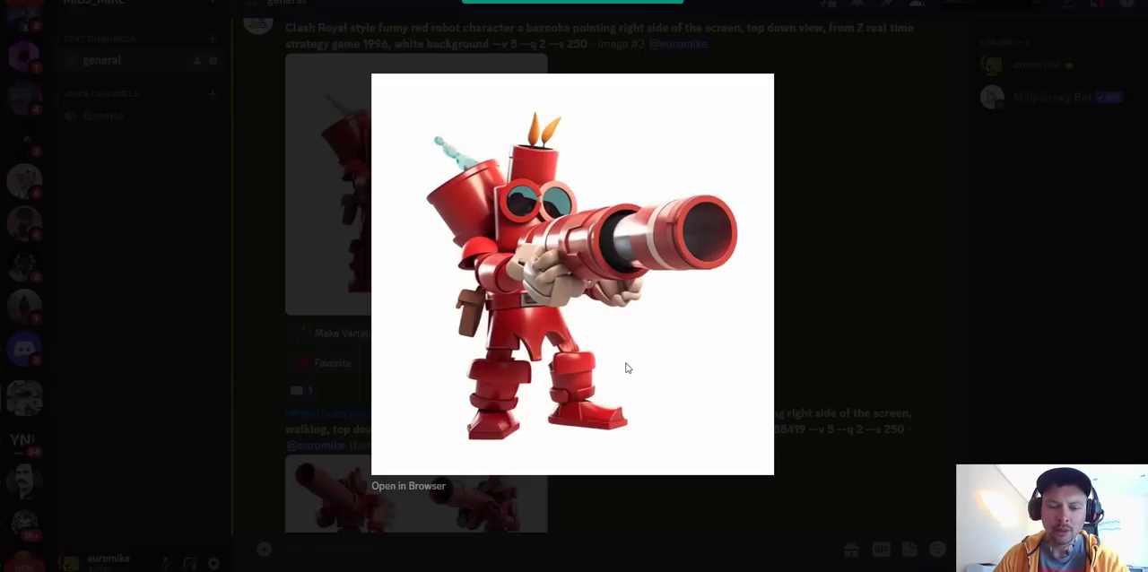
mouse_move(832, 332)
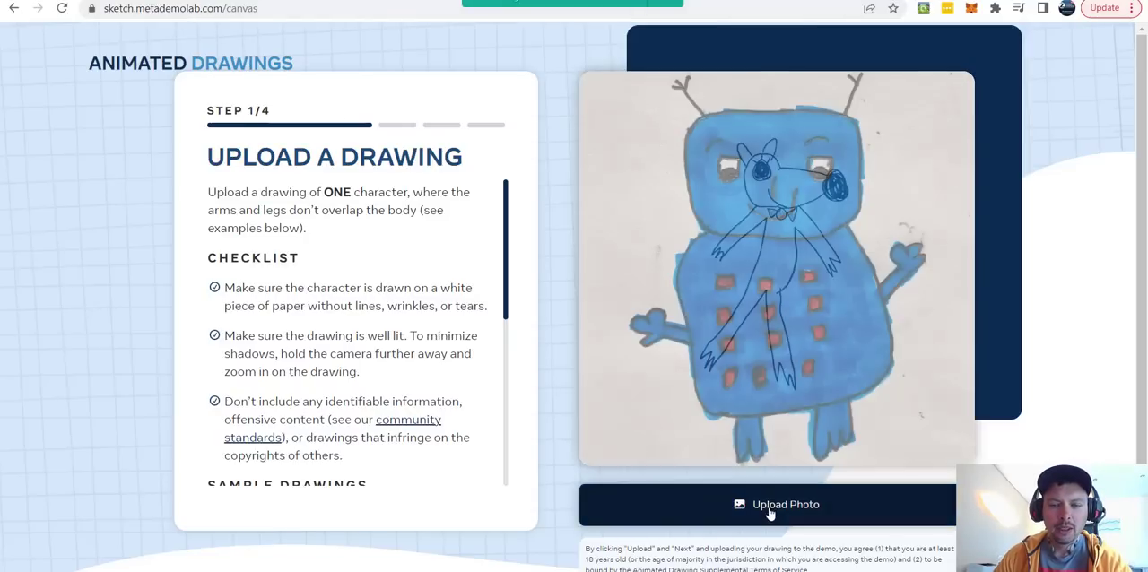
Upload ourguy.png as the character image and proceed to finding the character.
click(775, 504)
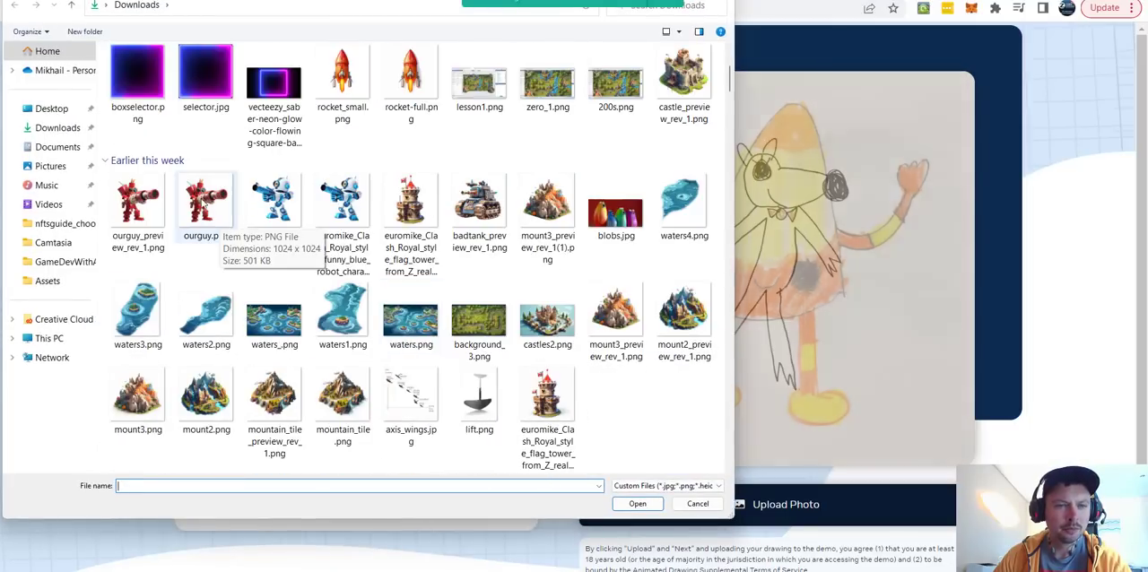
click(204, 199)
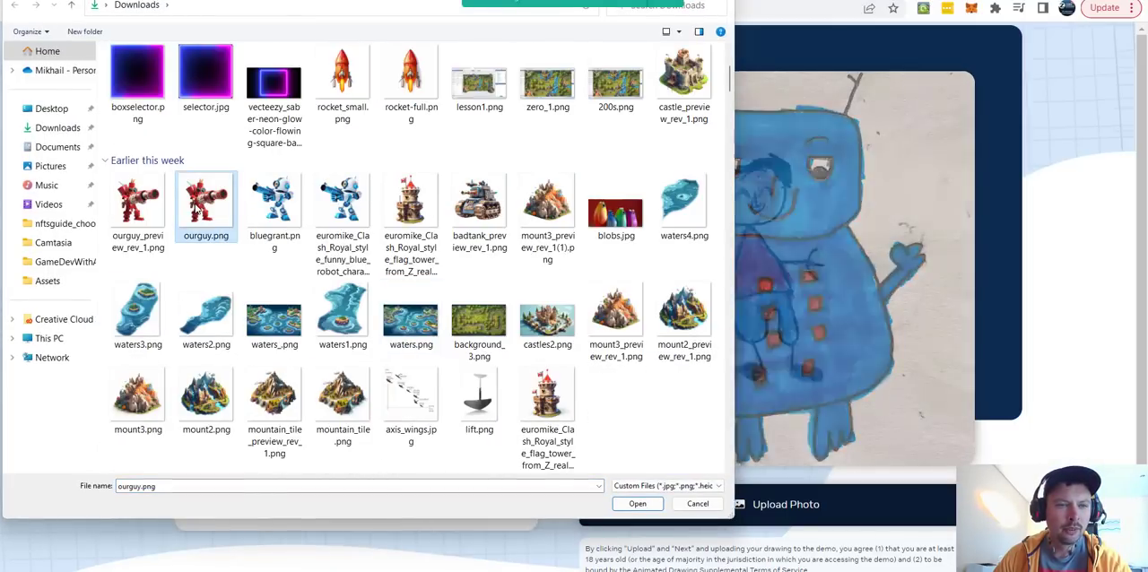
click(638, 503)
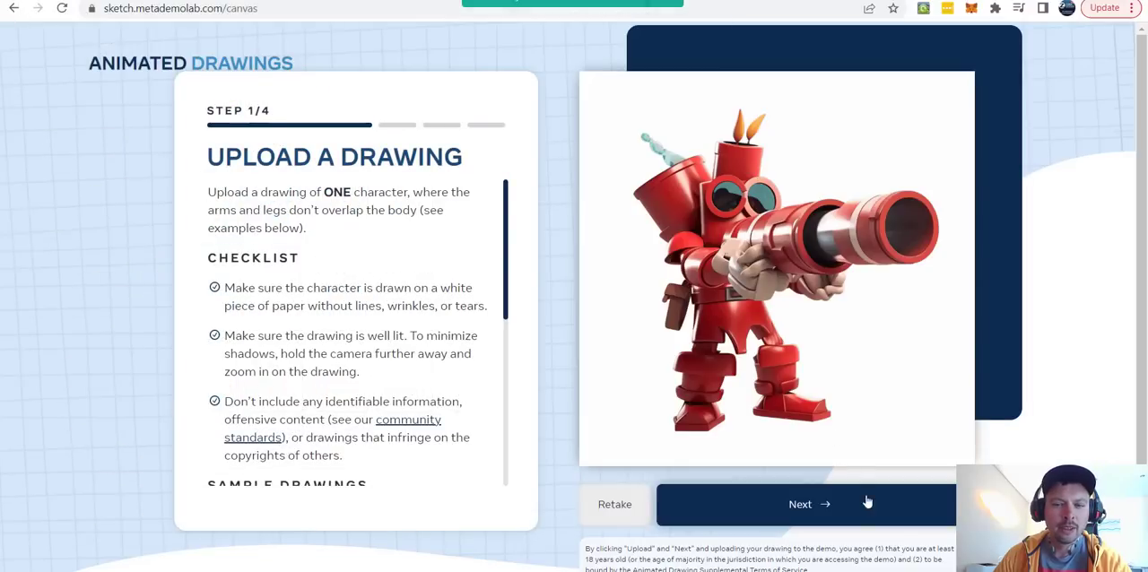
click(807, 502)
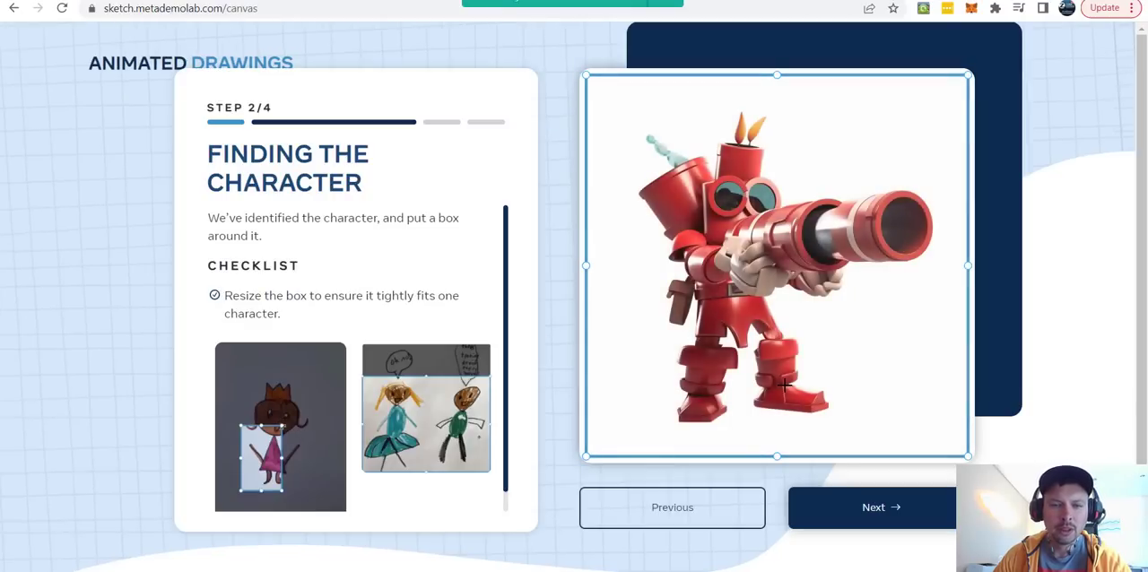
Accept the box, paint onto the mask, then accept the mask and detected skeleton joints.
click(880, 506)
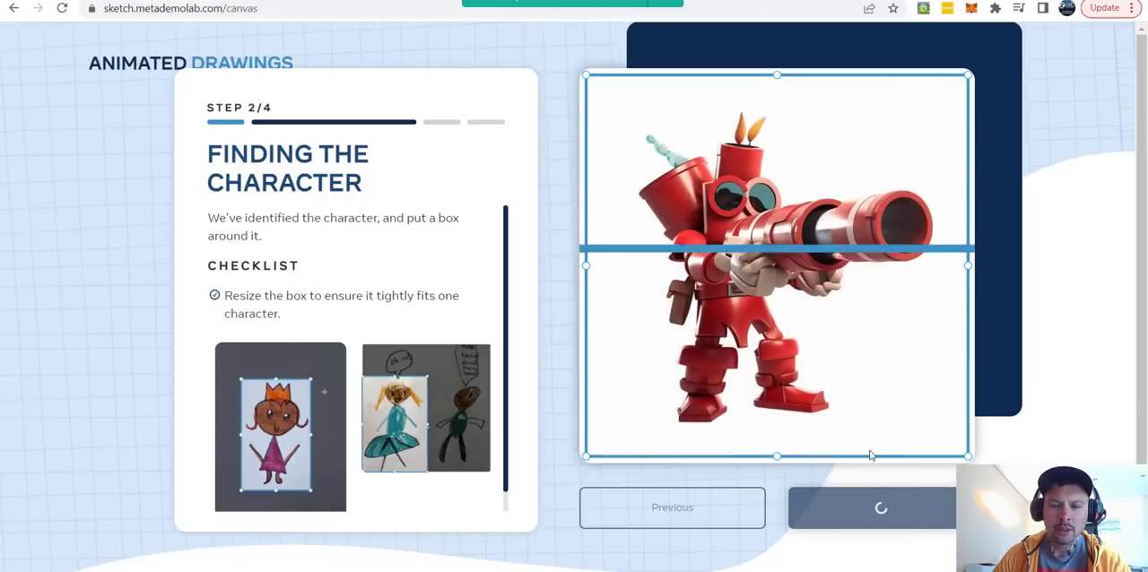
click(878, 508)
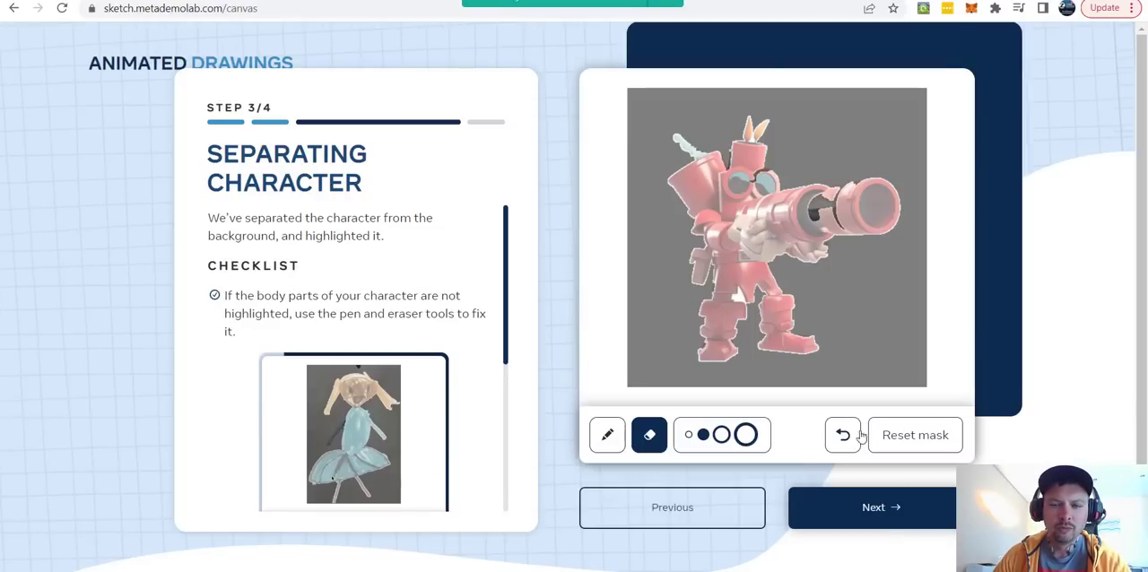
click(607, 434)
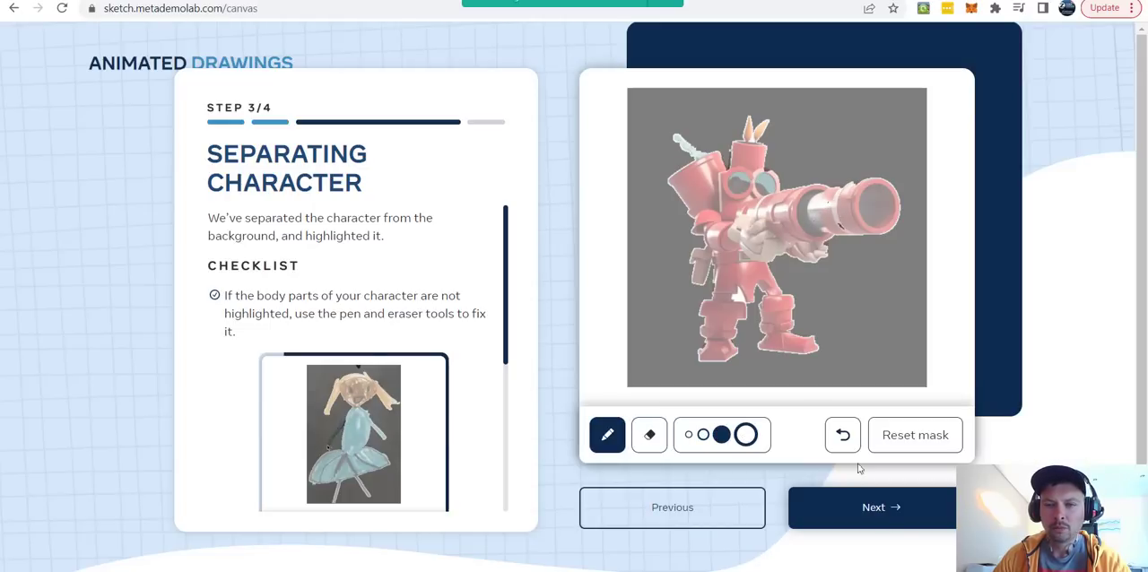
click(881, 506)
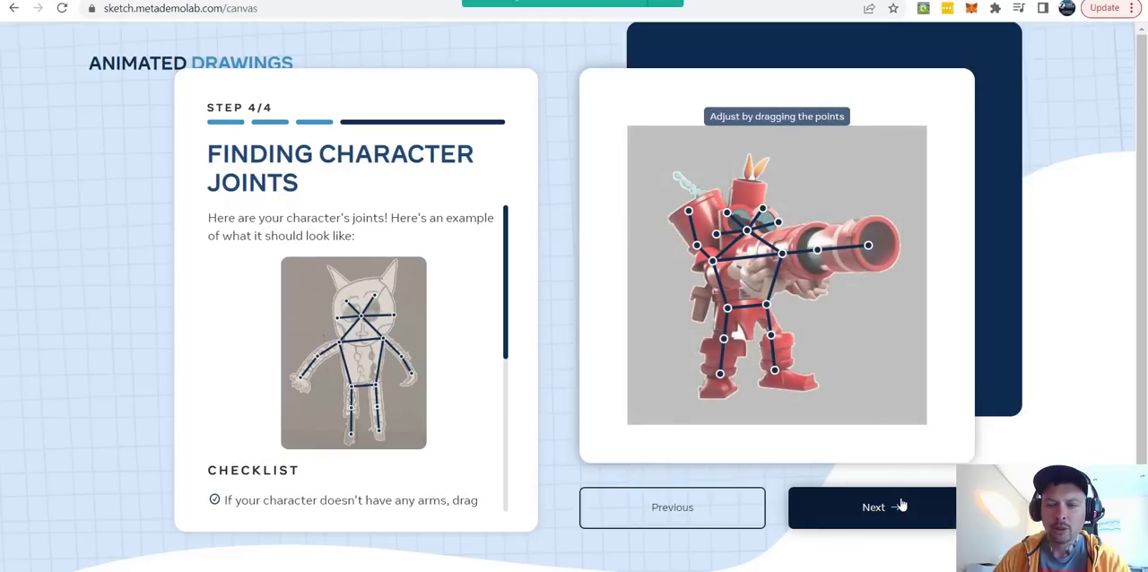
click(871, 506)
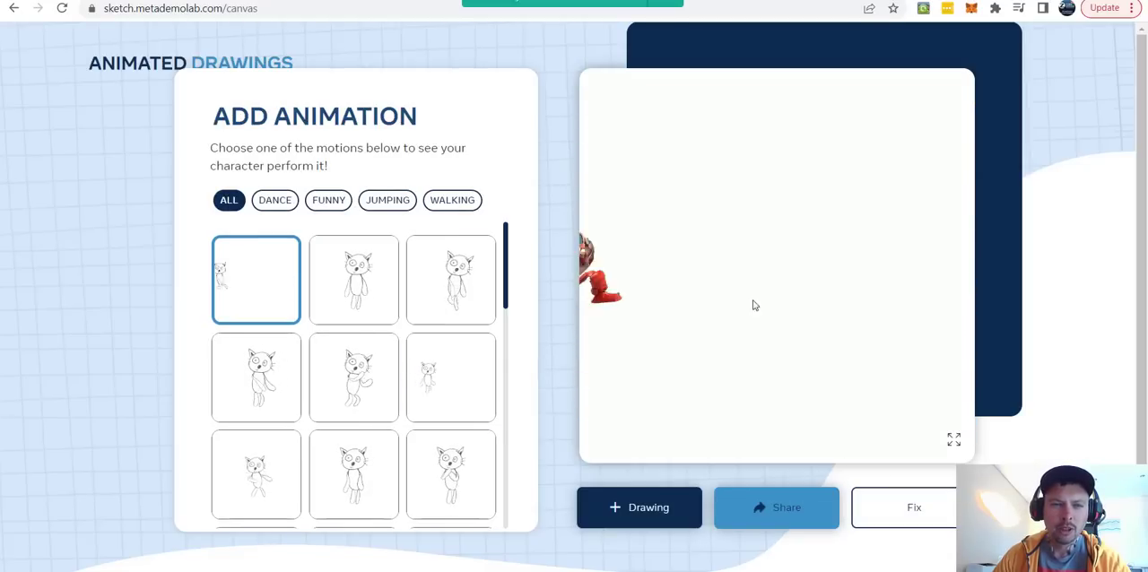
Preview two motions from the animation list on the red robot character.
click(353, 280)
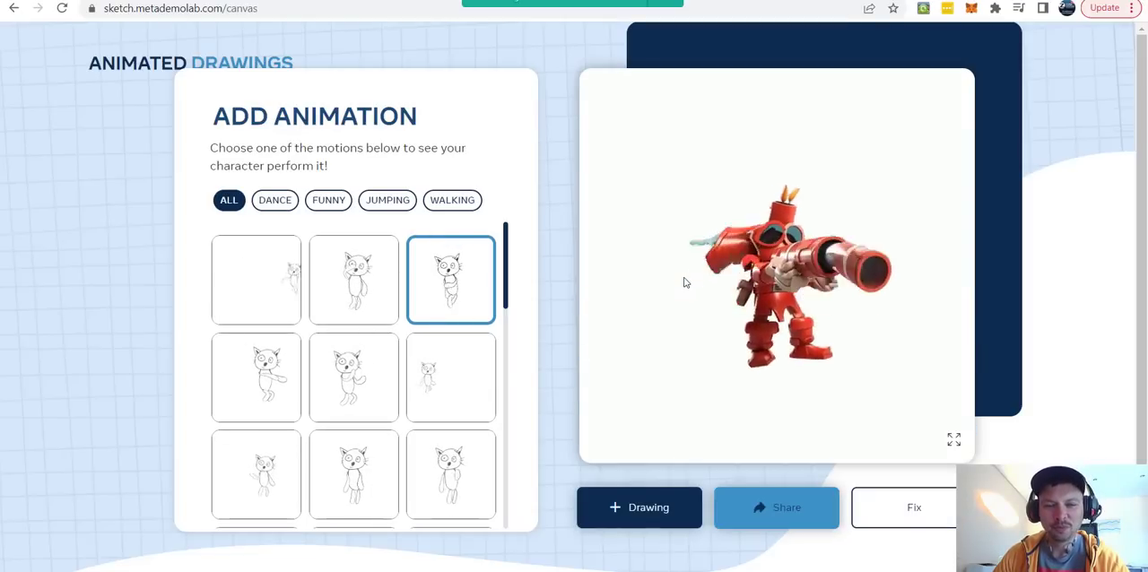
click(353, 377)
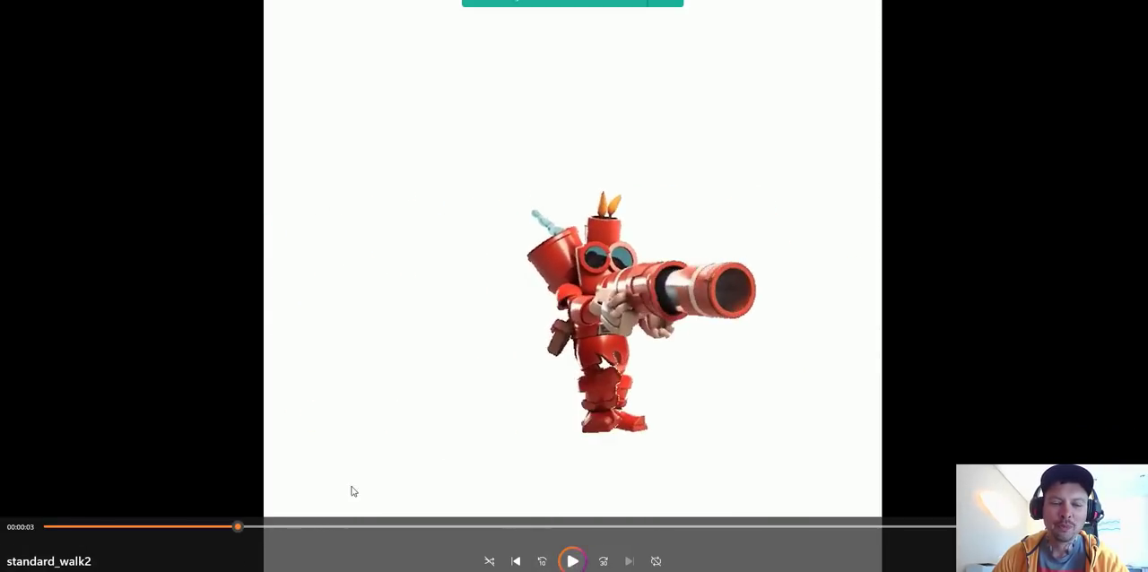
Scrub through the standard_walk2 video to review the walk, then close the player.
drag(237, 527, 183, 527)
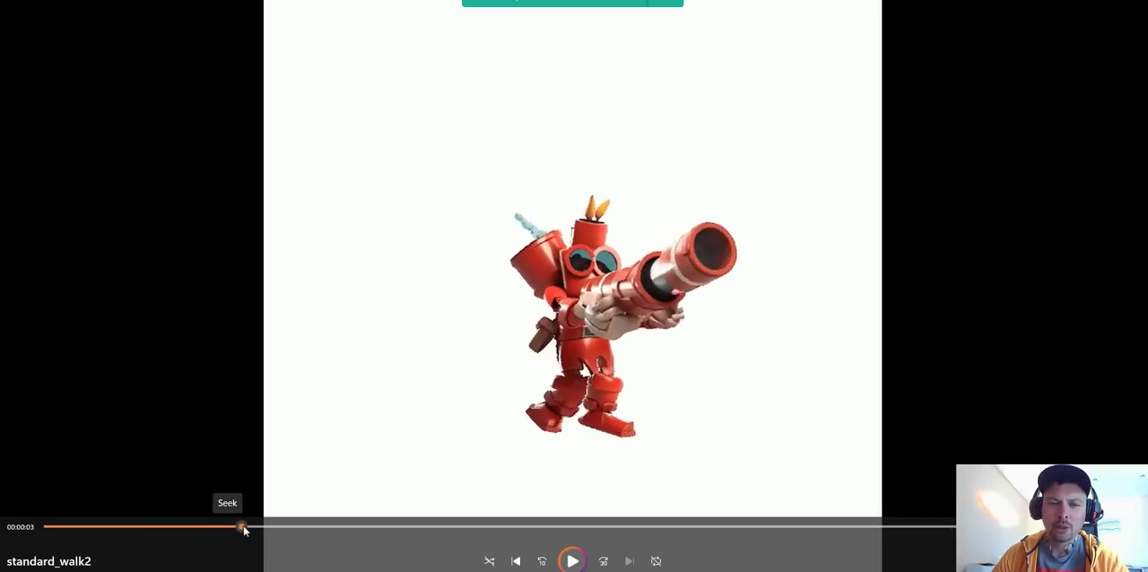
drag(242, 527, 176, 527)
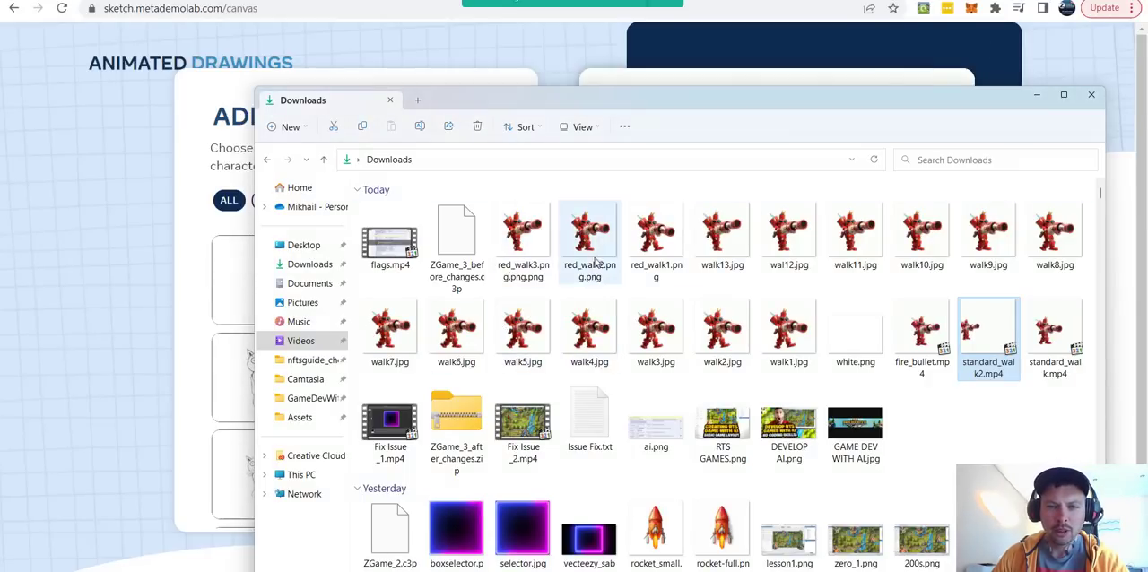
click(656, 233)
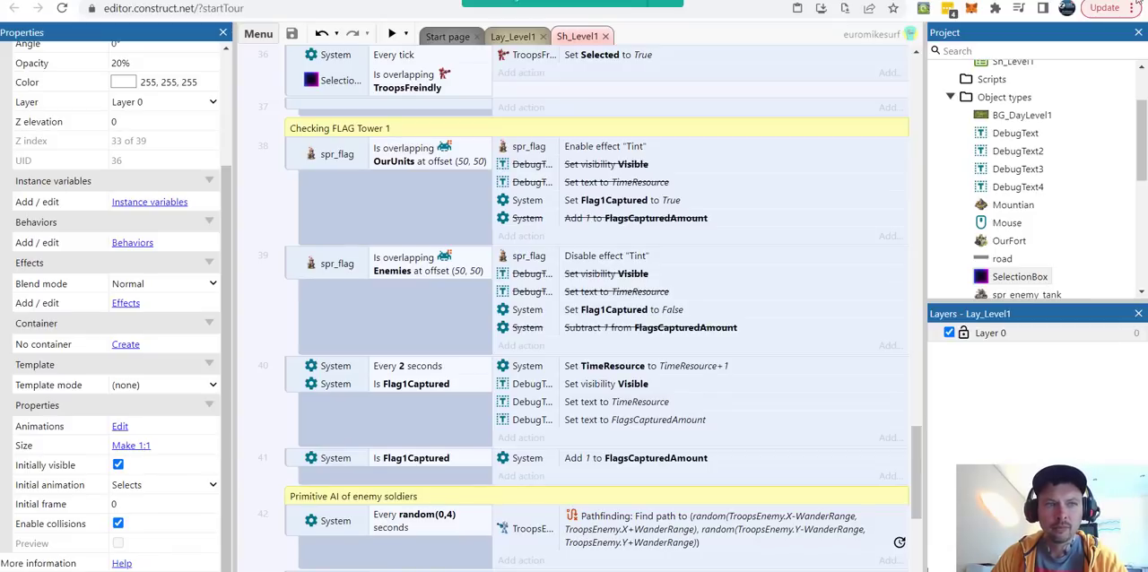
scroll(down, 3)
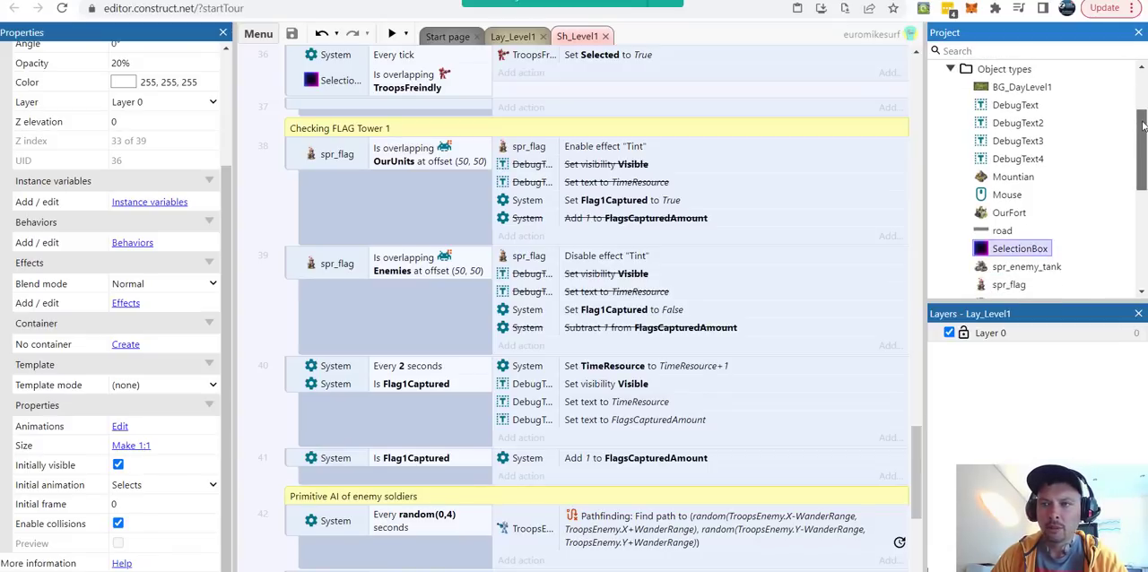
scroll(down, 3)
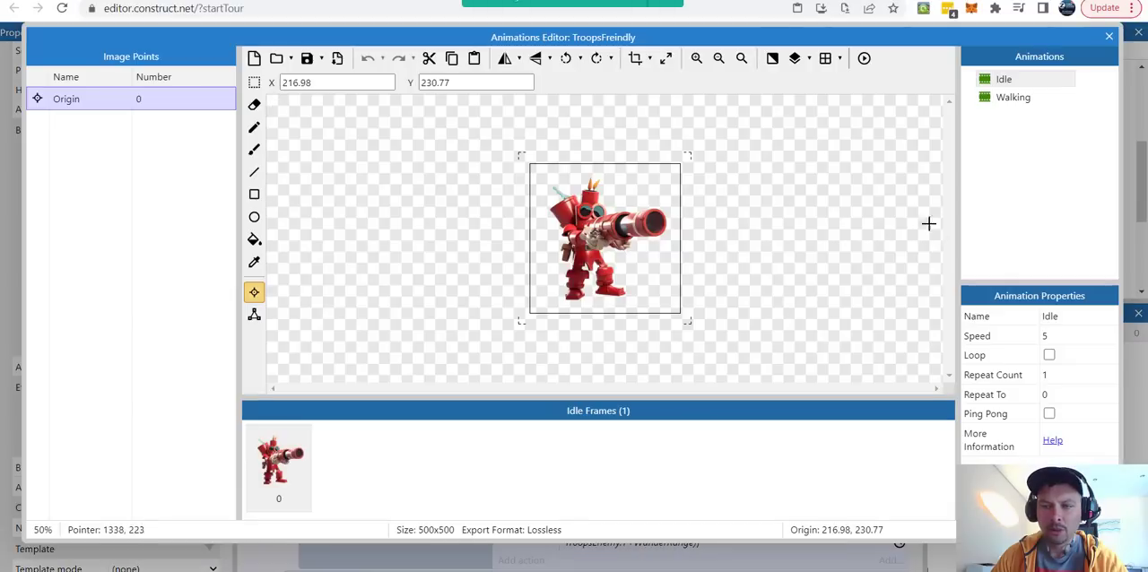
click(1012, 97)
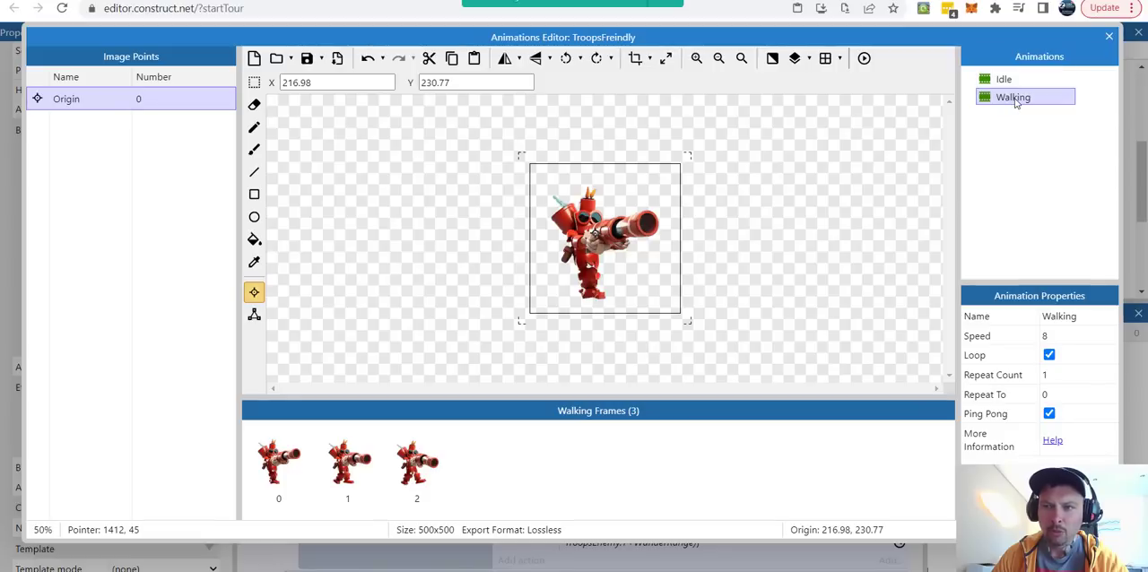
right_click(1014, 96)
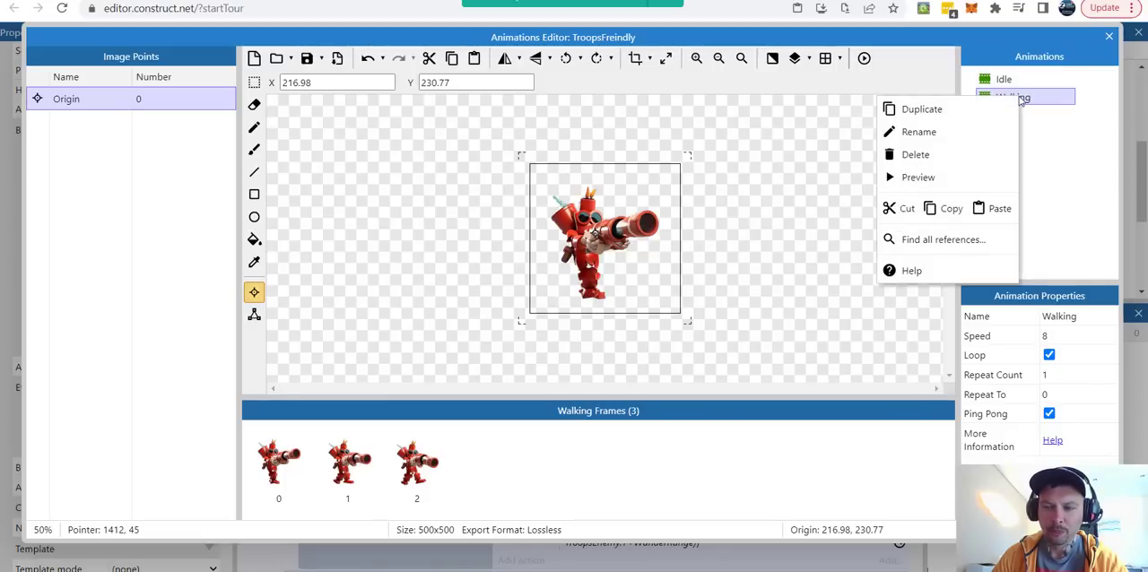
click(918, 176)
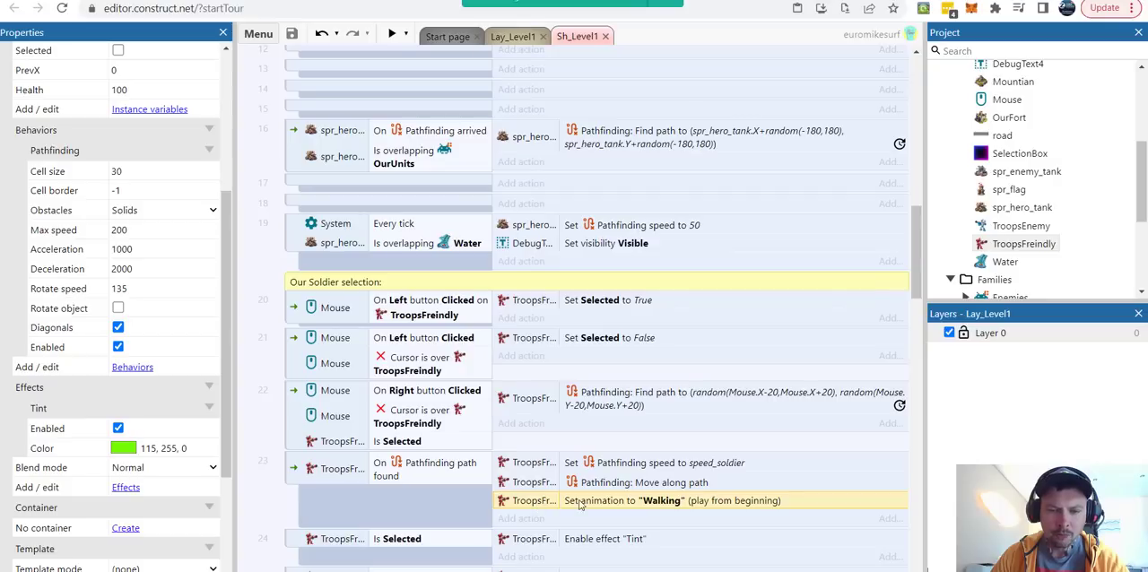
mouse_move(606, 513)
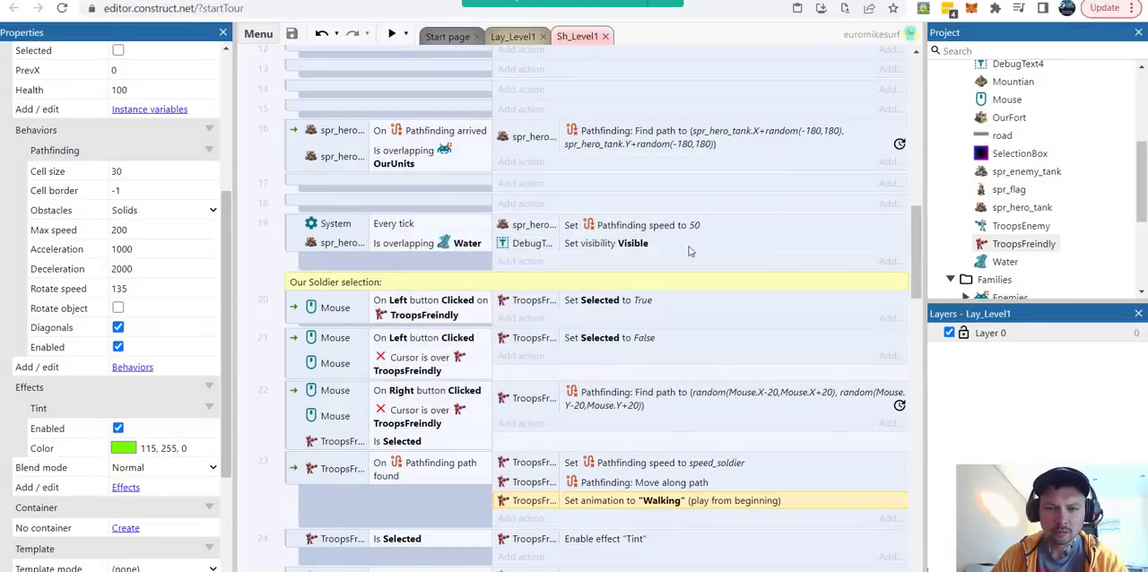
scroll(down, 3)
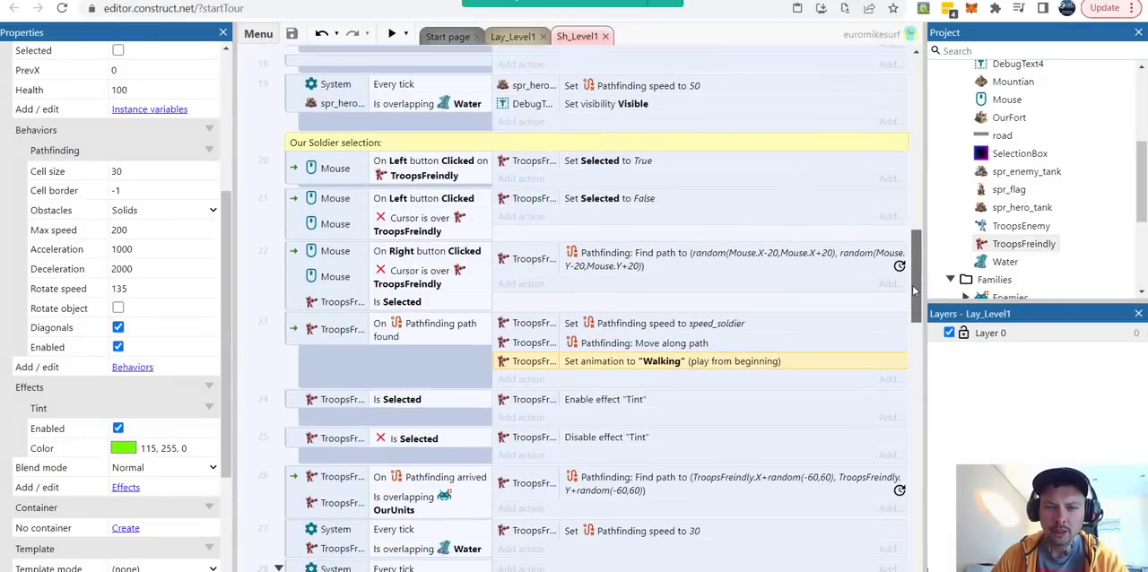
scroll(down, 3)
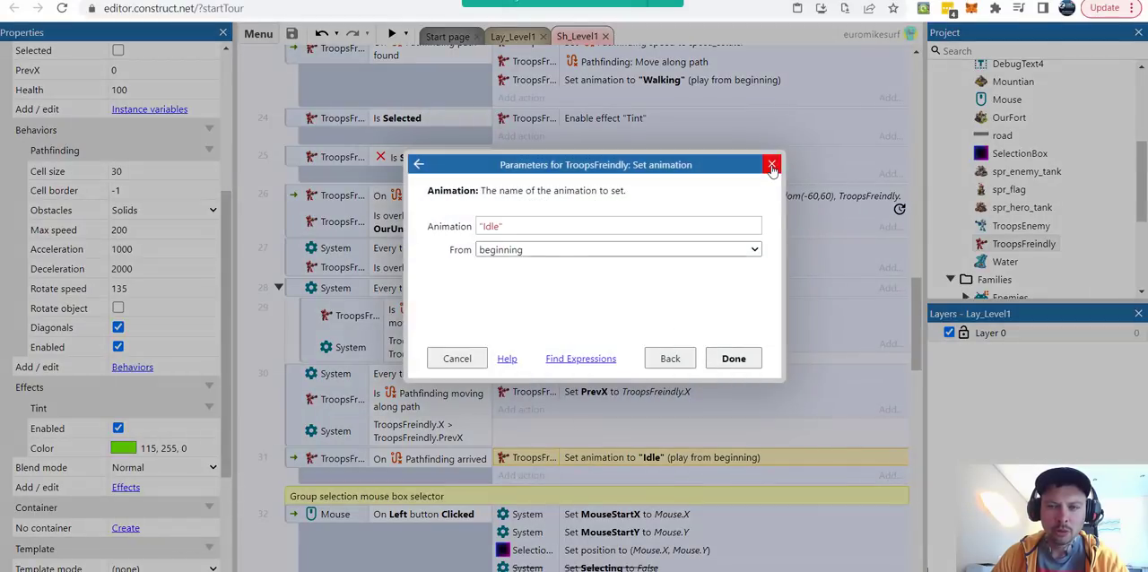
click(771, 165)
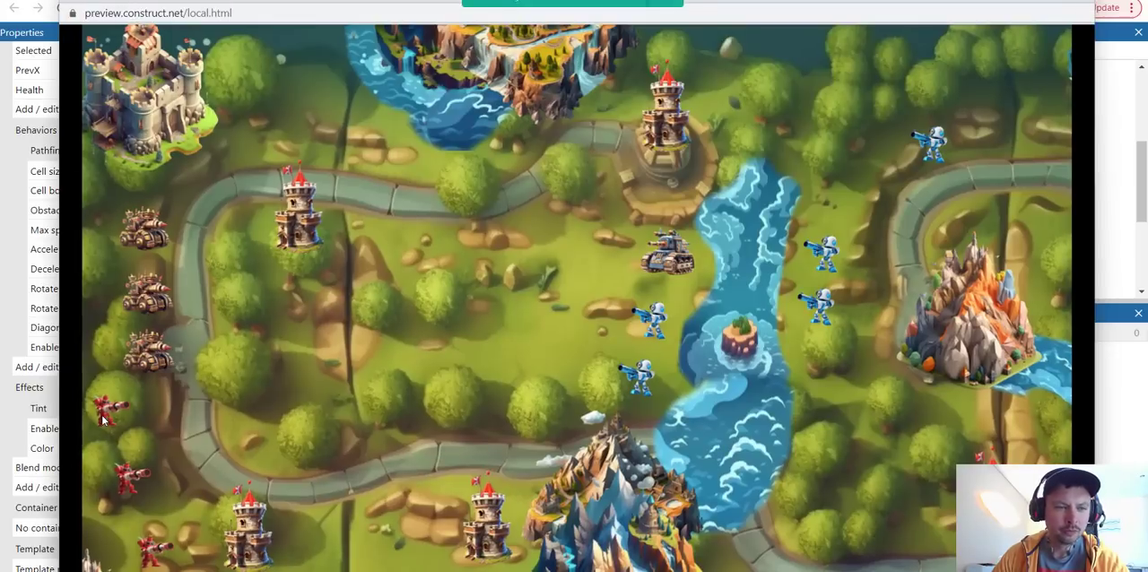
mouse_move(298, 411)
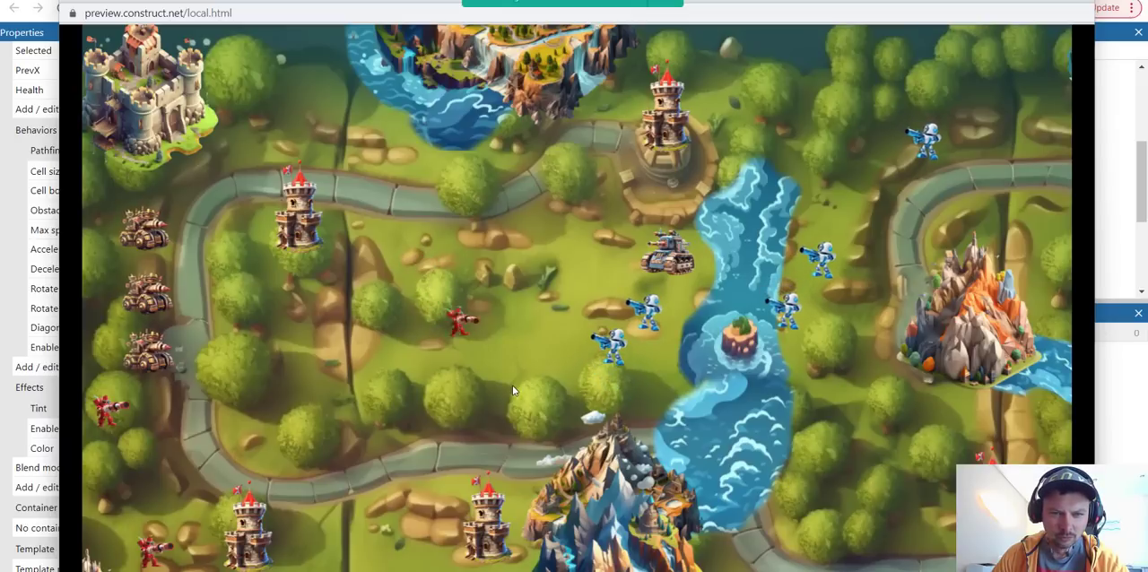
mouse_move(483, 388)
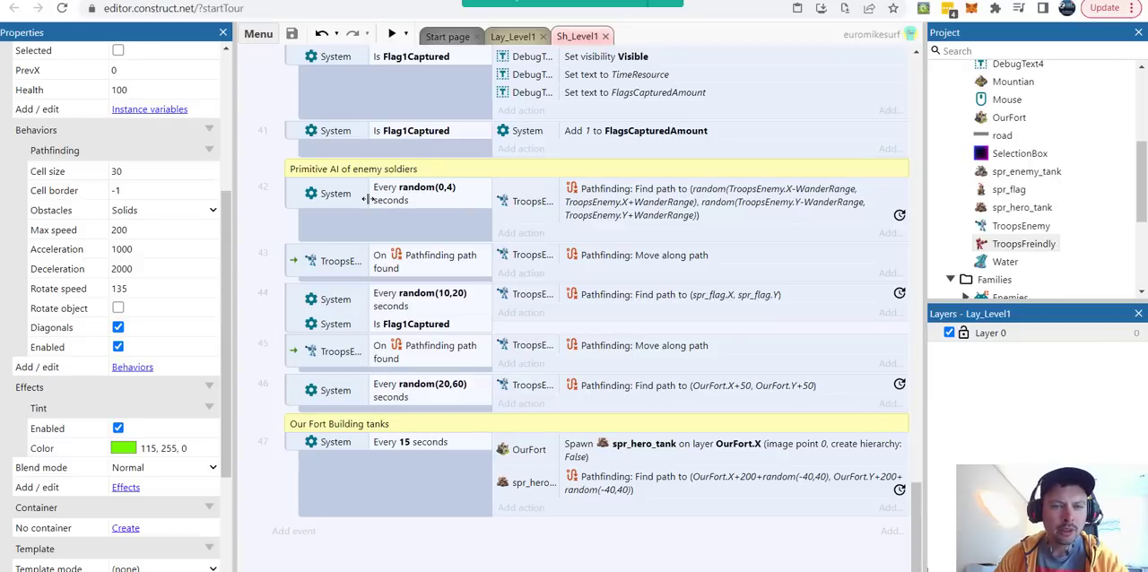
mouse_move(370, 177)
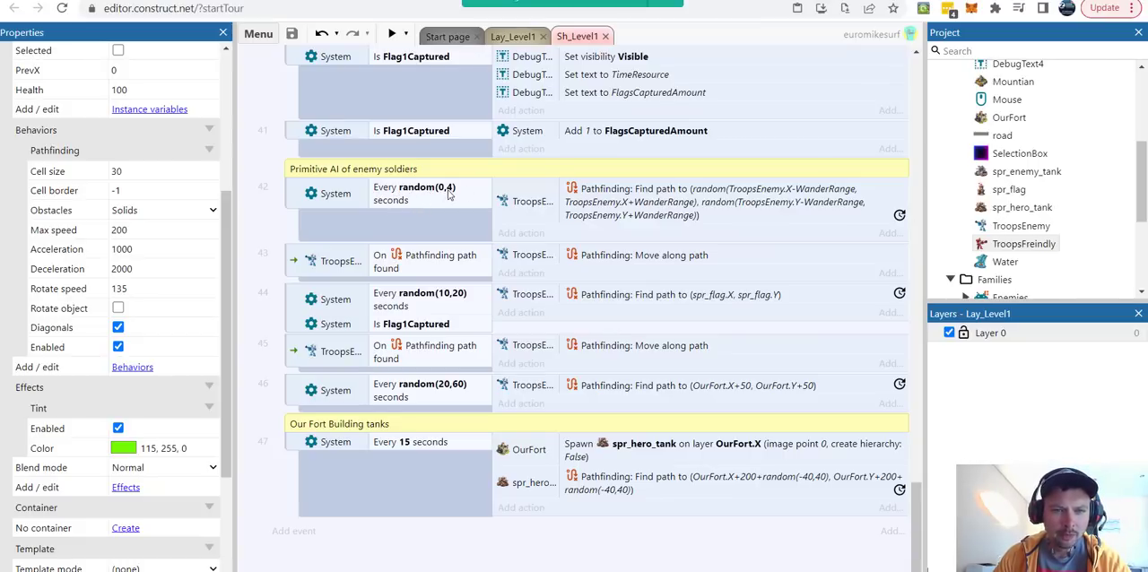
mouse_move(441, 206)
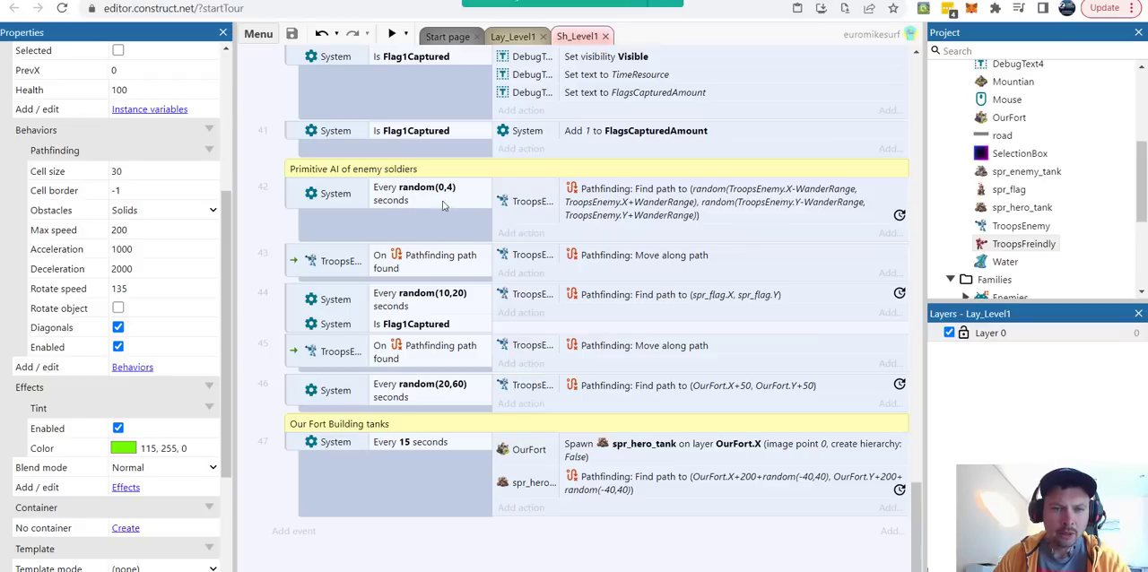
click(416, 193)
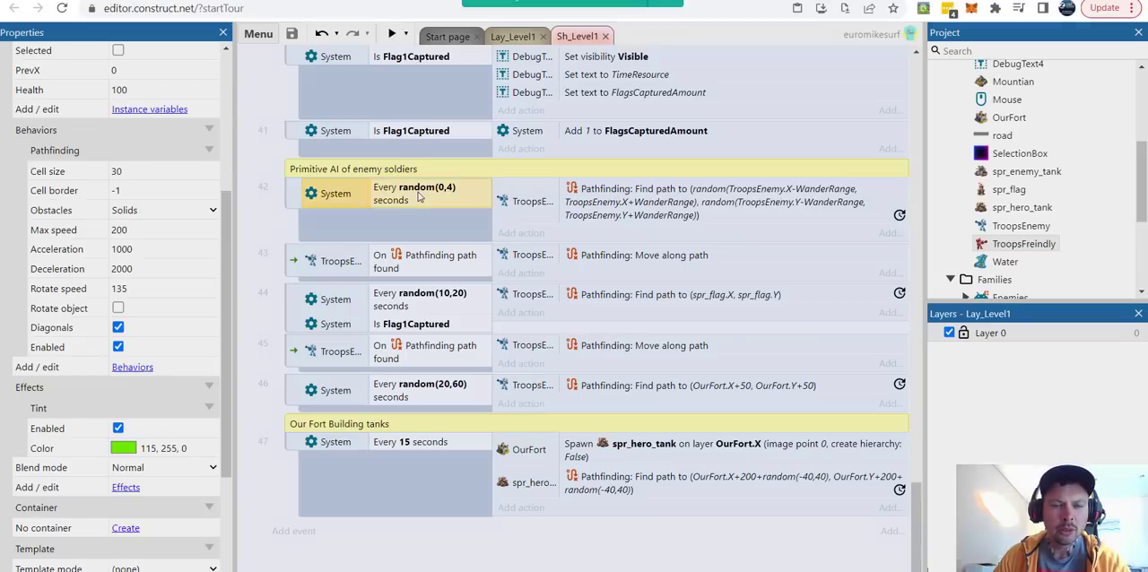
double_click(414, 194)
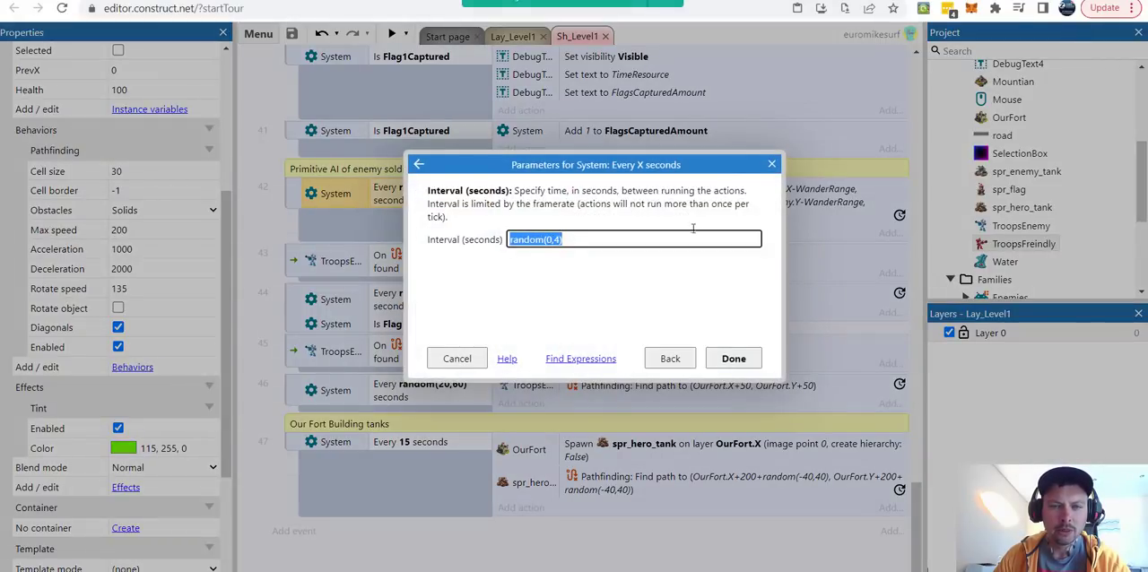
click(732, 359)
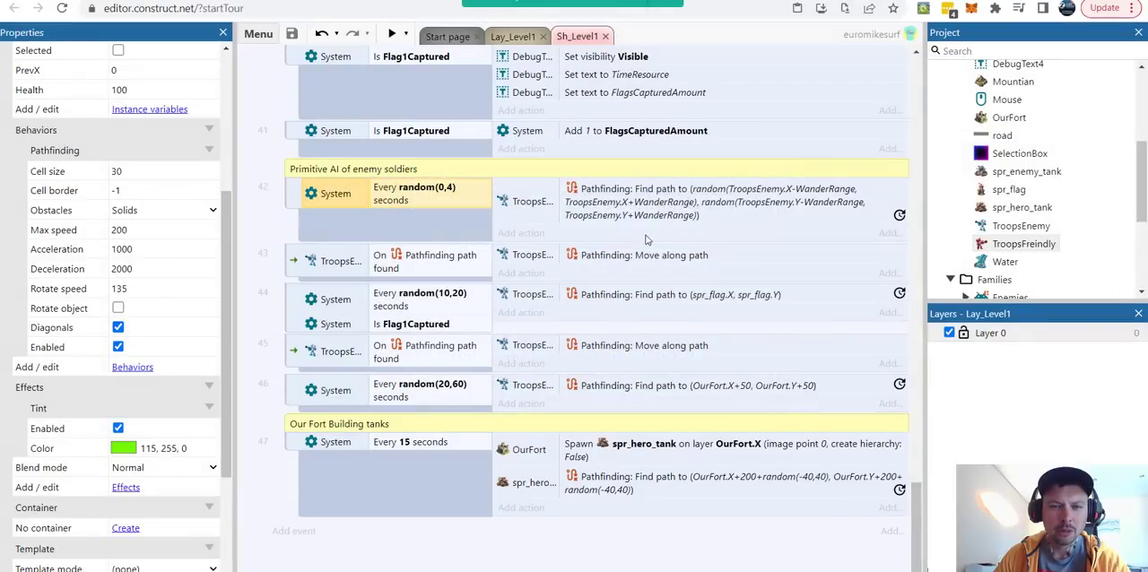
mouse_move(481, 233)
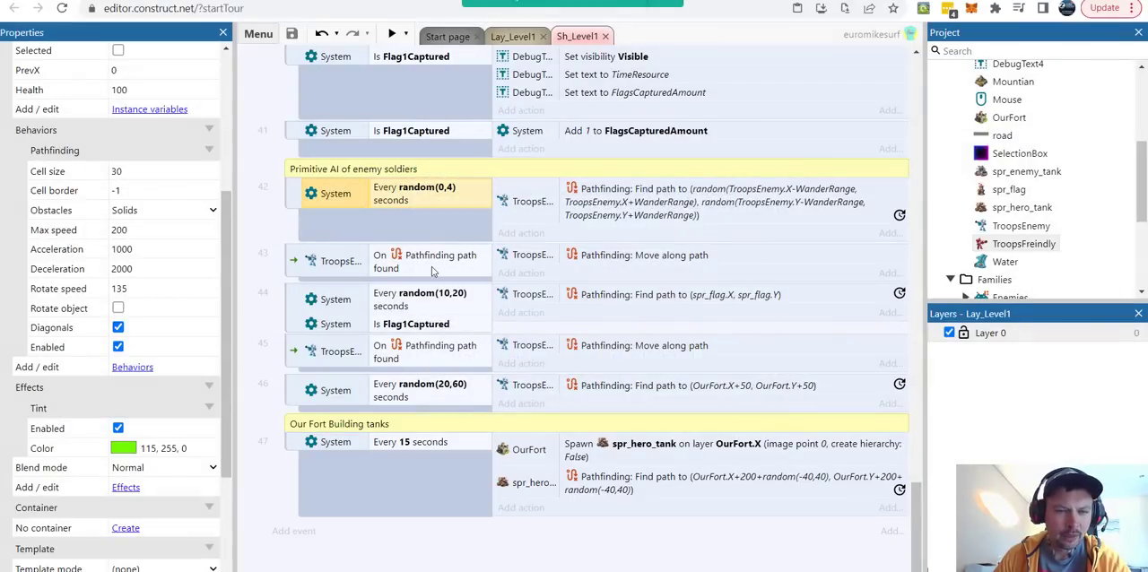
mouse_move(398, 308)
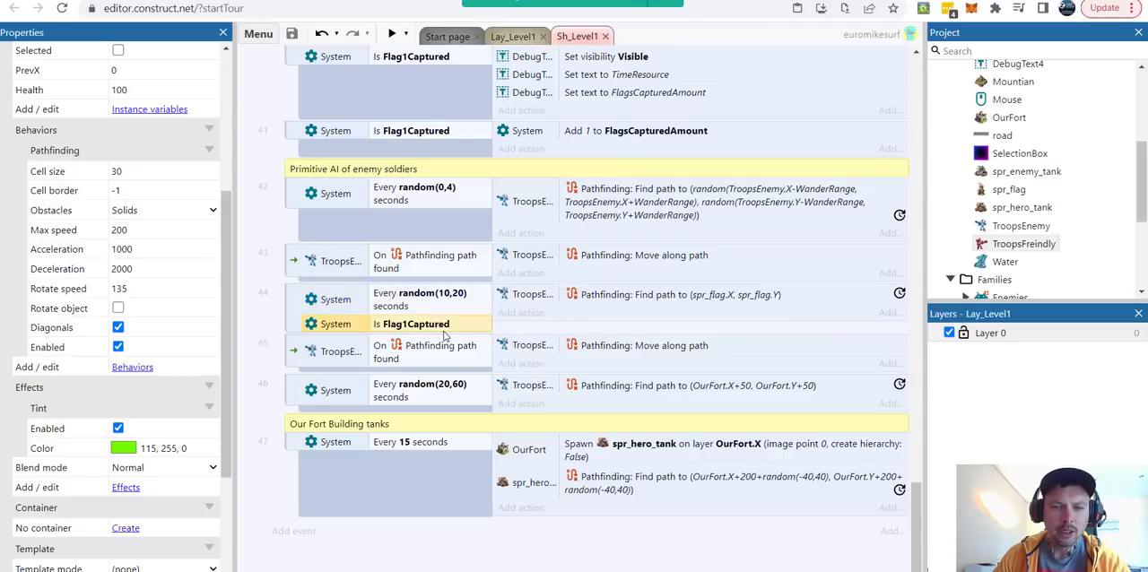
mouse_move(406, 333)
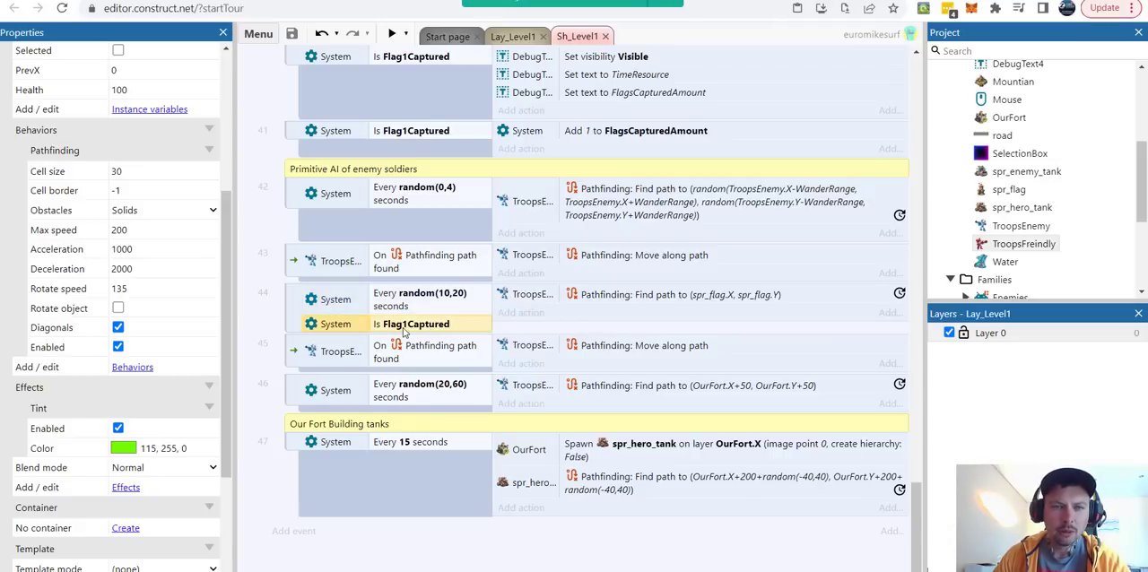
mouse_move(459, 332)
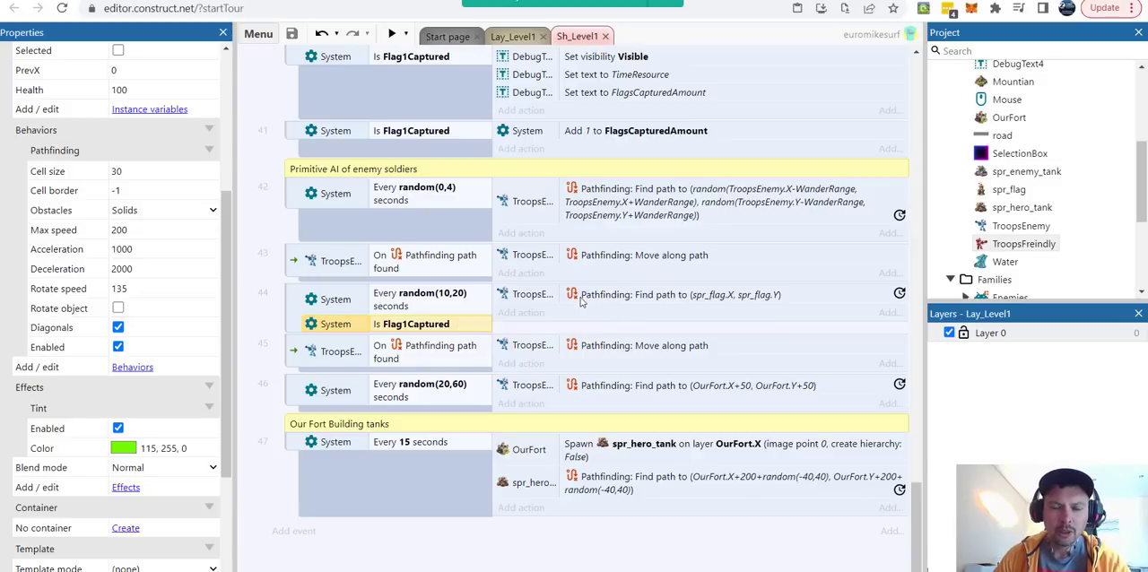
mouse_move(613, 303)
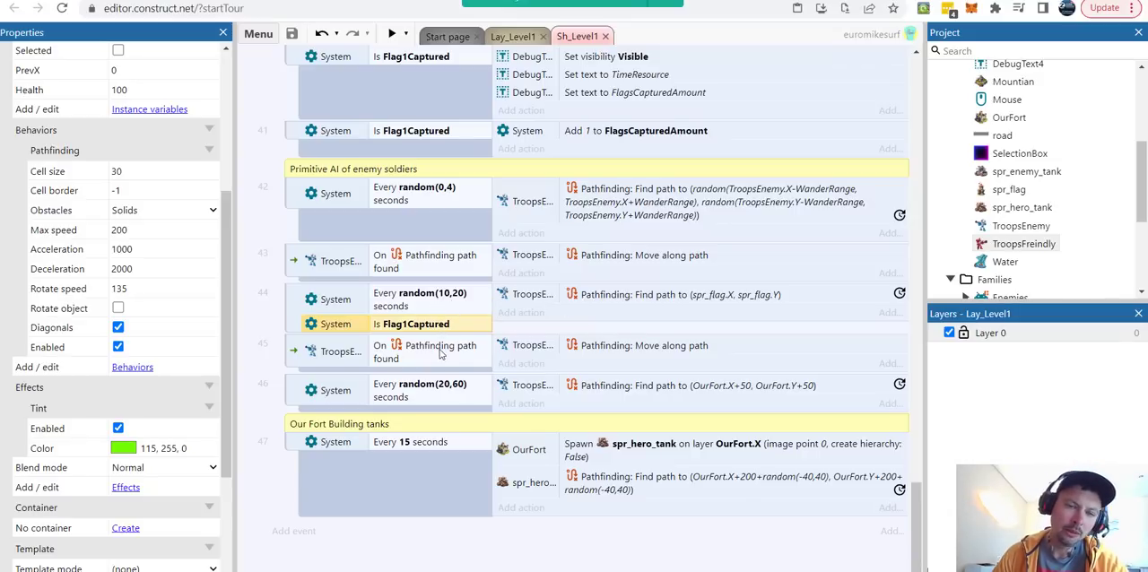
click(420, 389)
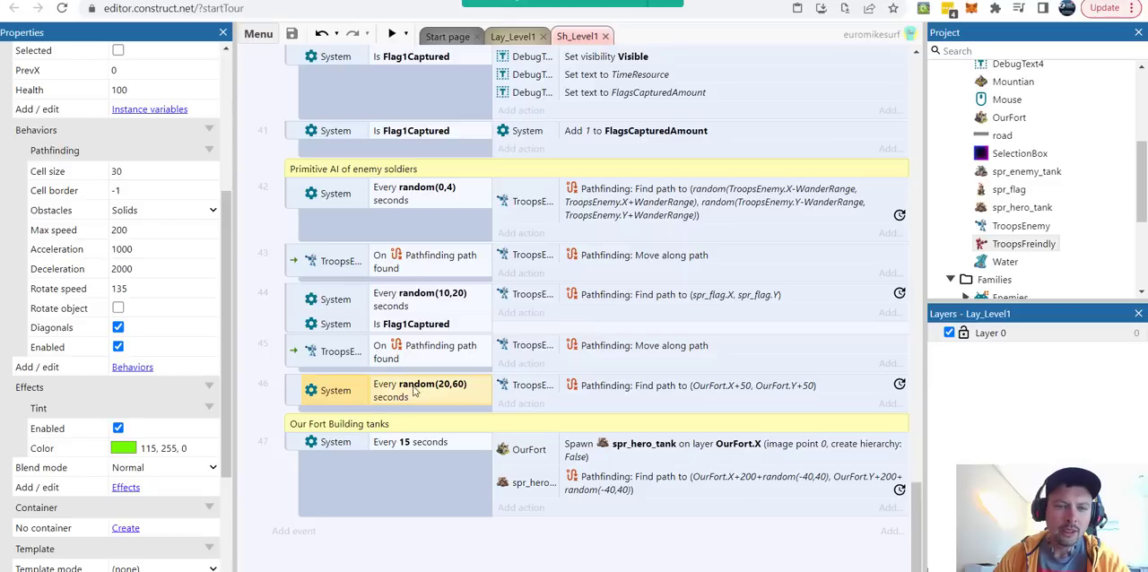
mouse_move(477, 393)
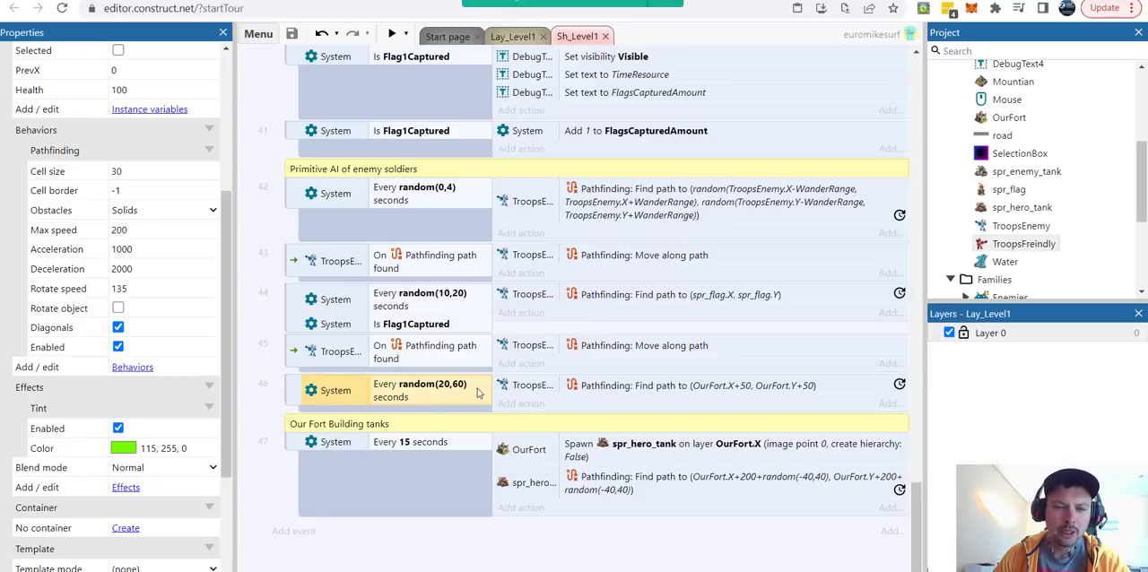
mouse_move(536, 395)
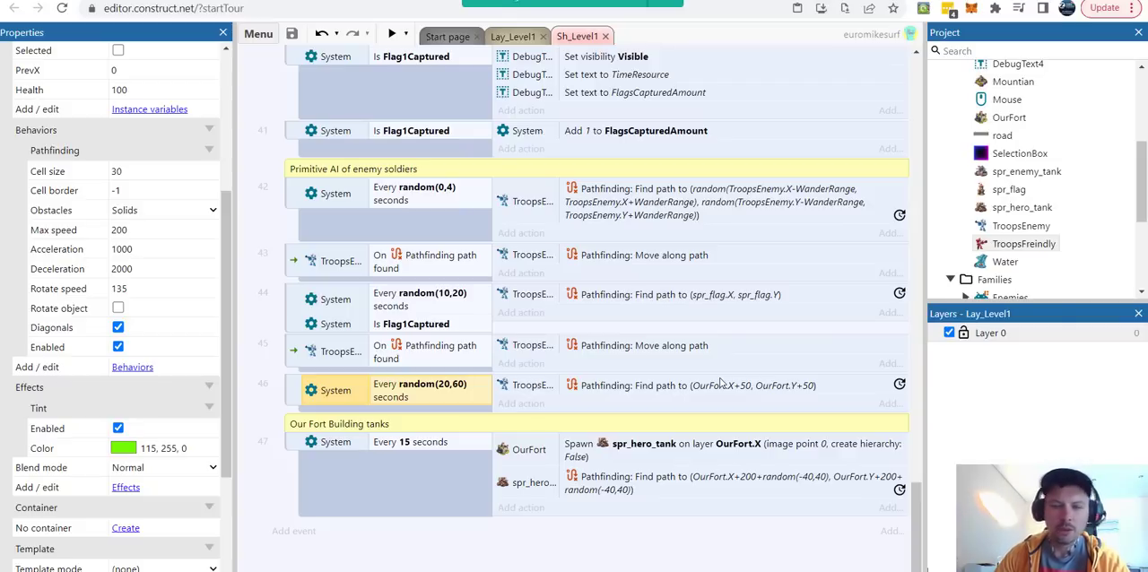
mouse_move(542, 293)
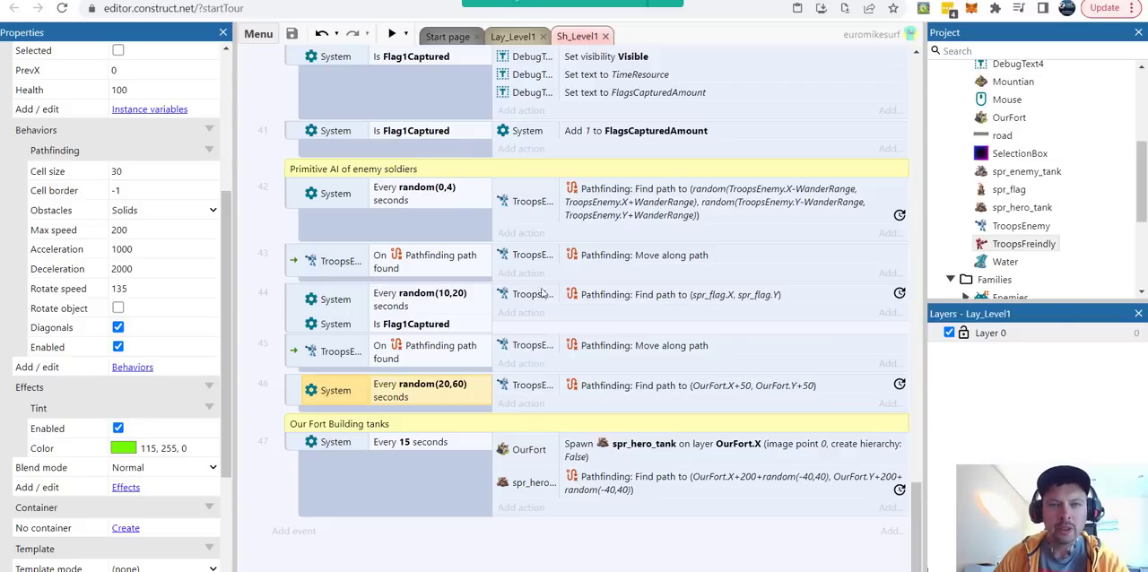
click(391, 33)
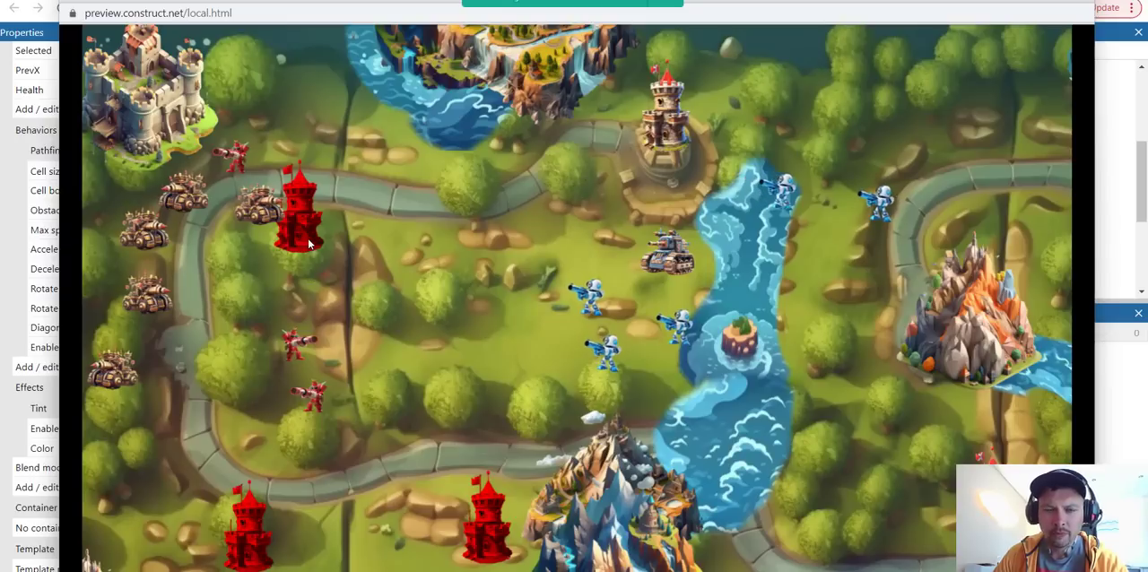
mouse_move(308, 294)
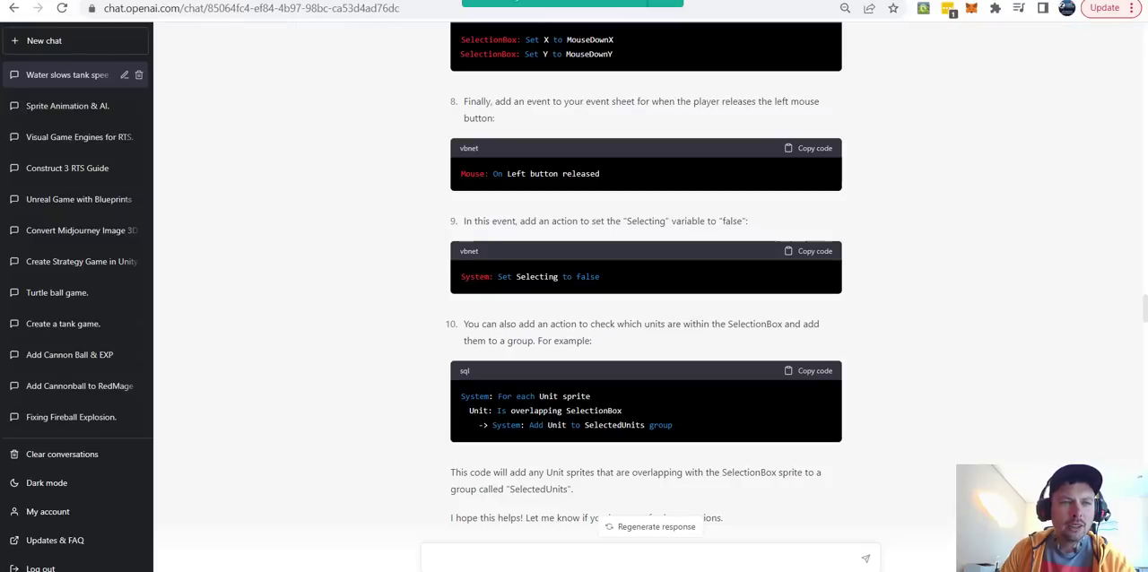
Scroll through ChatGPT's answer about using MouseStartX and MouseStartY for the selection box.
scroll(down, 3)
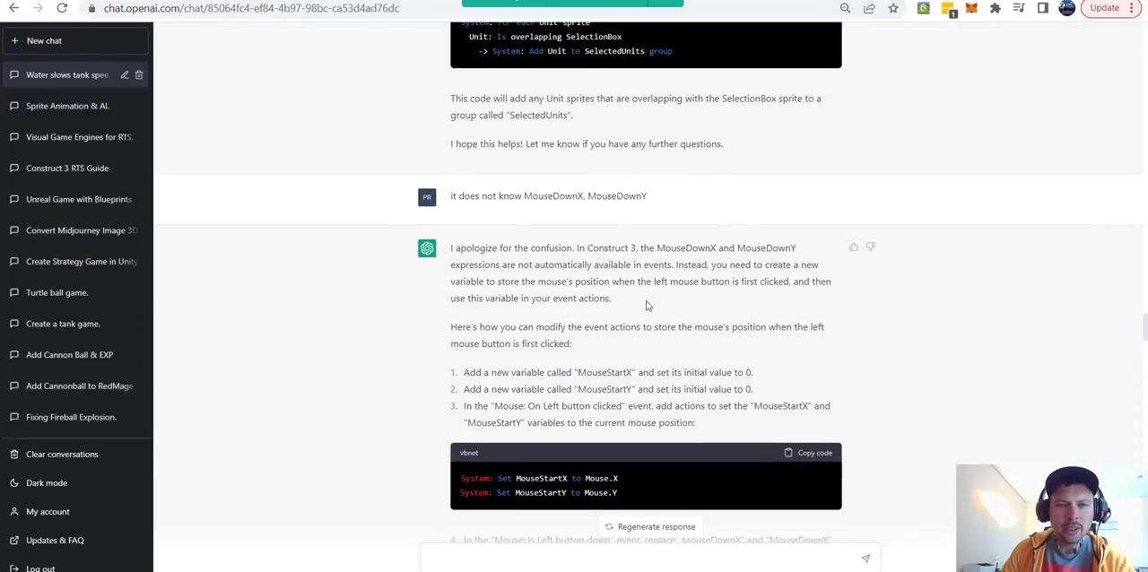
scroll(down, 3)
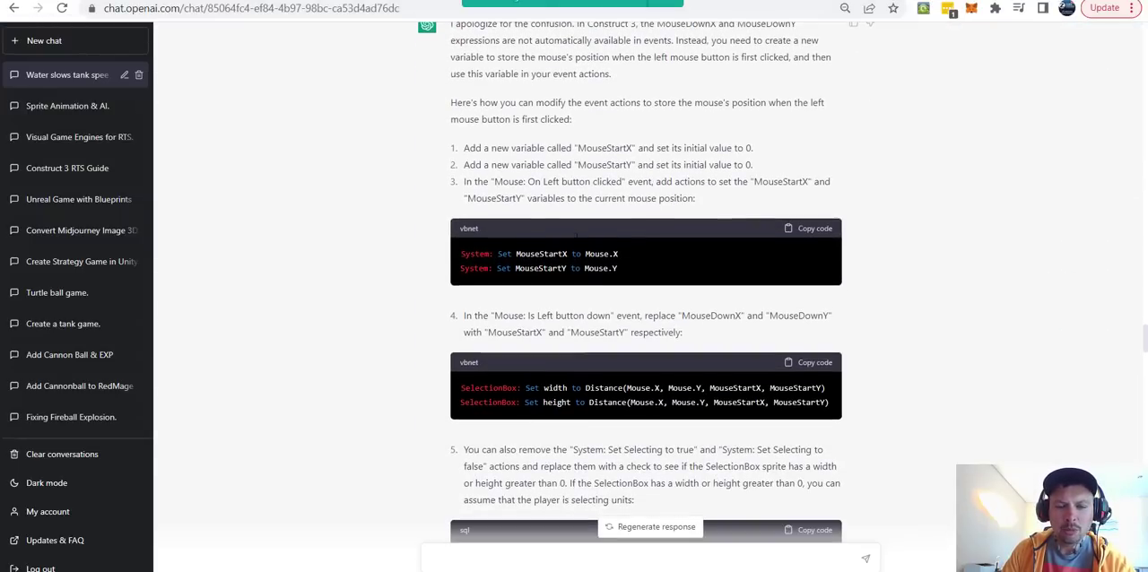
mouse_move(671, 251)
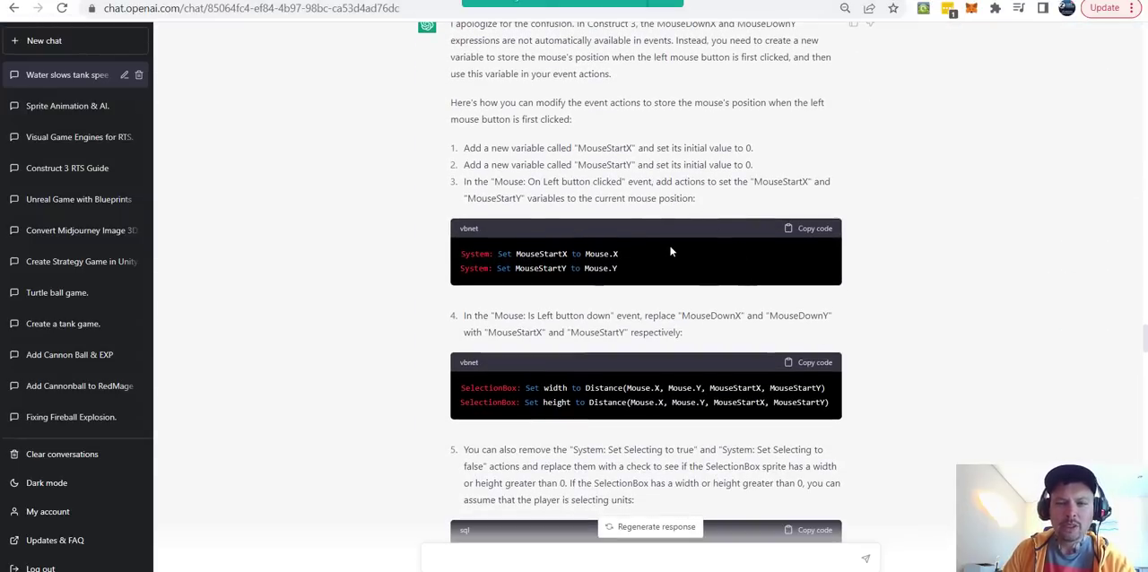
scroll(down, 3)
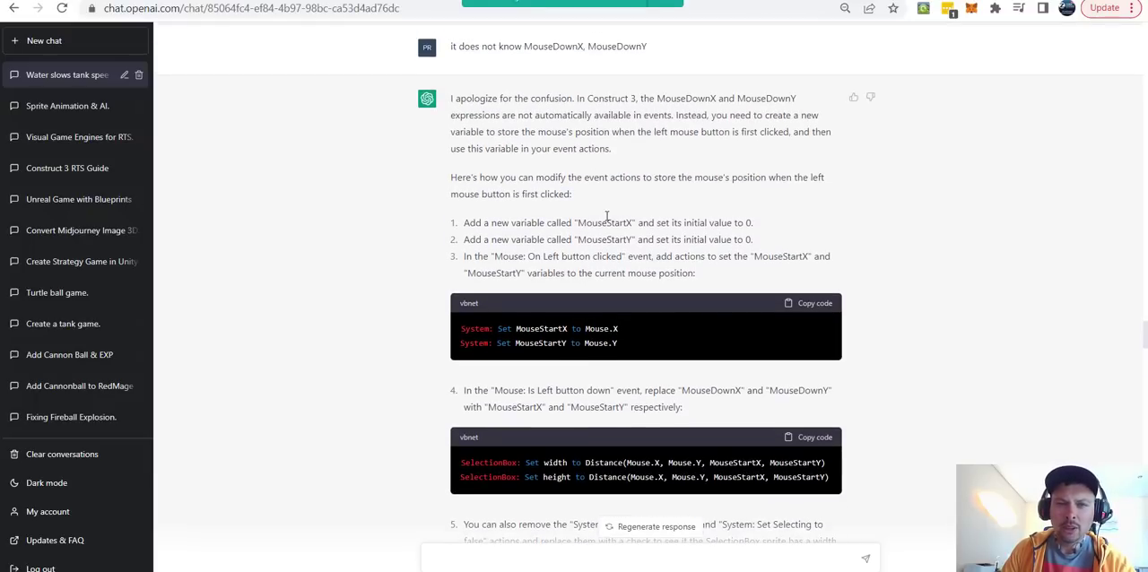
scroll(down, 3)
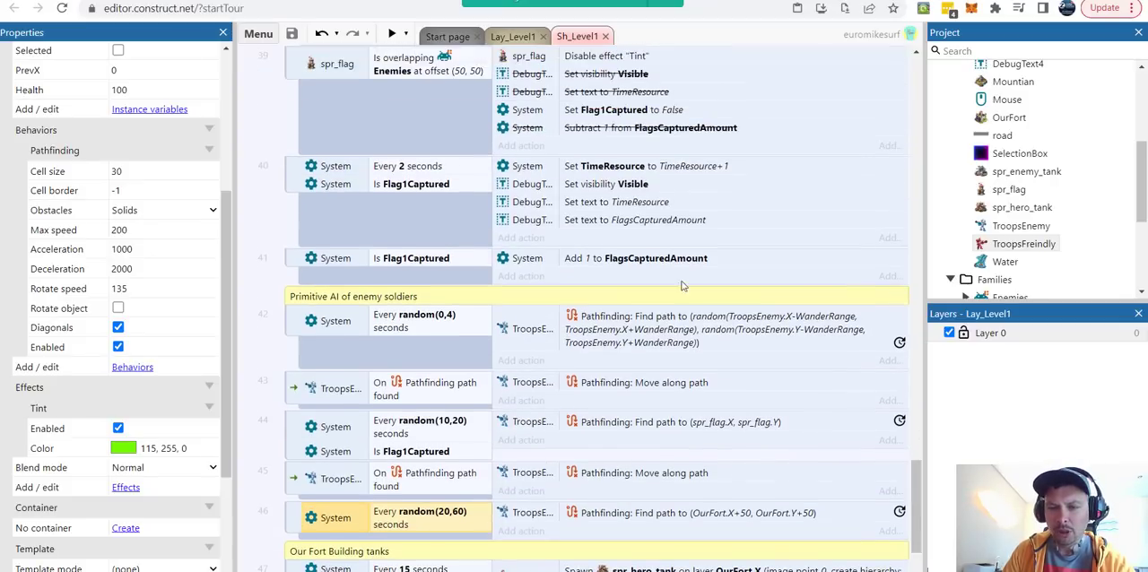
mouse_move(570, 292)
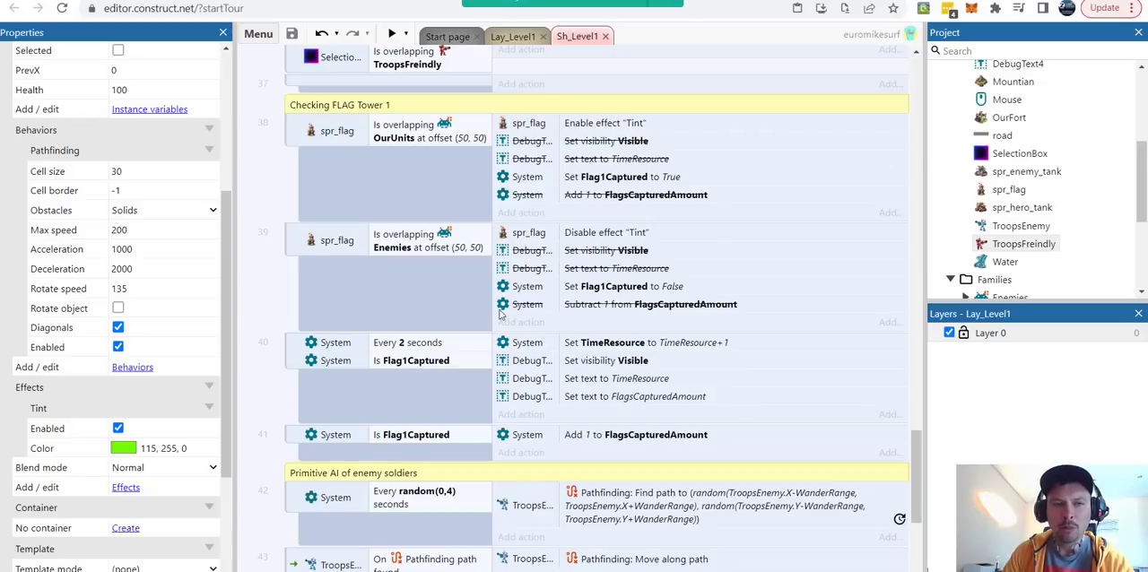
mouse_move(469, 226)
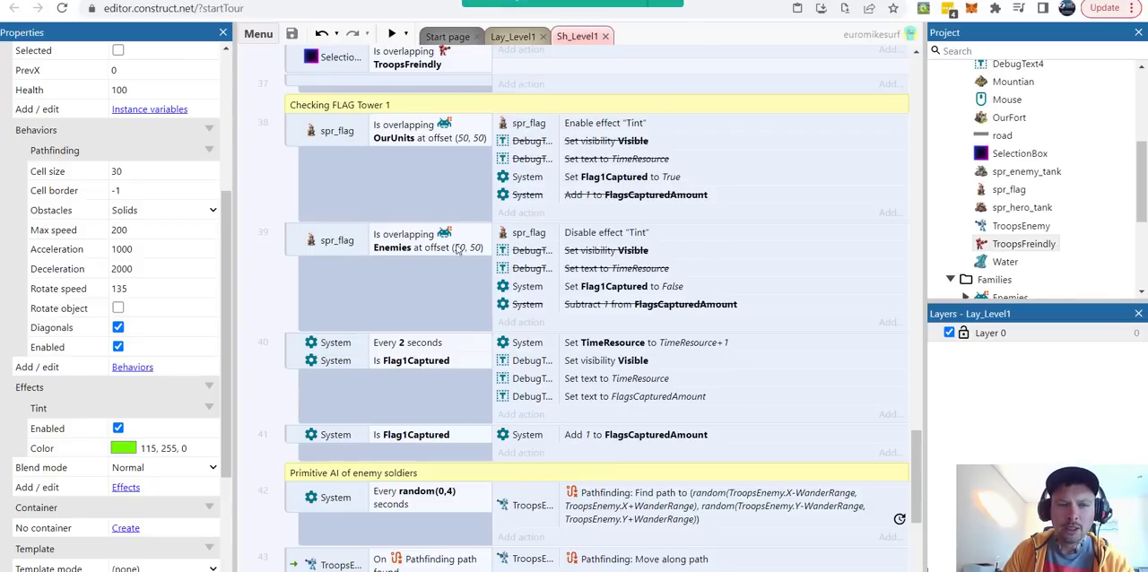
mouse_move(391, 400)
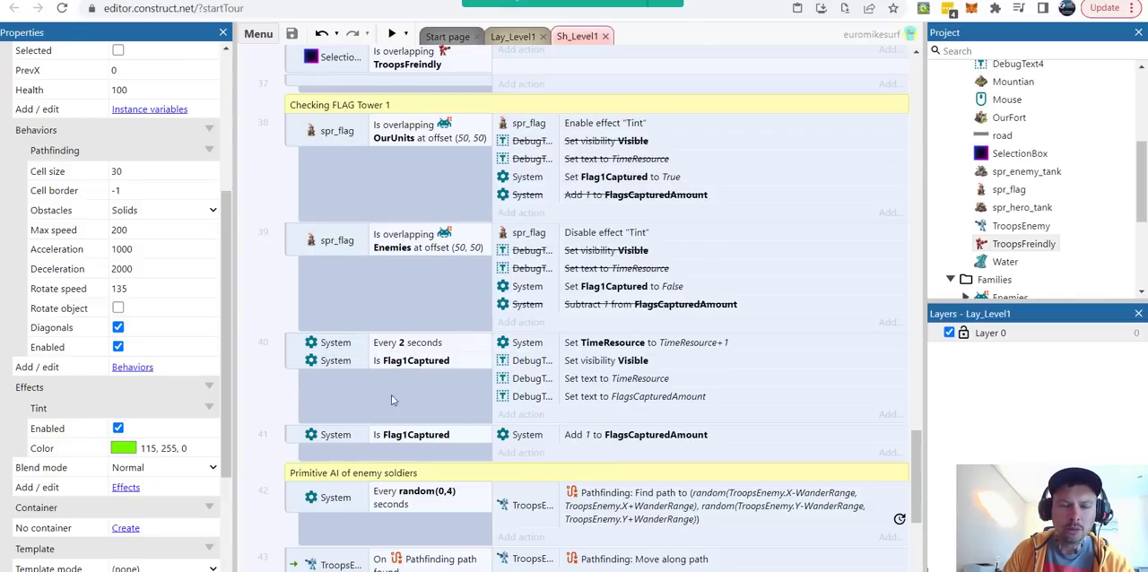
mouse_move(675, 369)
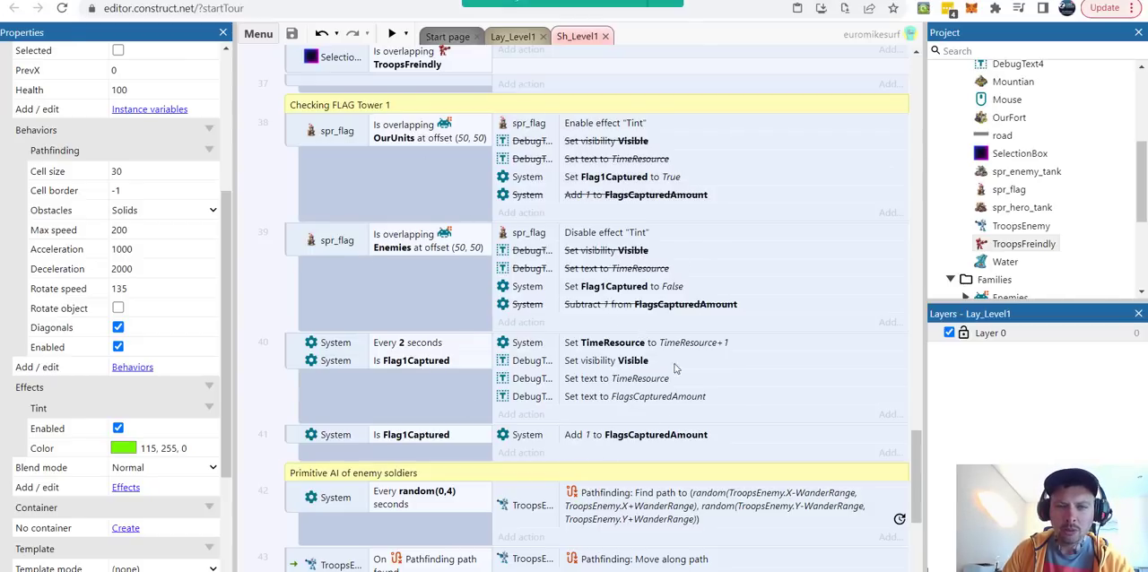
mouse_move(613, 296)
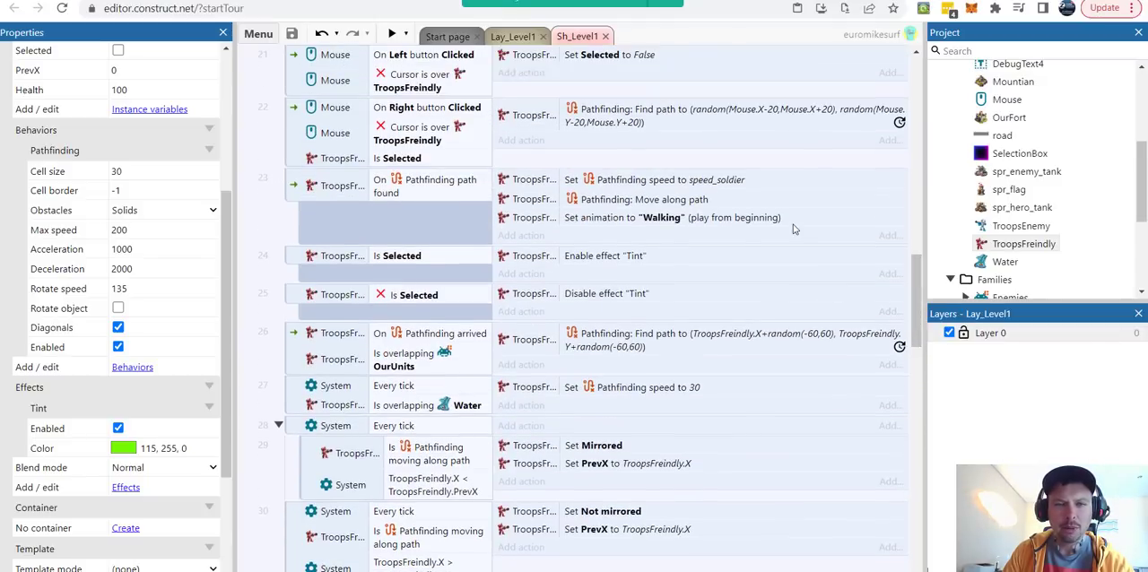
mouse_move(665, 147)
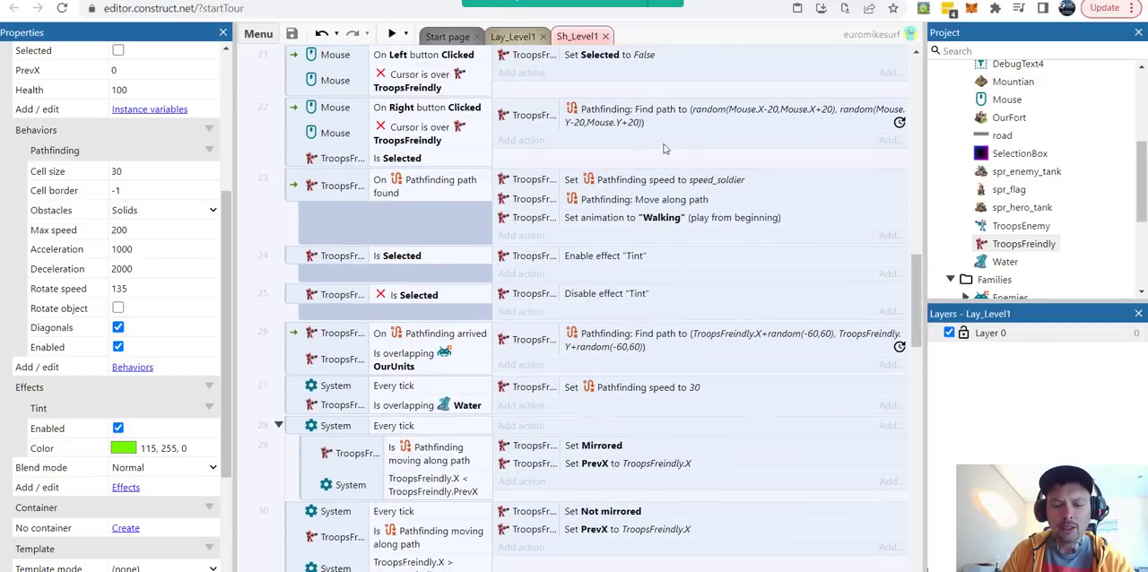
mouse_move(556, 129)
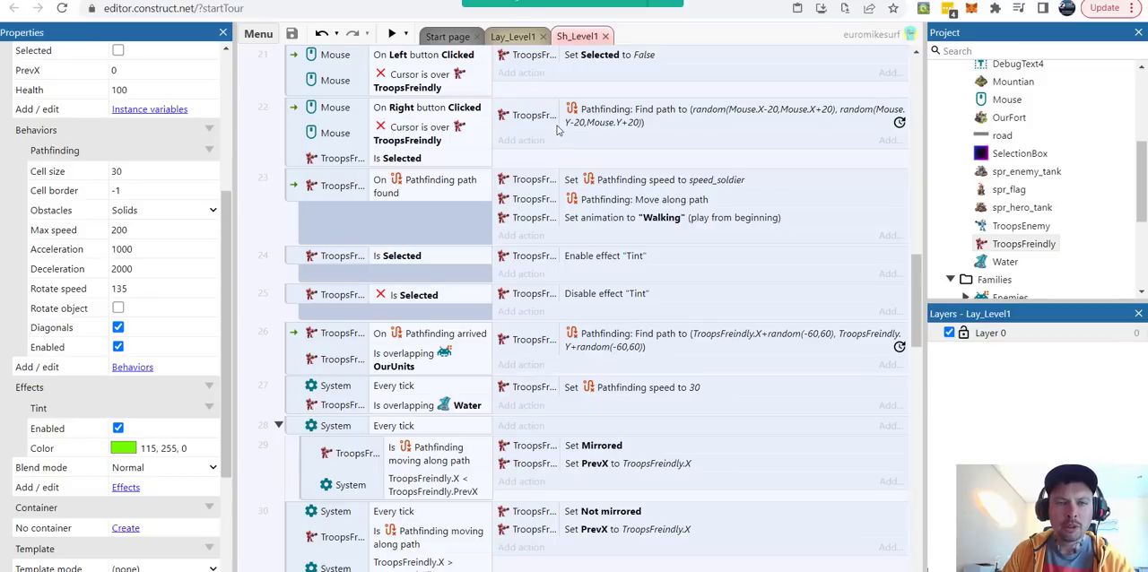
mouse_move(619, 147)
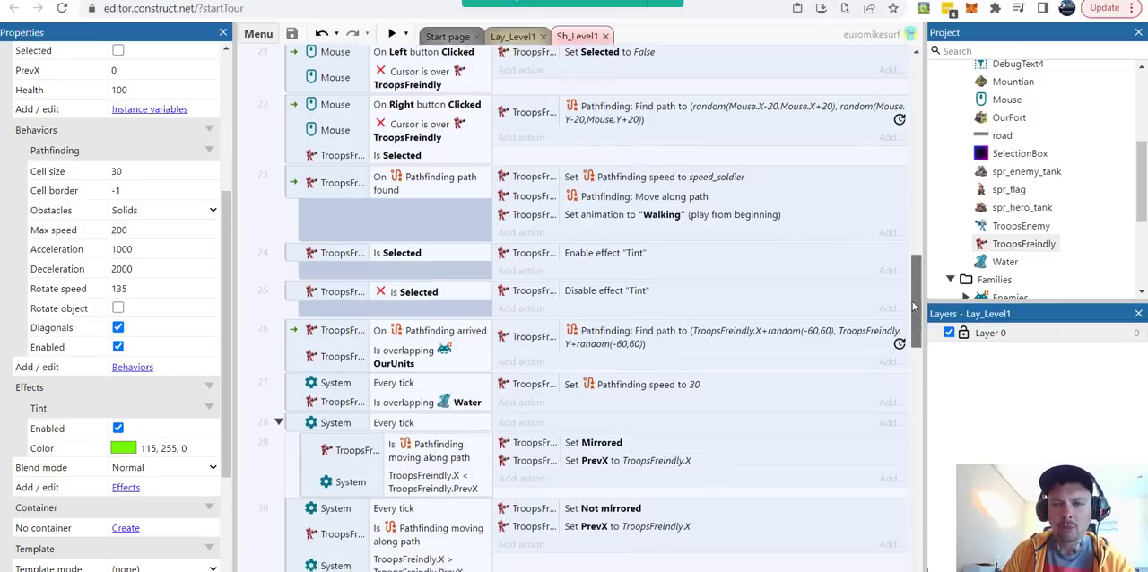
Scroll the event sheet through the TroopsFriendly events toward the mouse box selection group.
scroll(down, 3)
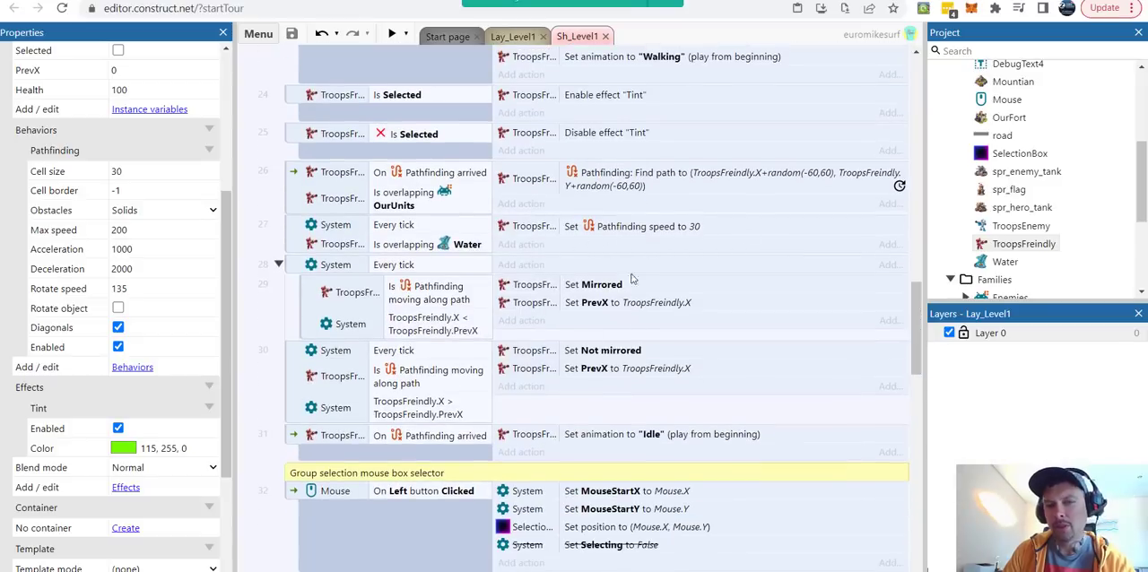
mouse_move(661, 292)
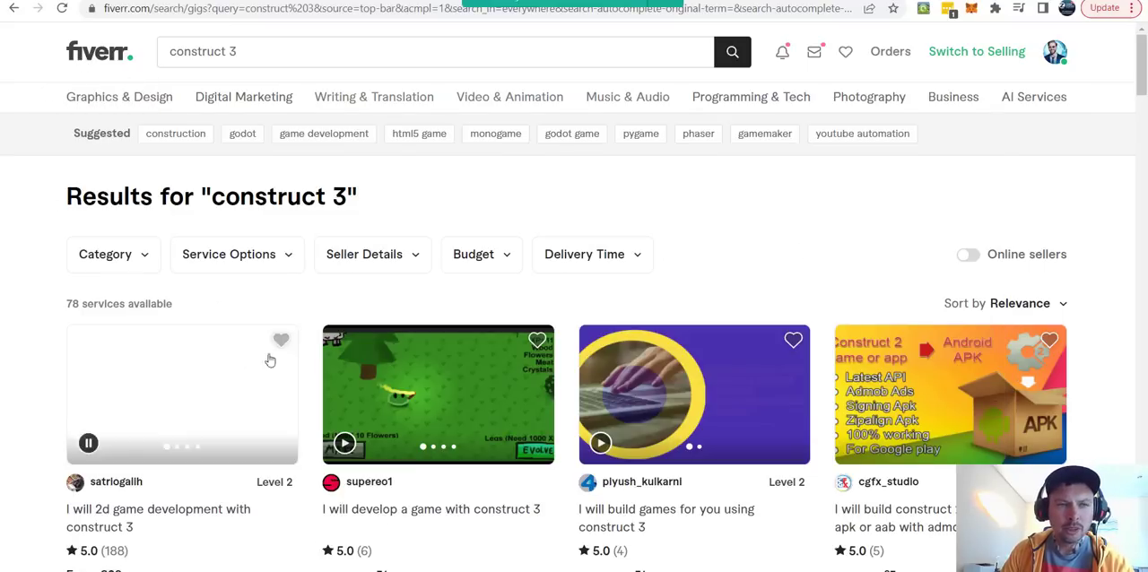
Browse the Fiverr gig listings for 'construct 3' game development services.
double_click(269, 197)
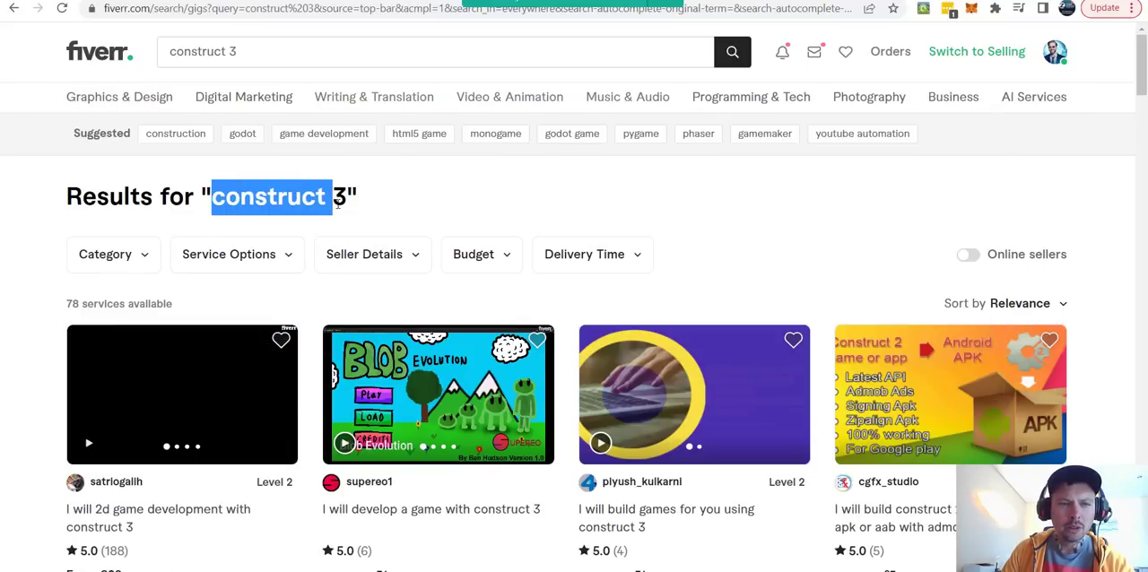
scroll(down, 3)
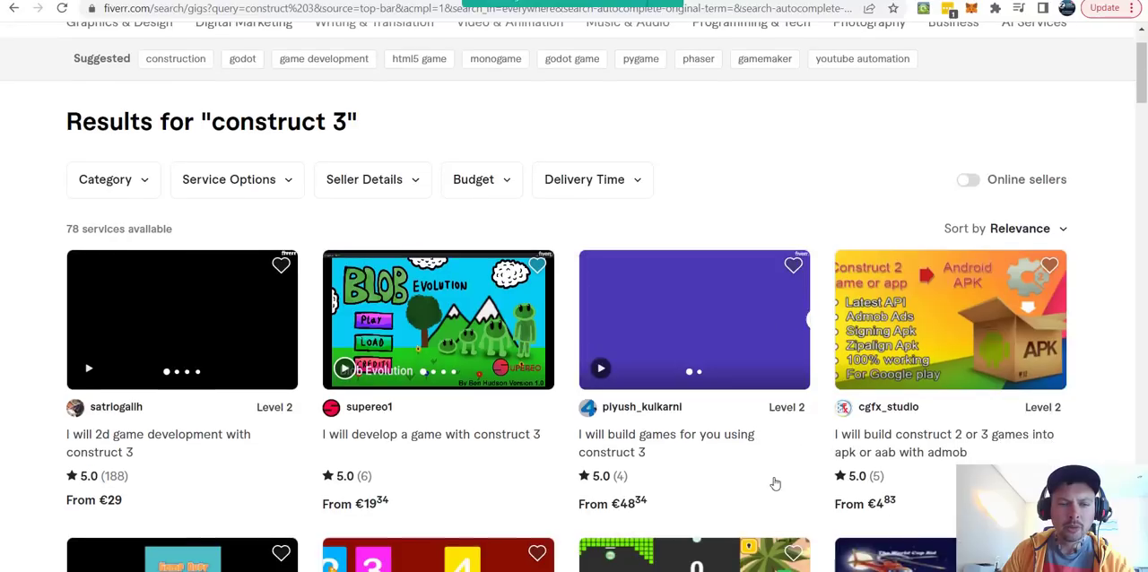
mouse_move(655, 439)
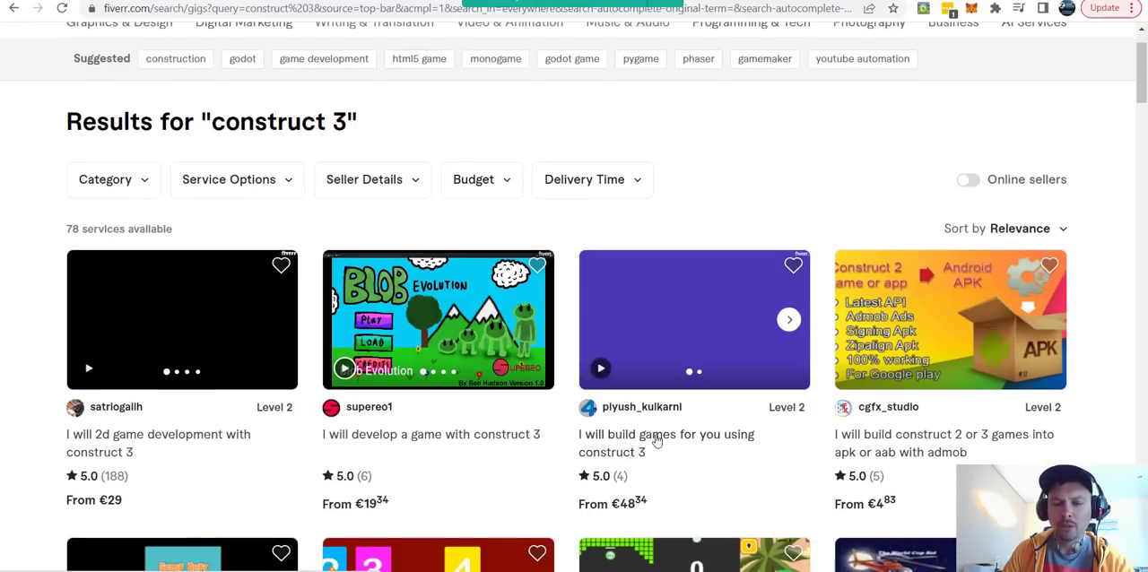
mouse_move(649, 438)
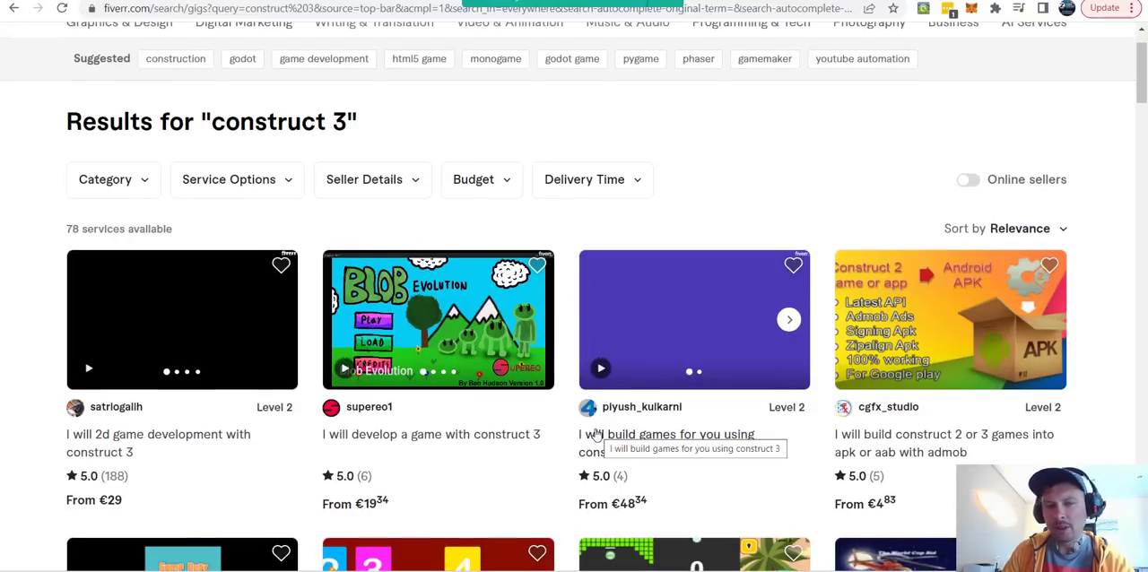
mouse_move(708, 428)
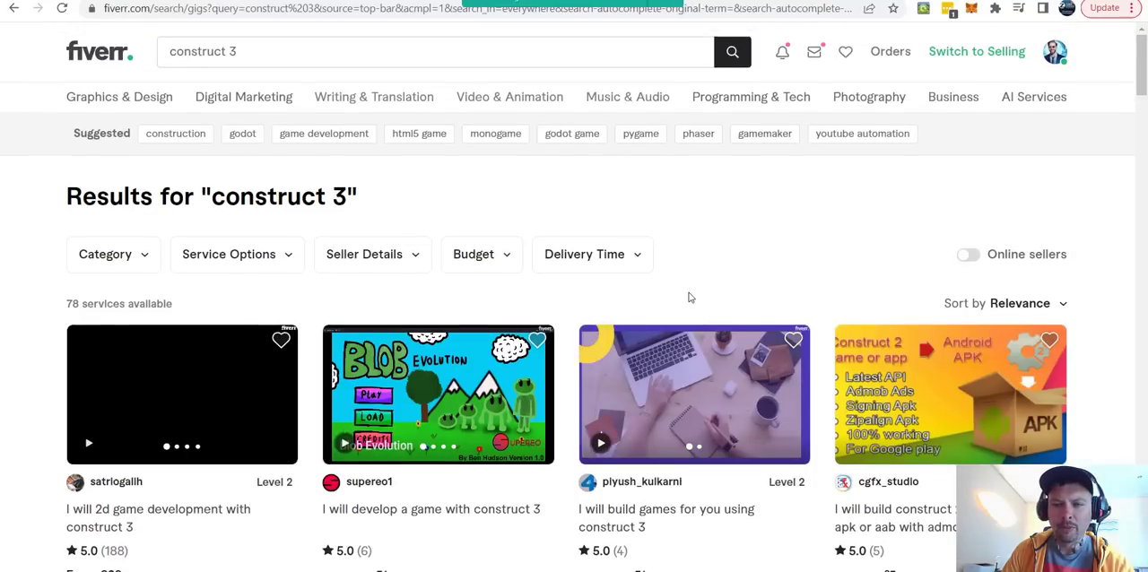
scroll(down, 3)
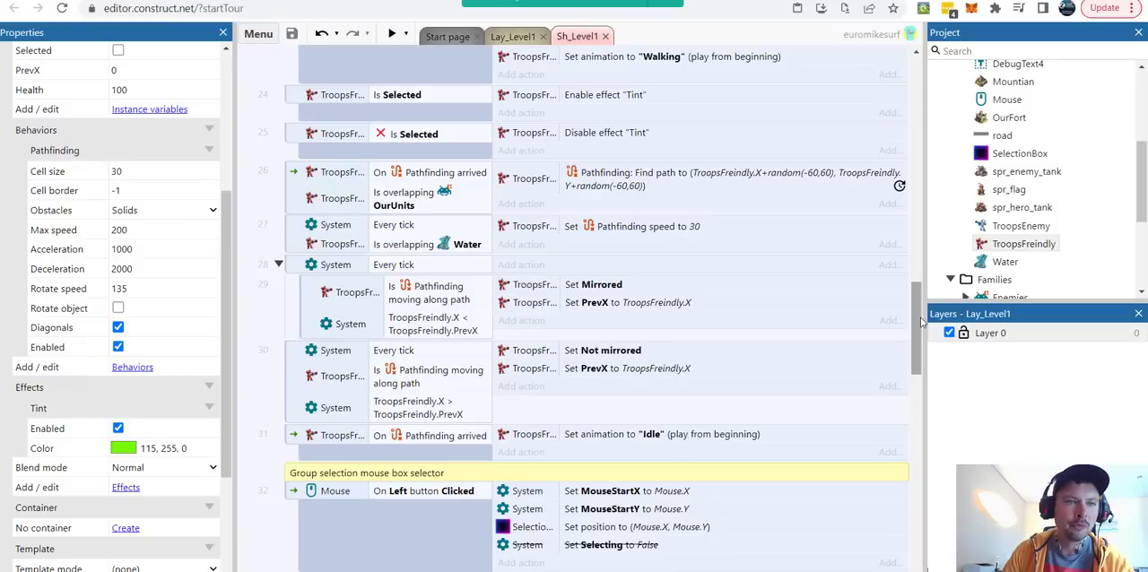
Scroll the event sheet to the top, showing global variables and On start of layout.
scroll(down, 3)
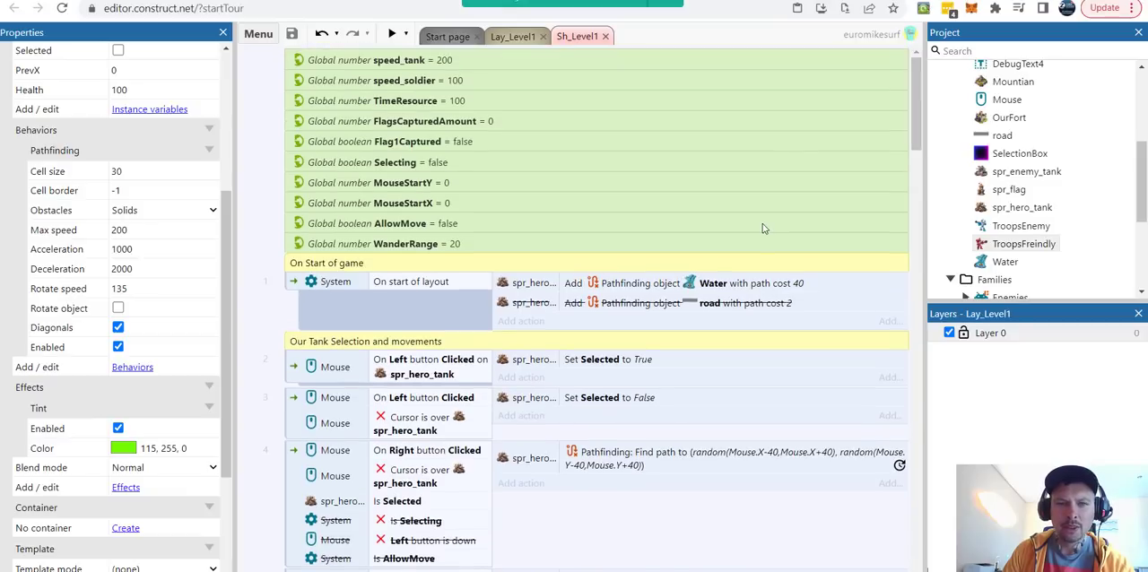
mouse_move(703, 228)
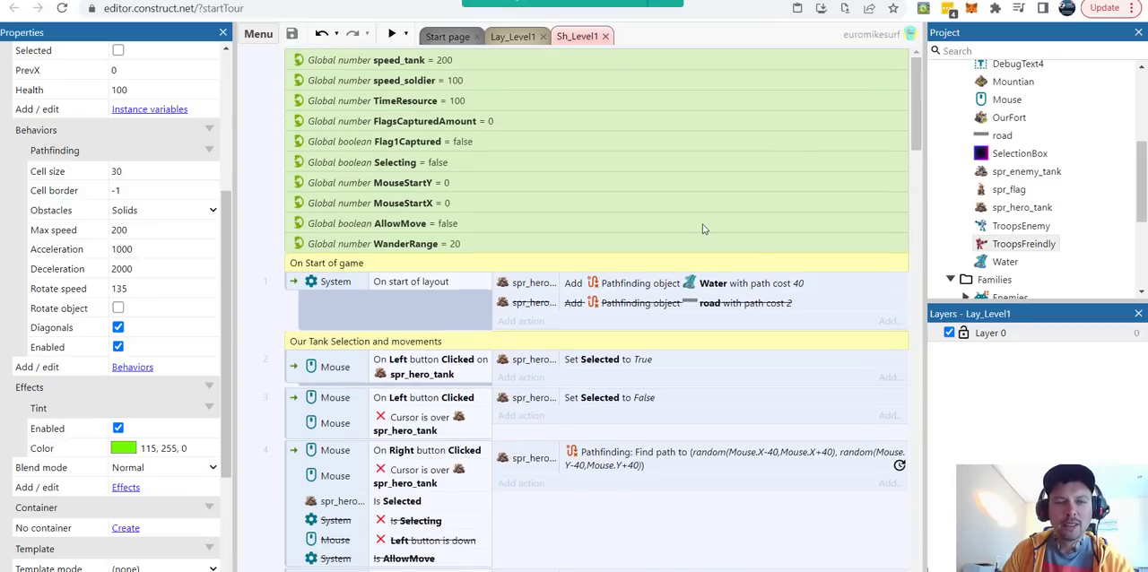